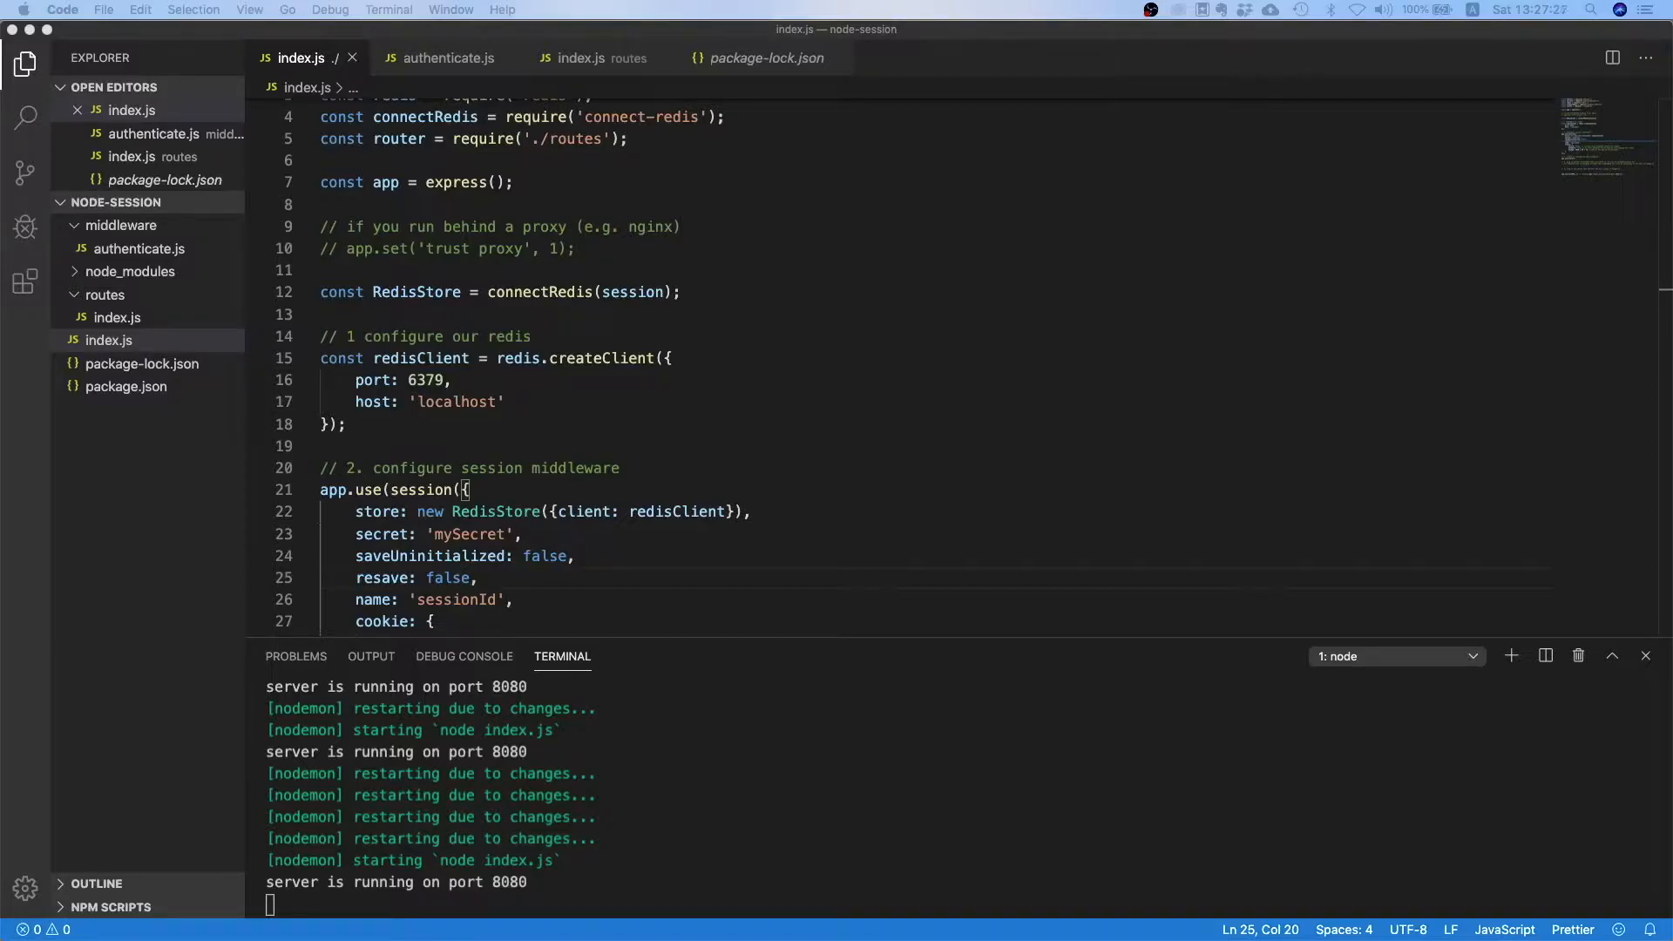
{"action": "mouse_move", "coordinate": [818, 924]}
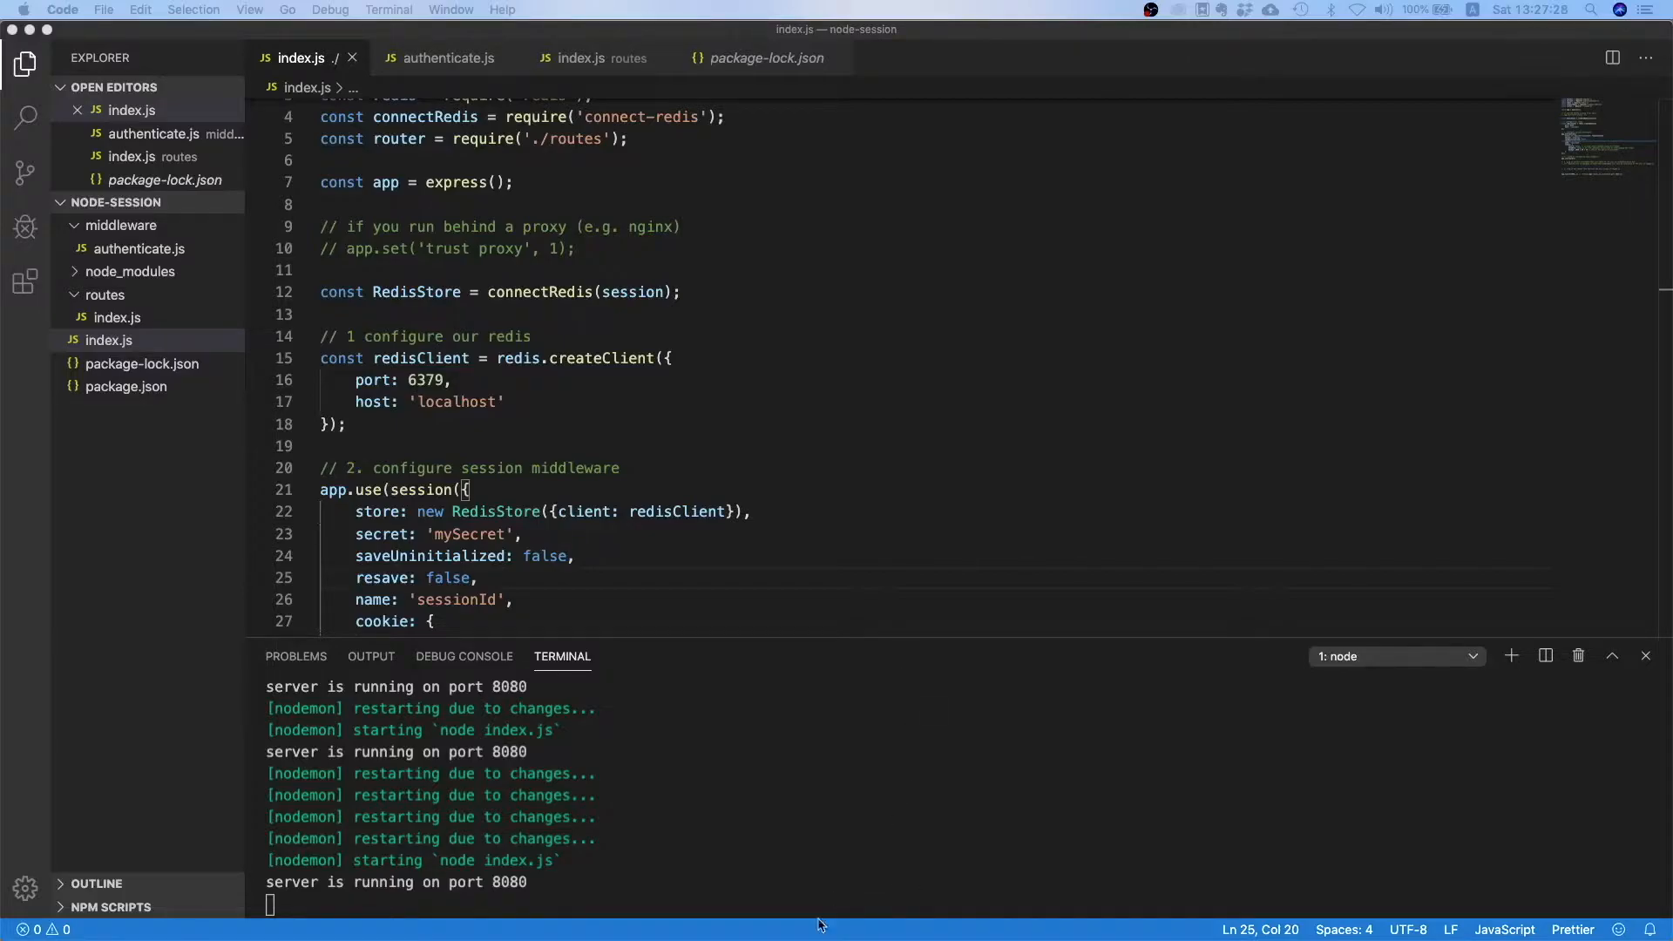
Scroll the root index.js, then select the /login handler body in routes/index.js.
{"action": "scroll", "scroll_direction": "down", "scroll_amount": 3}
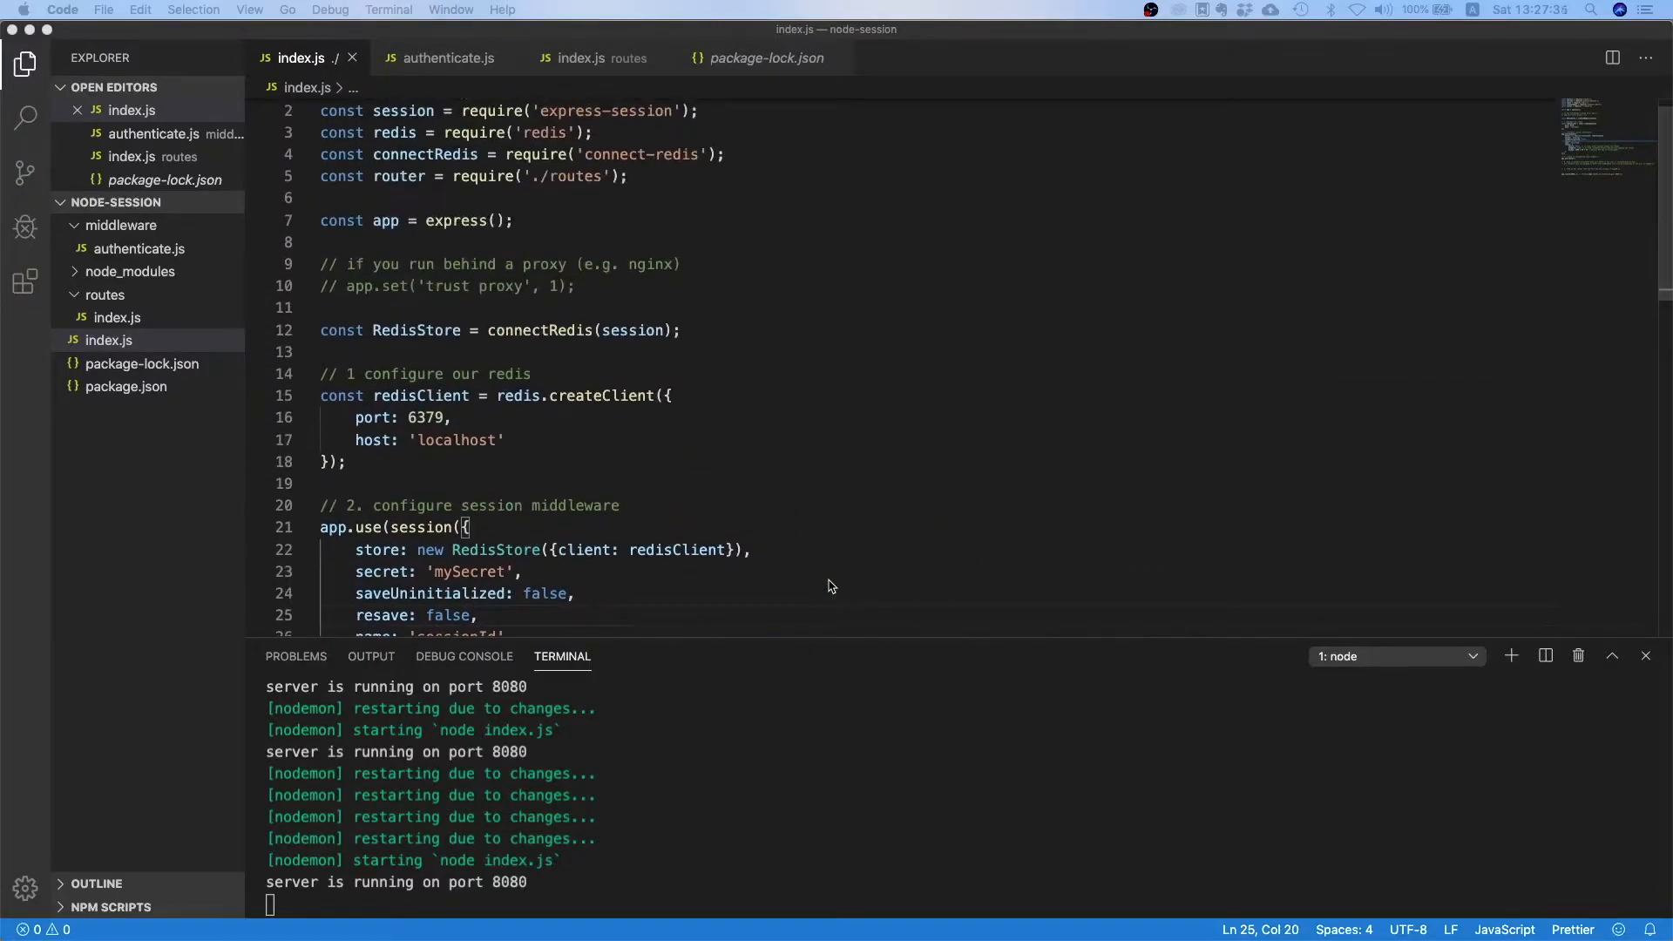
{"action": "scroll", "scroll_direction": "down", "scroll_amount": 3}
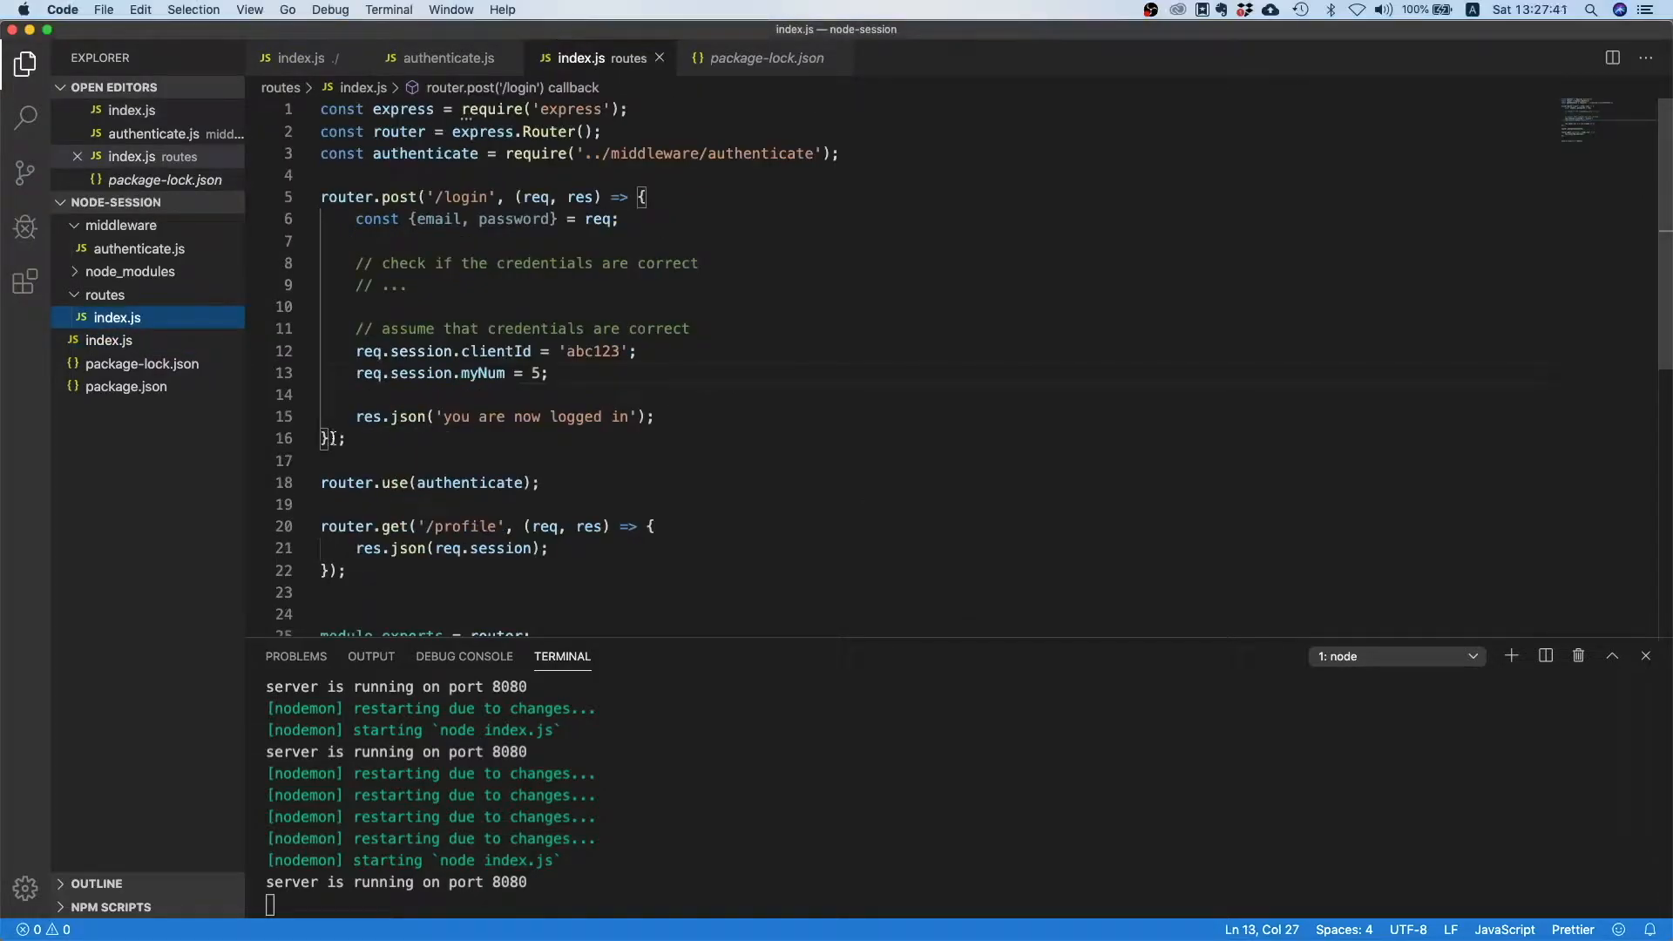
{"action": "left_click_drag", "start_coordinate": [321, 394], "coordinate": [655, 417]}
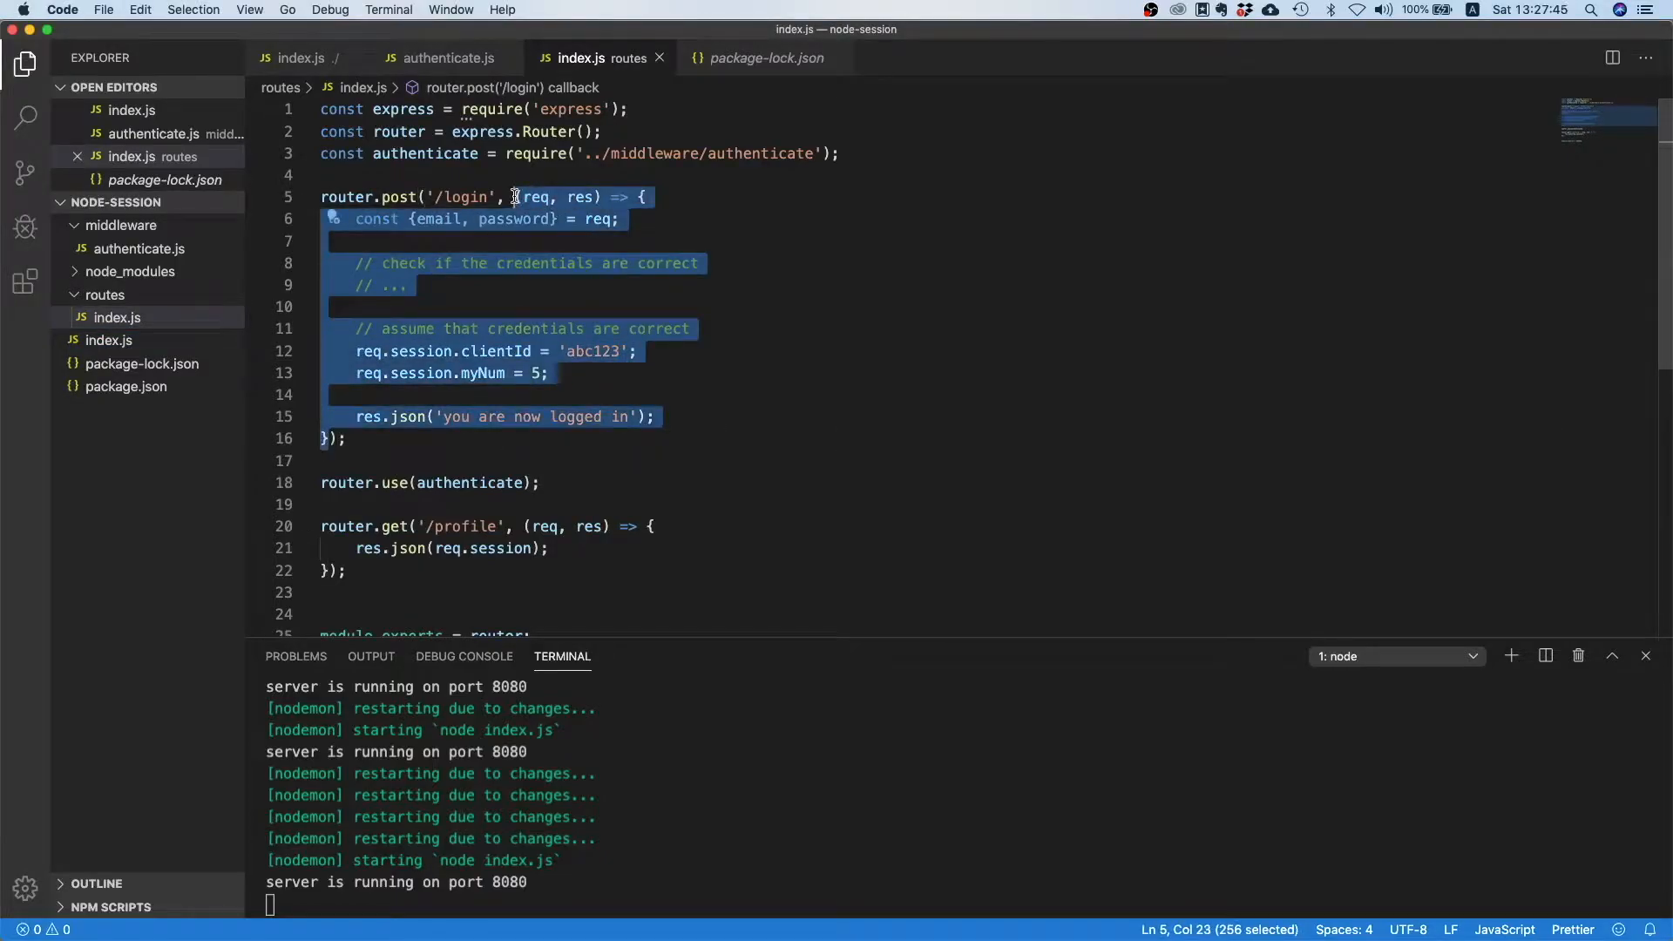
{"action": "mouse_move", "coordinate": [313, 292]}
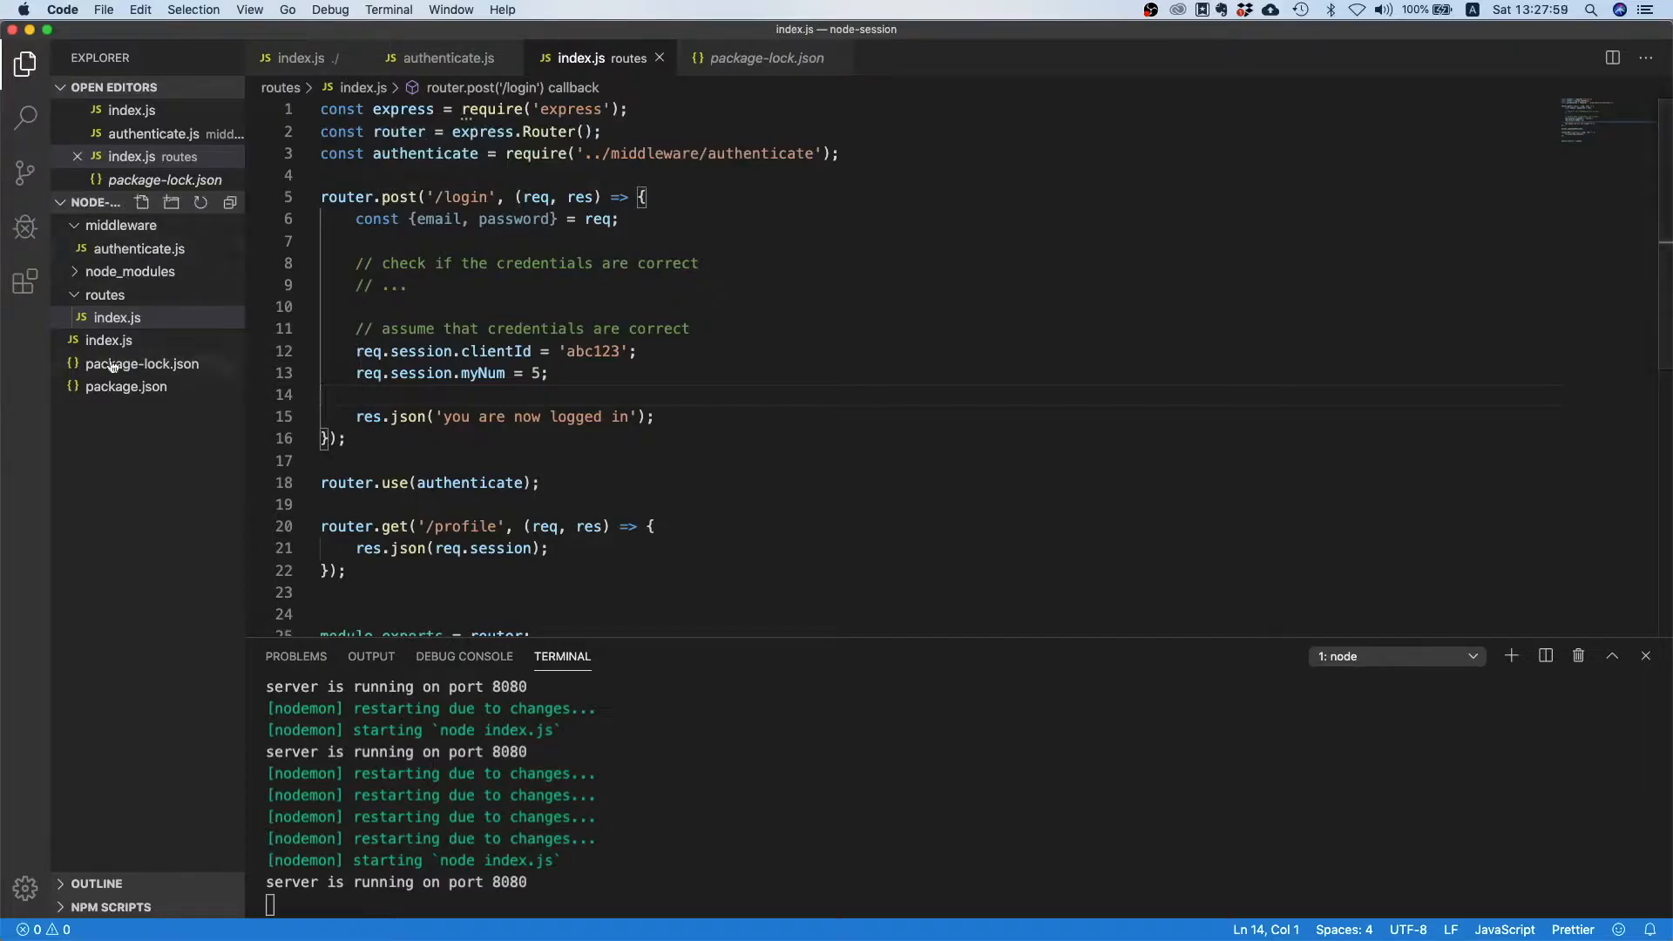
Create a new folder named controller in the node-session project Explorer.
{"action": "left_click", "coordinate": [109, 339]}
{"action": "type", "text": "controller"}
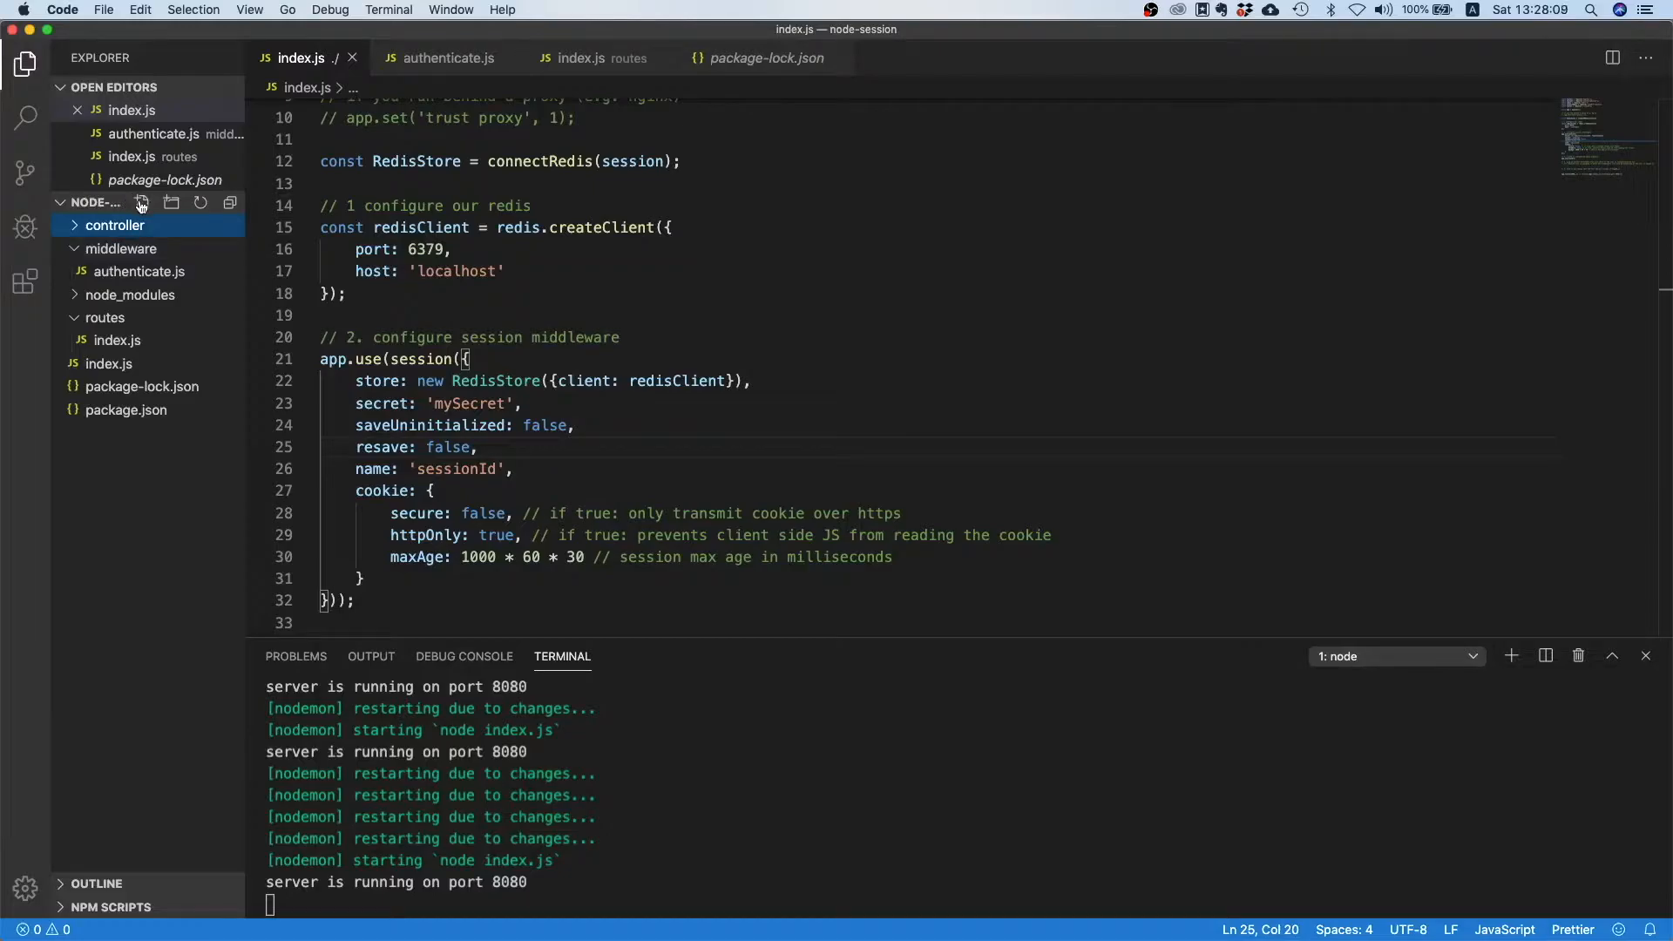
{"action": "mouse_move", "coordinate": [139, 203]}
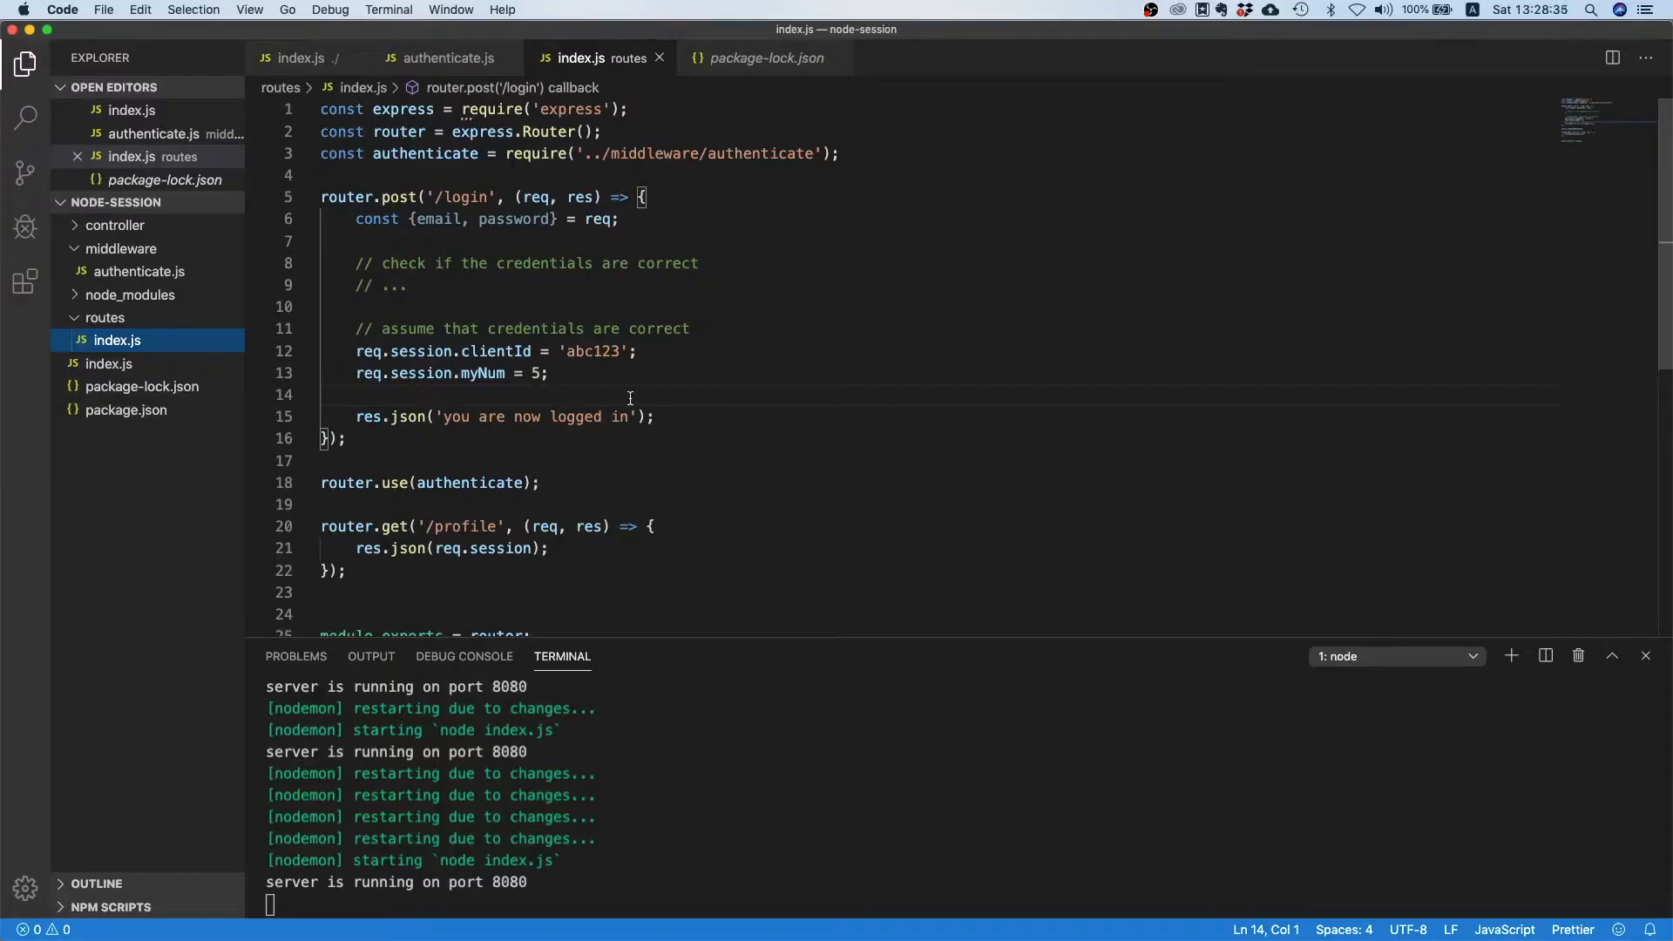
{"action": "mouse_move", "coordinate": [484, 213]}
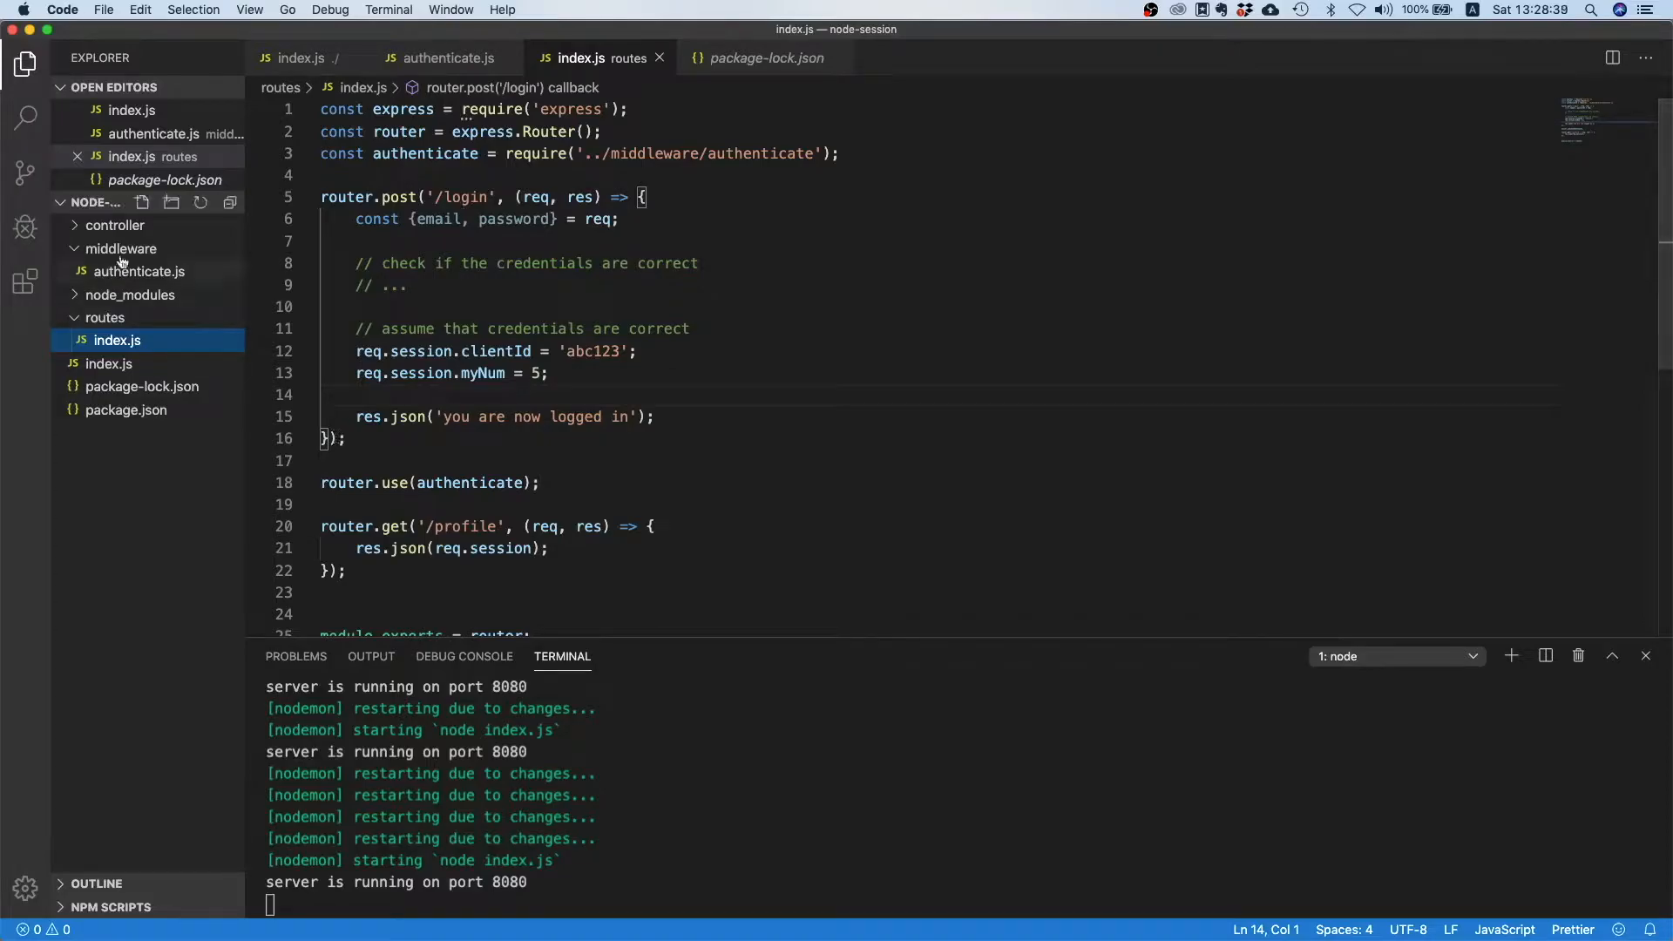
{"action": "mouse_move", "coordinate": [114, 225]}
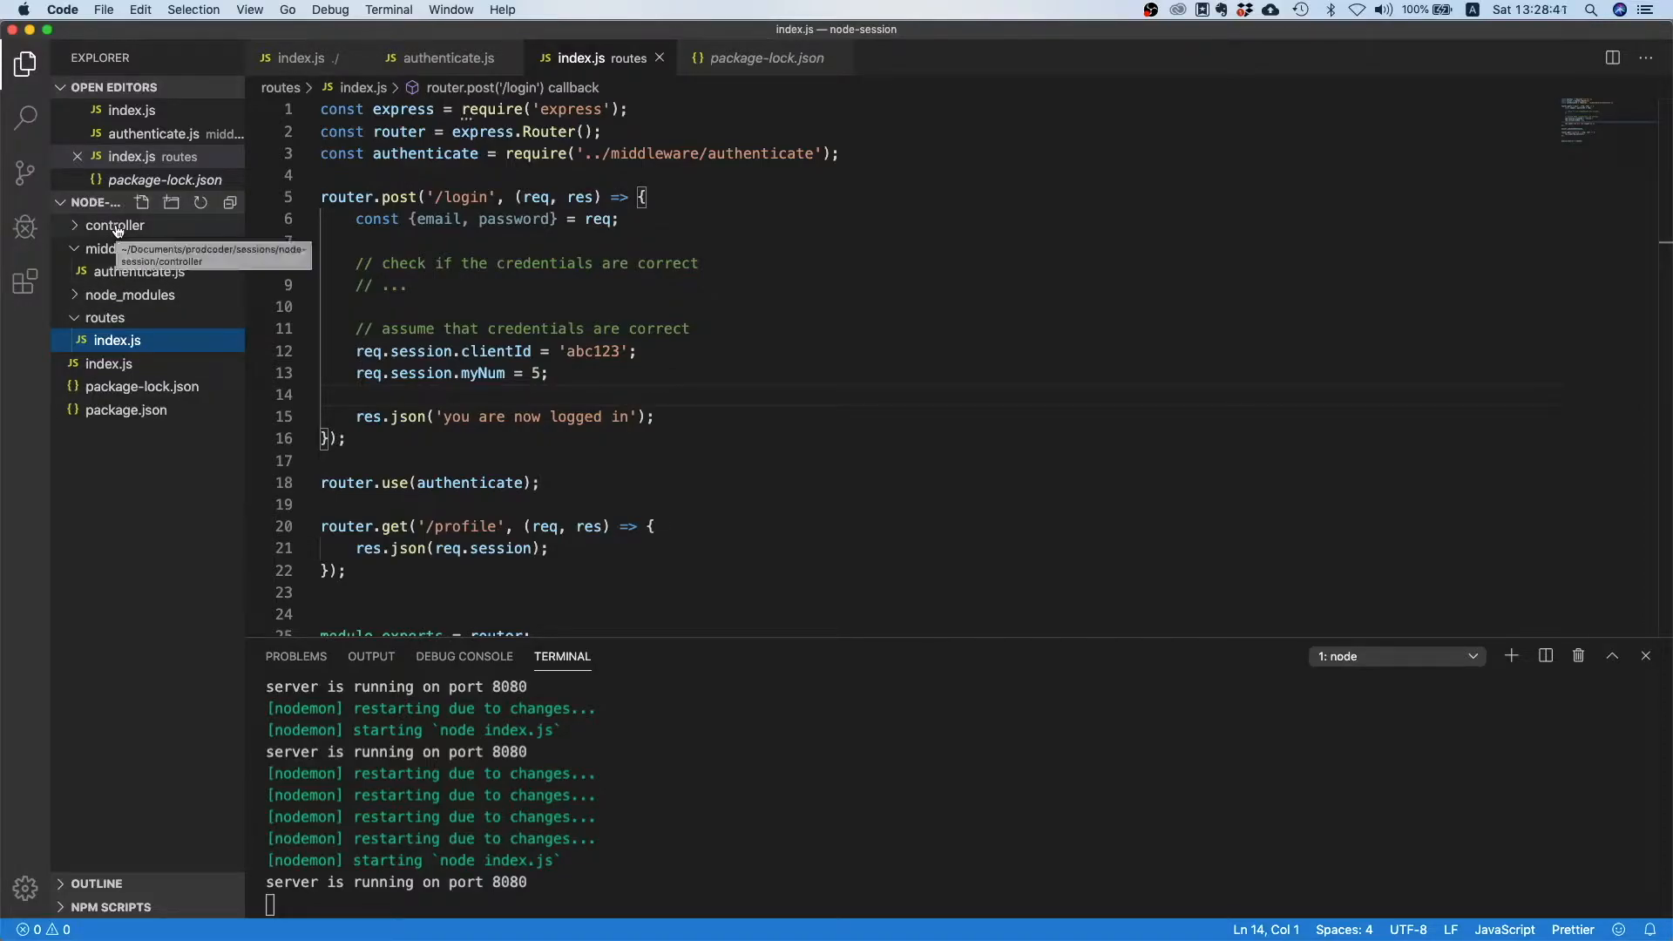
Create controller/auth.js and cut the /login handler out of routes/index.js.
{"action": "left_click", "coordinate": [114, 224]}
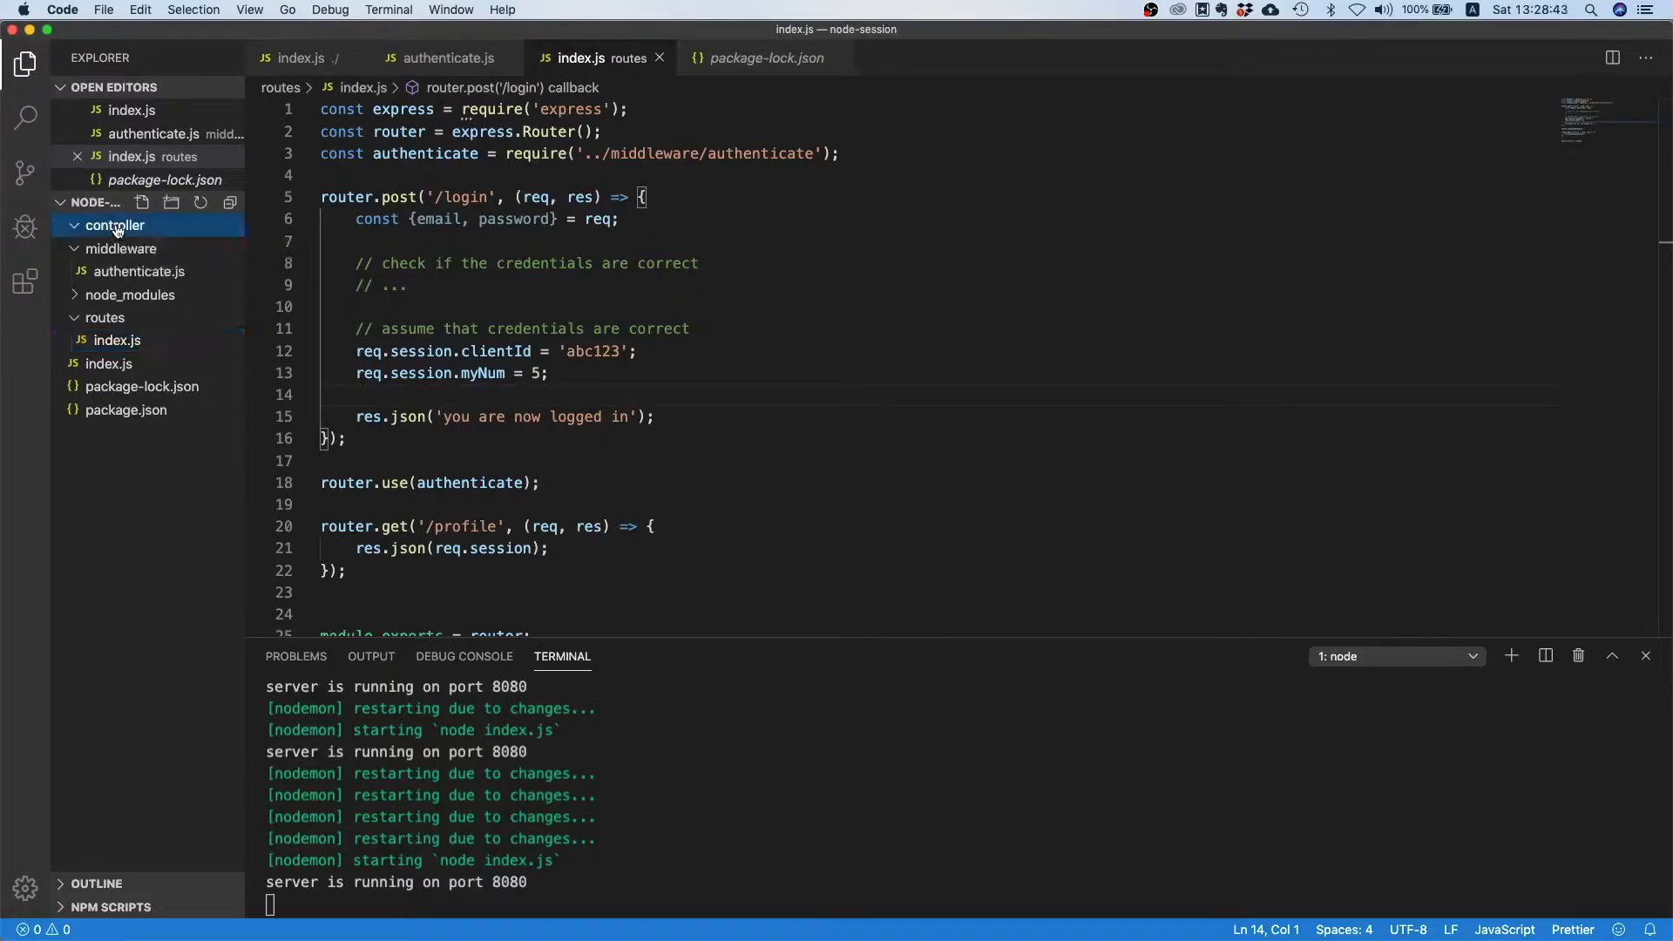
{"action": "type", "text": "auth.js"}
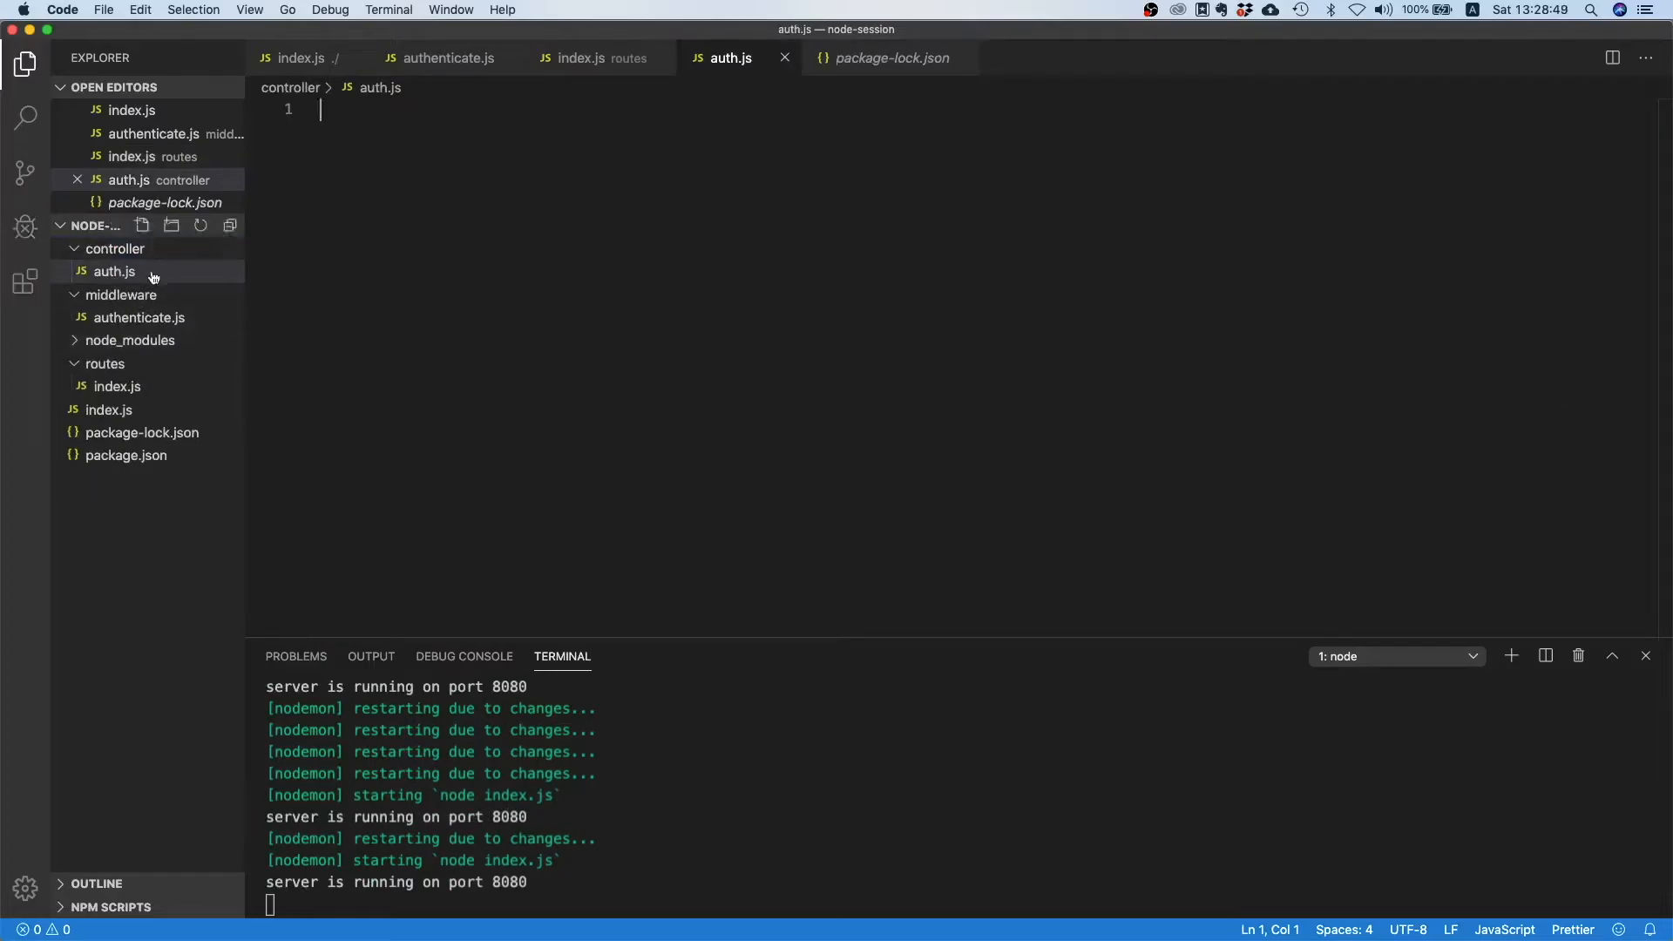
{"action": "left_click", "coordinate": [117, 385]}
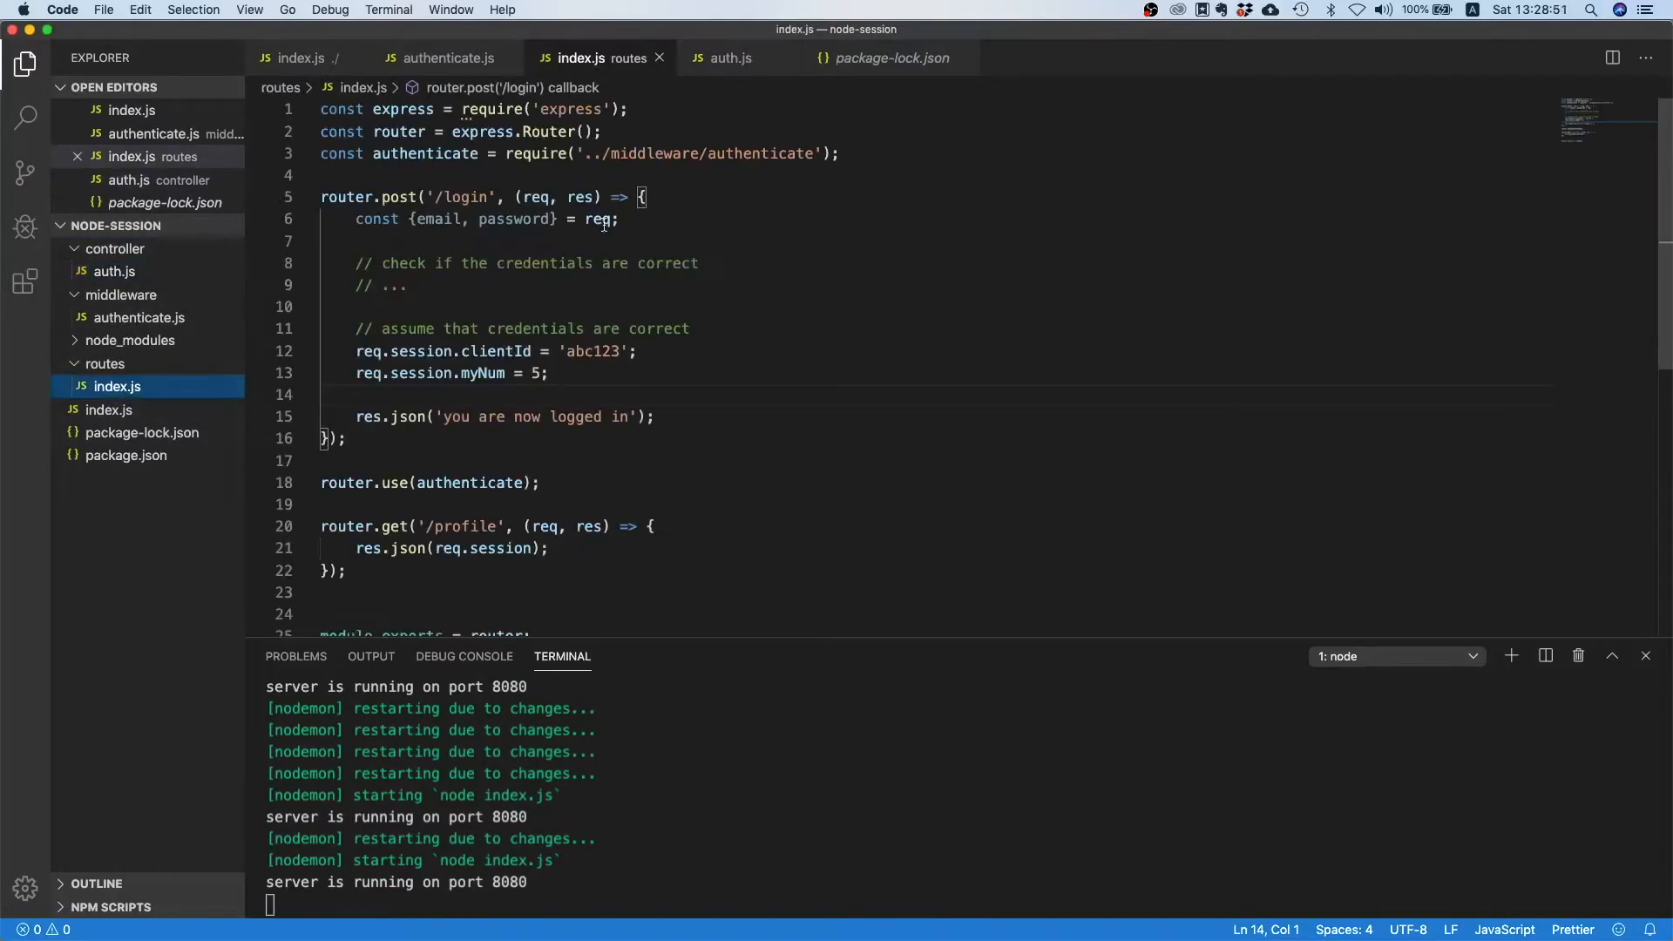
{"action": "left_click_drag", "start_coordinate": [515, 196], "coordinate": [515, 219]}
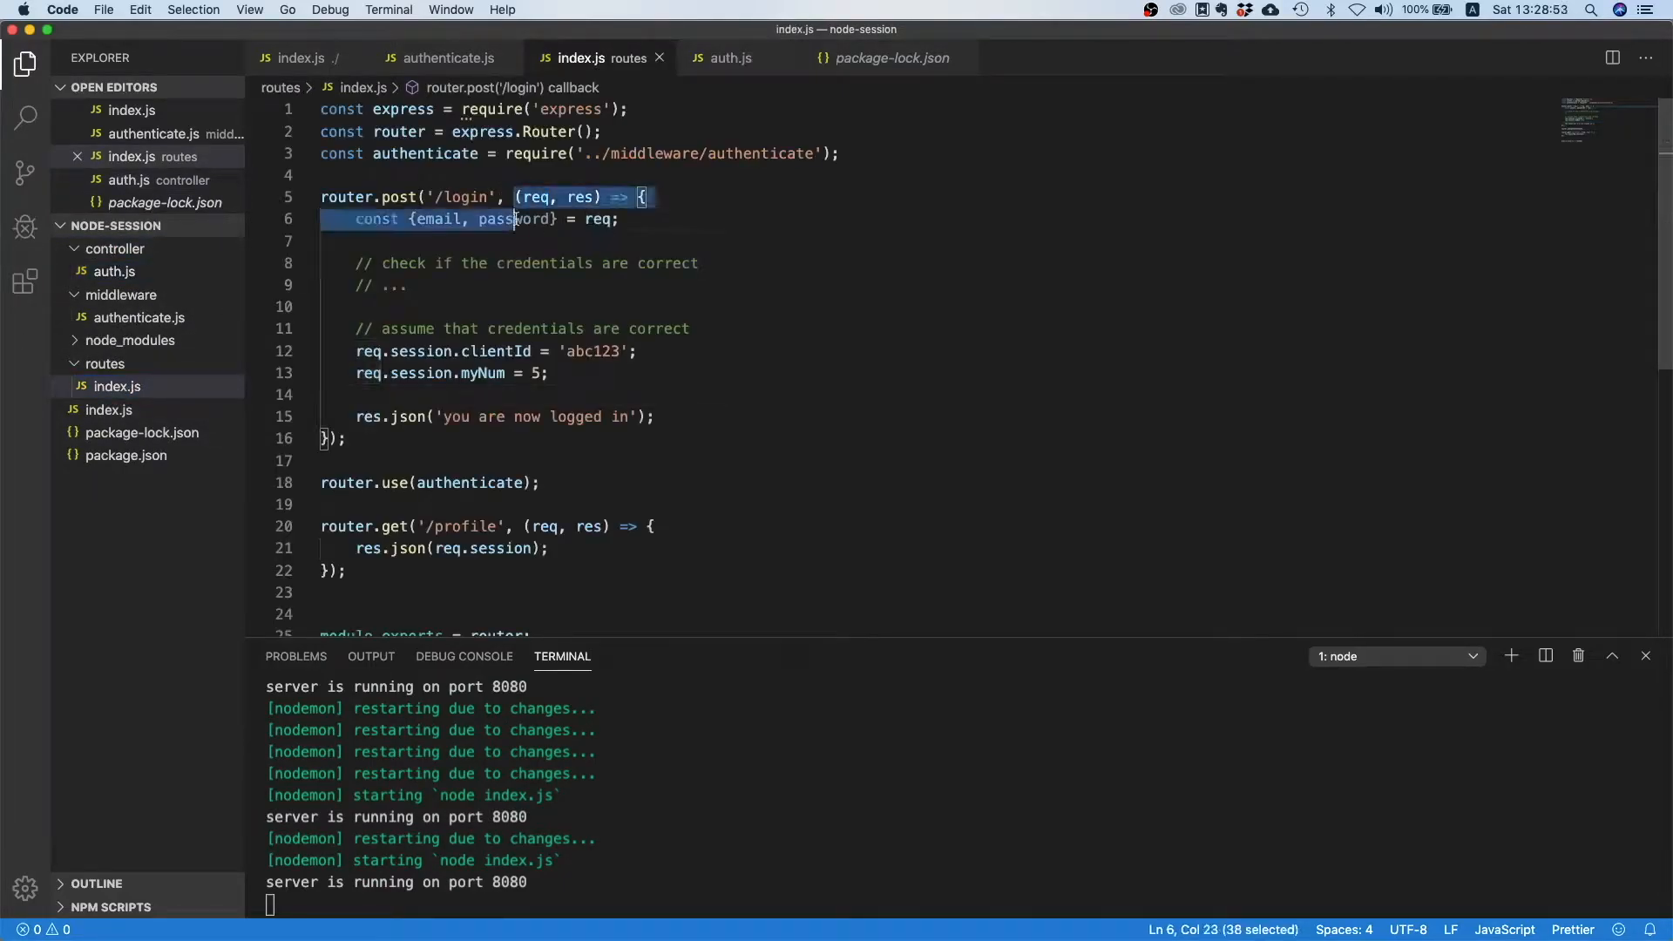
{"action": "left_click_drag", "start_coordinate": [515, 219], "coordinate": [325, 437]}
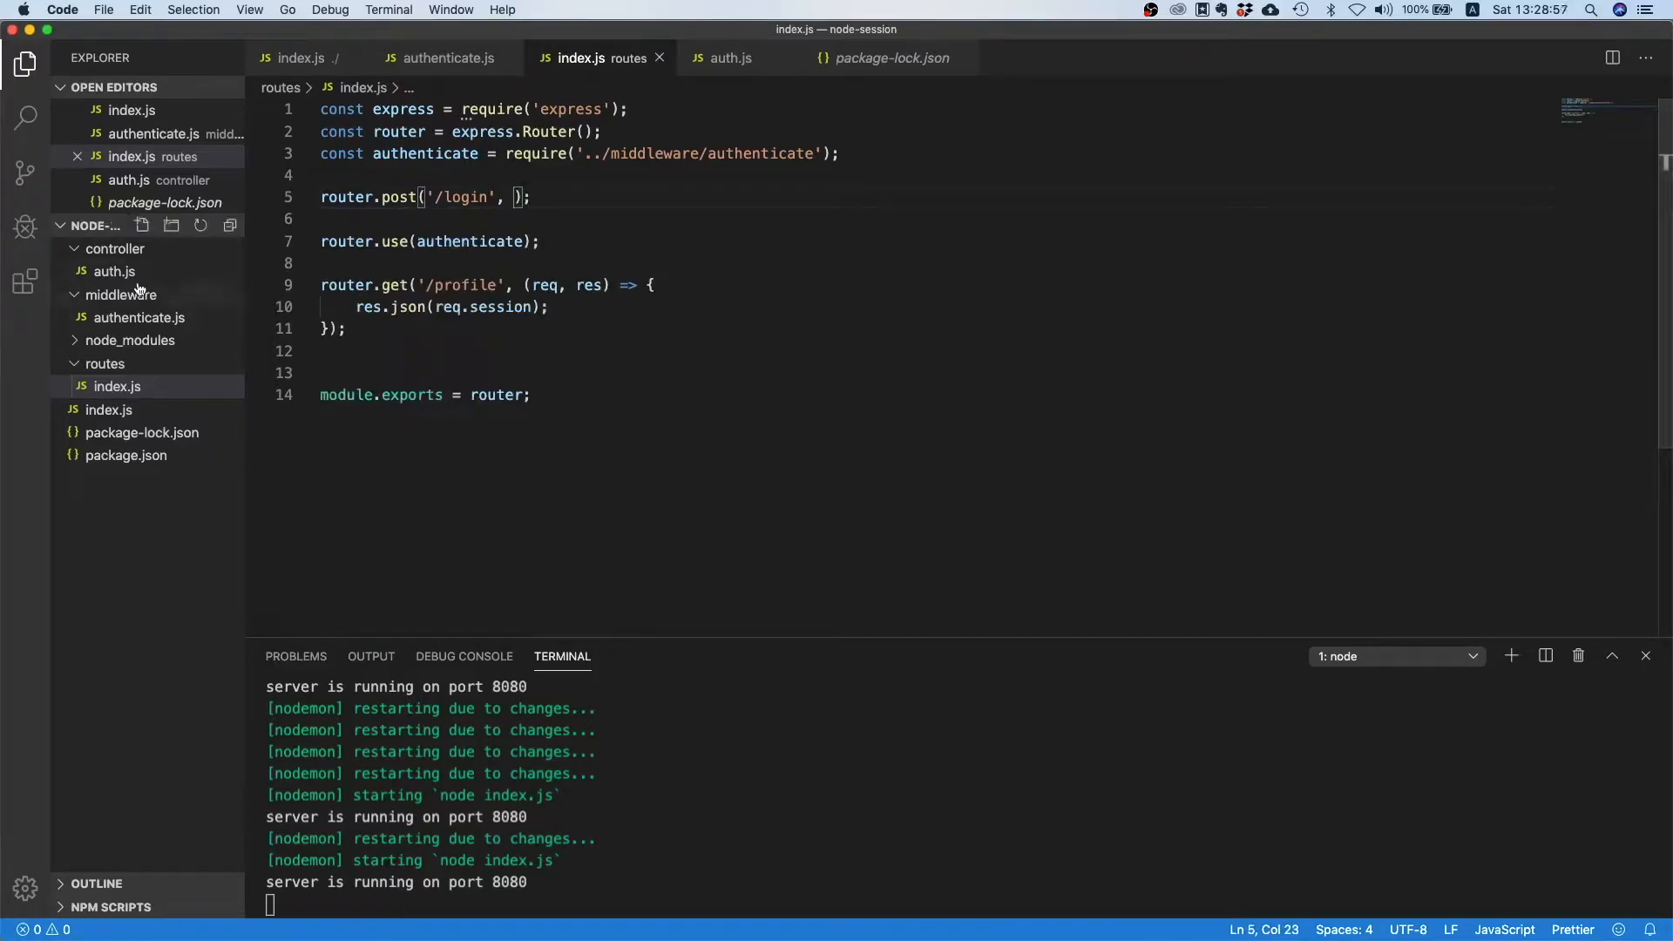
{"action": "left_click", "coordinate": [114, 271]}
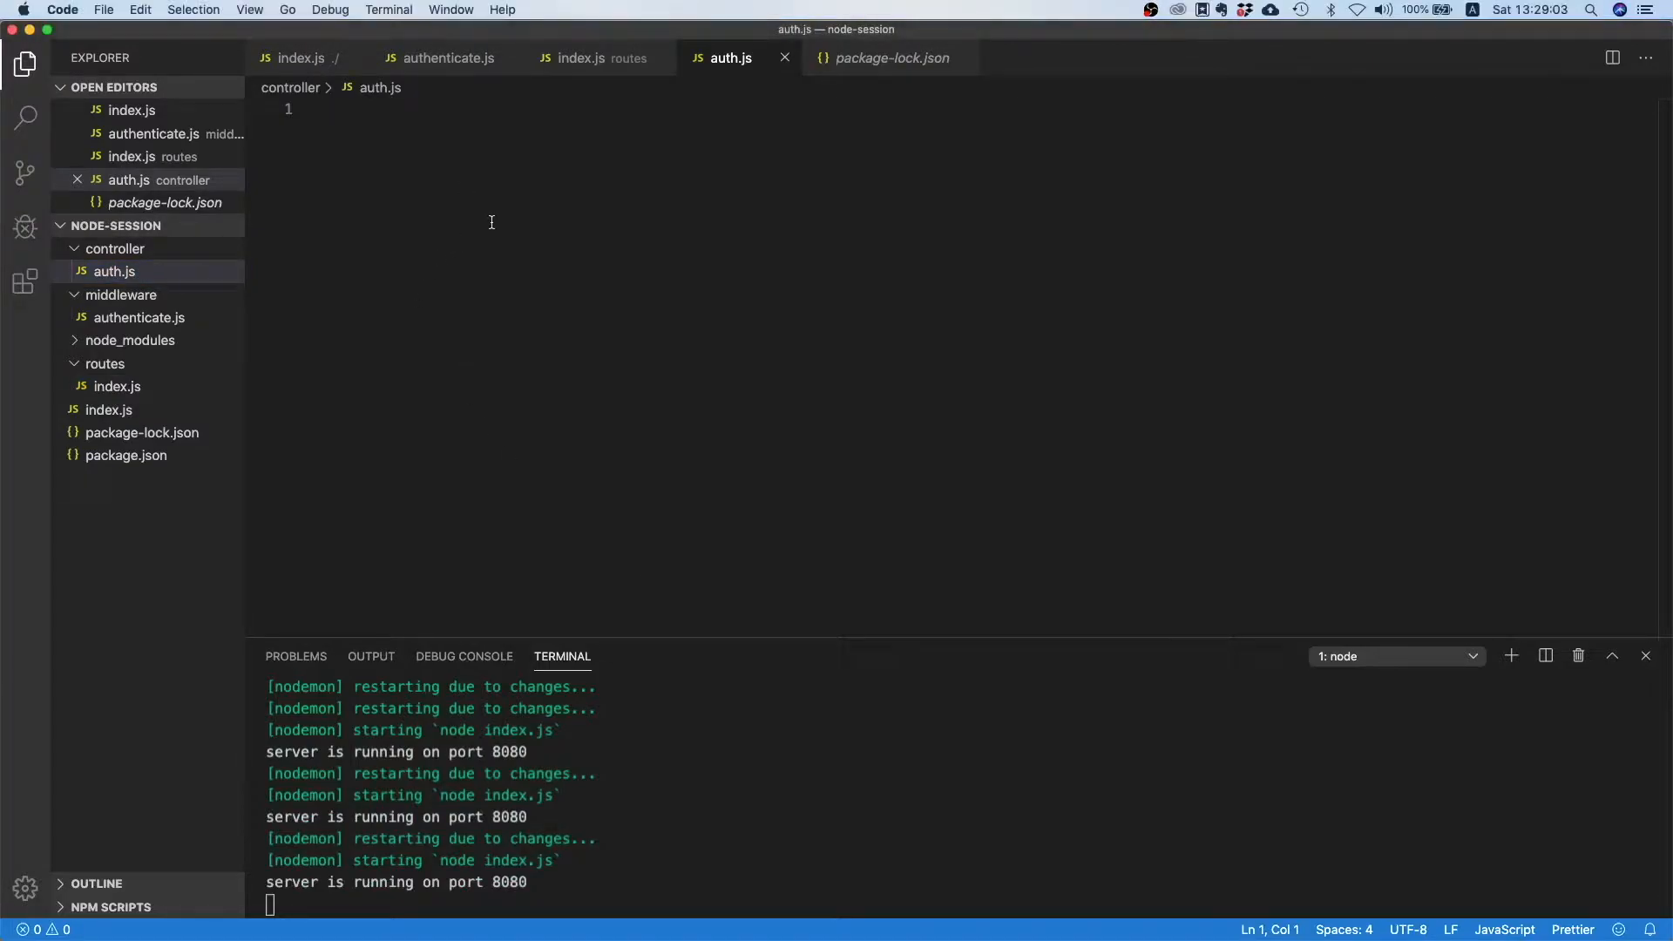
Wrap the pasted session code in login(req, res) and add module.exports = { login }.
{"action": "type", "text": "f"}
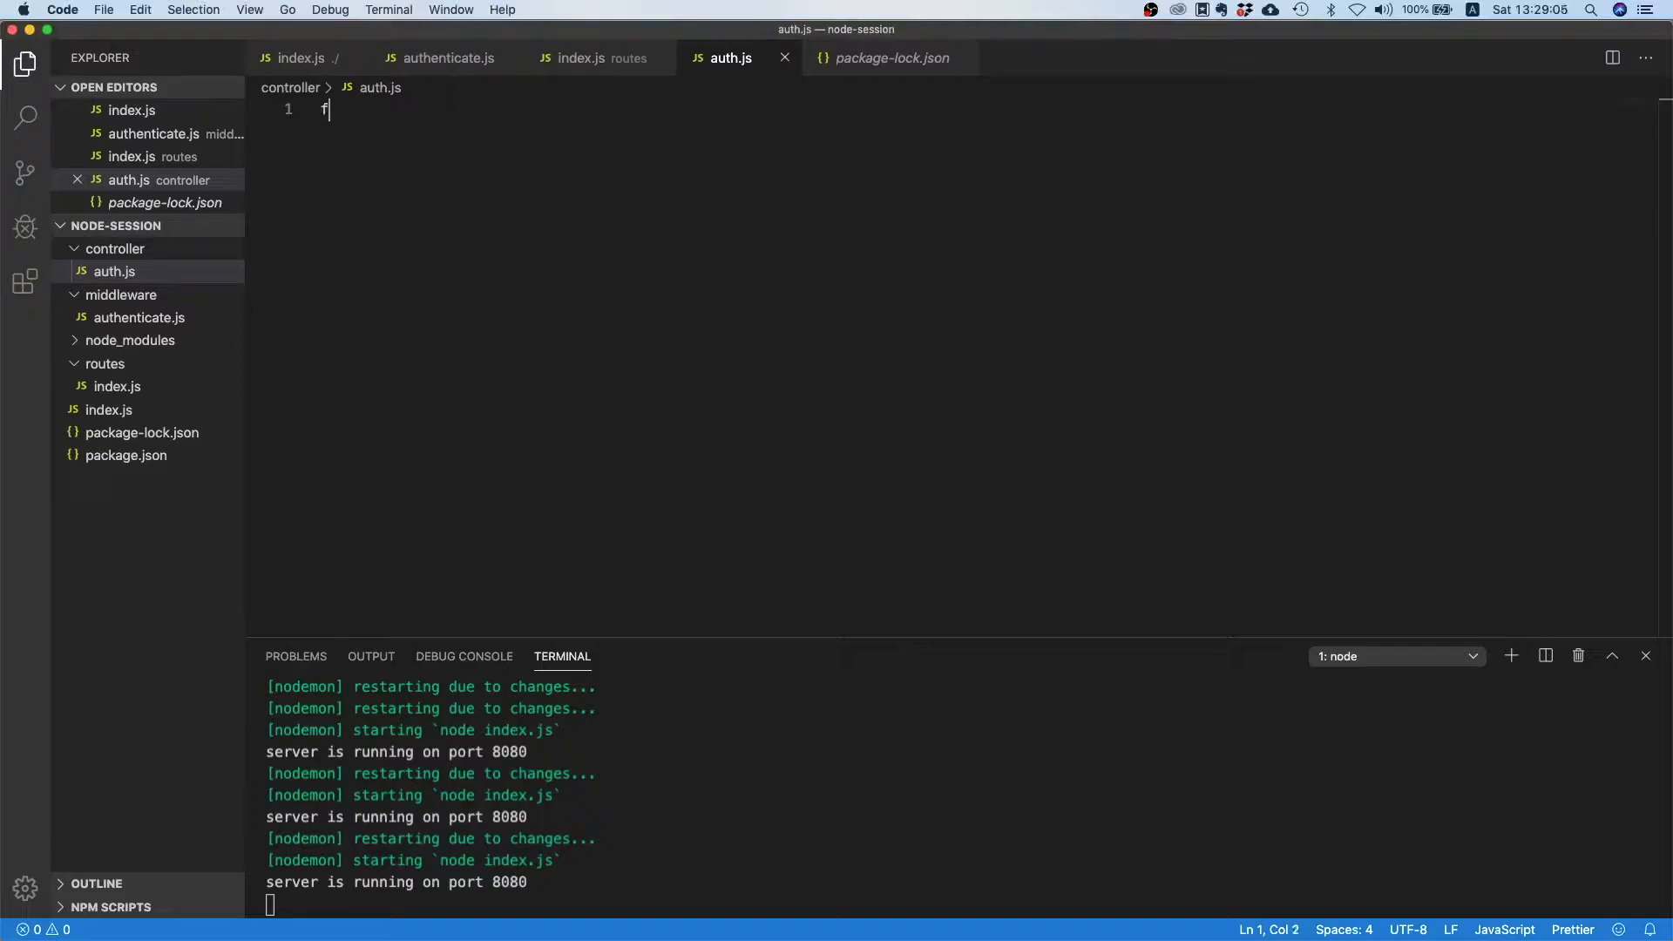
{"action": "type", "text": "unction login(req, res) {"}
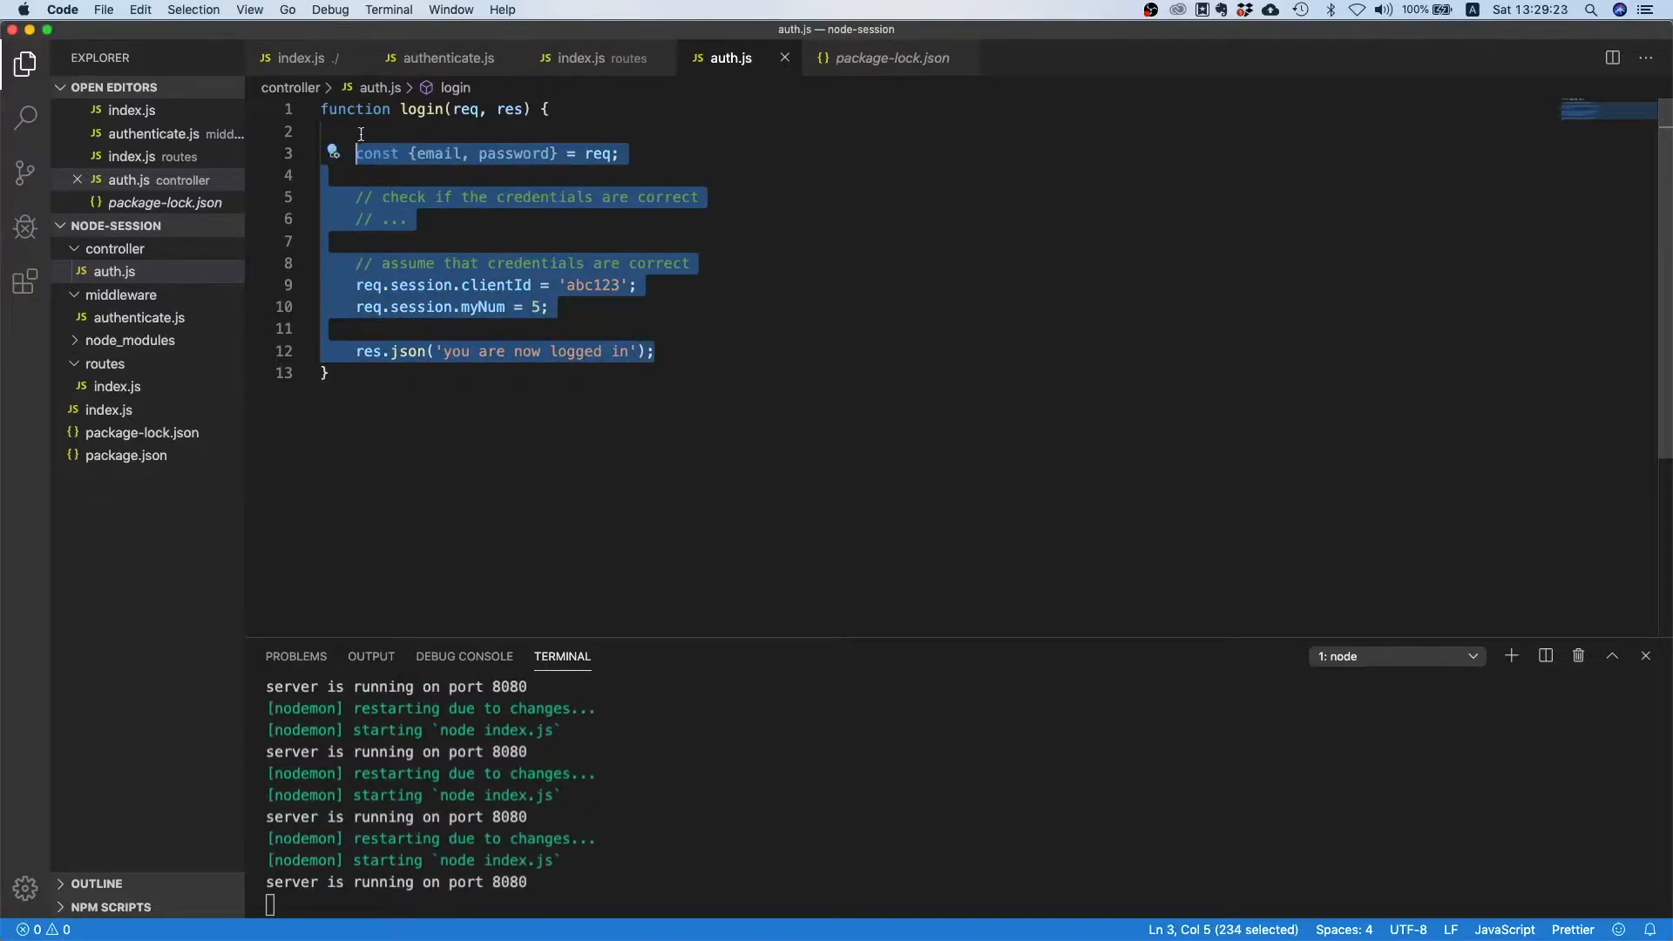
{"action": "left_click", "coordinate": [376, 131]}
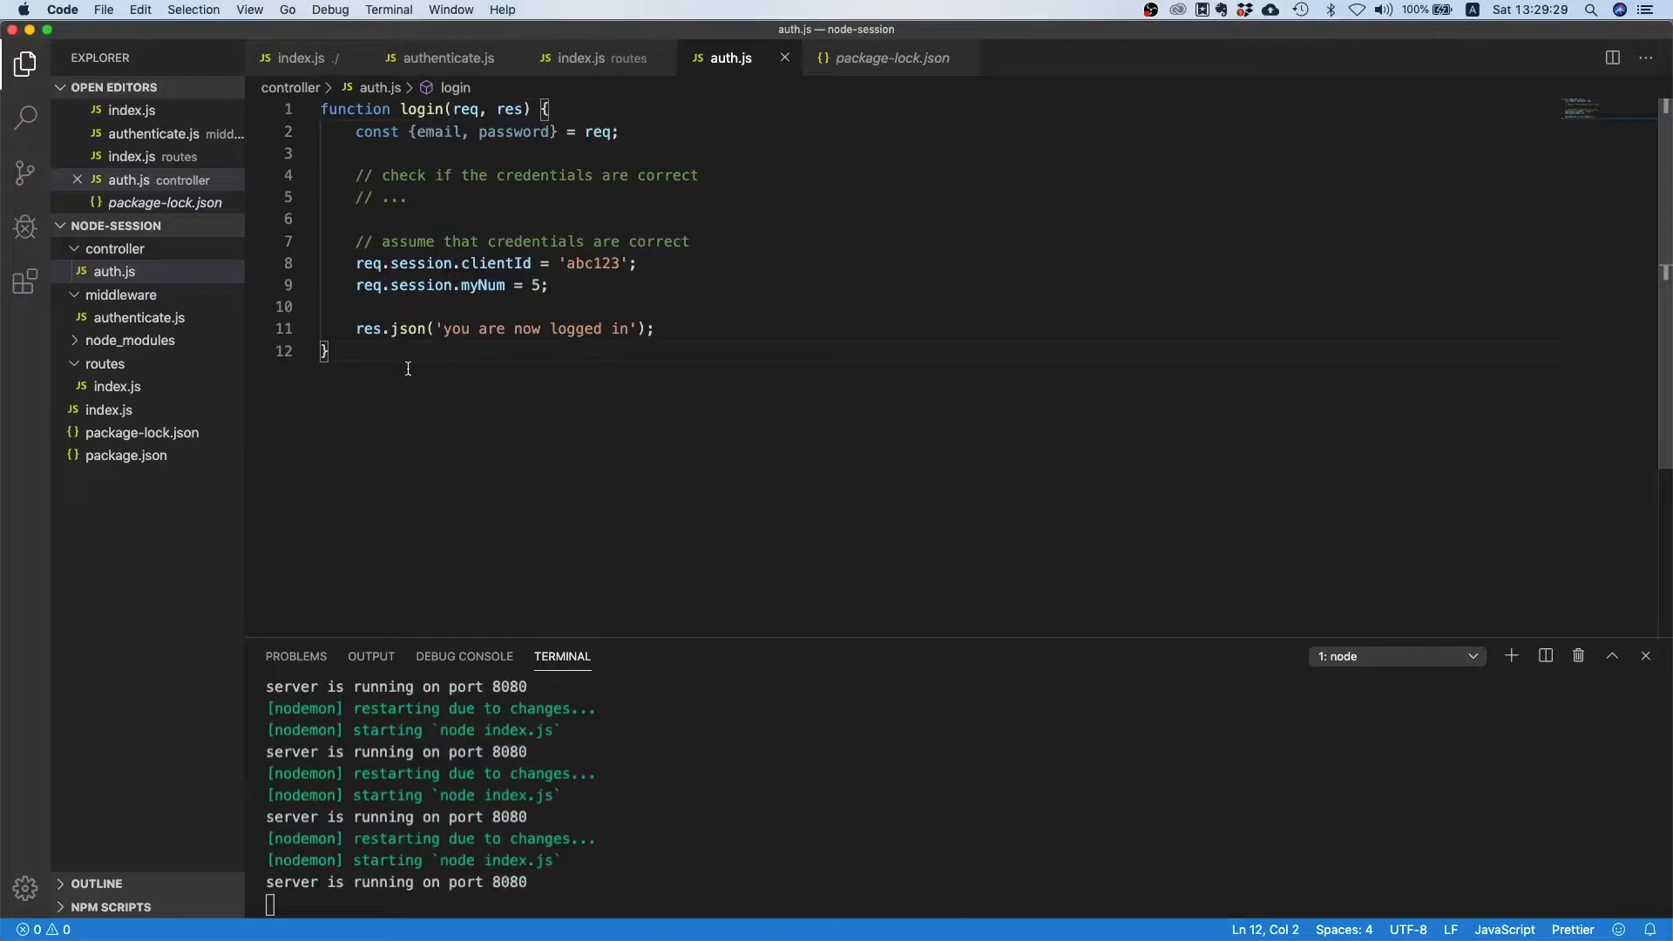
{"action": "type", "text": "module"}
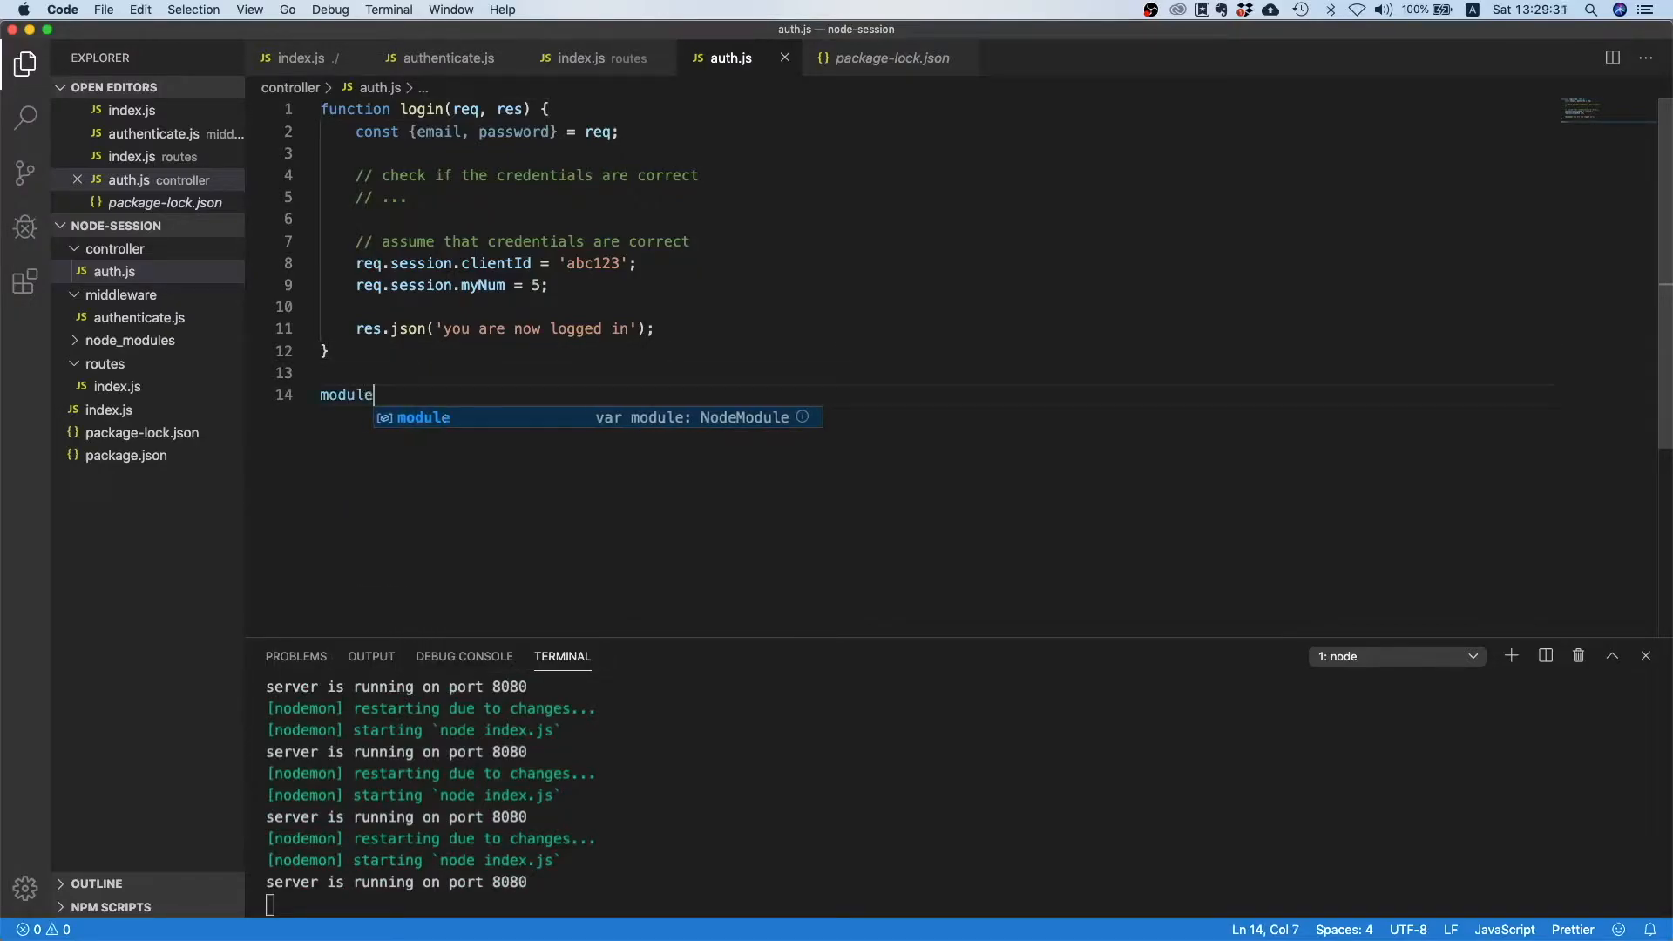
{"action": "type", "text": ".exports = {"}
{"action": "type", "text": "login: login"}
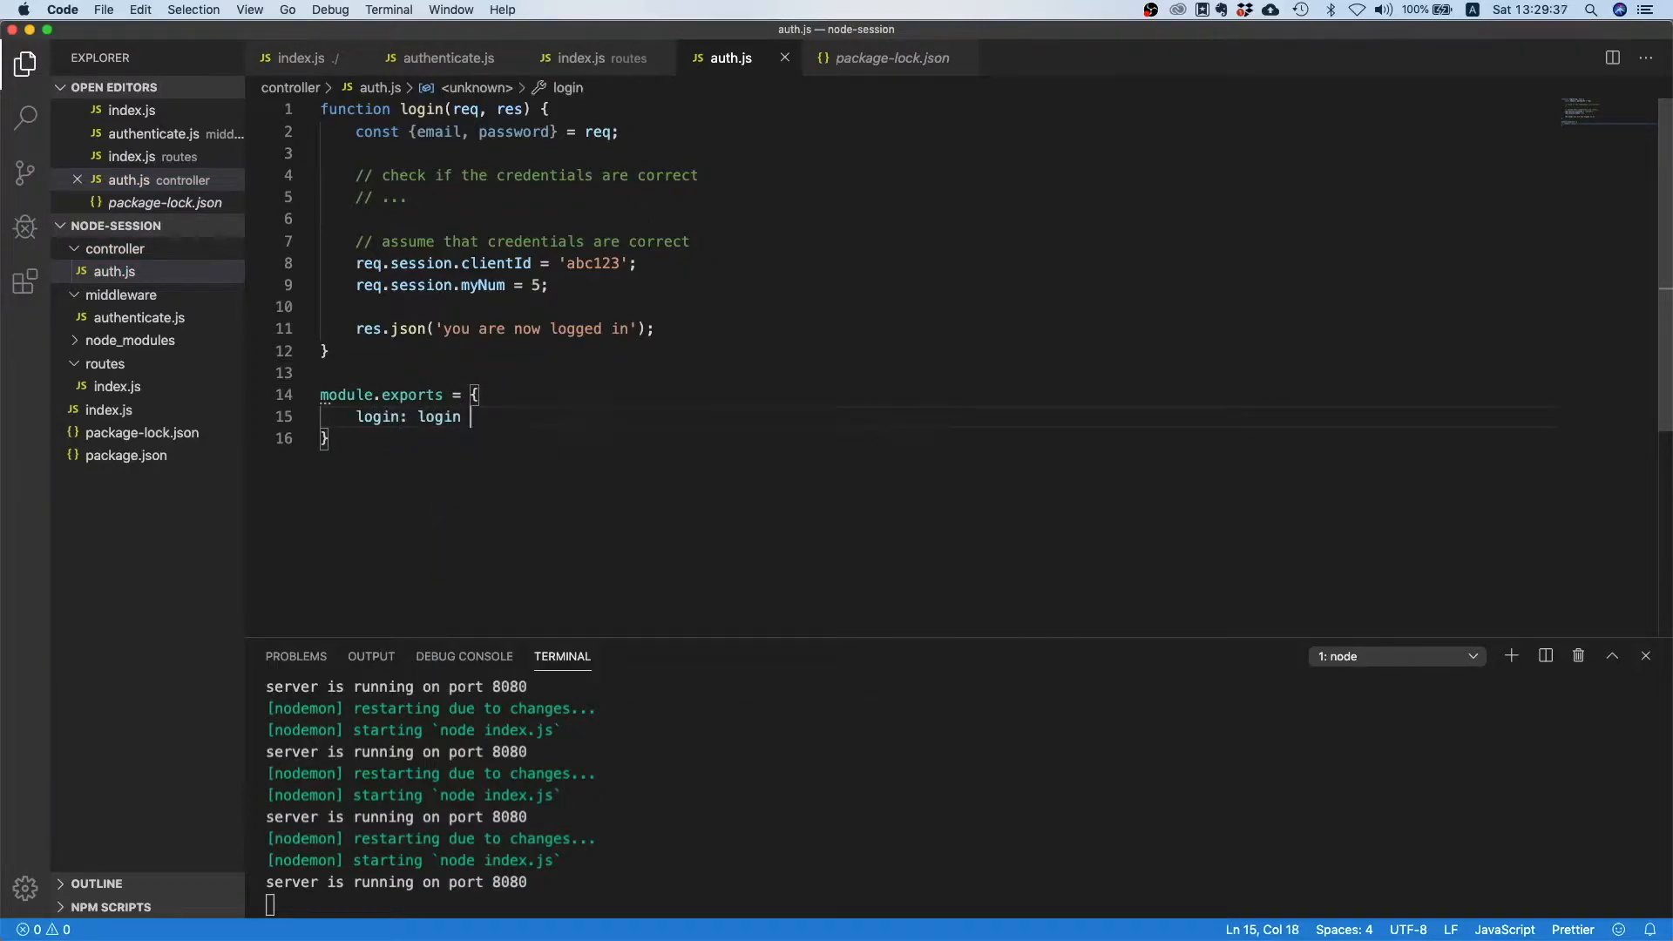
{"action": "key", "text": "Backspace"}
{"action": "type", "text": ";"}
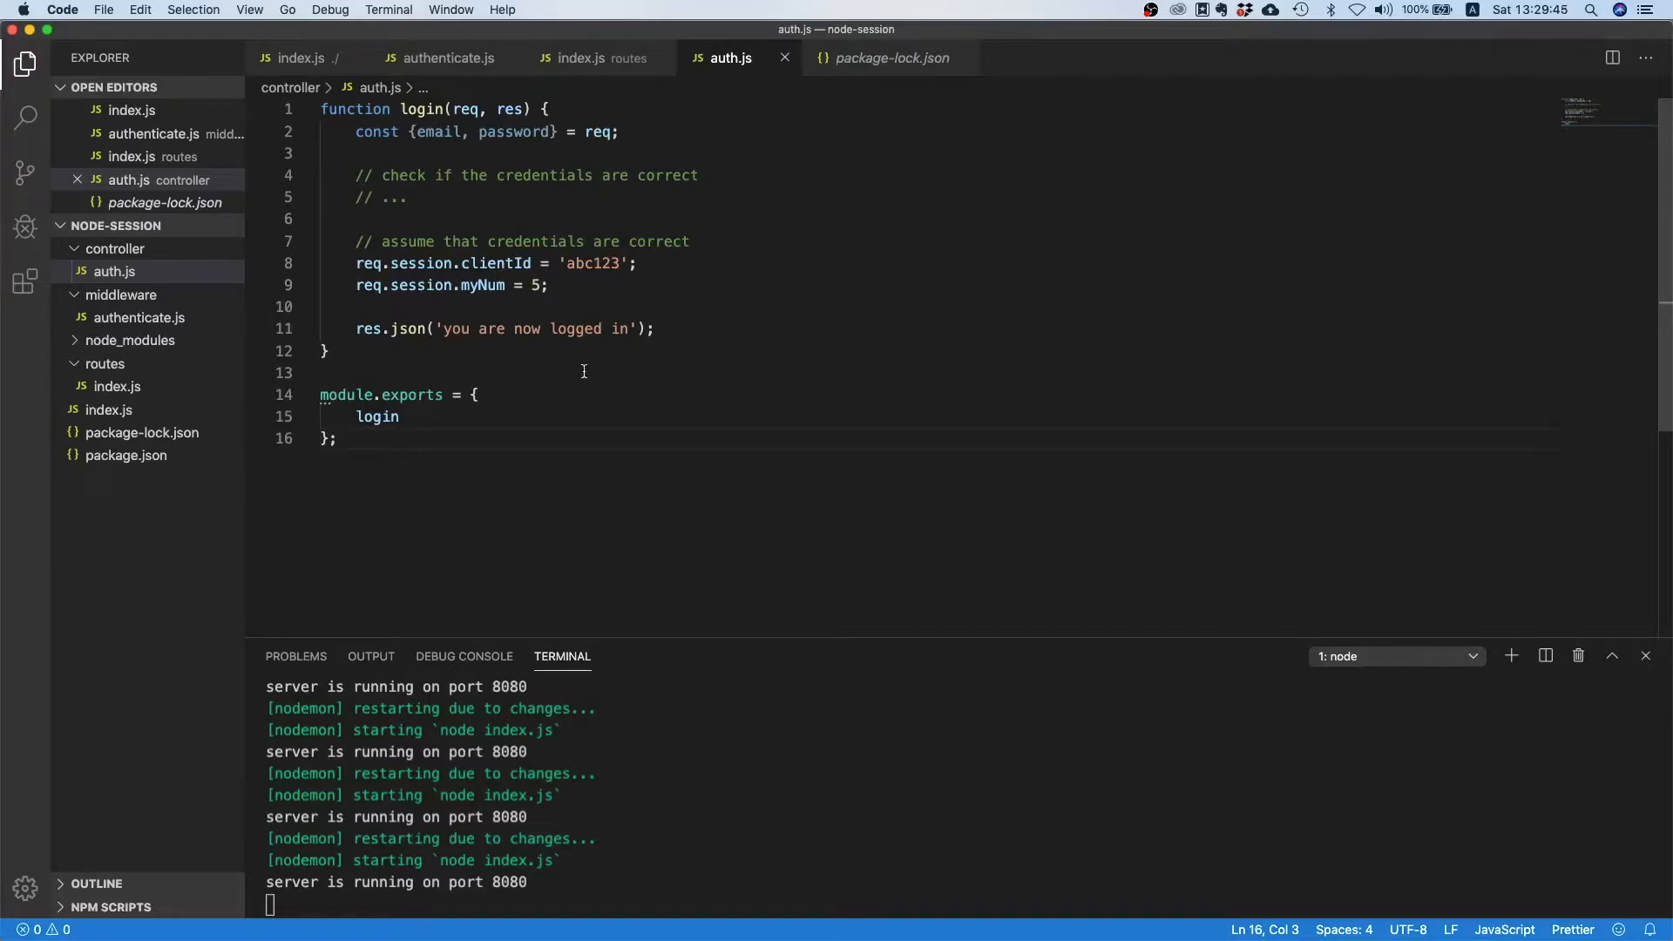
{"action": "mouse_move", "coordinate": [457, 348]}
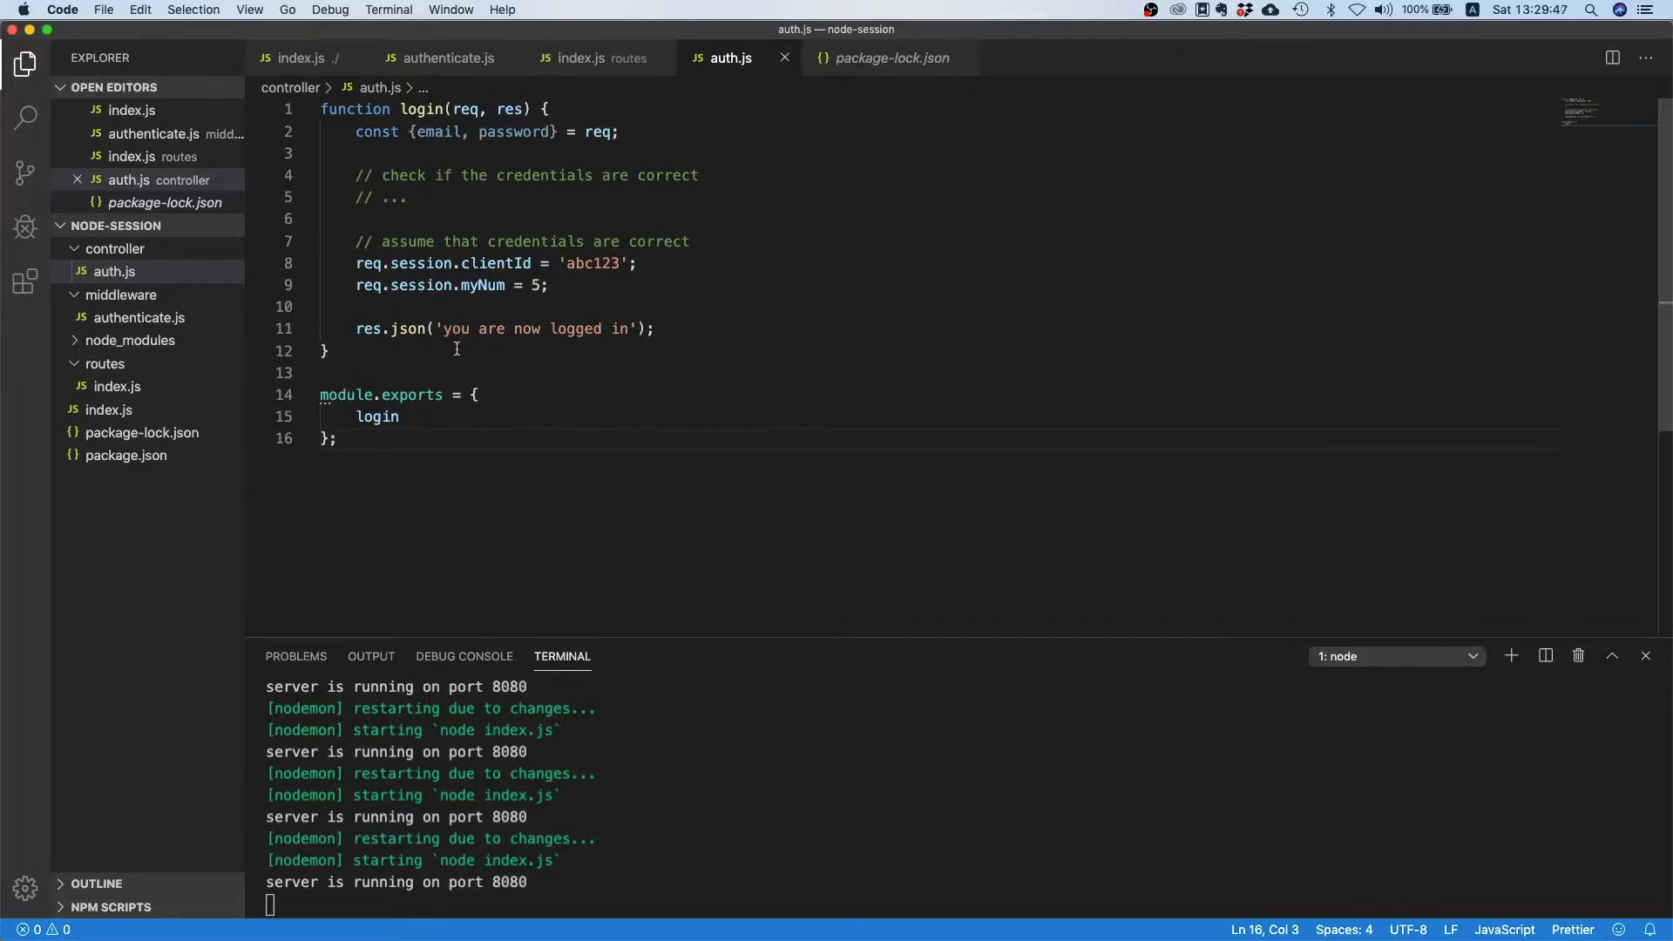
{"action": "mouse_move", "coordinate": [584, 376]}
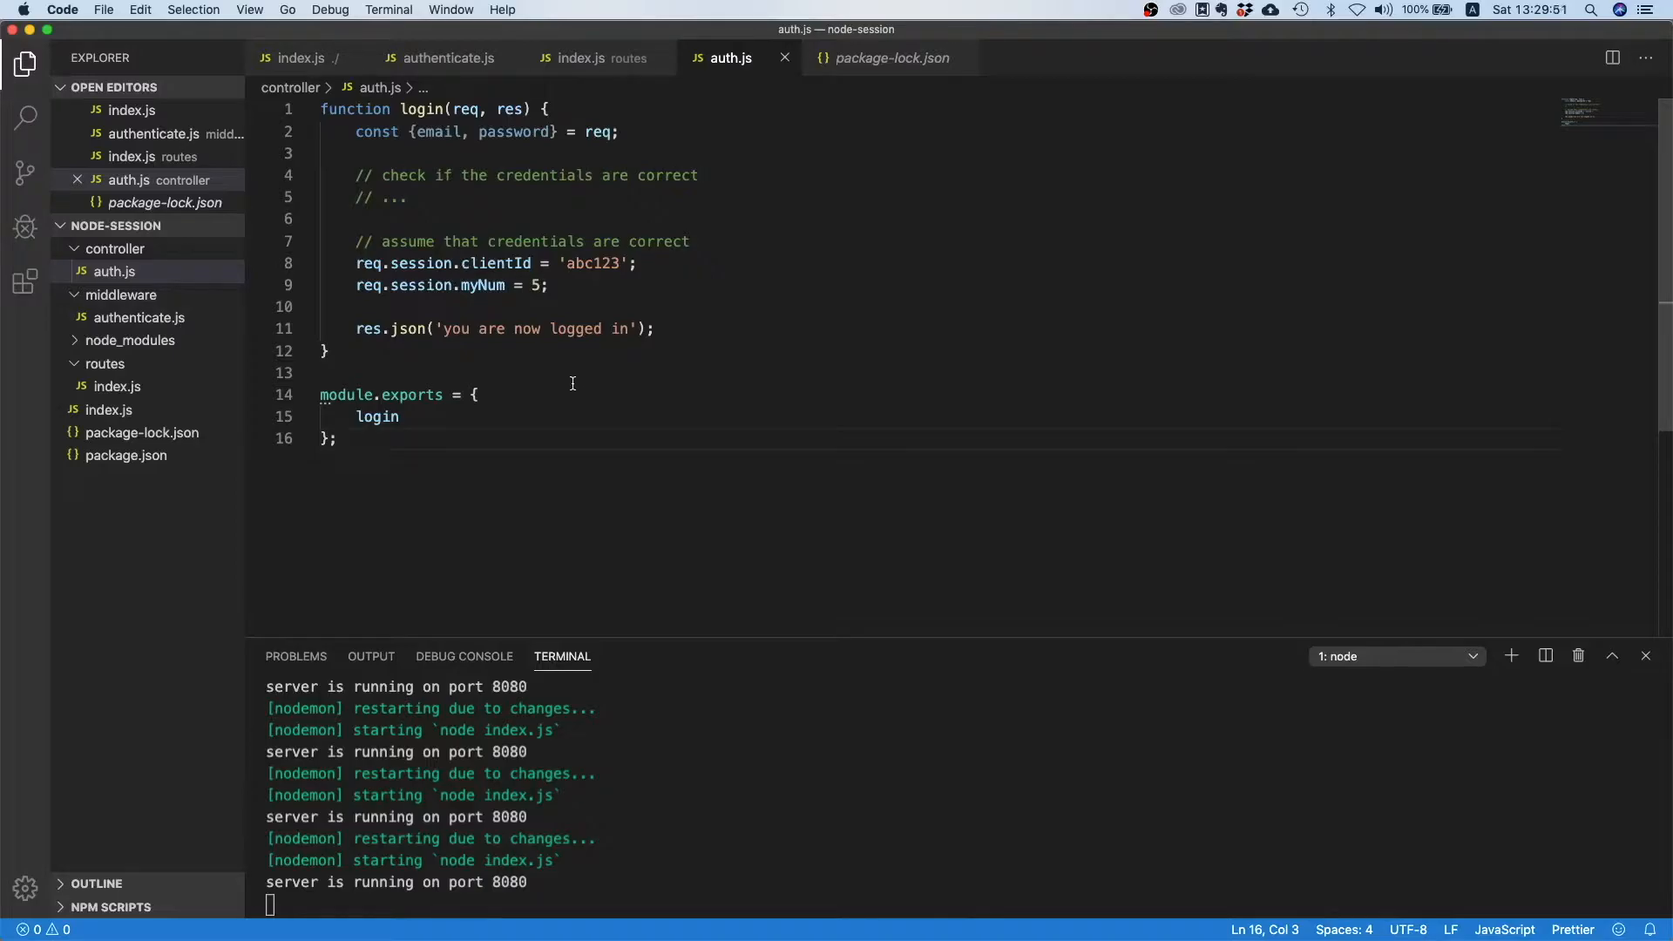
{"action": "mouse_move", "coordinate": [547, 396]}
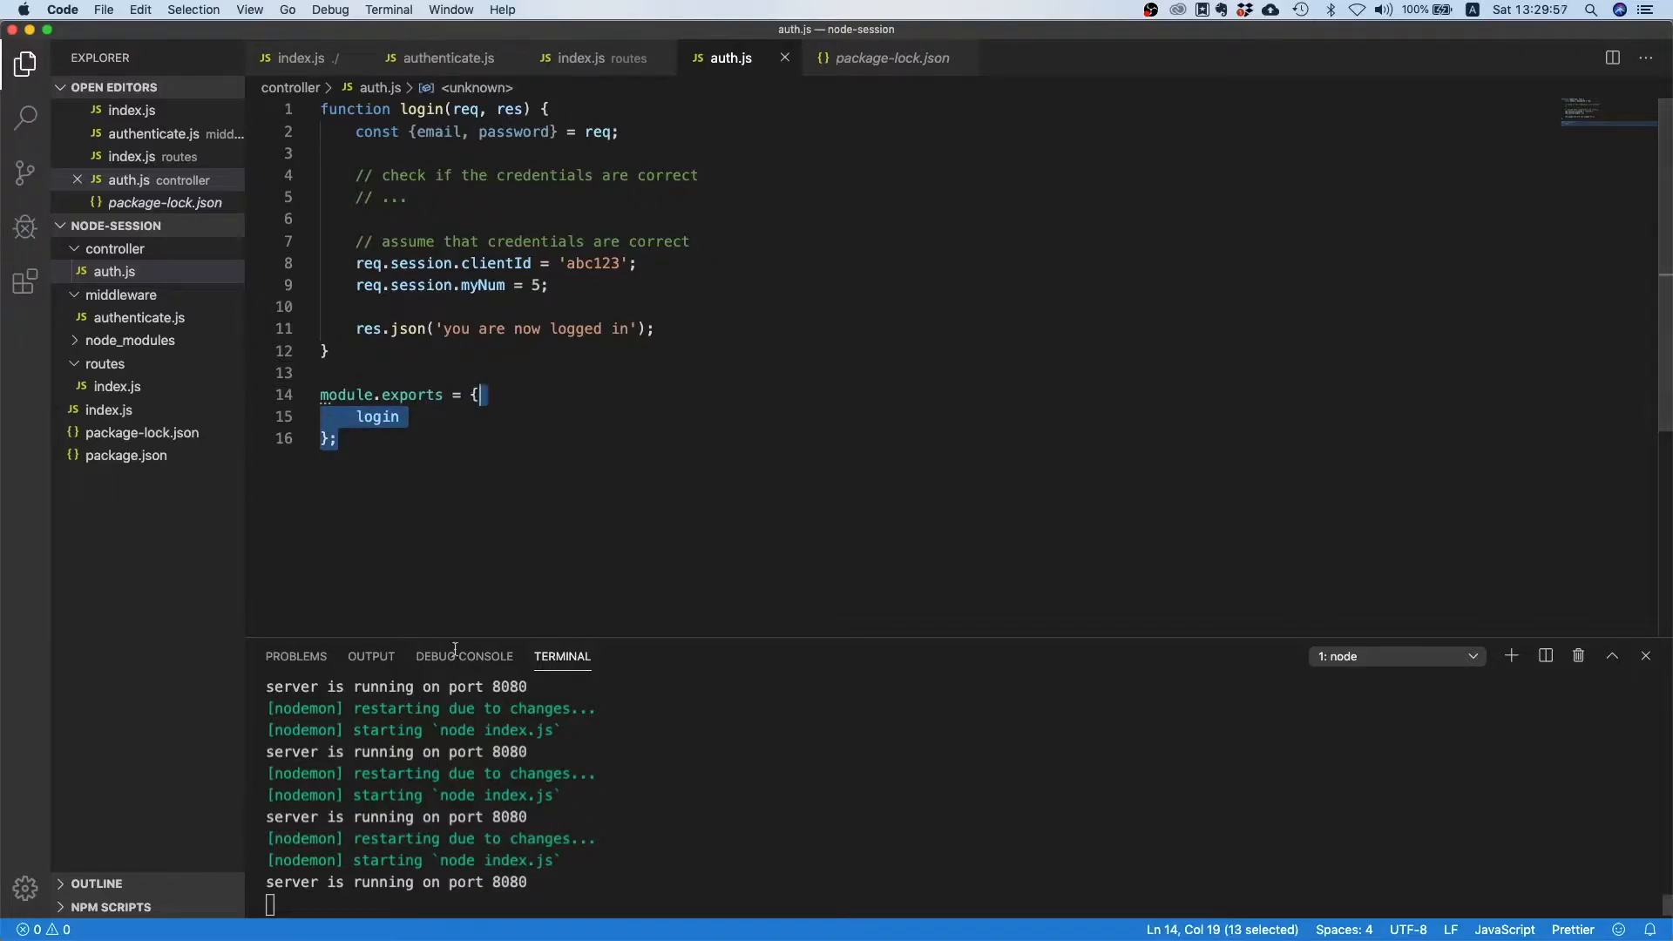
Require '../controller/auth' as authController and route POST /login to authController.login.
{"action": "left_click", "coordinate": [339, 439]}
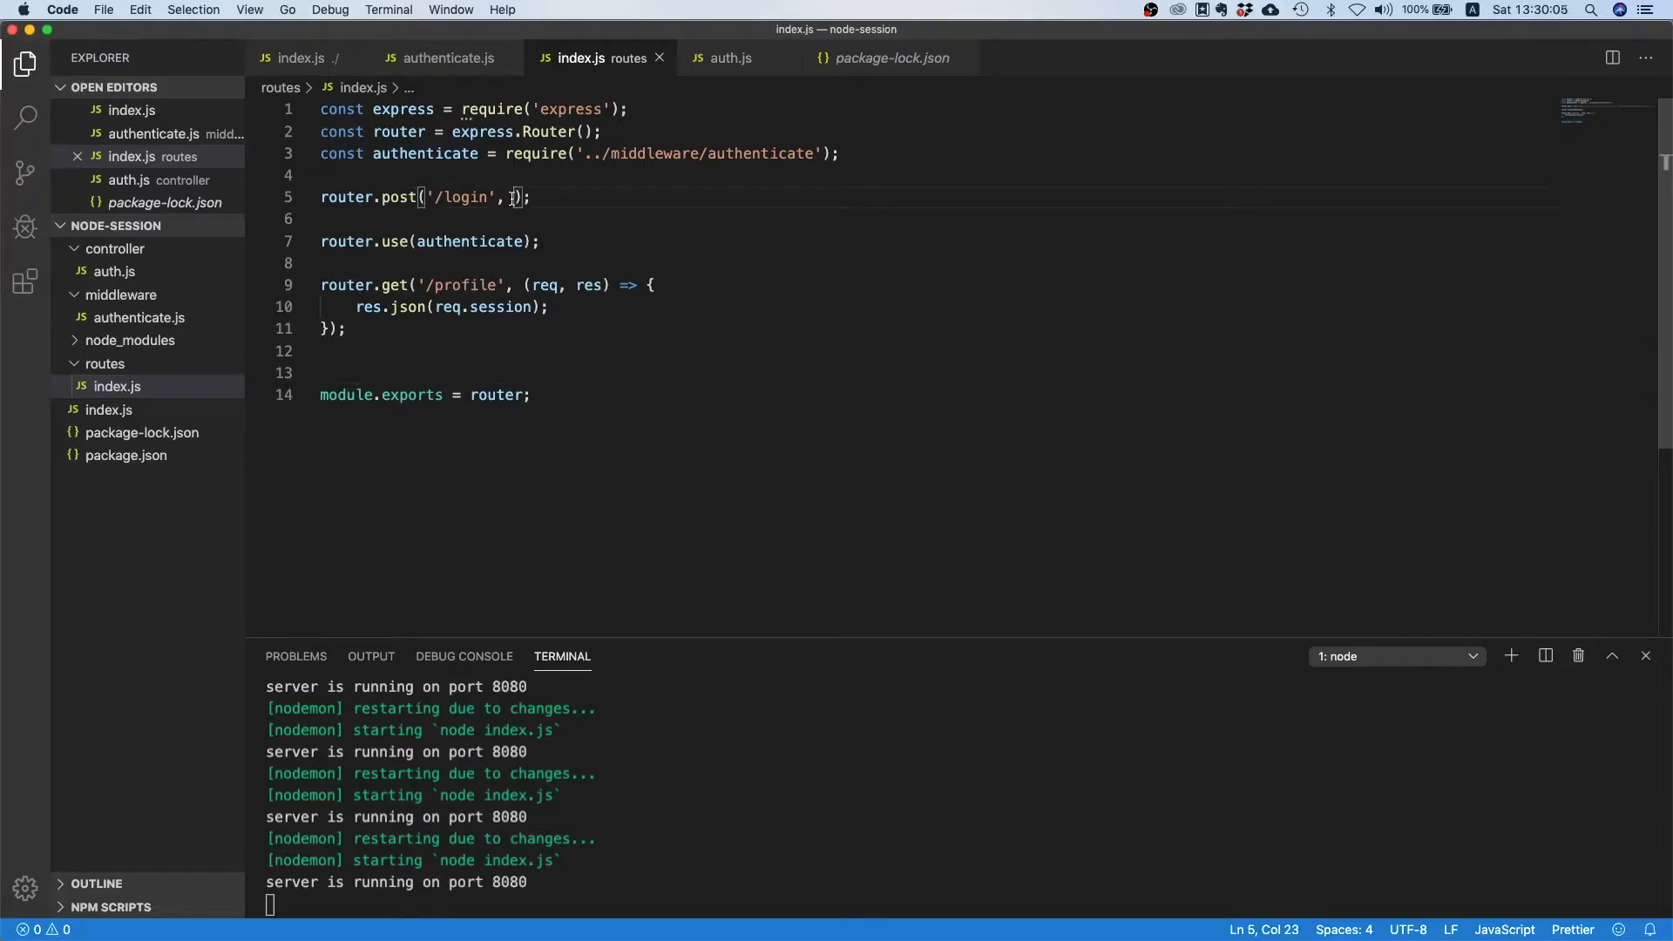
{"action": "key", "text": "Enter"}
{"action": "type", "text": "const auth"}
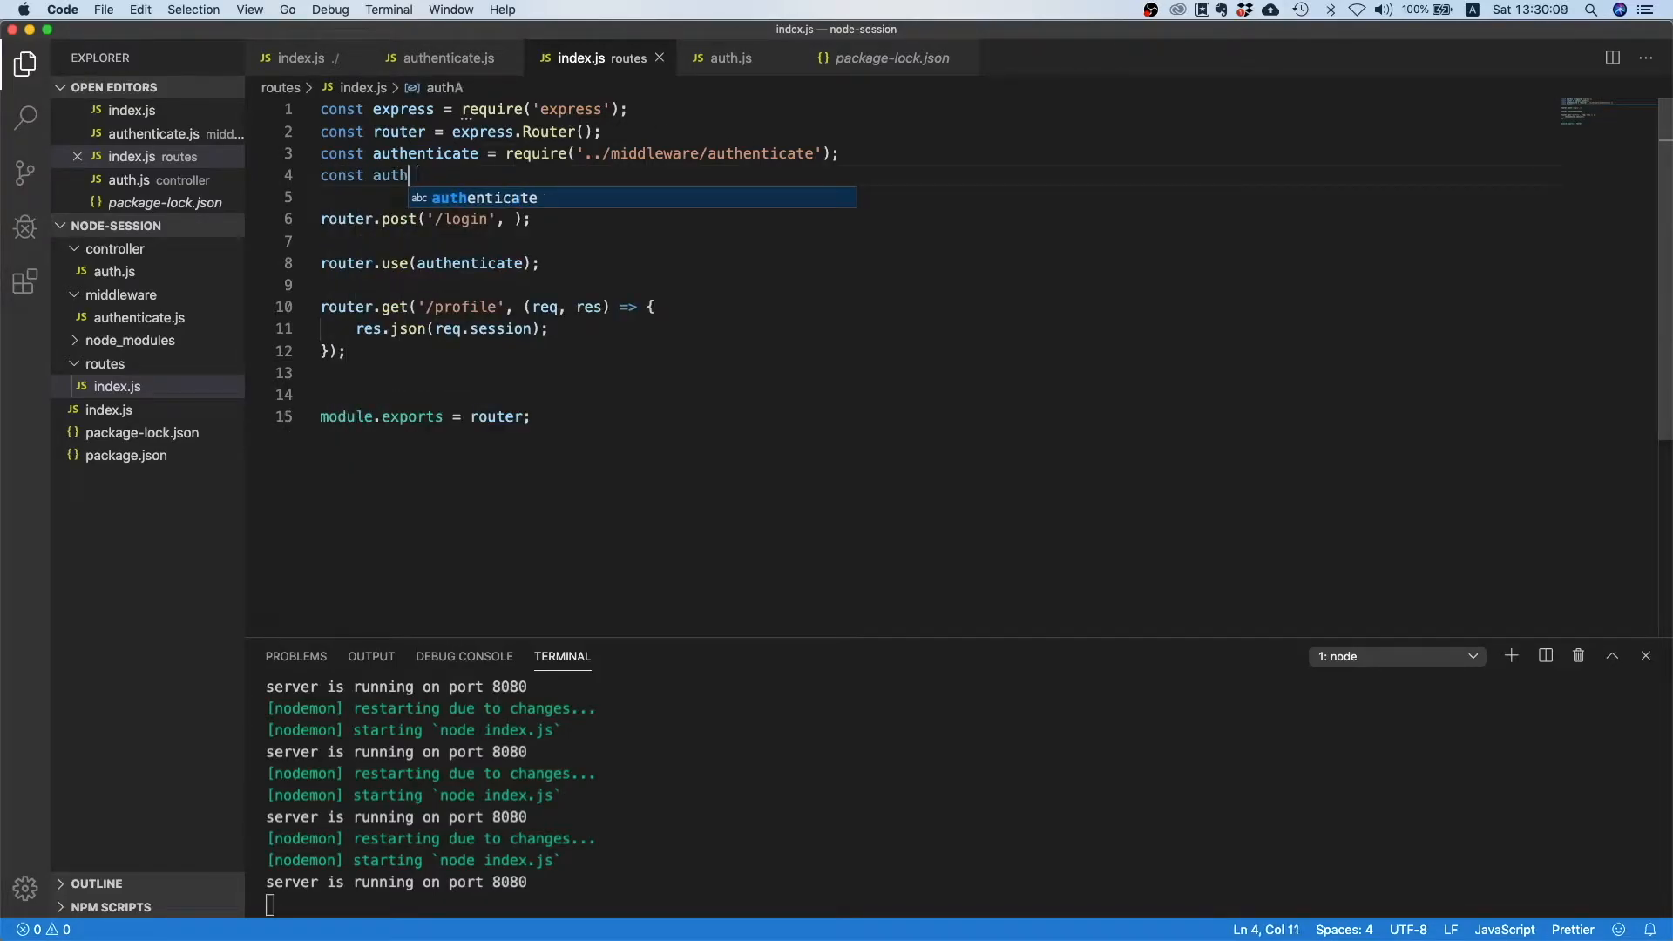
{"action": "type", "text": "Controller = require('."}
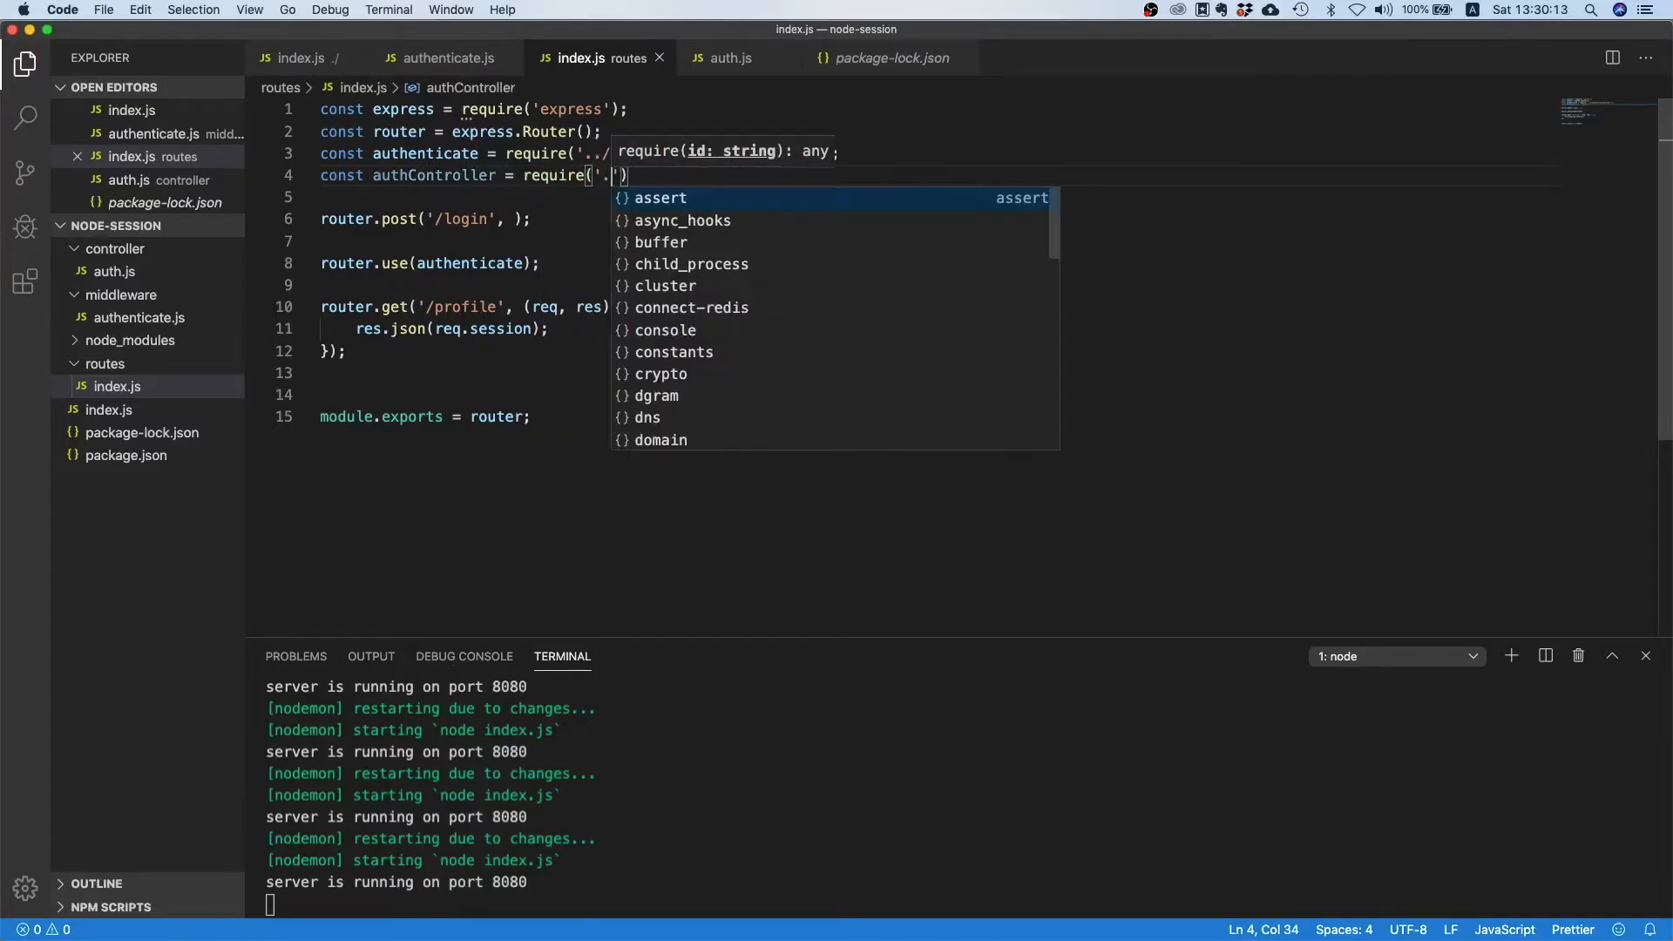
{"action": "type", "text": "./controller/auth"}
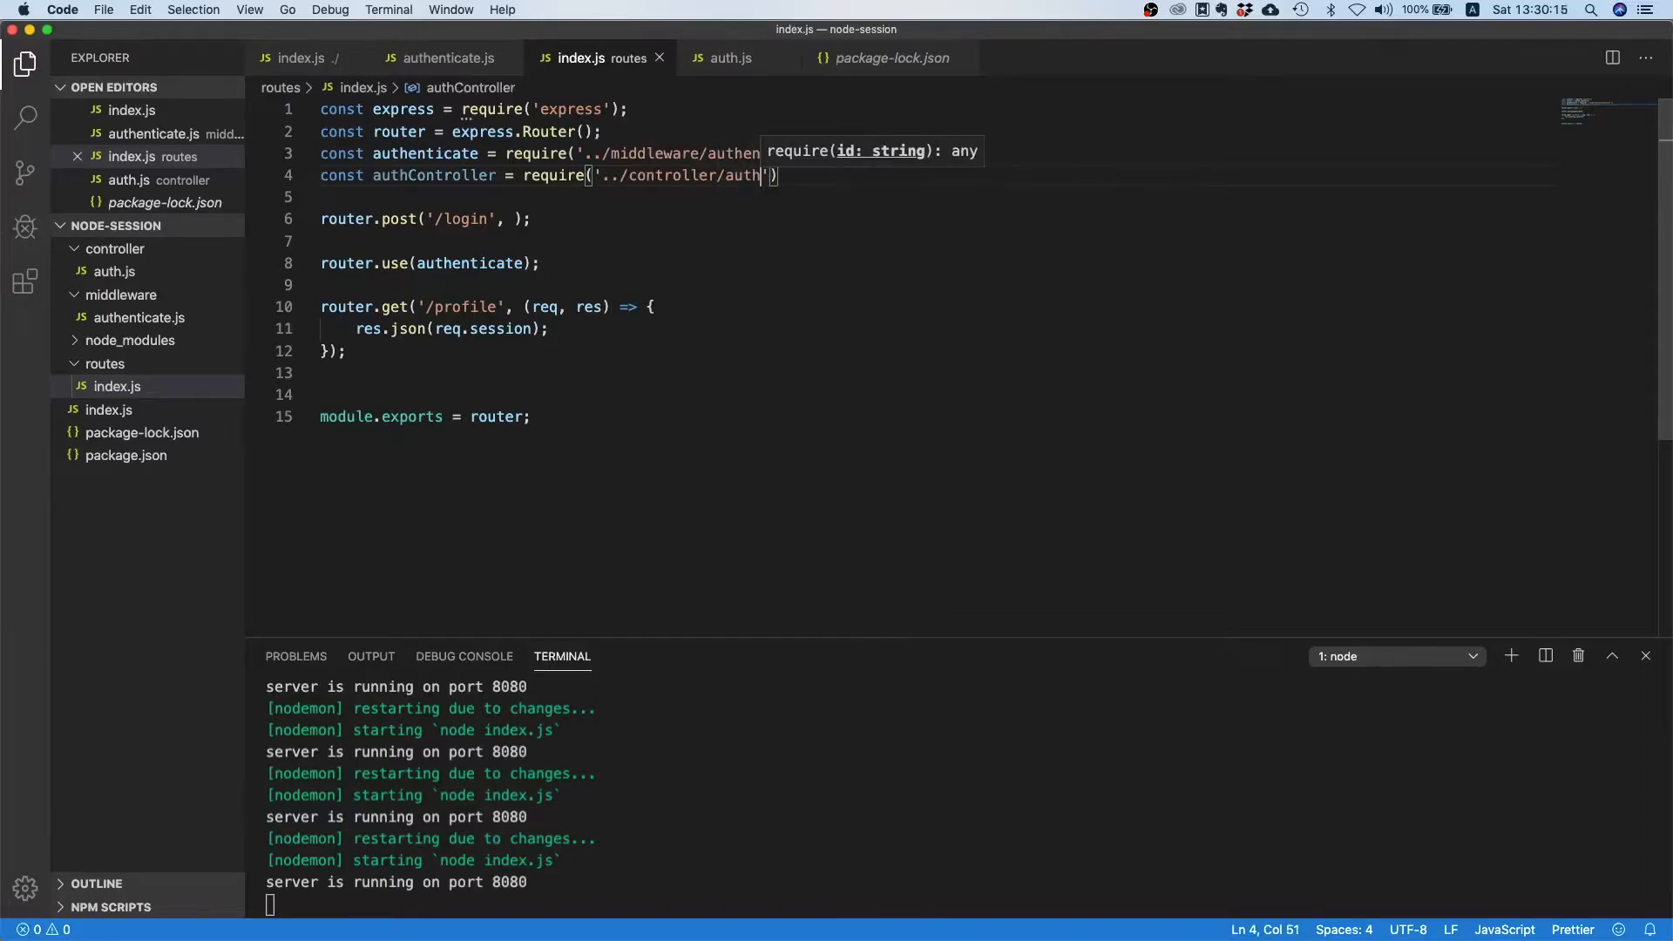
{"action": "type", "text": "\");"}
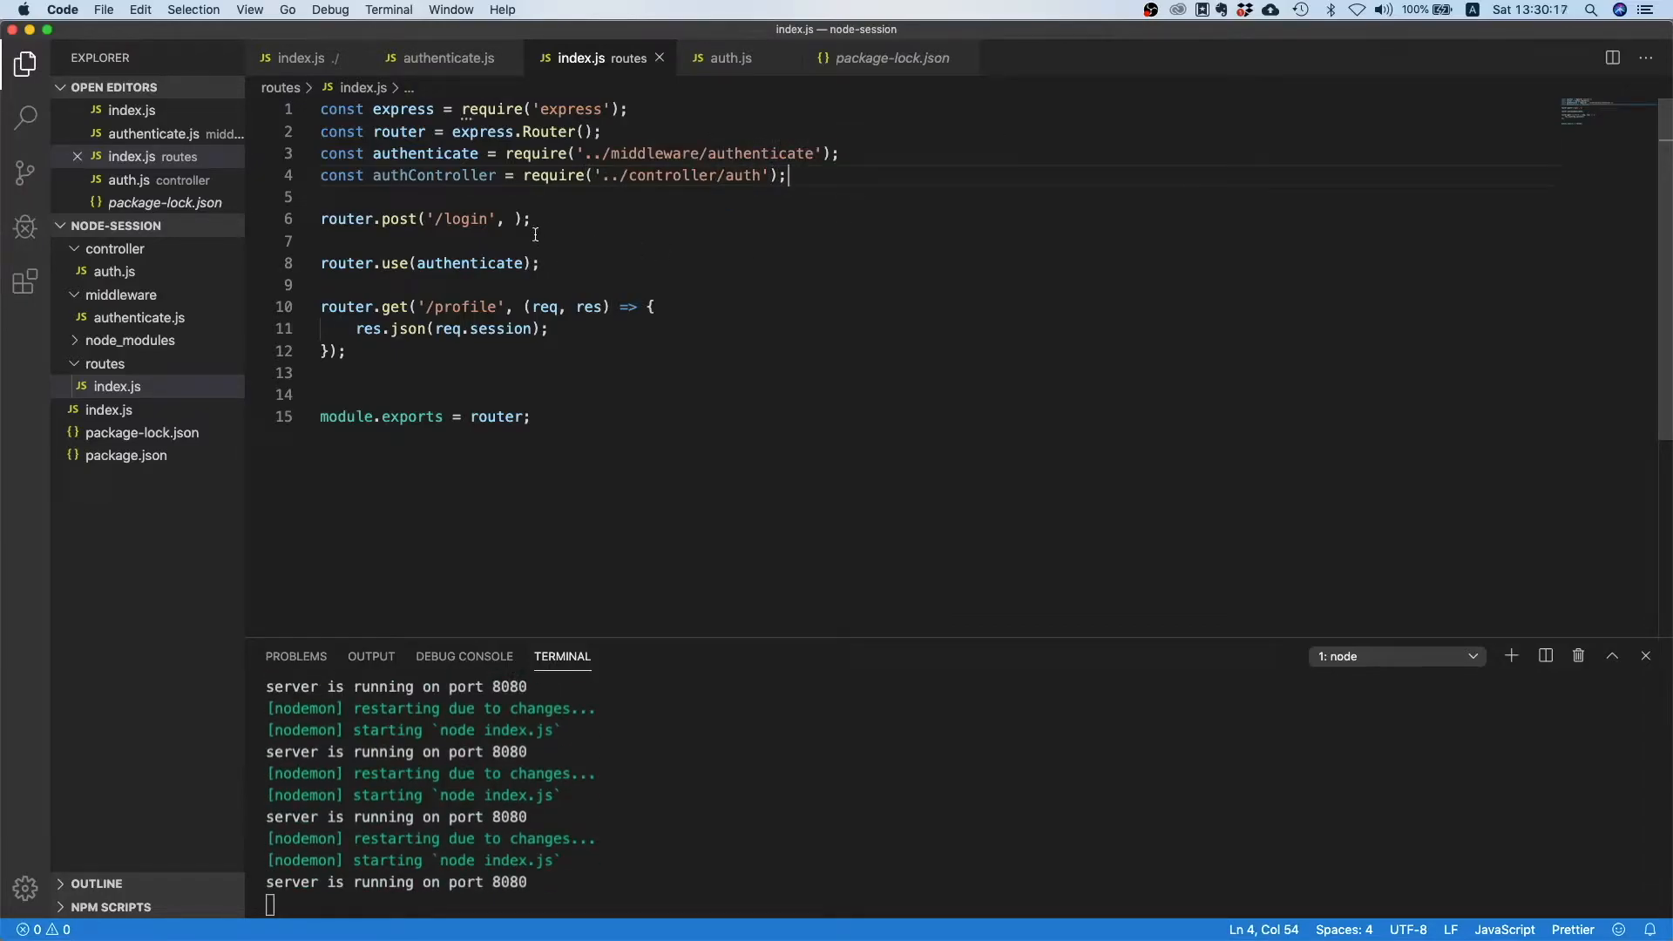
{"action": "type", "text": "authController.login"}
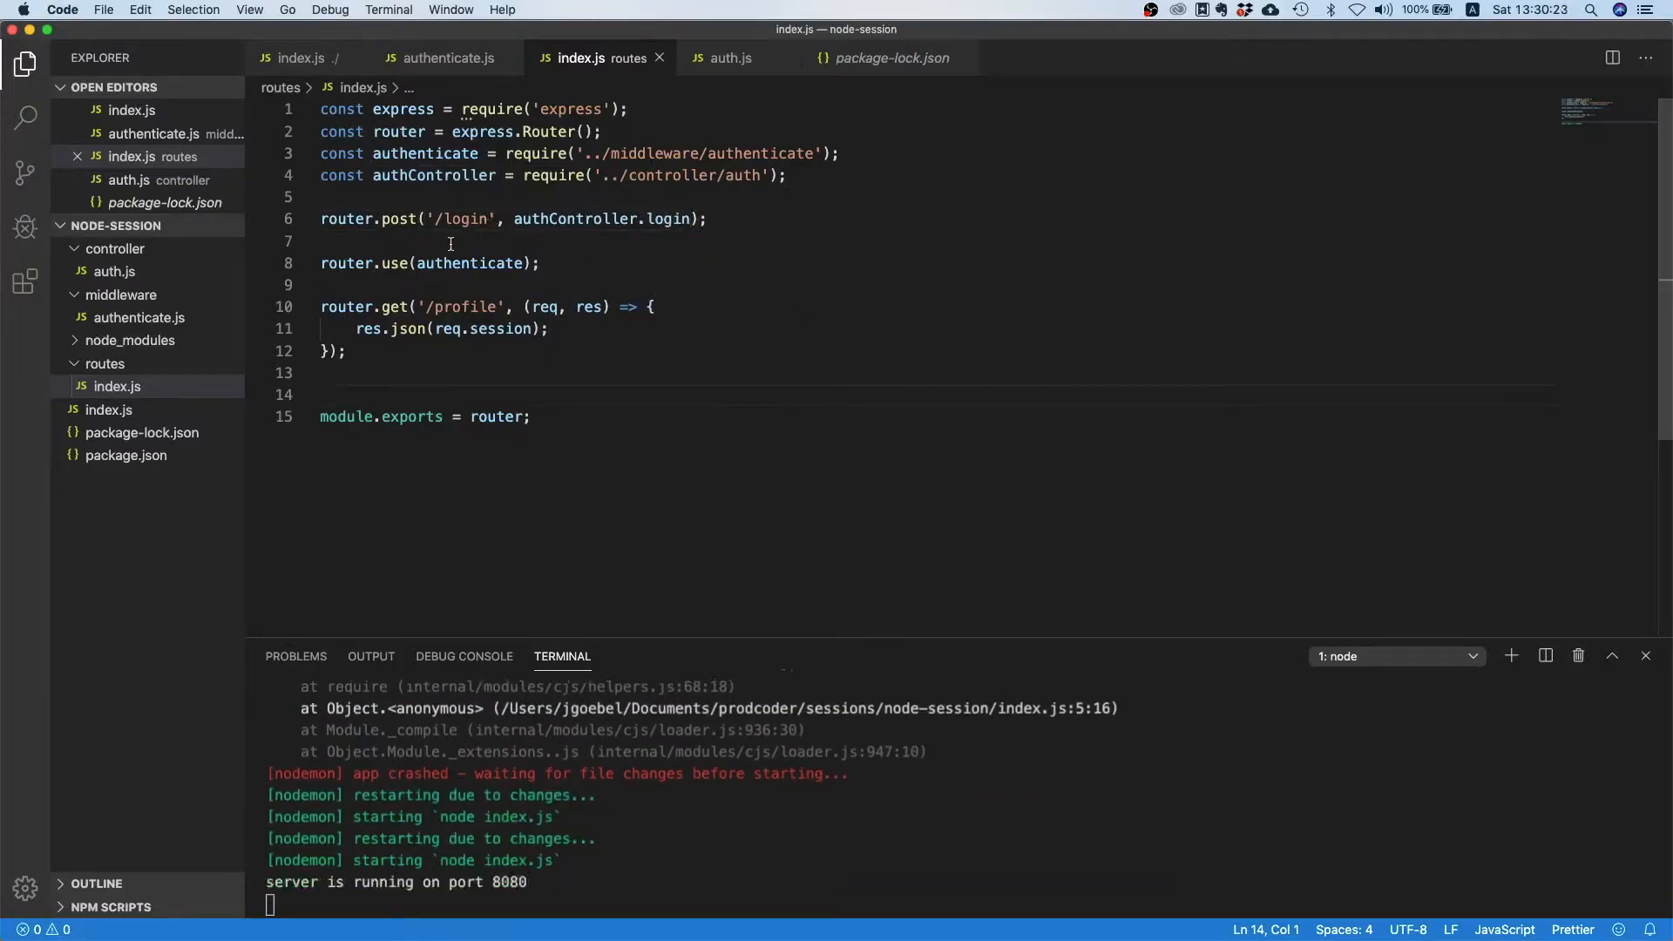
{"action": "left_click", "coordinate": [470, 221]}
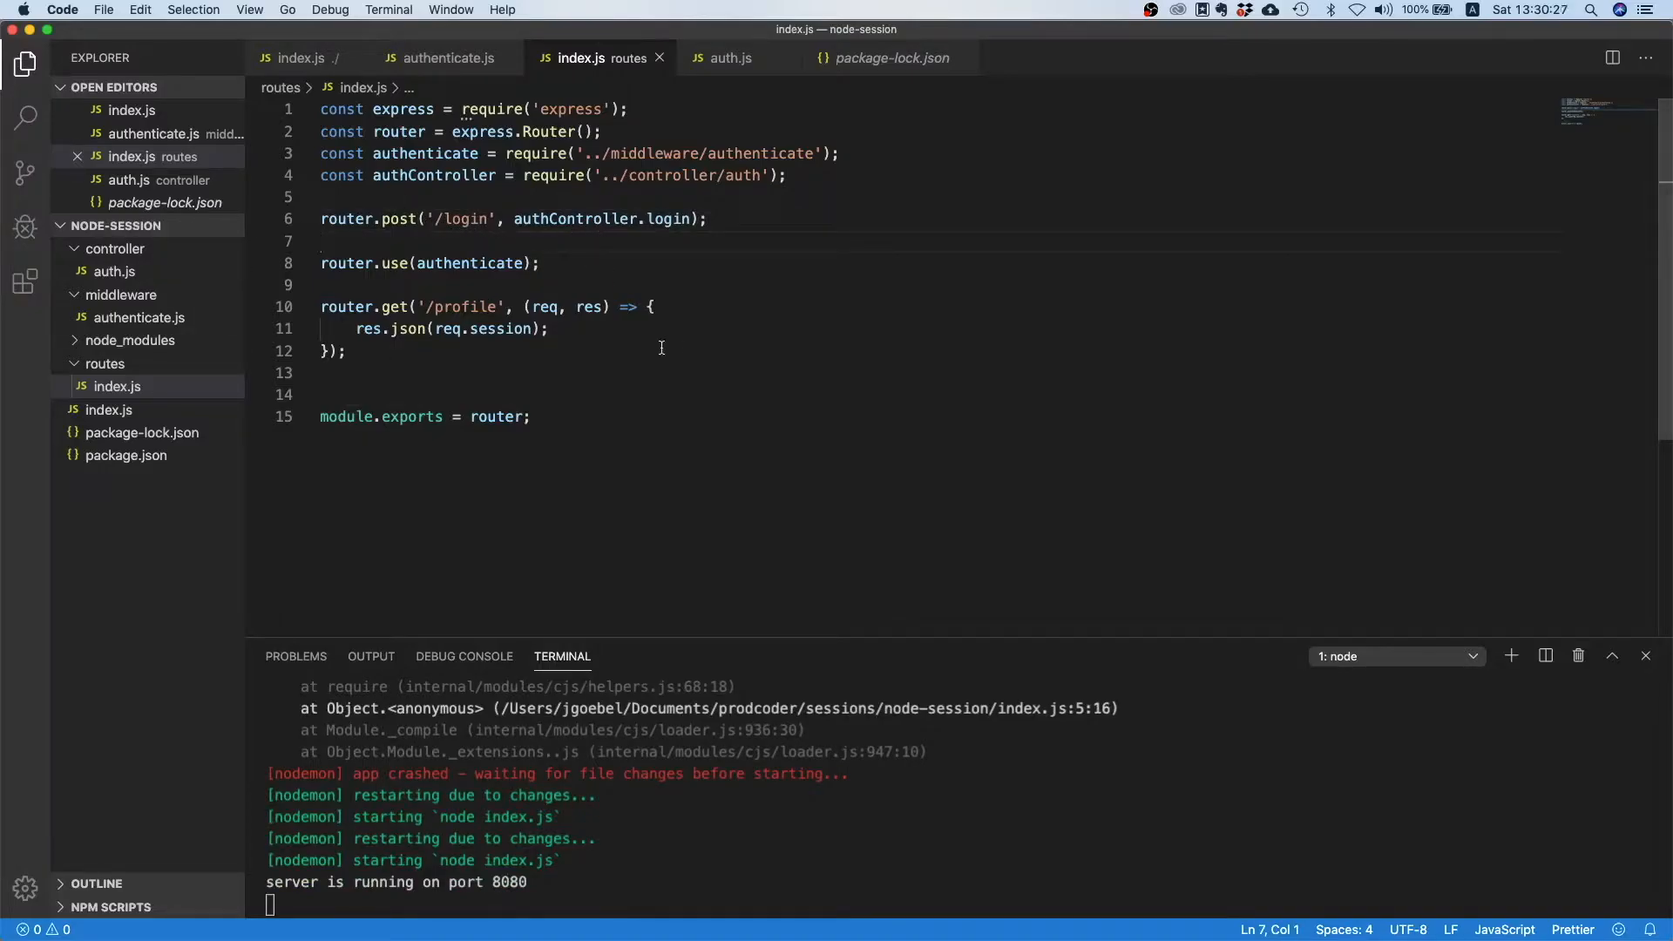
{"action": "mouse_move", "coordinate": [758, 394]}
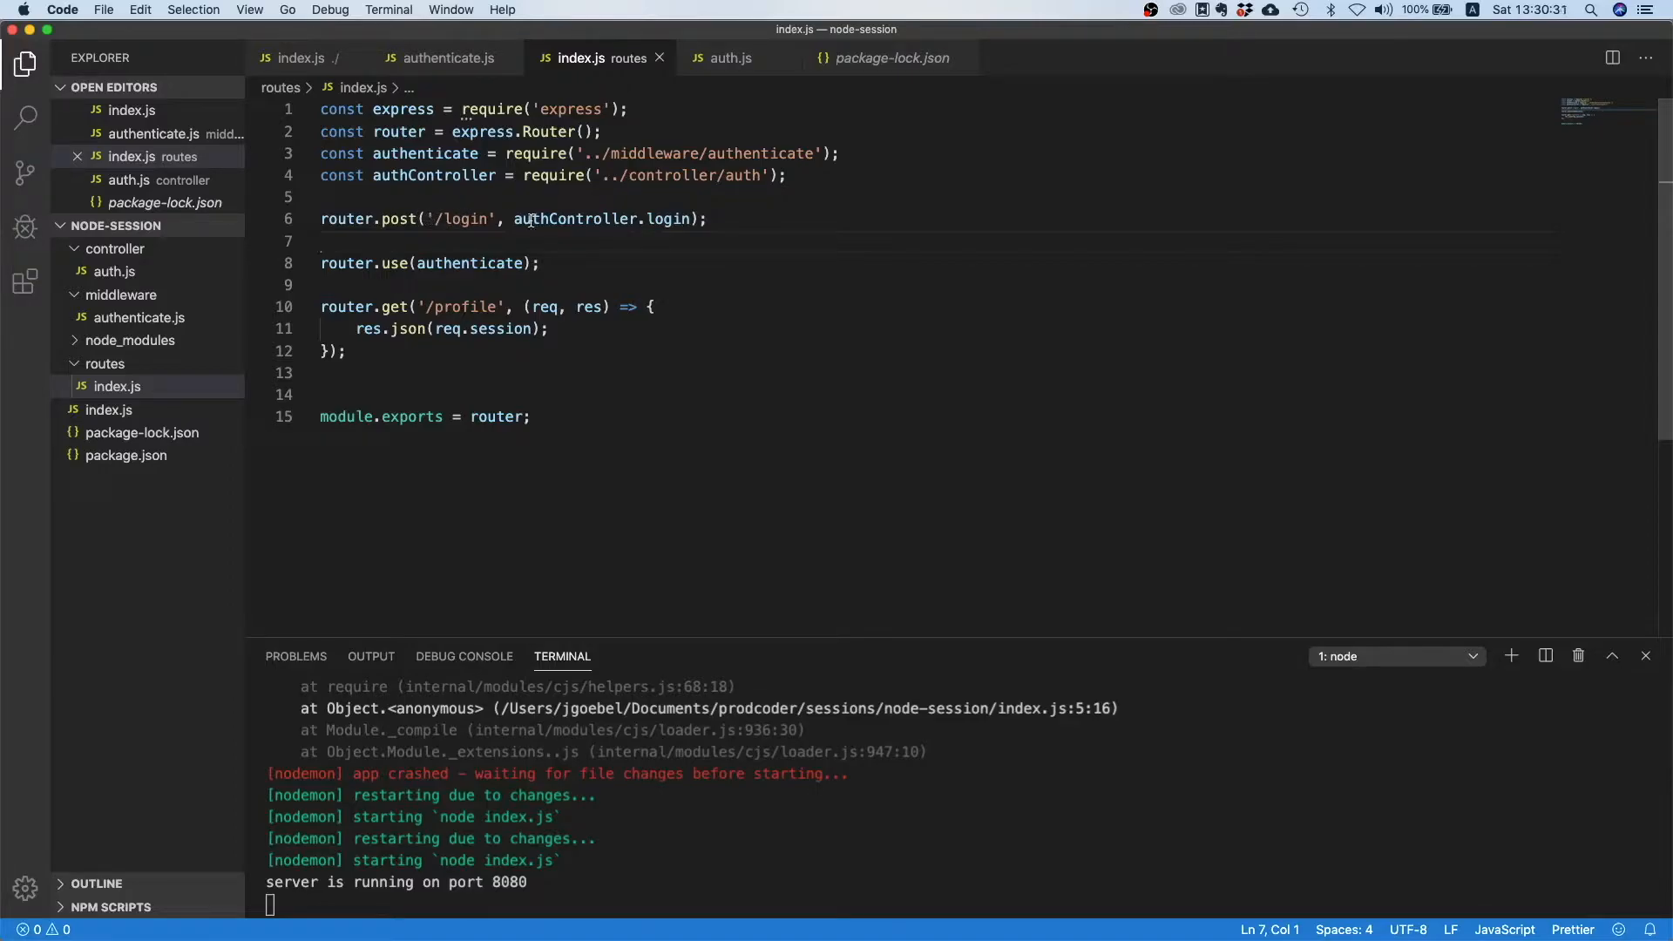
{"action": "mouse_move", "coordinate": [661, 232]}
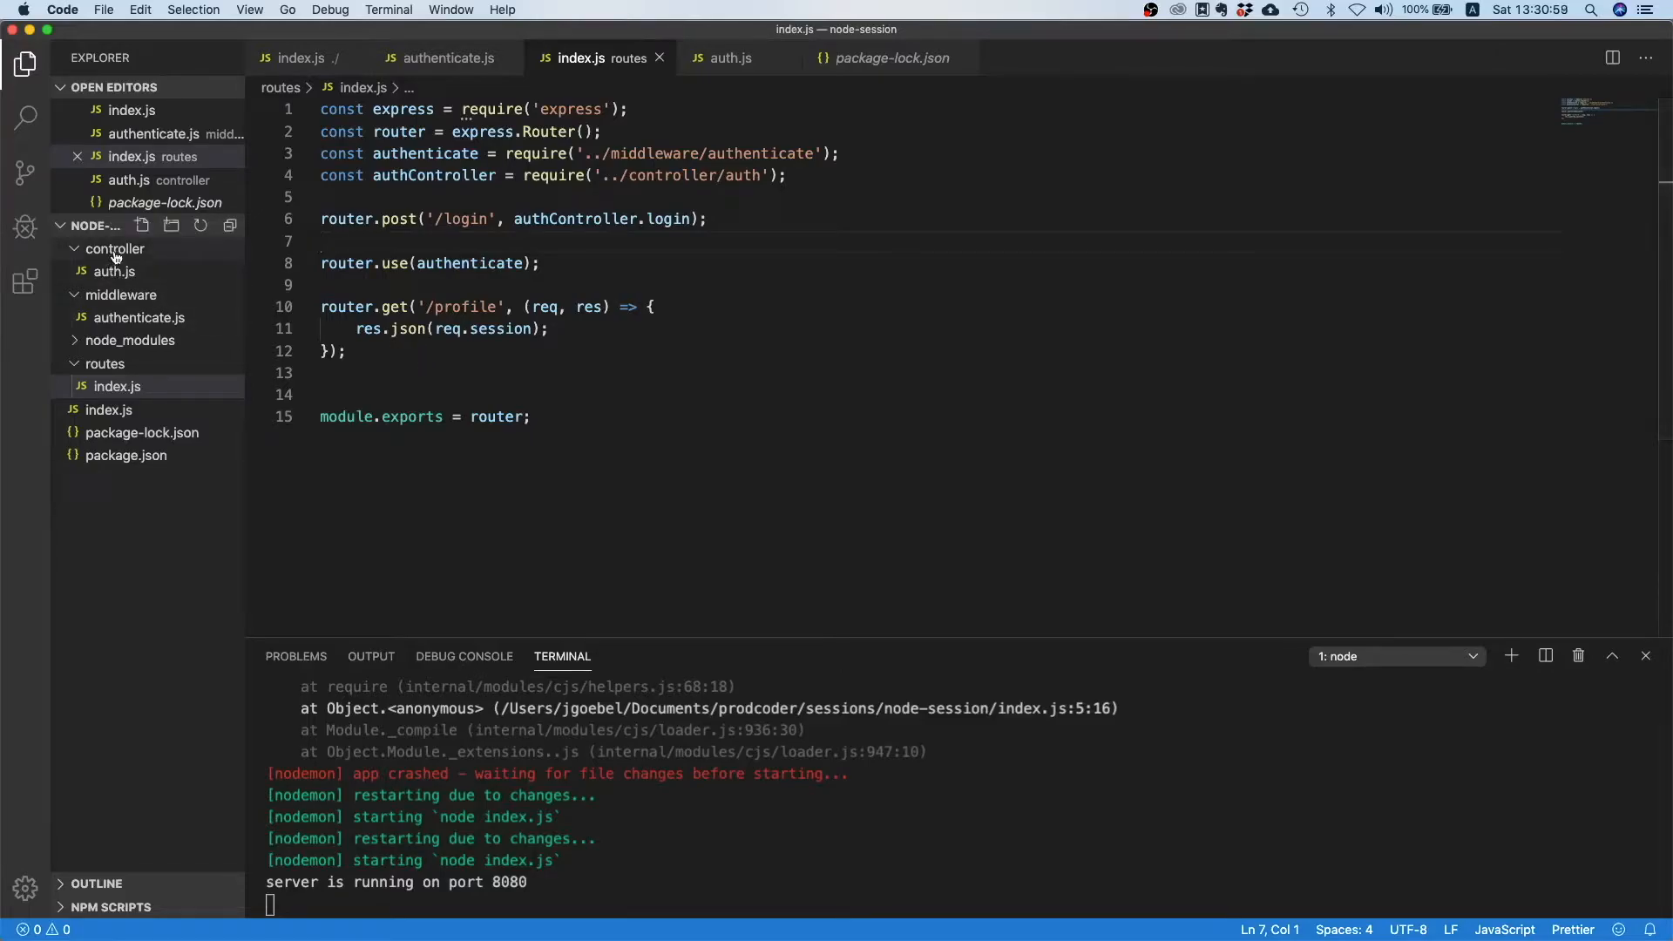
Create a new file profile.js in the controller folder.
{"action": "left_click", "coordinate": [114, 249]}
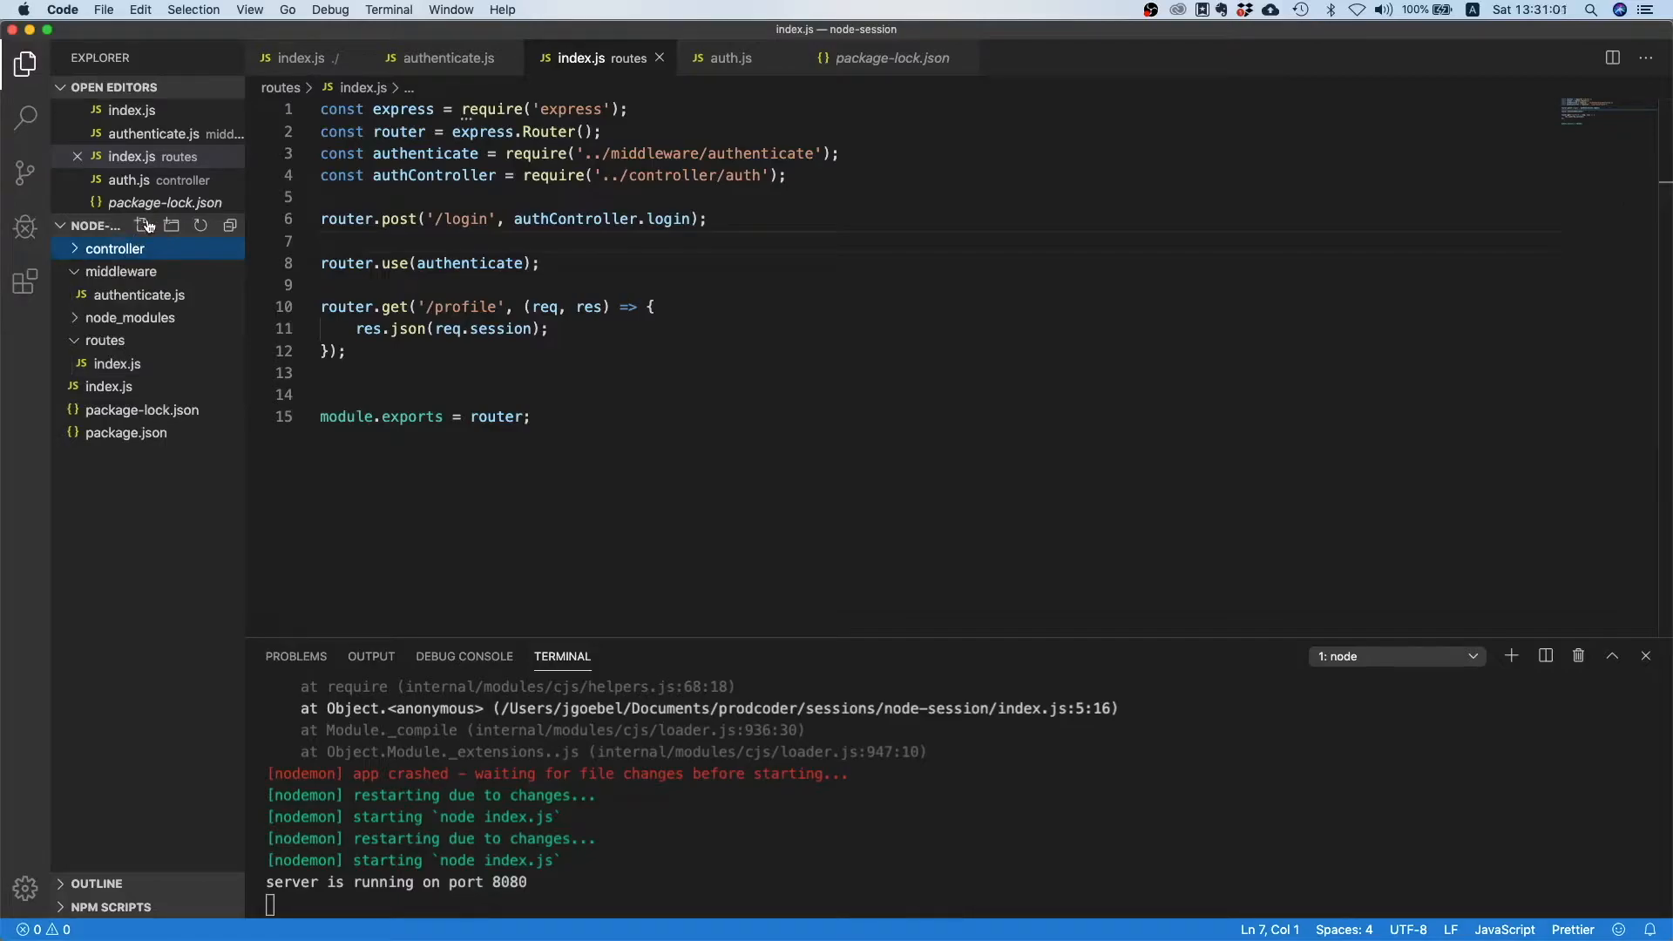
{"action": "left_click", "coordinate": [143, 225]}
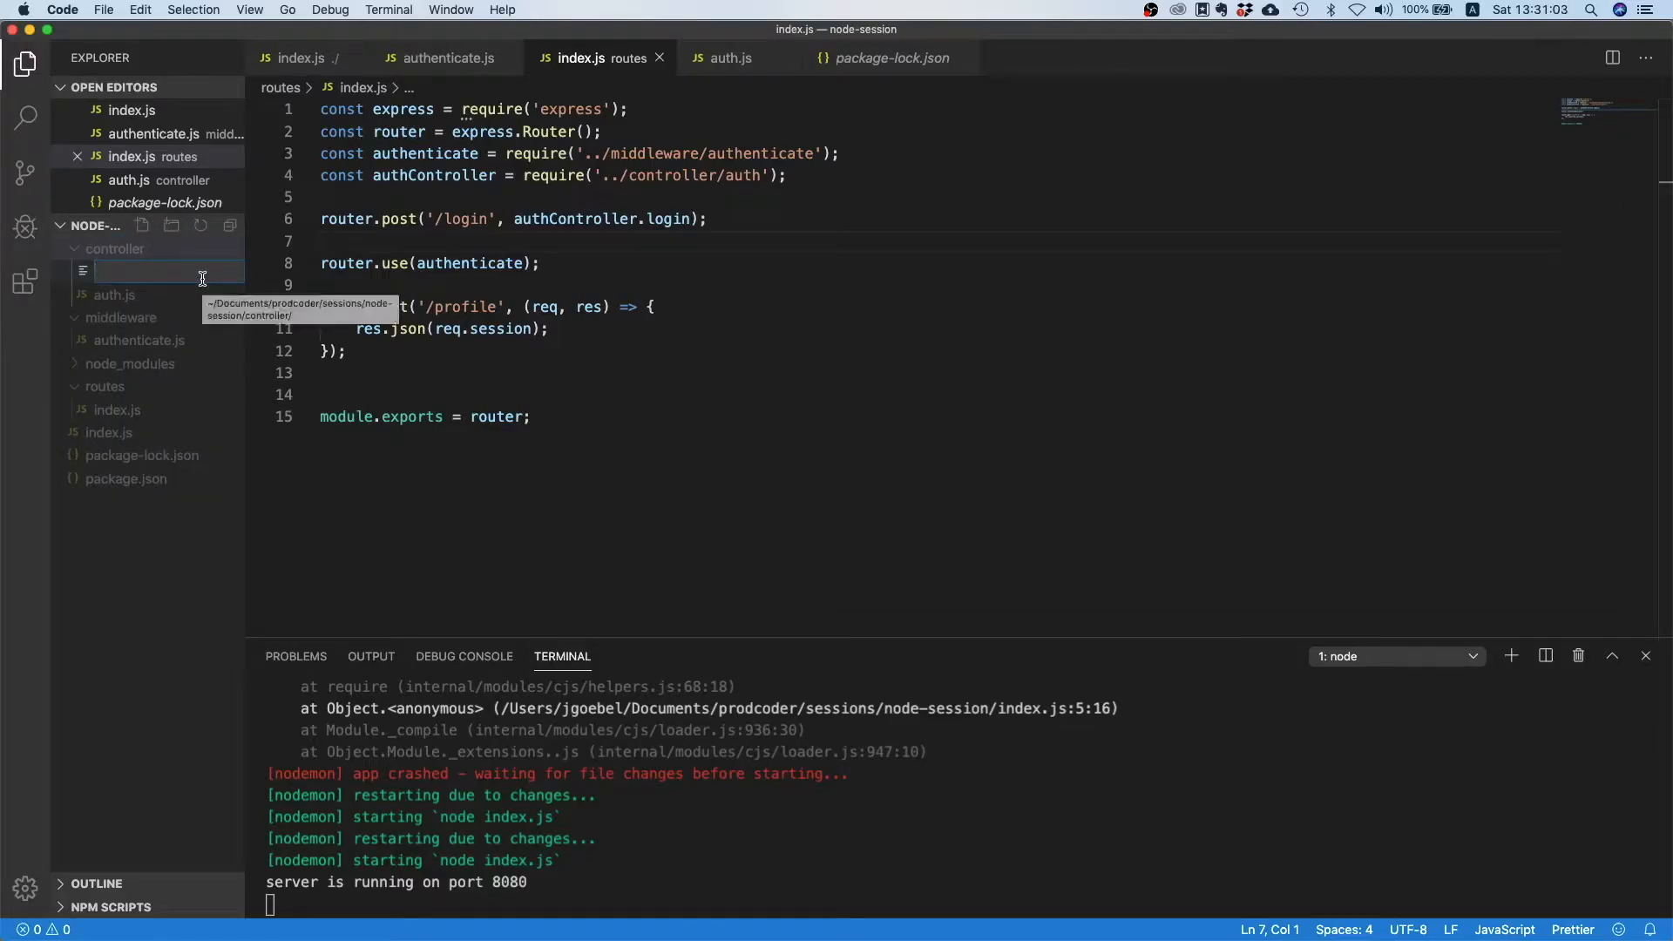
{"action": "type", "text": "pro"}
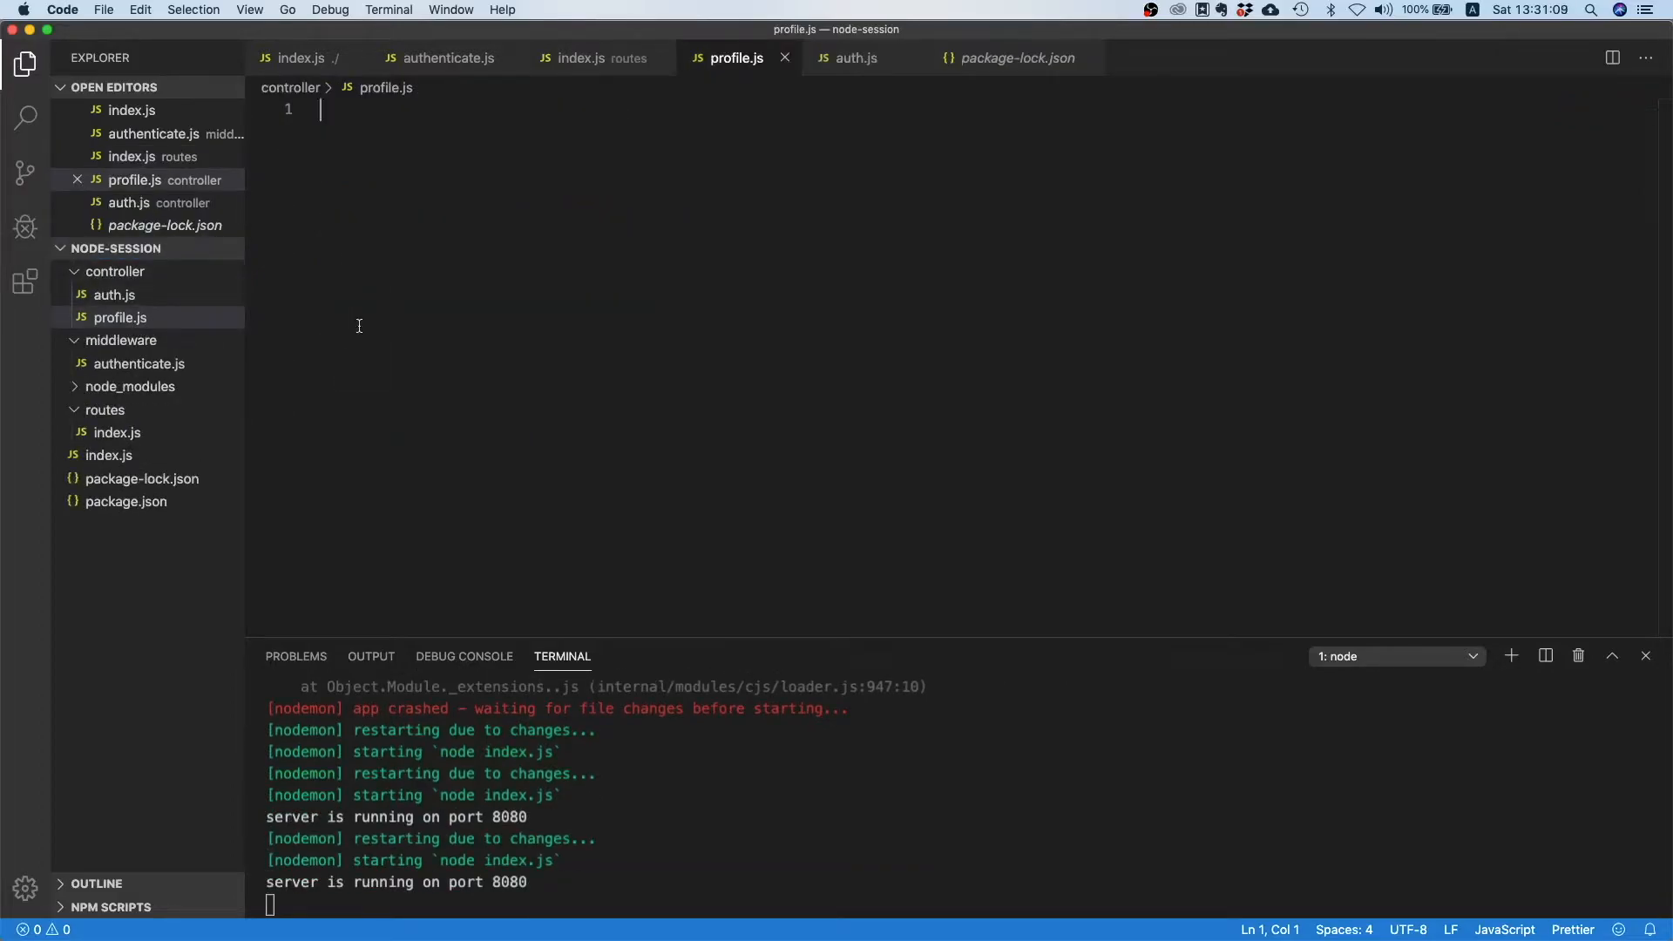
Write an empty profile(req, res) function exported with module.exports = {profile};.
{"action": "type", "text": "function pr"}
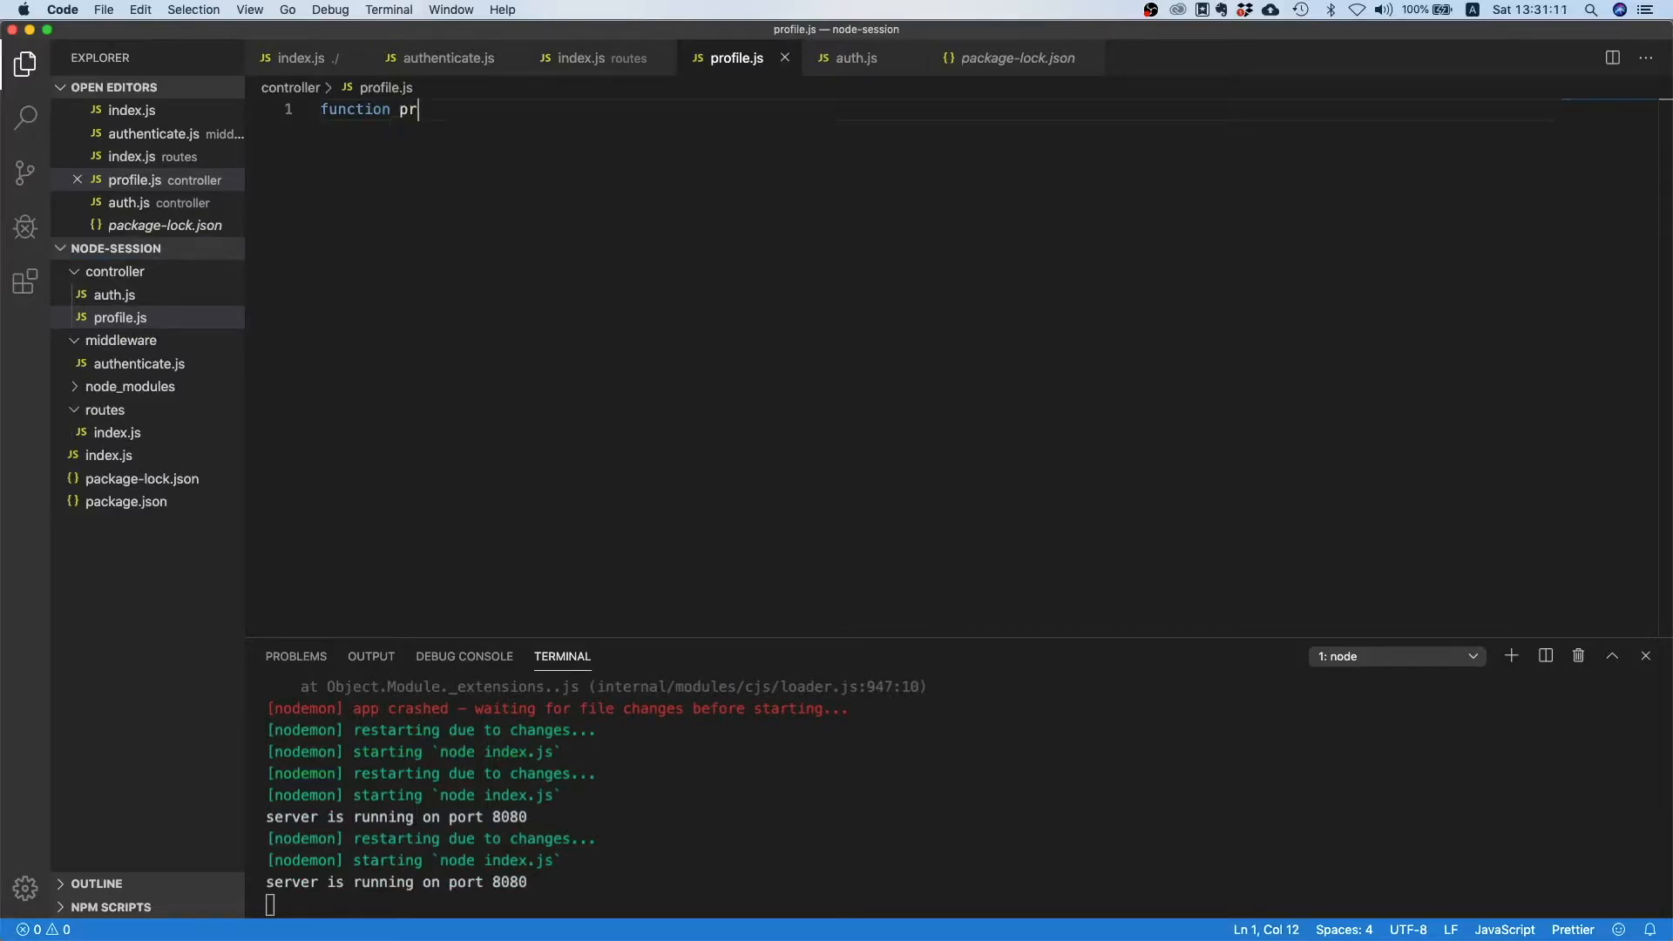
{"action": "type", "text": "ofile(req, res) {"}
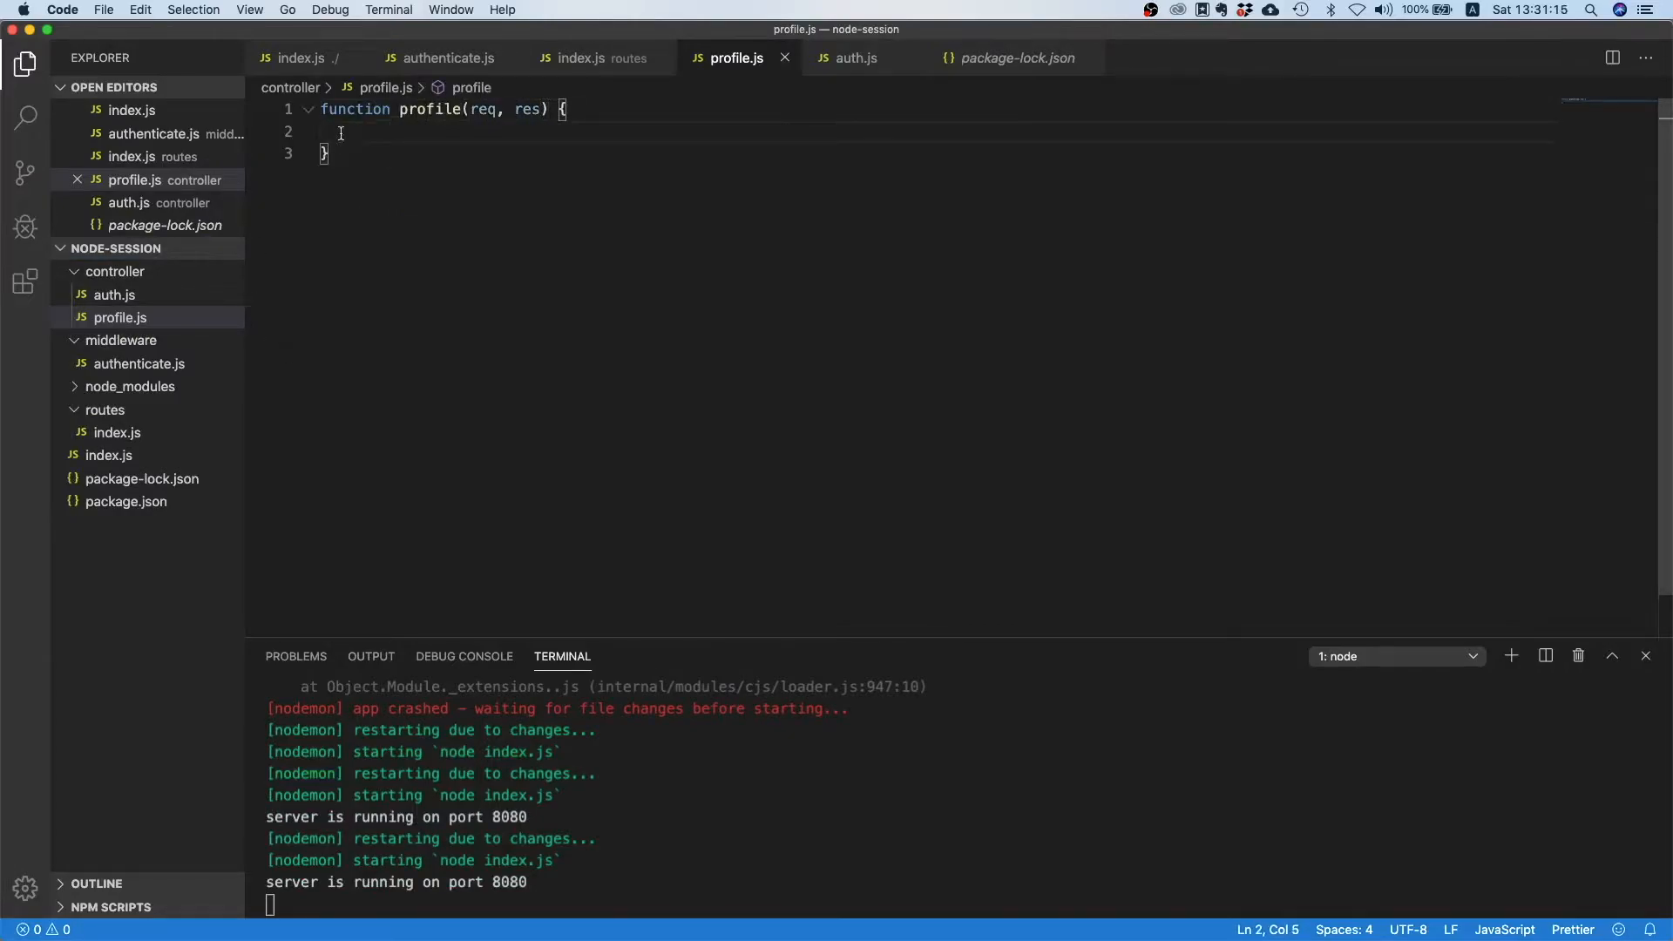
{"action": "type", "text": "module"}
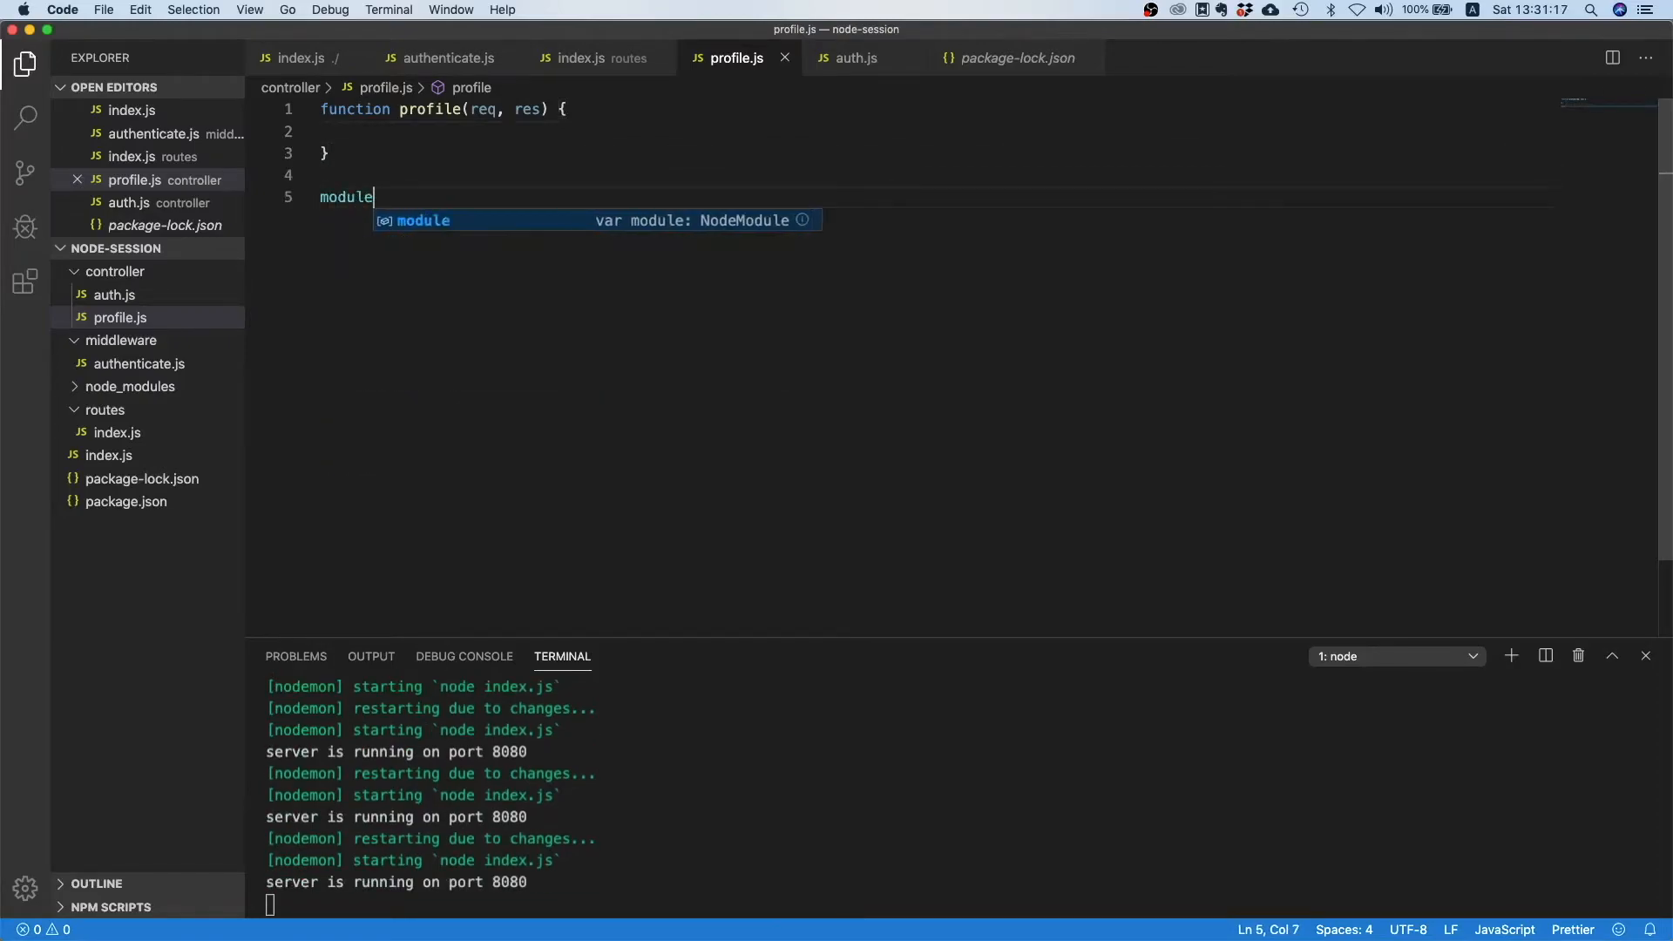
{"action": "type", "text": ".exports ="}
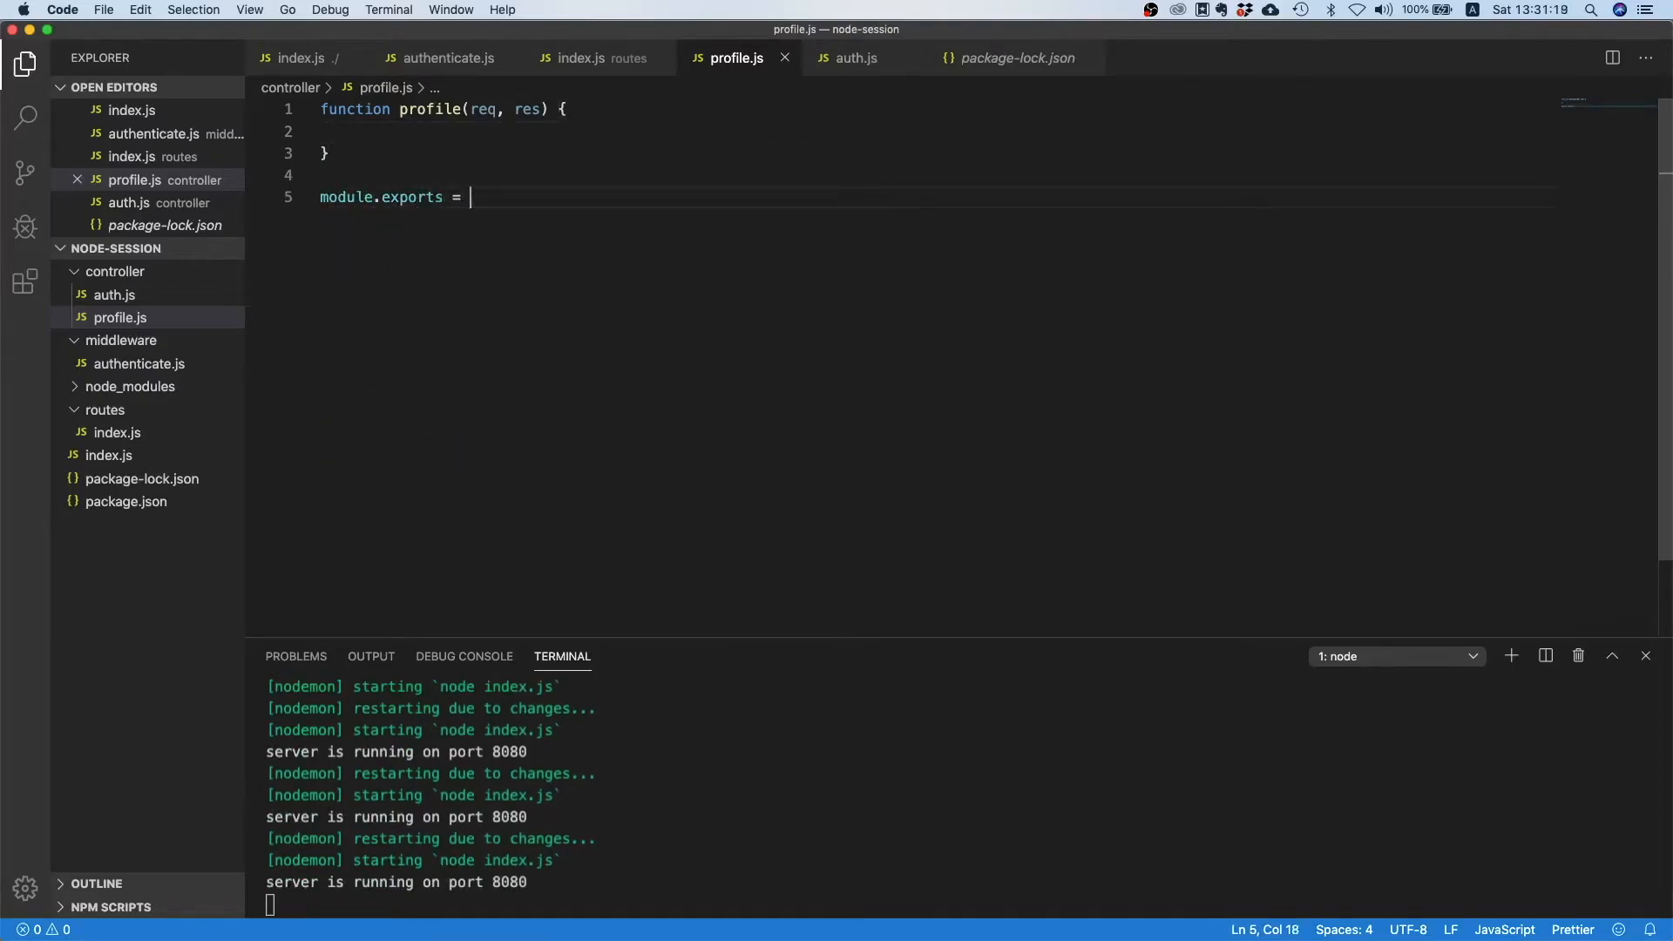
{"action": "type", "text": "{profile}"}
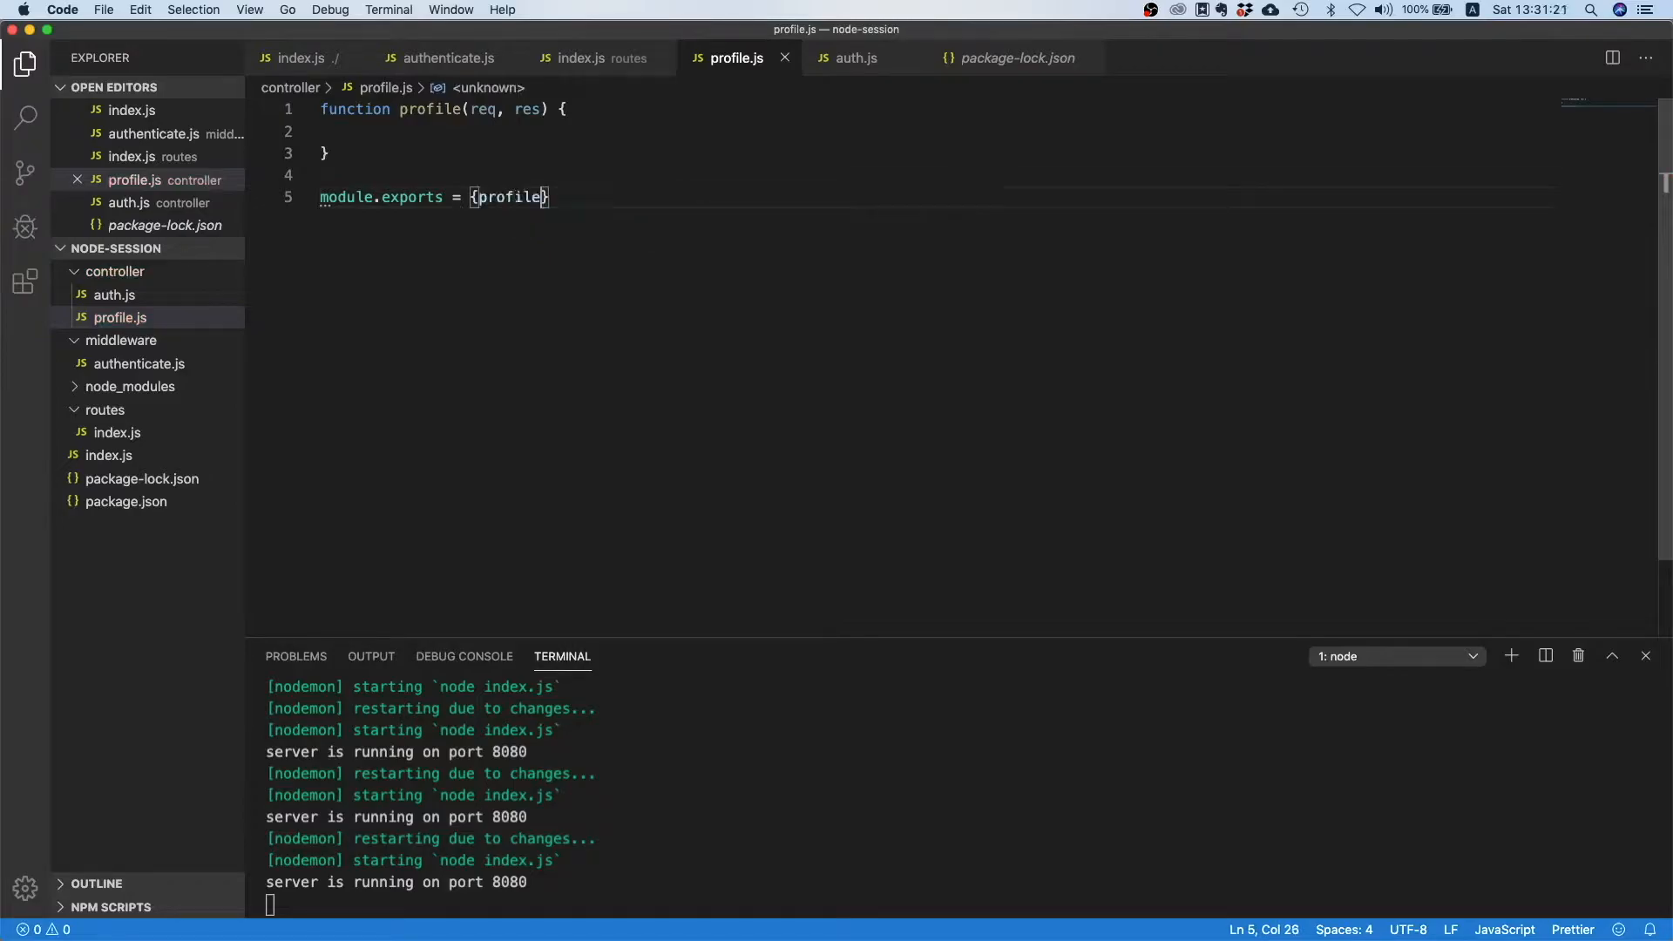
{"action": "type", "text": ";"}
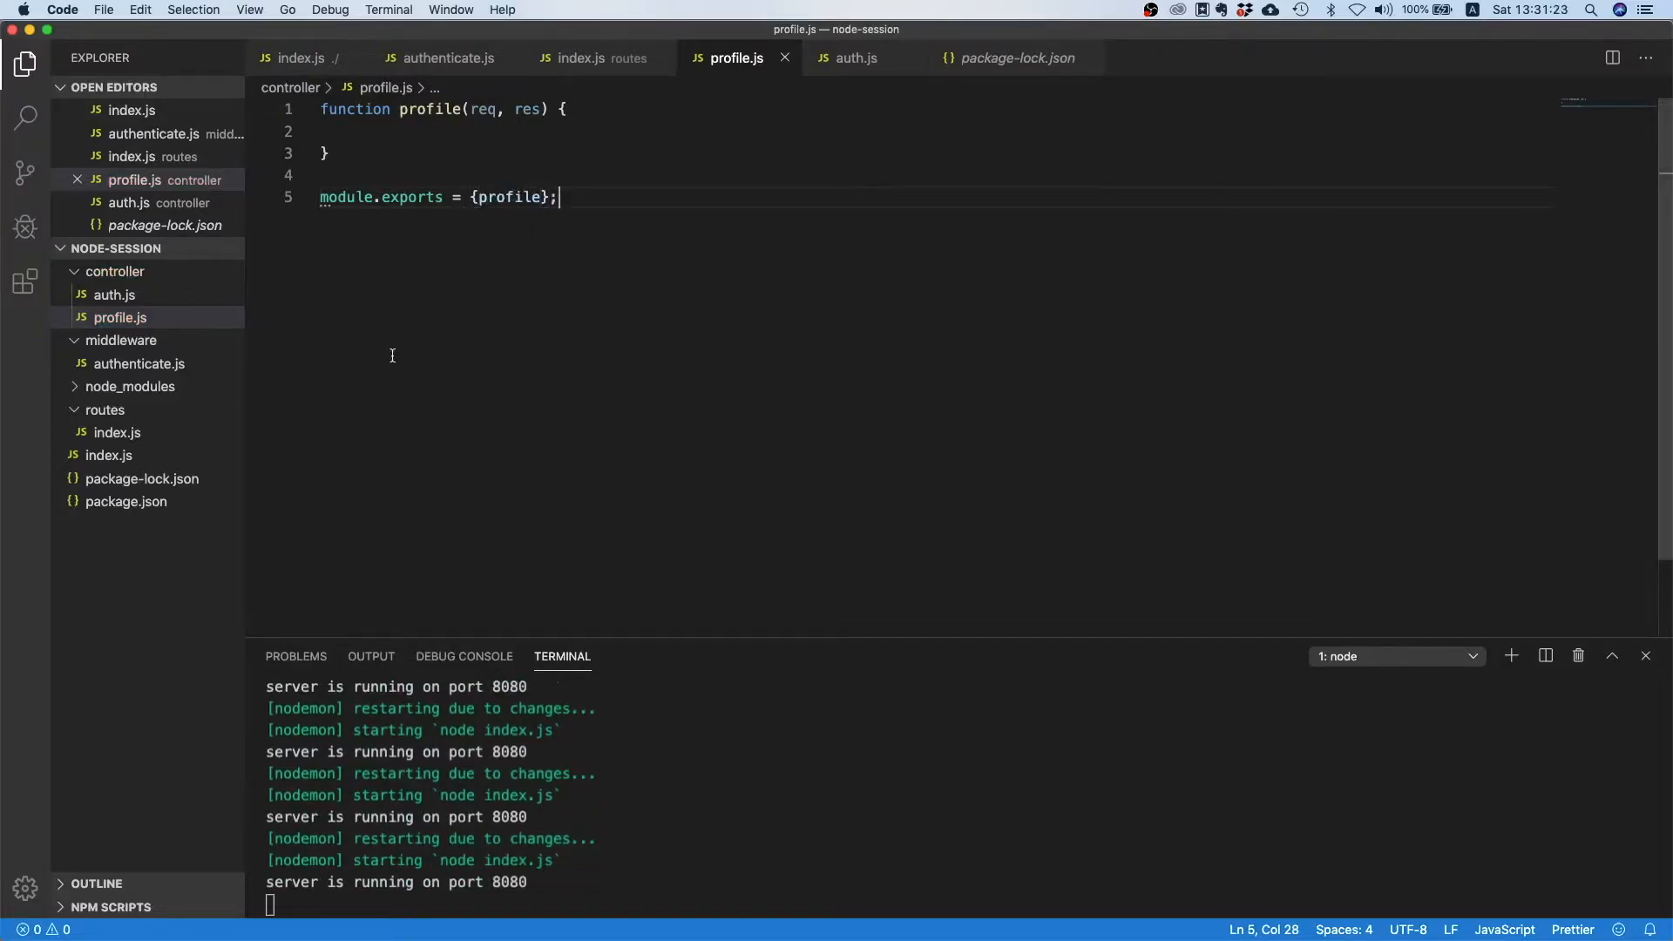
Move res.json(req.session); from the /profile route into profile() in profile.js.
{"action": "left_click", "coordinate": [118, 433]}
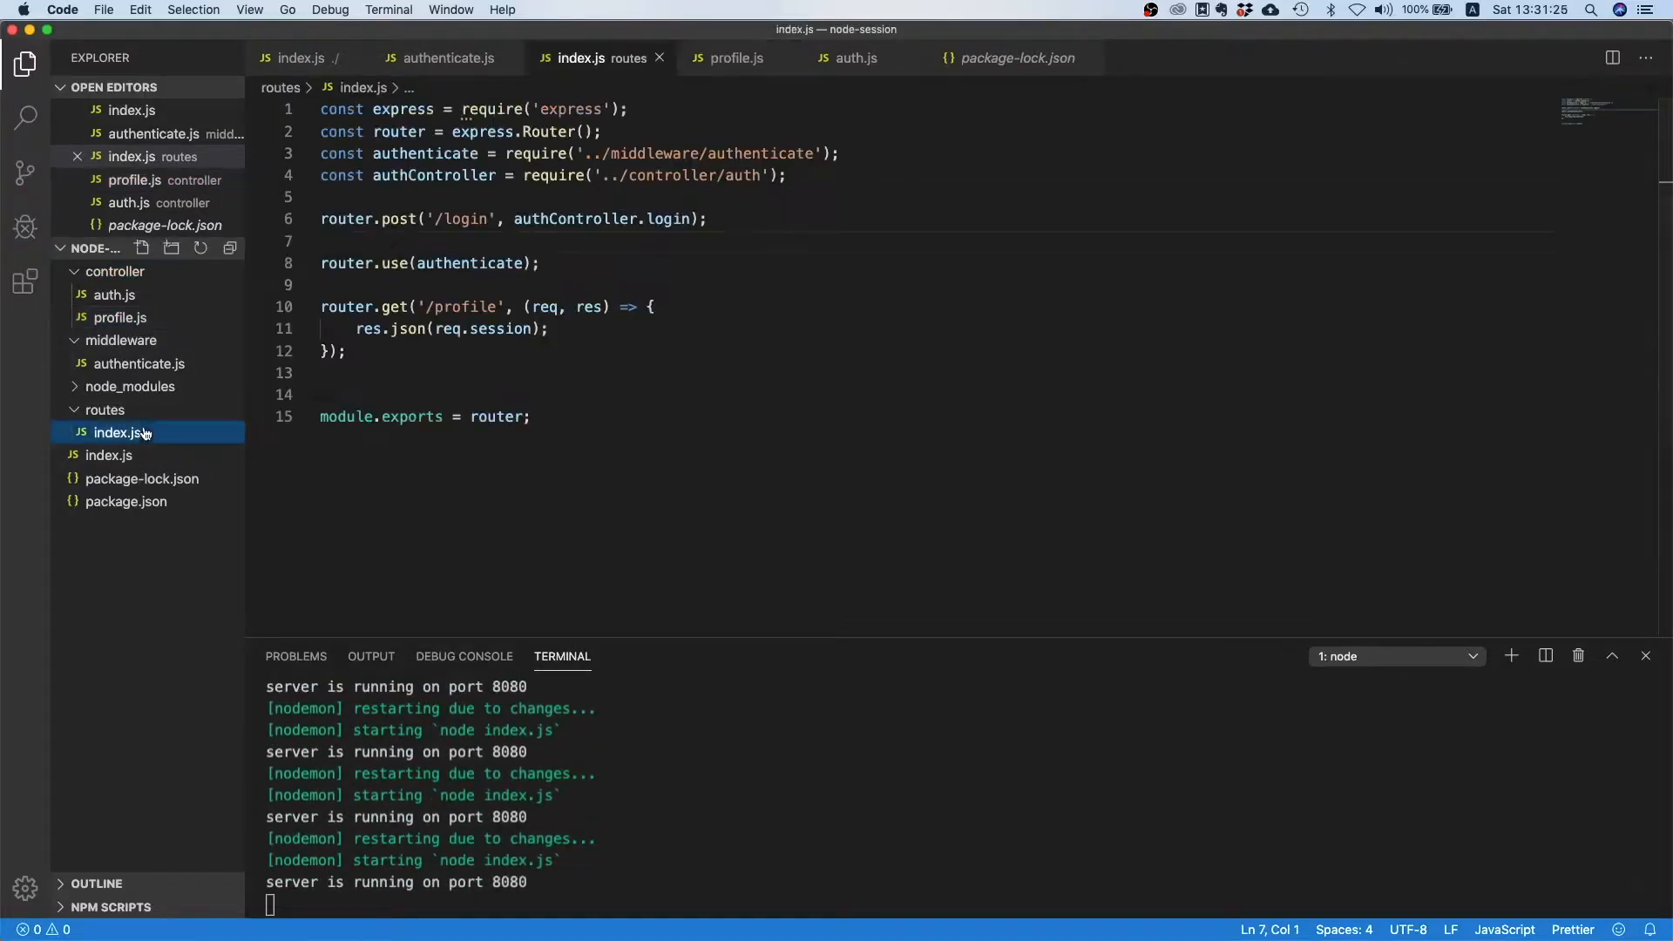
{"action": "left_click", "coordinate": [567, 329]}
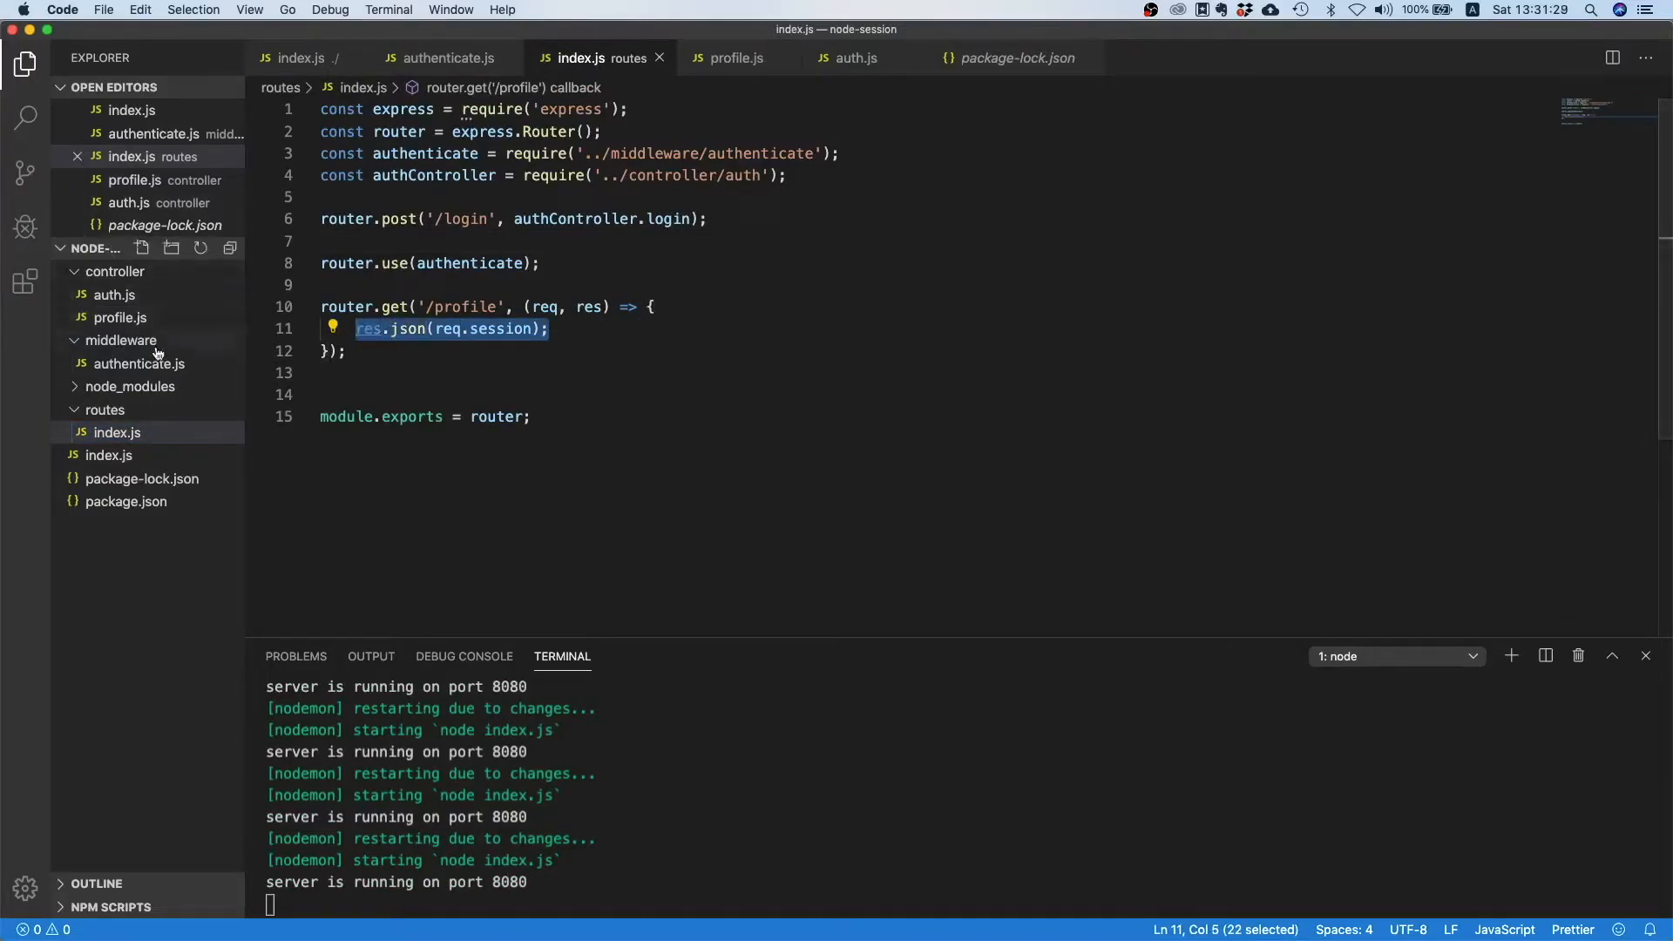
{"action": "left_click", "coordinate": [121, 317]}
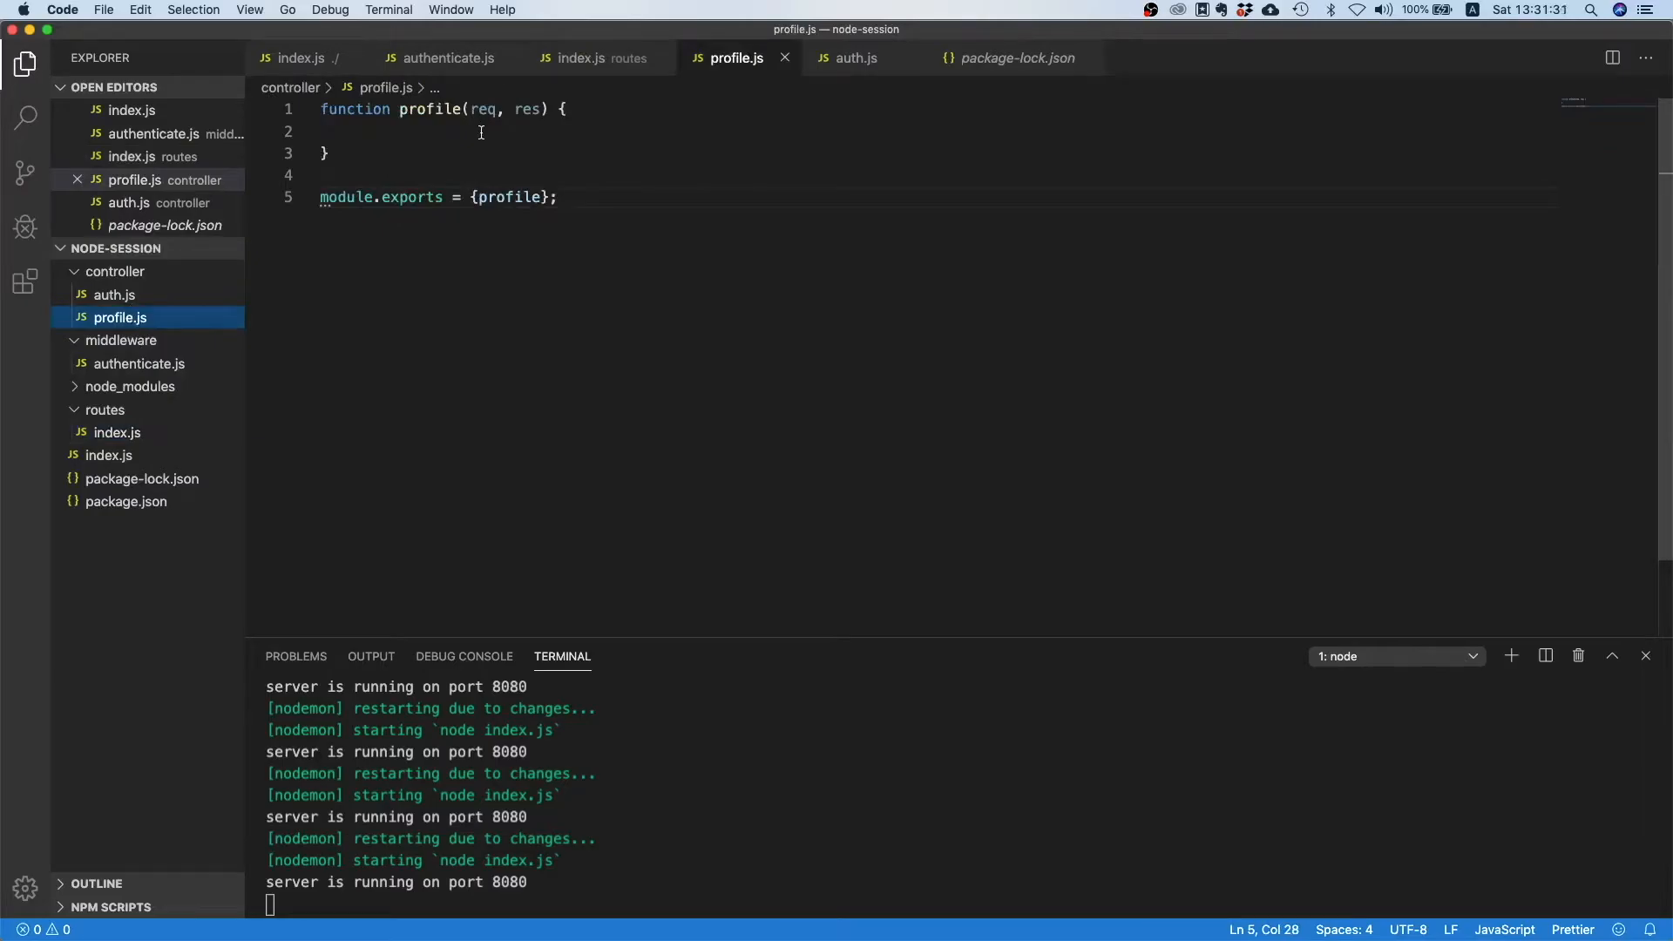
{"action": "type", "text": "res.json(req.session);"}
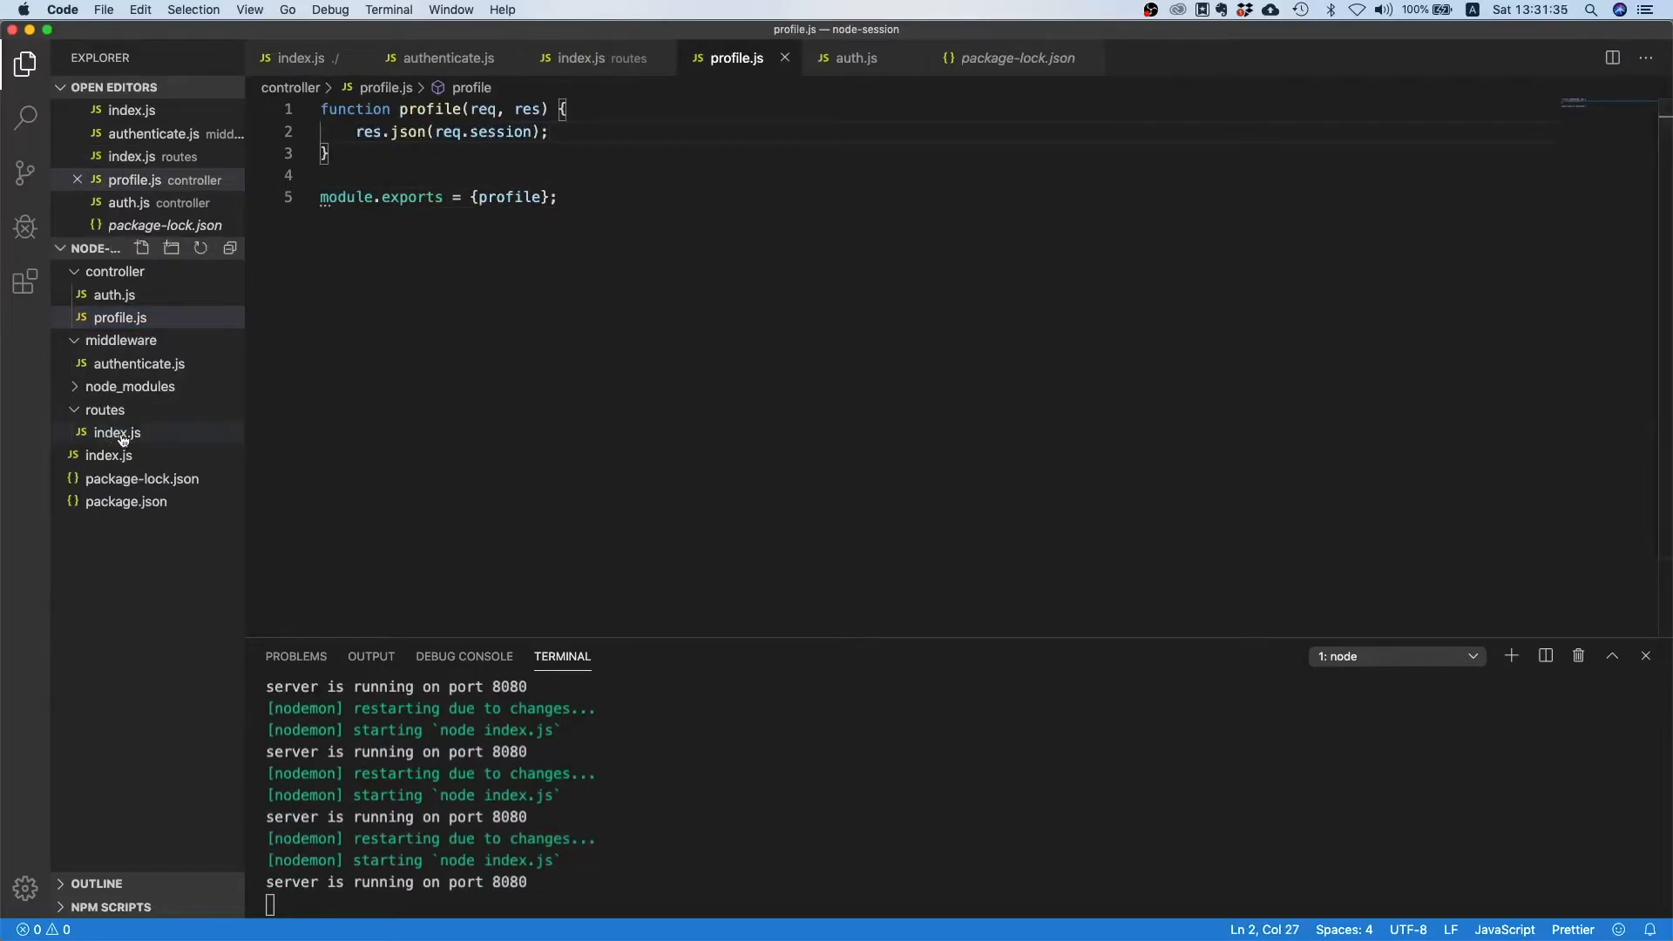
{"action": "left_click", "coordinate": [581, 58]}
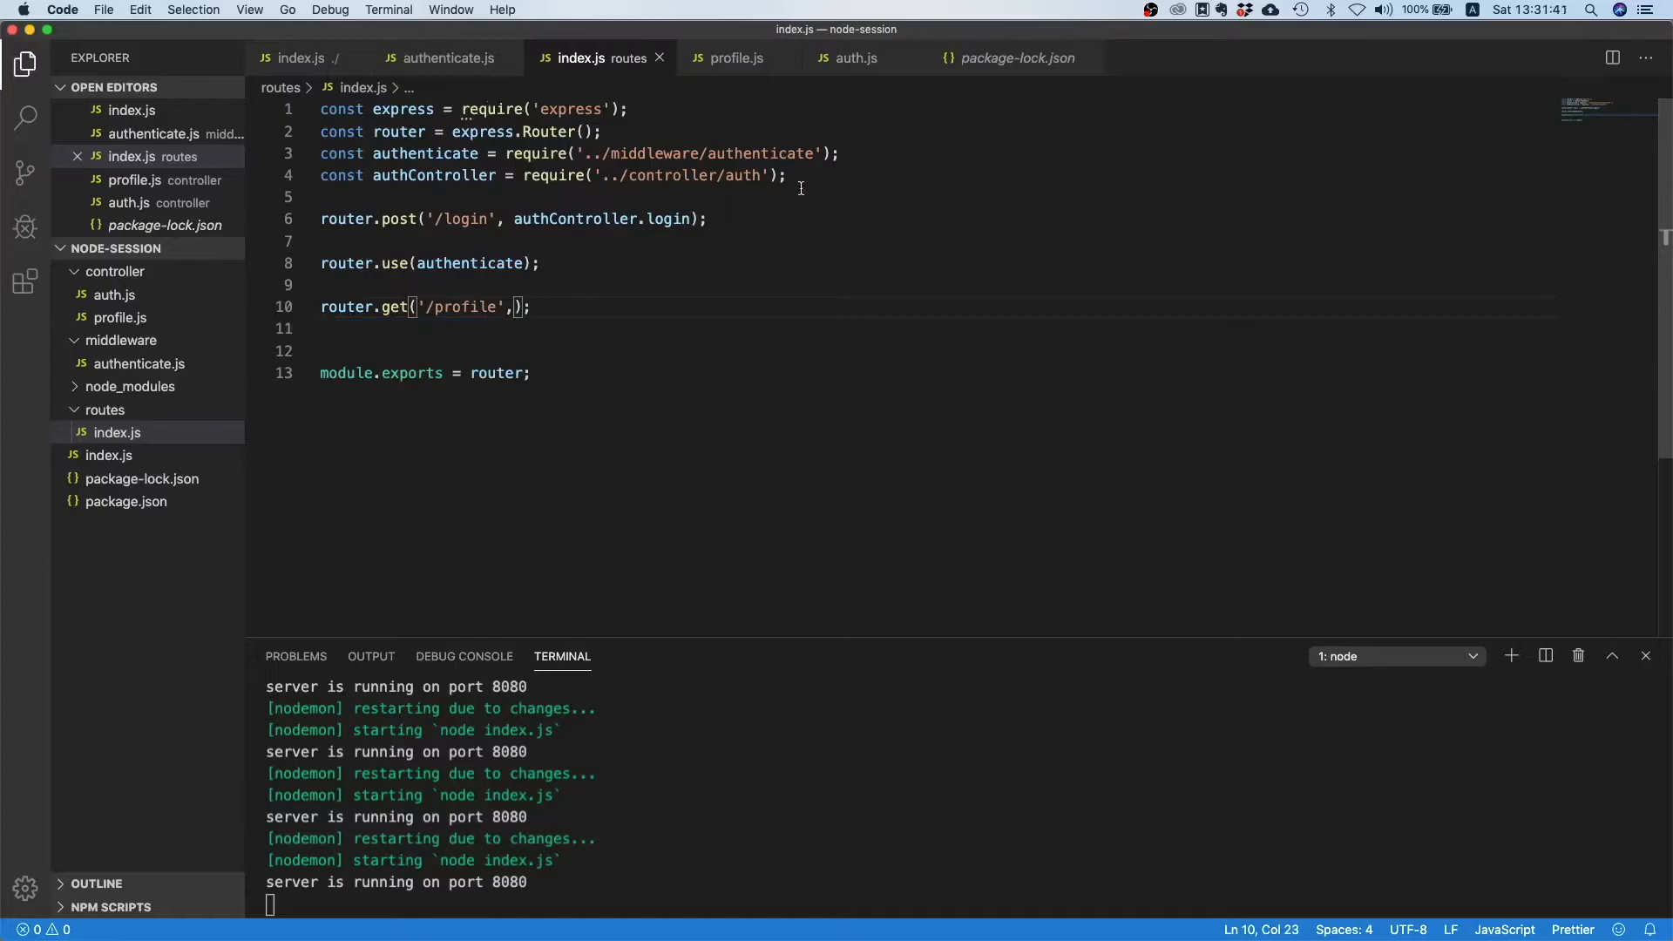
Require '../controller/profile' as profileController and use profileController.profile for GET /profile.
{"action": "type", "text": "const pro"}
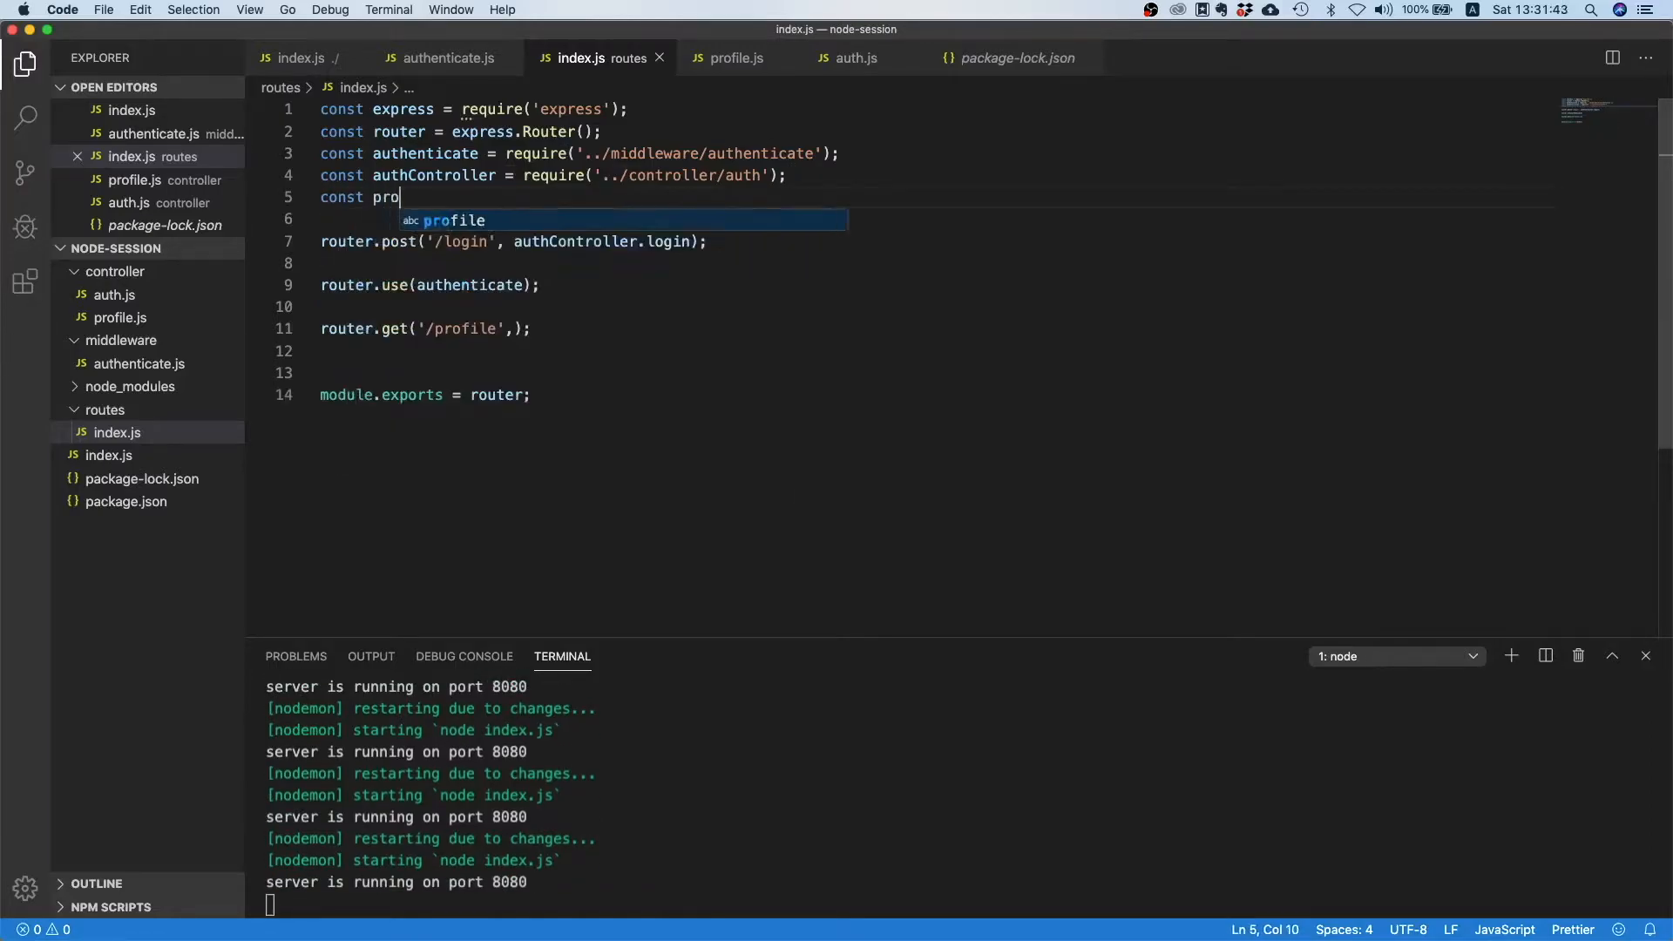
{"action": "type", "text": "fileController"}
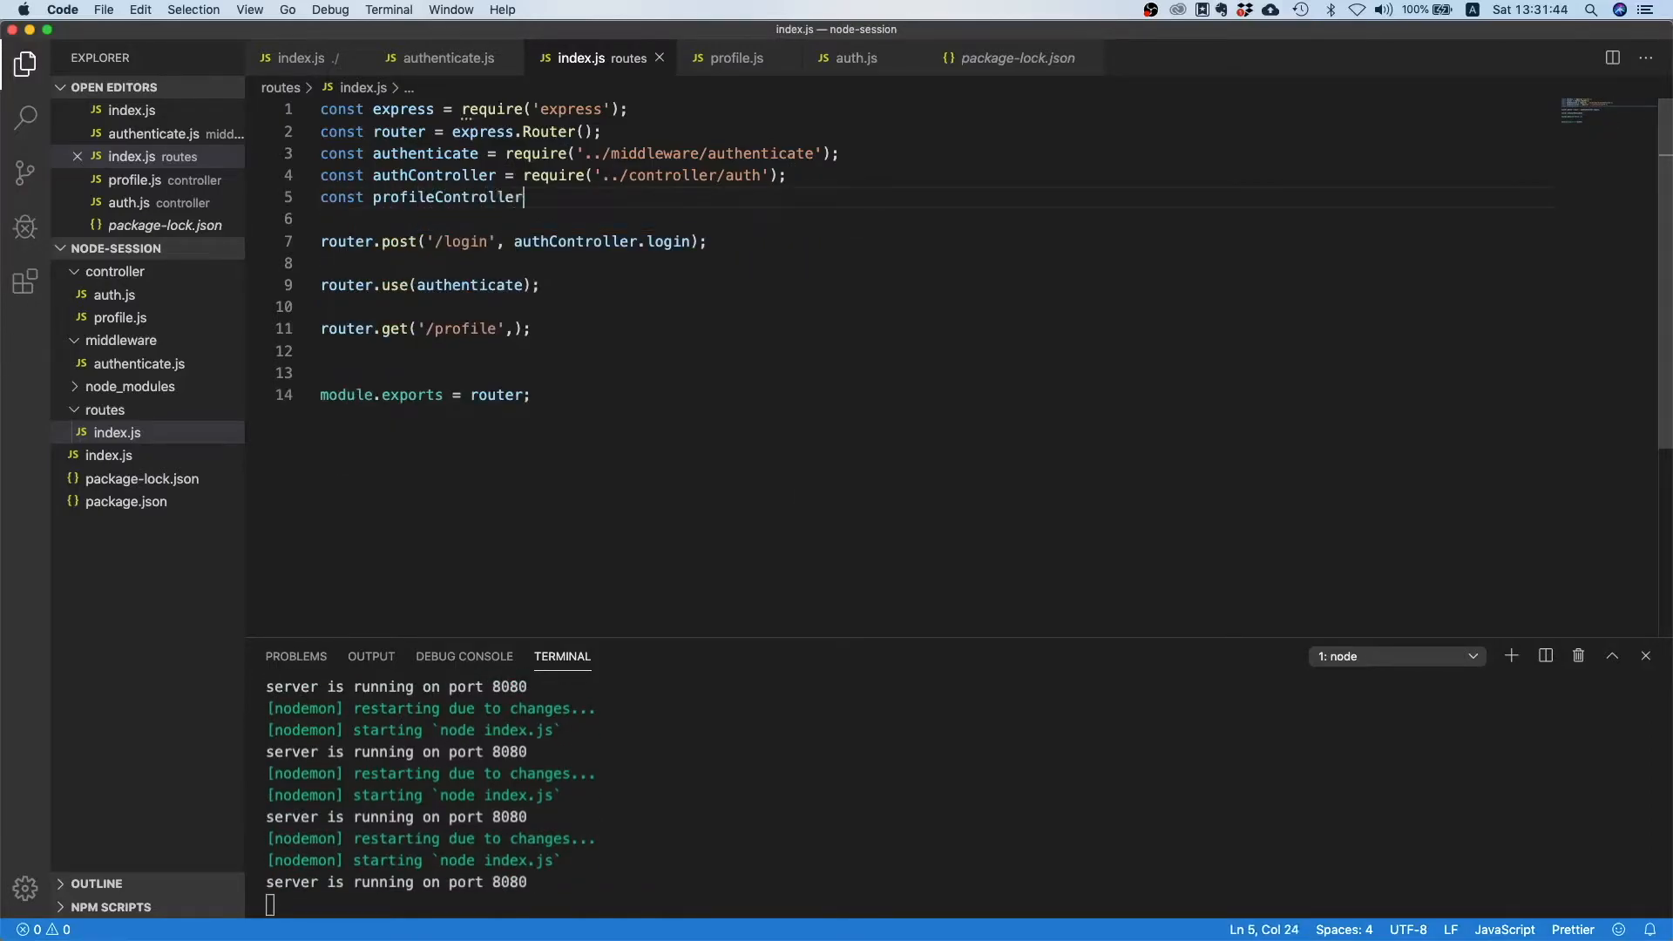
{"action": "type", "text": "= require('')"}
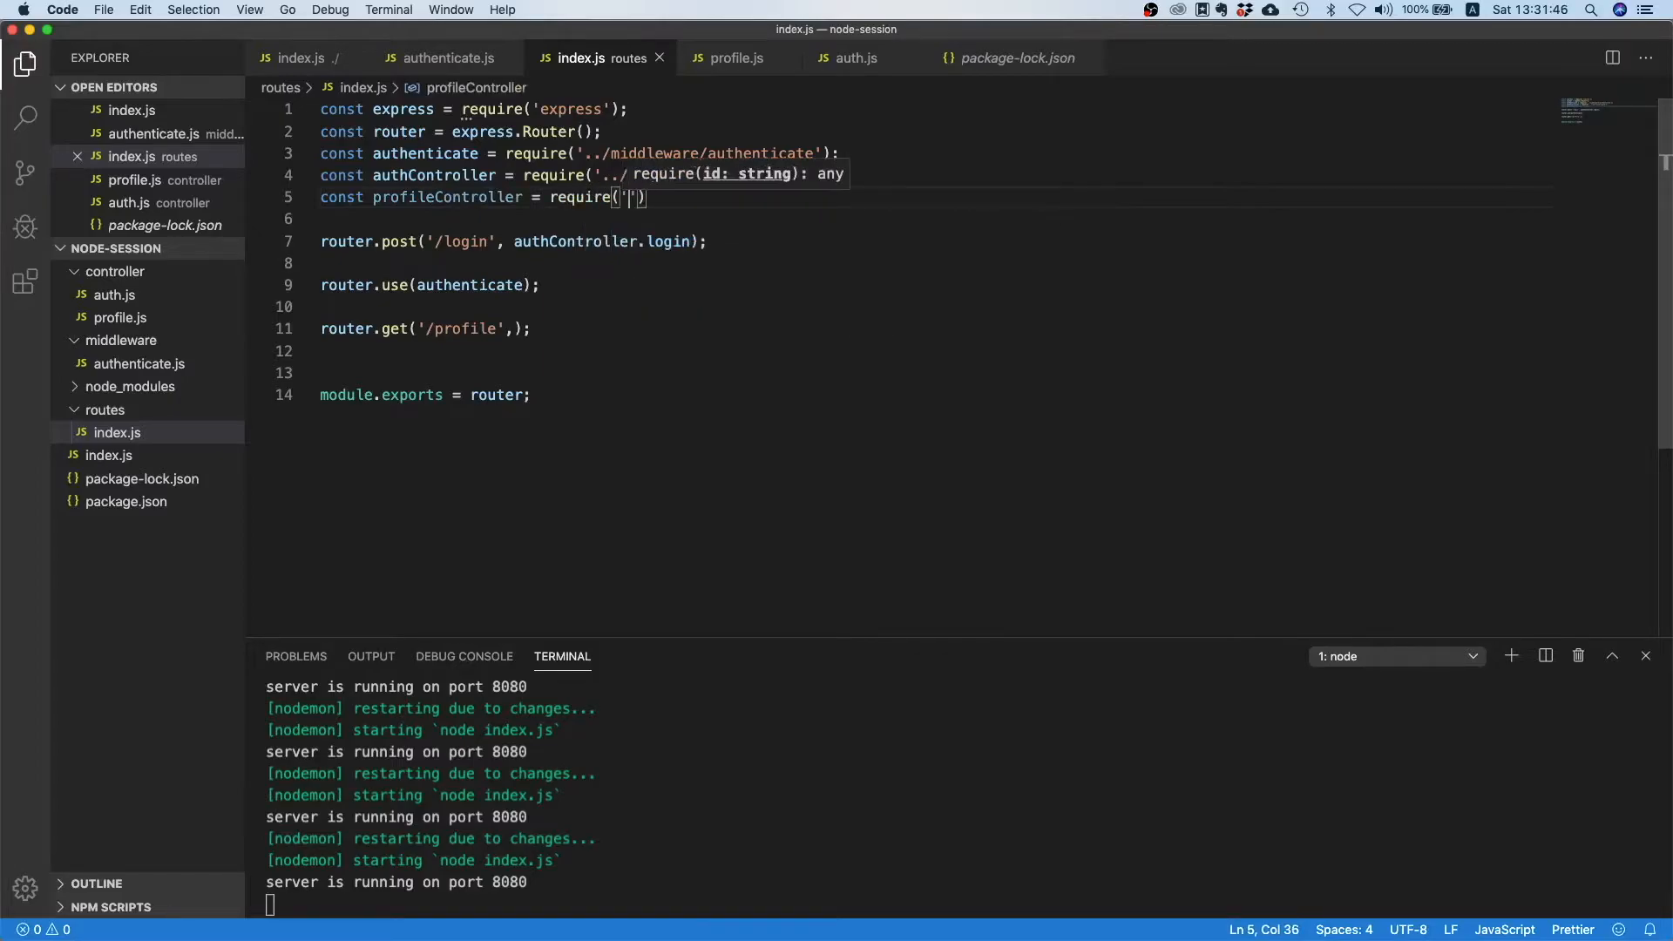
{"action": "type", "text": "../controller("}
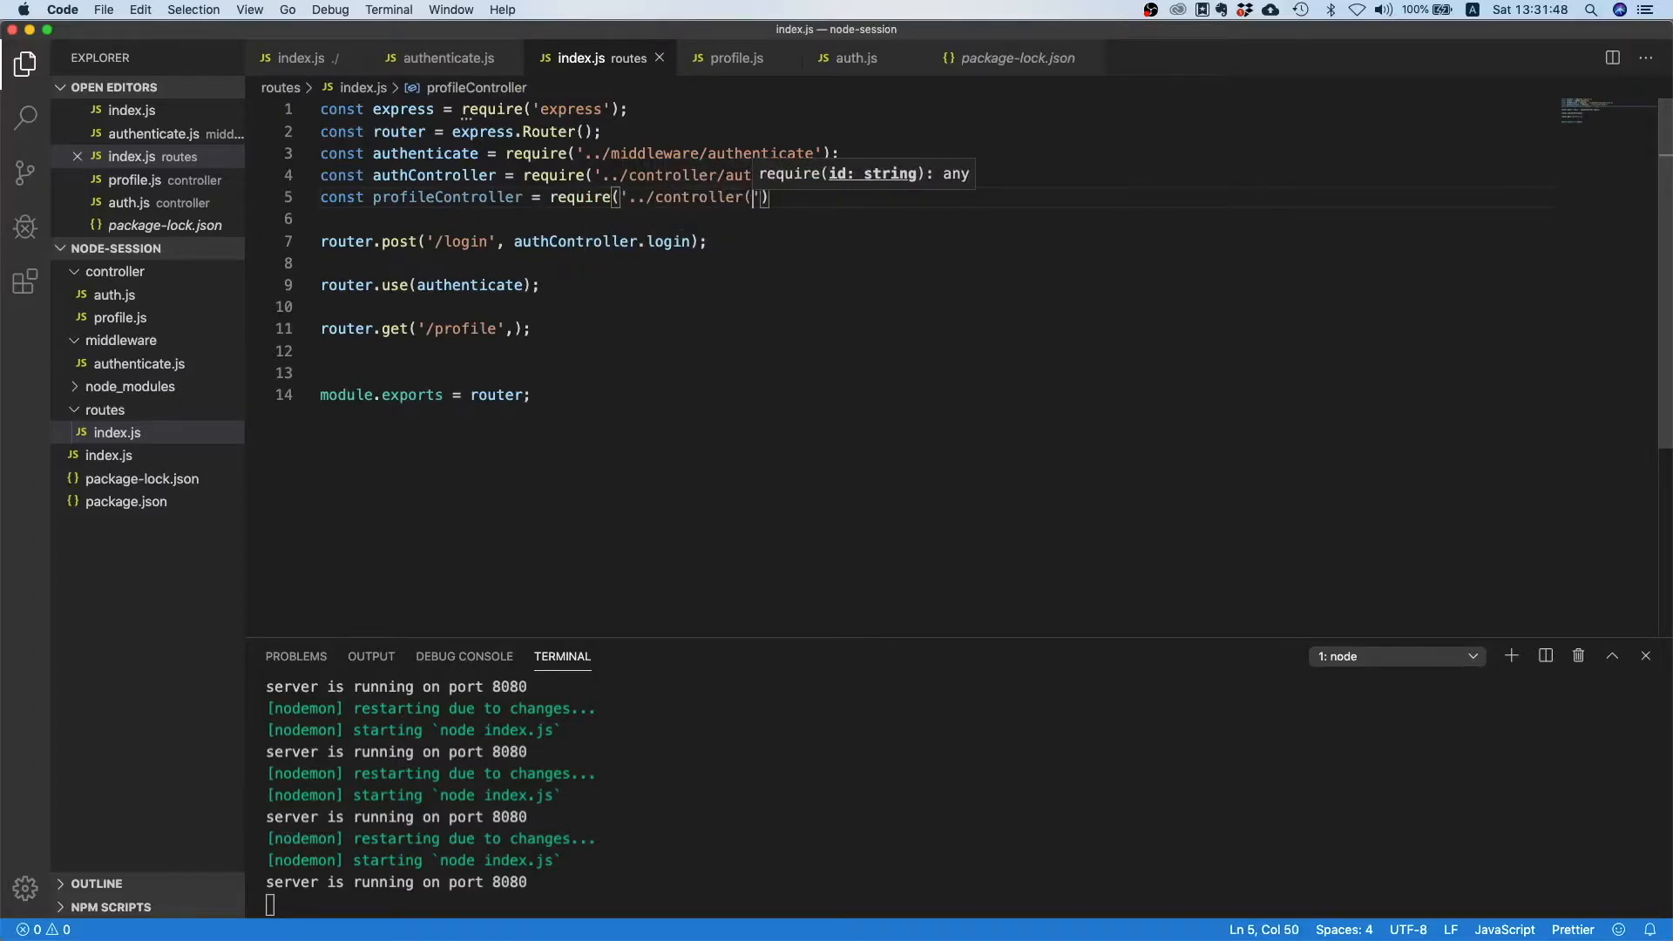
{"action": "type", "text": "profile"}
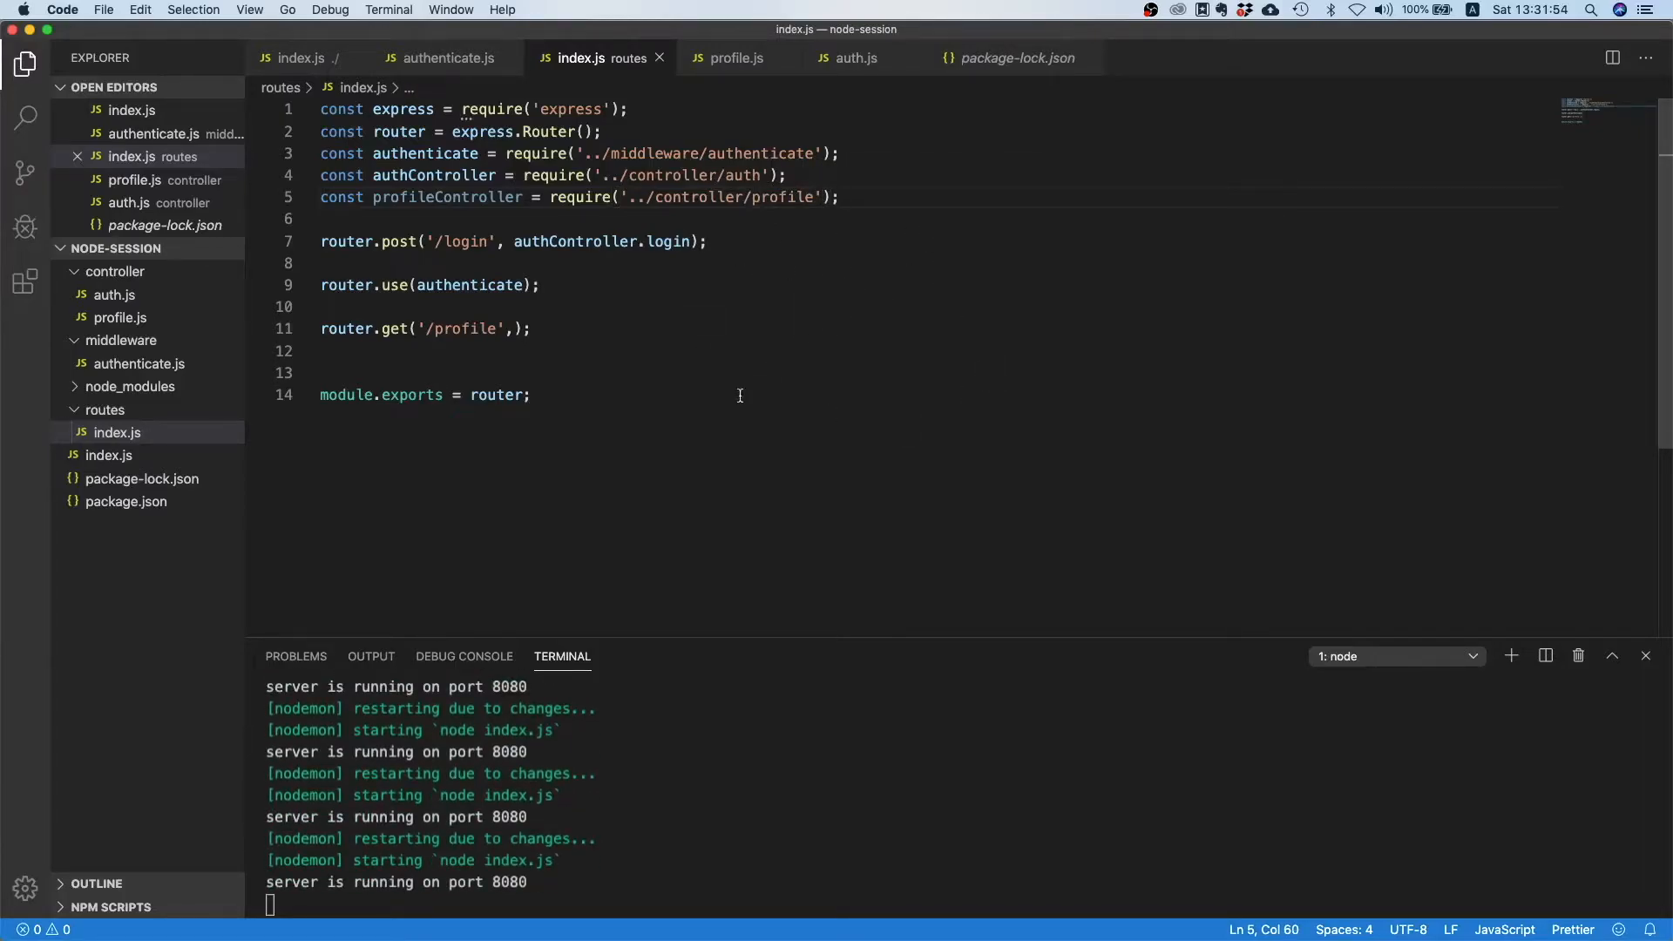
{"action": "mouse_move", "coordinate": [566, 413]}
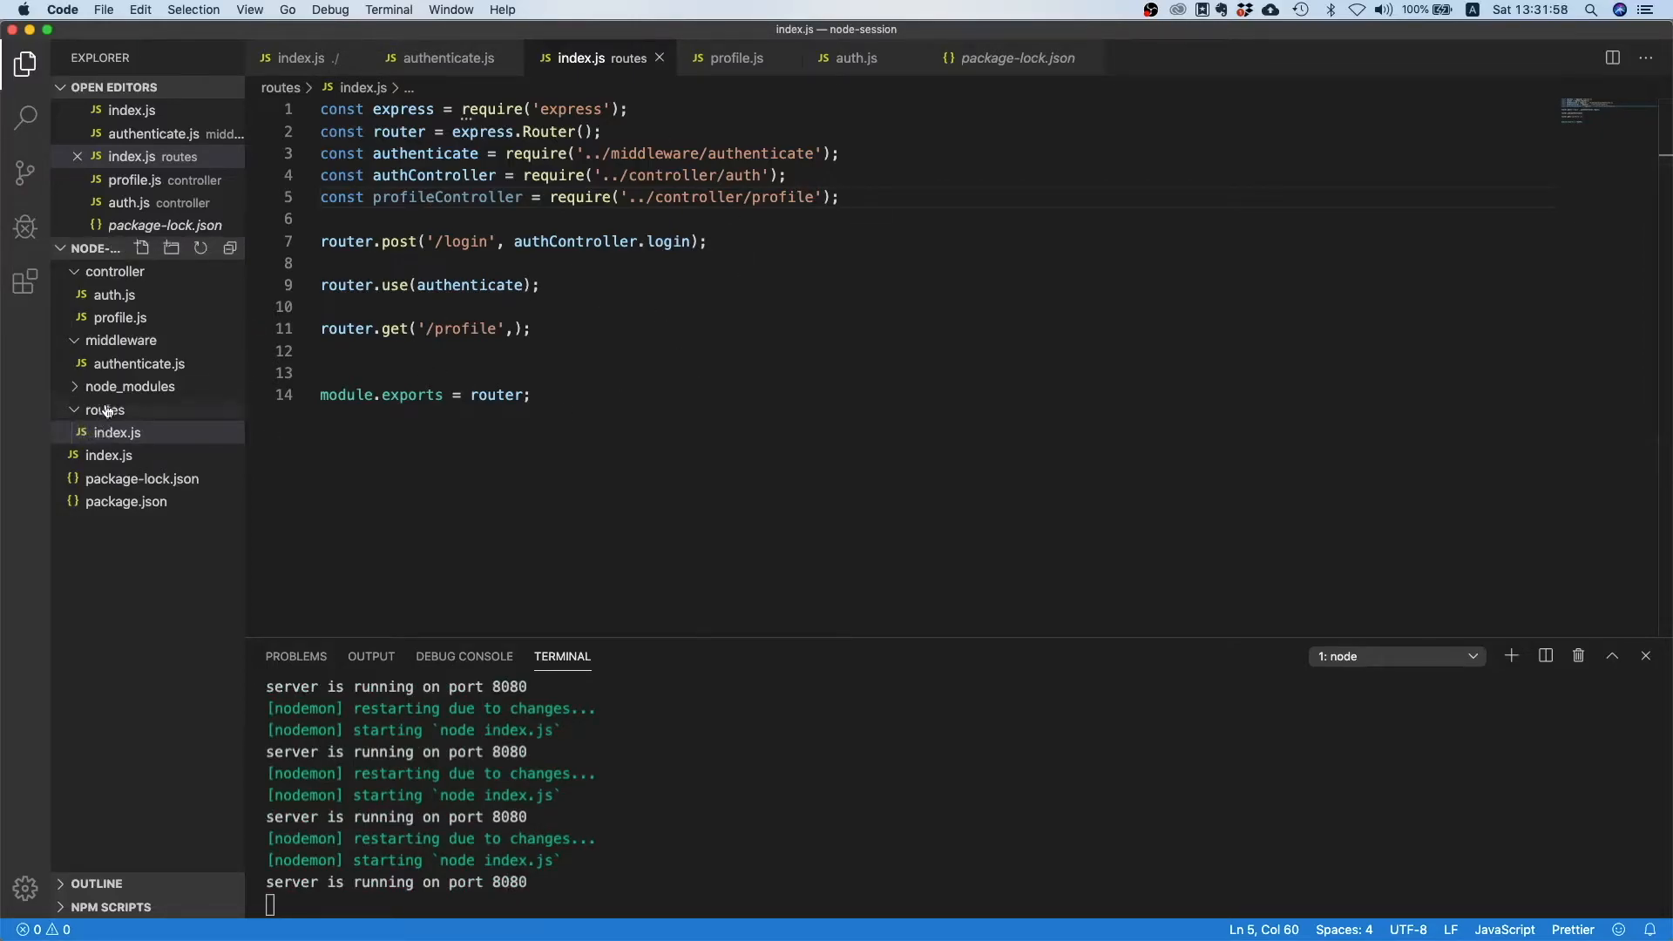
{"action": "mouse_move", "coordinate": [115, 432]}
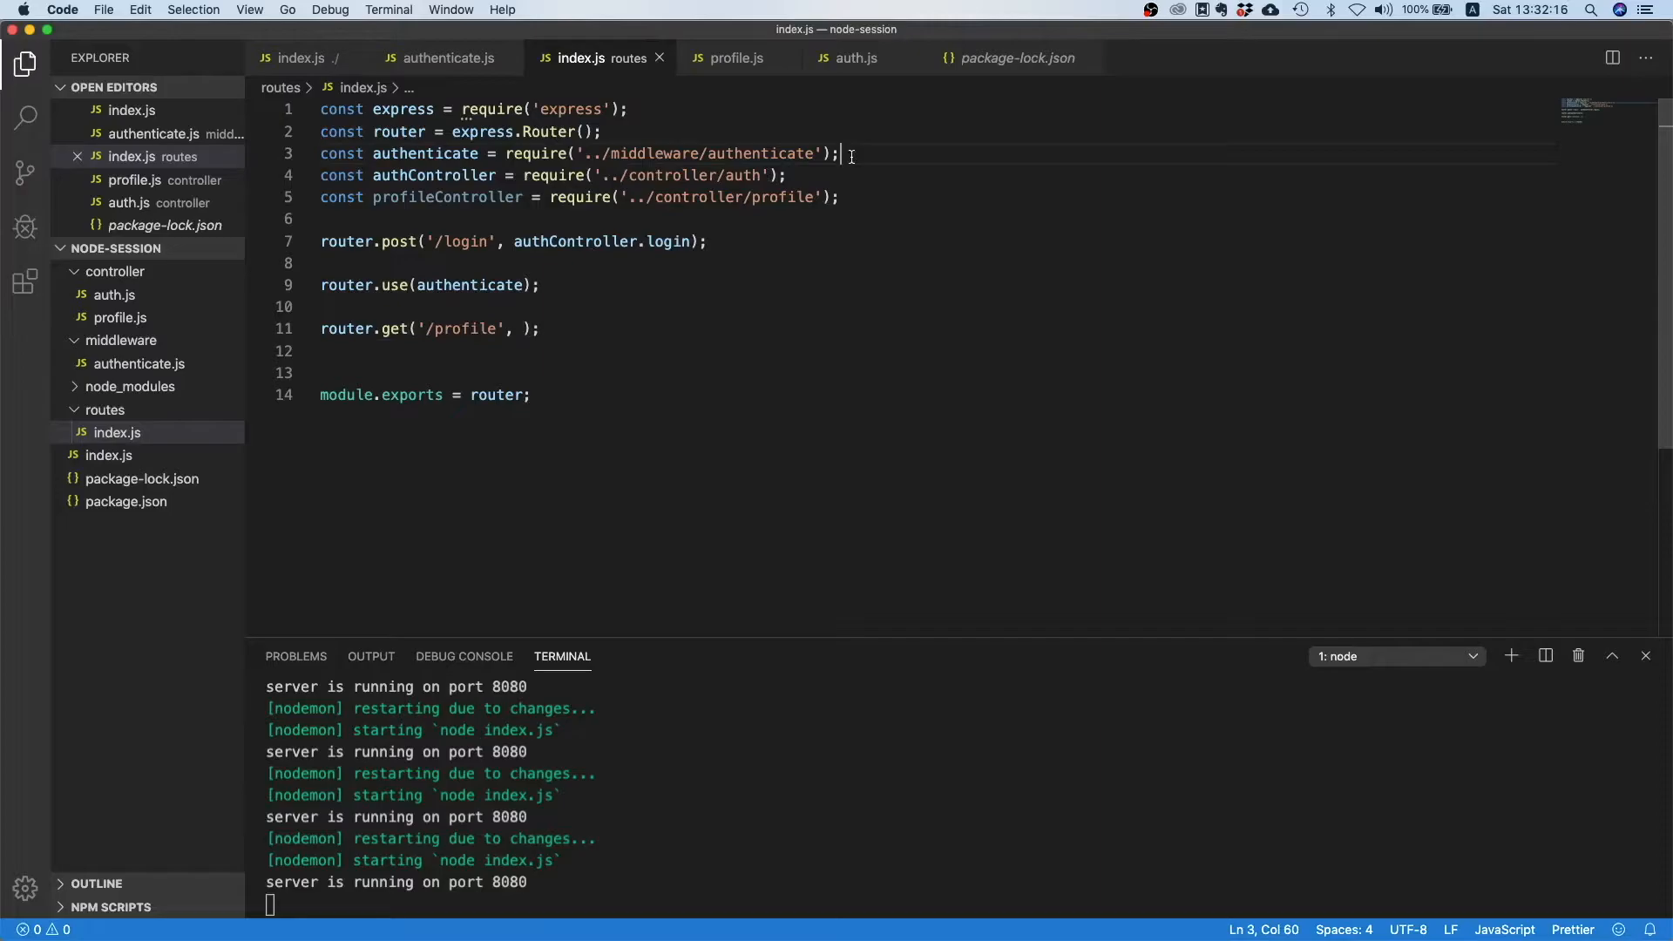
{"action": "mouse_move", "coordinate": [485, 290]}
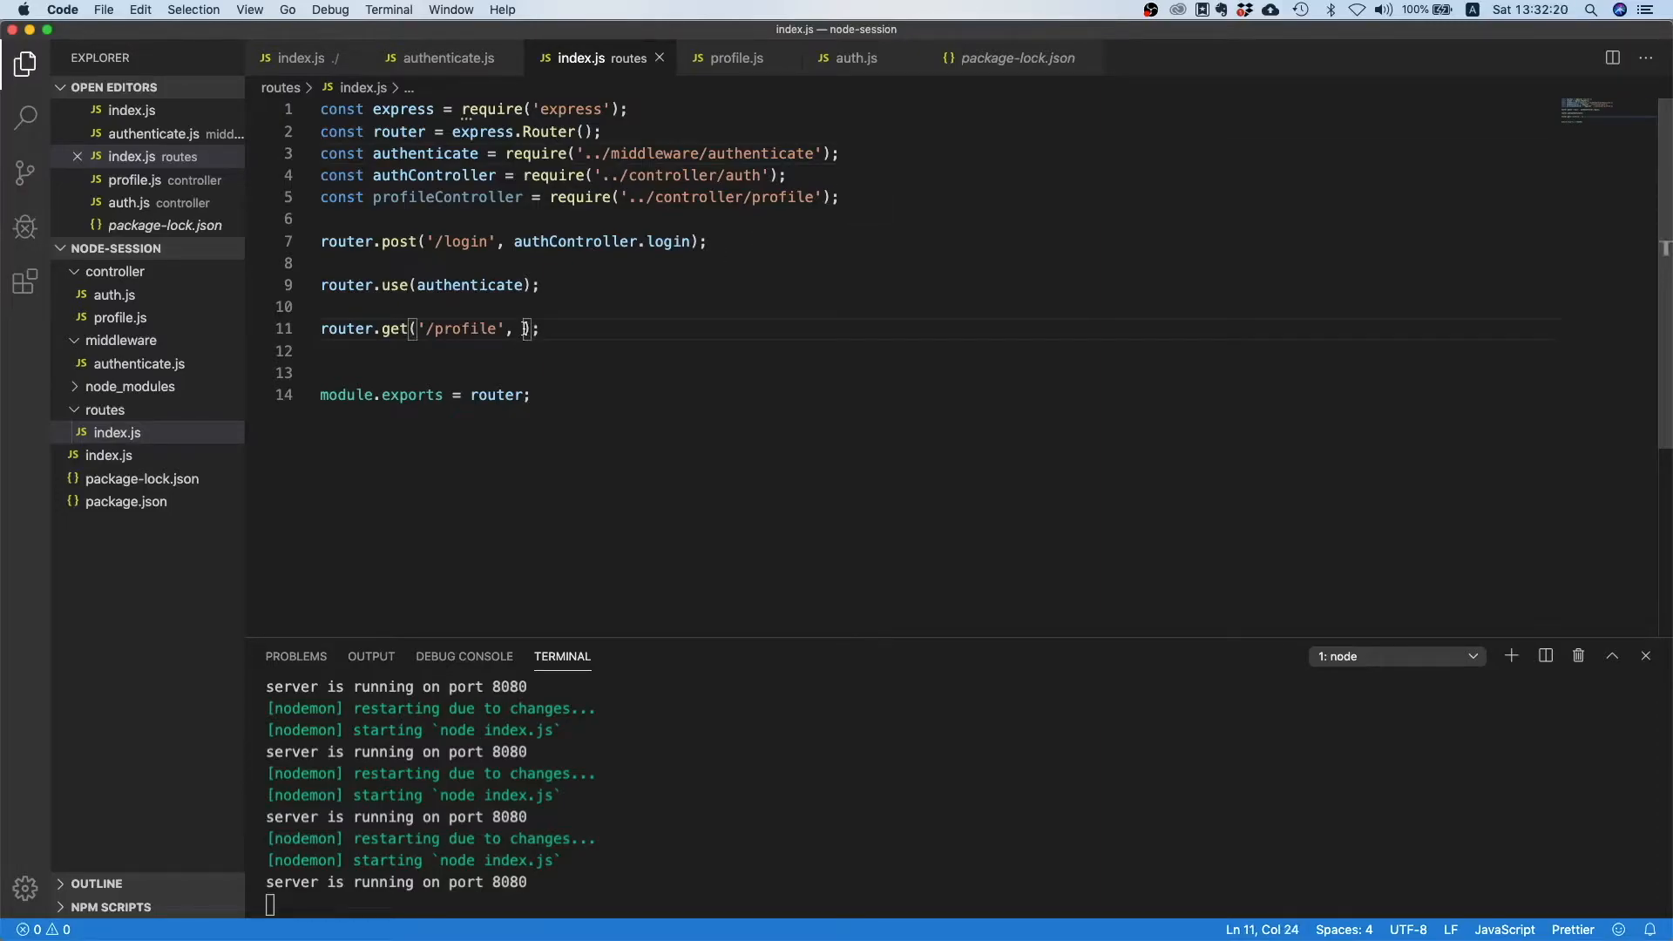
{"action": "type", "text": "profileController.profile"}
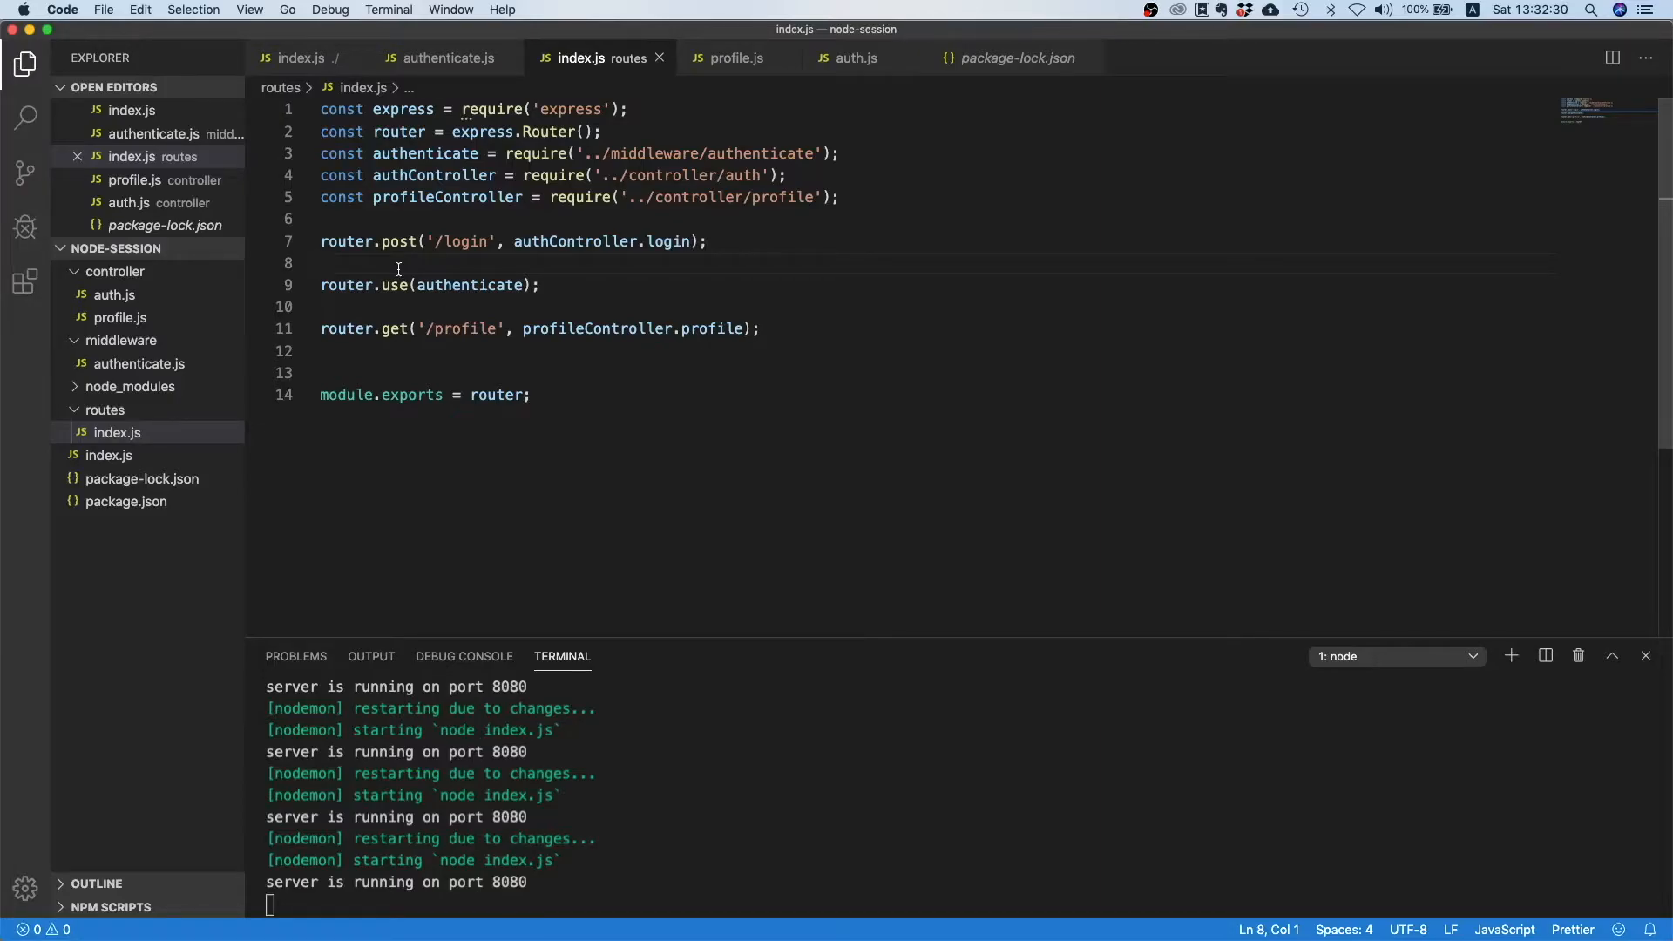
Add a // comment above router.use(authenticate): all routes that come after are protected.
{"action": "type", "text": "//"}
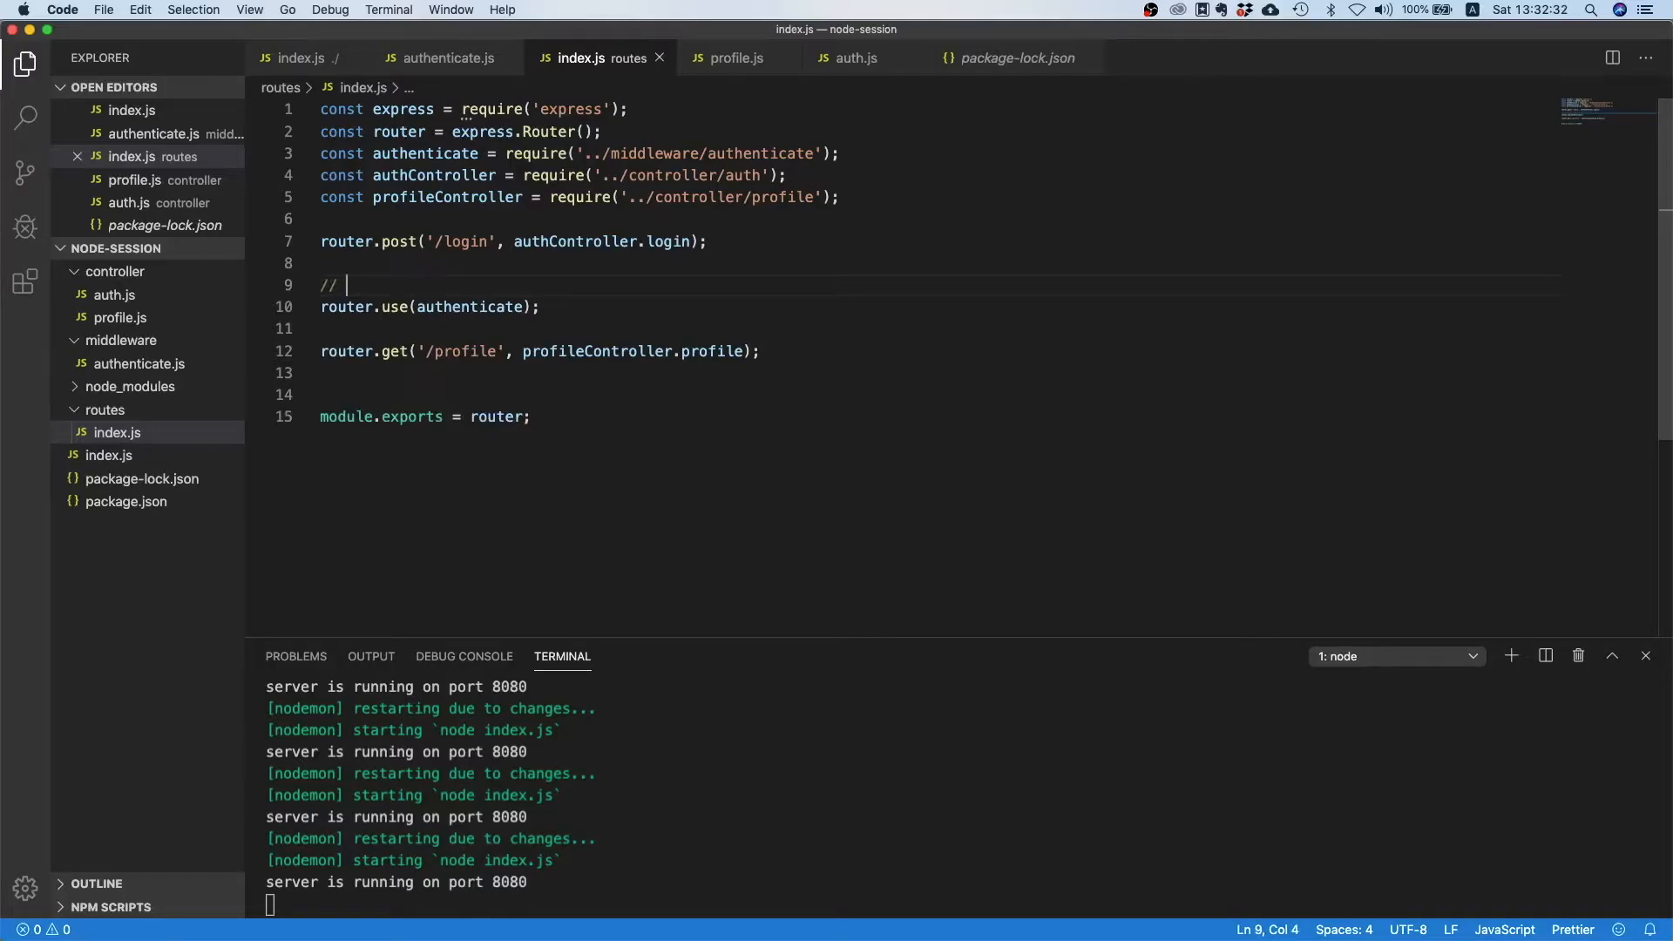
{"action": "type", "text": "all routes that"}
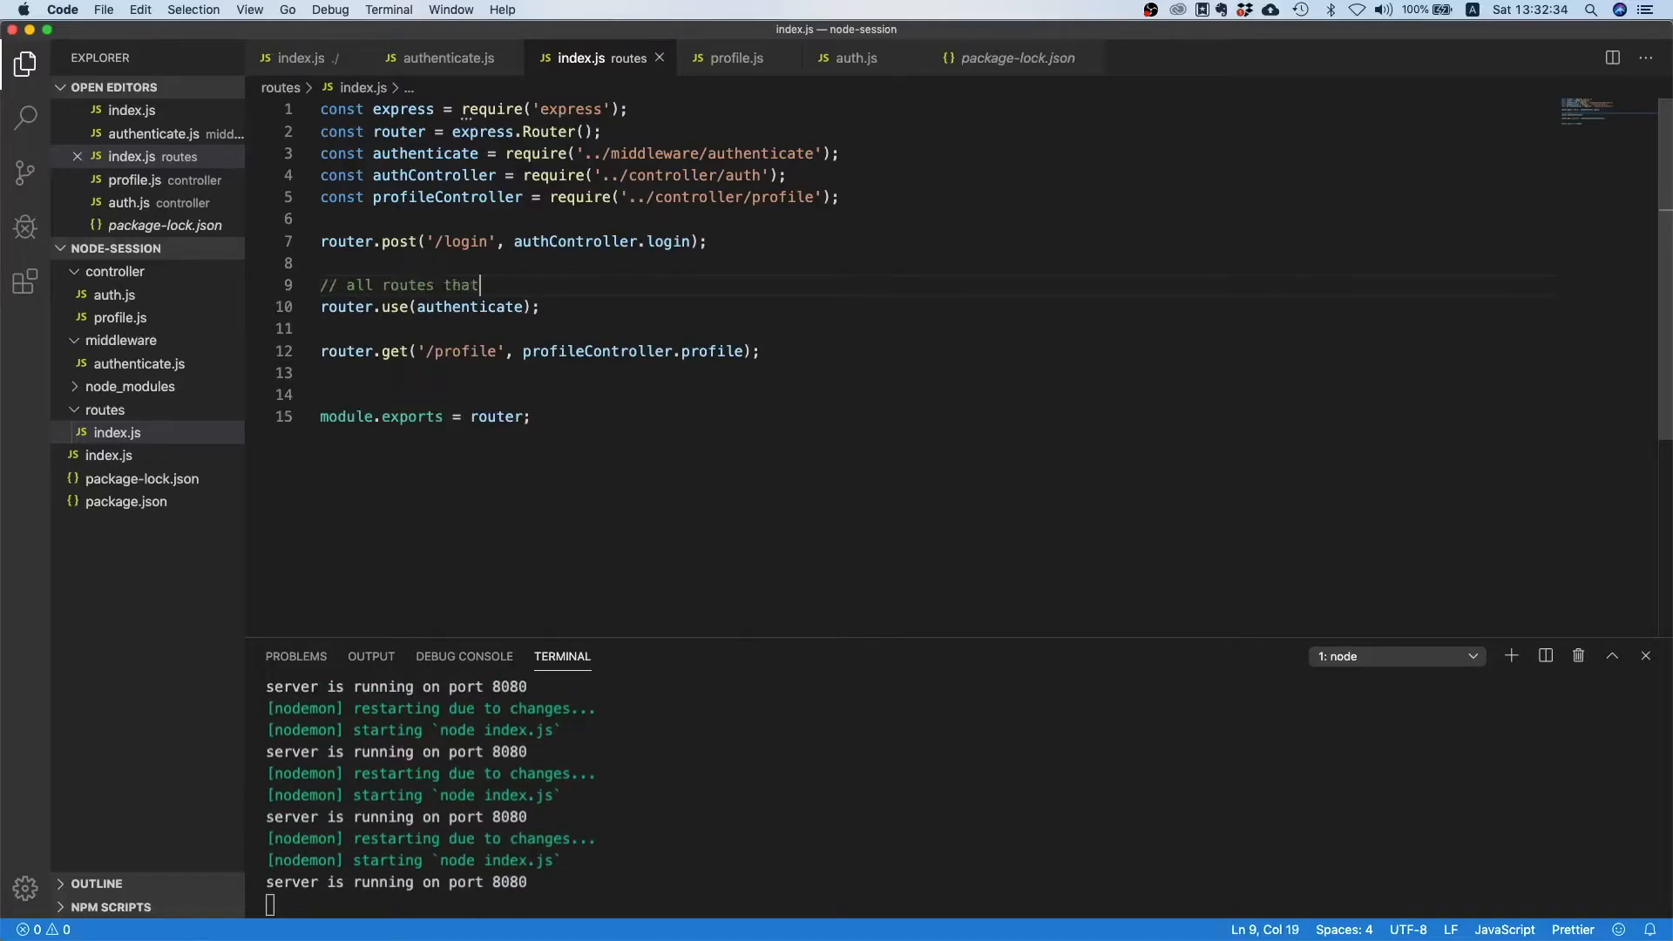
{"action": "type", "text": "are"}
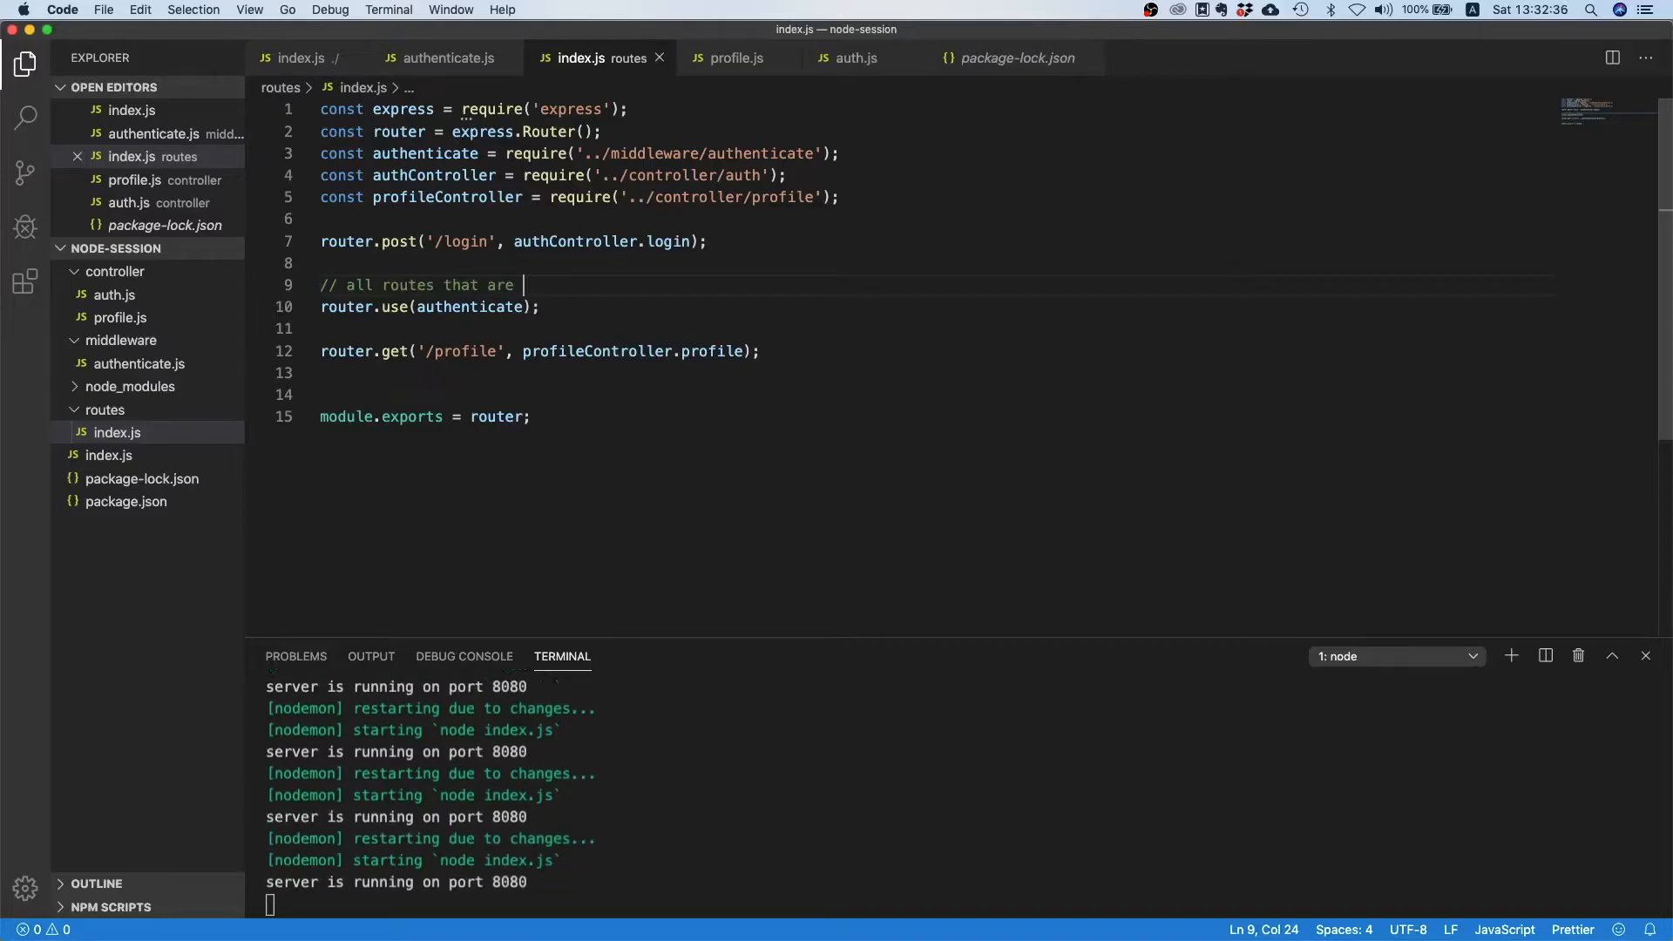
{"action": "type", "text": "come after this middlew"}
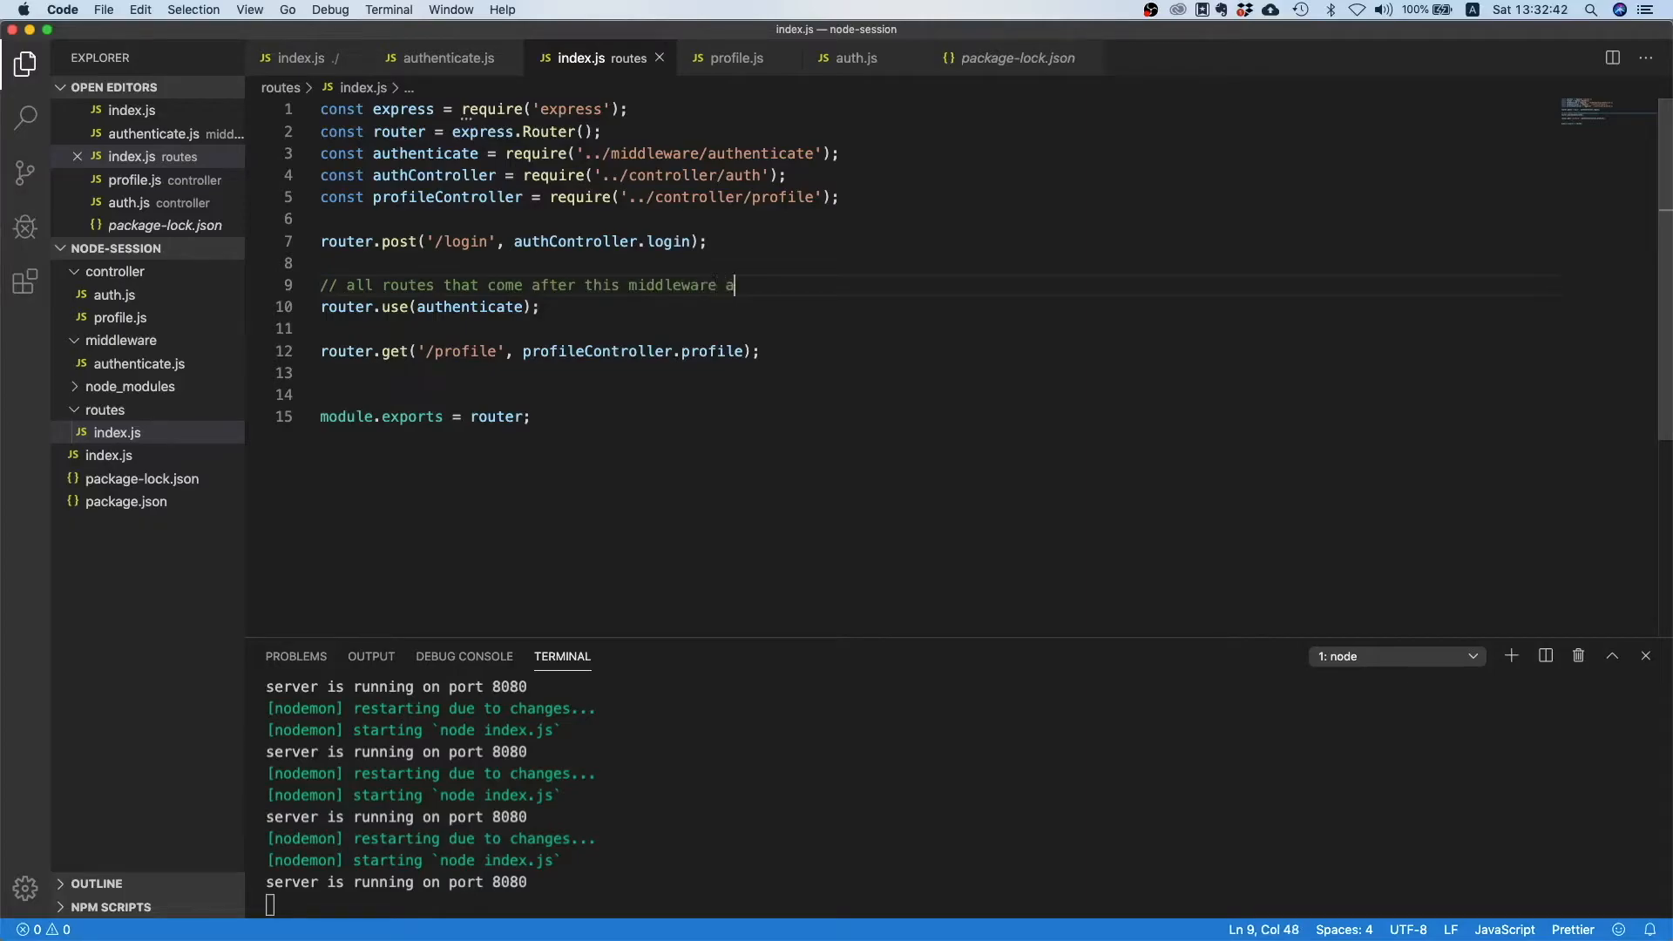
{"action": "type", "text": "re protected"}
{"action": "type", "text": "// and can only be accessed if the user is logged in"}
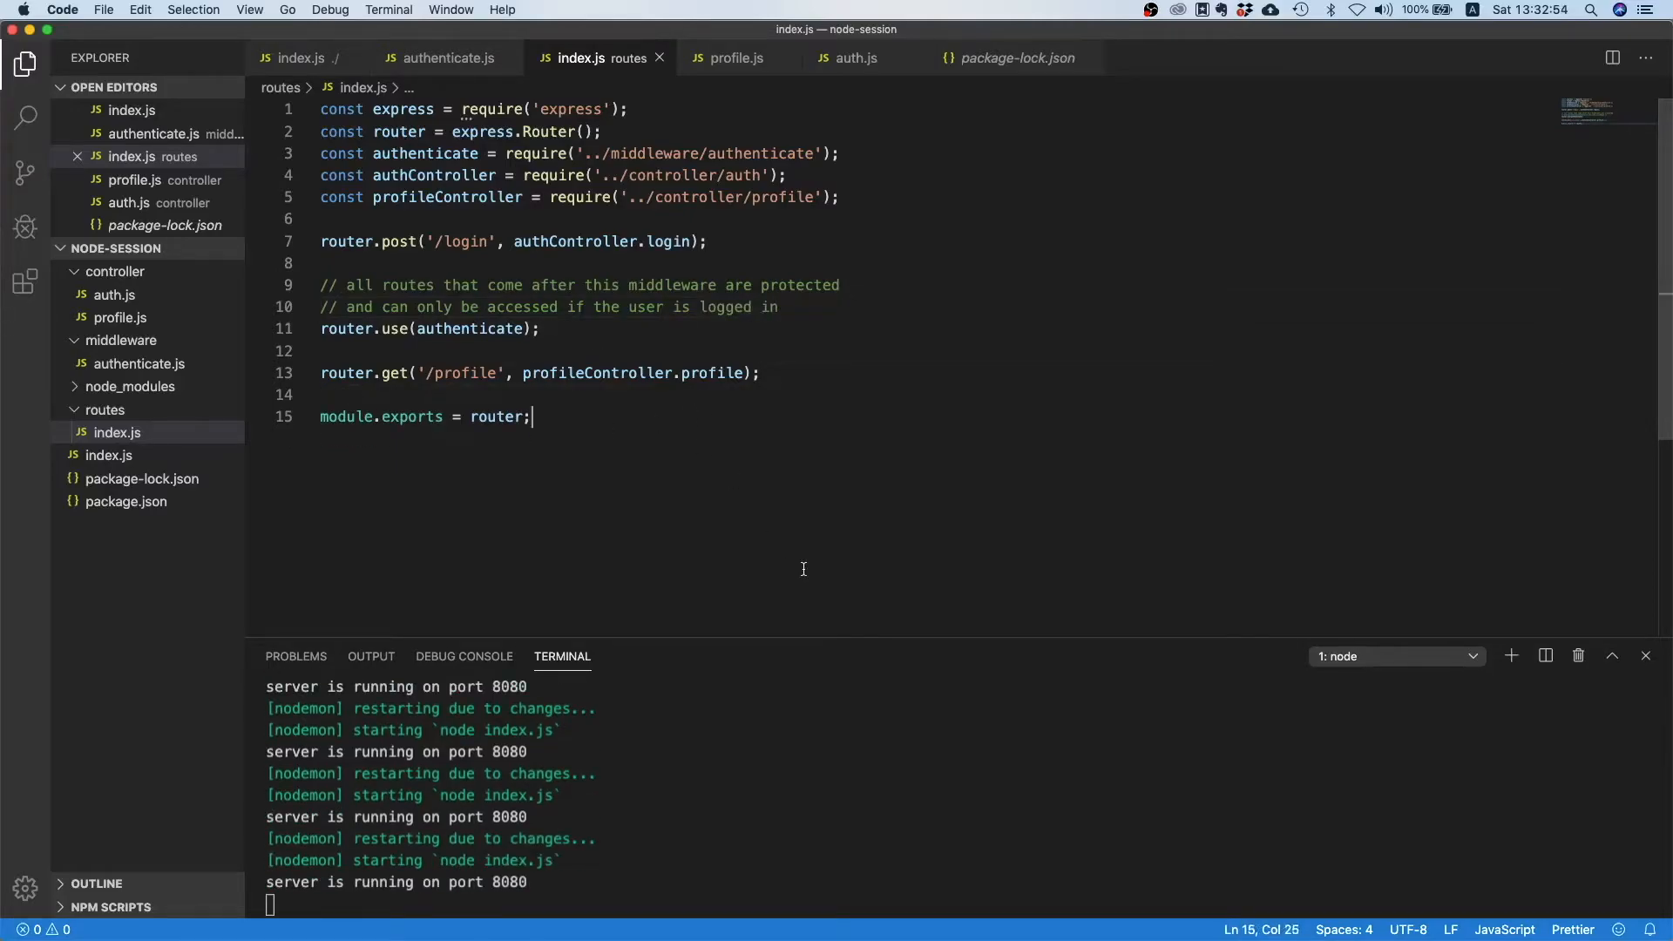
{"action": "mouse_move", "coordinate": [837, 469]}
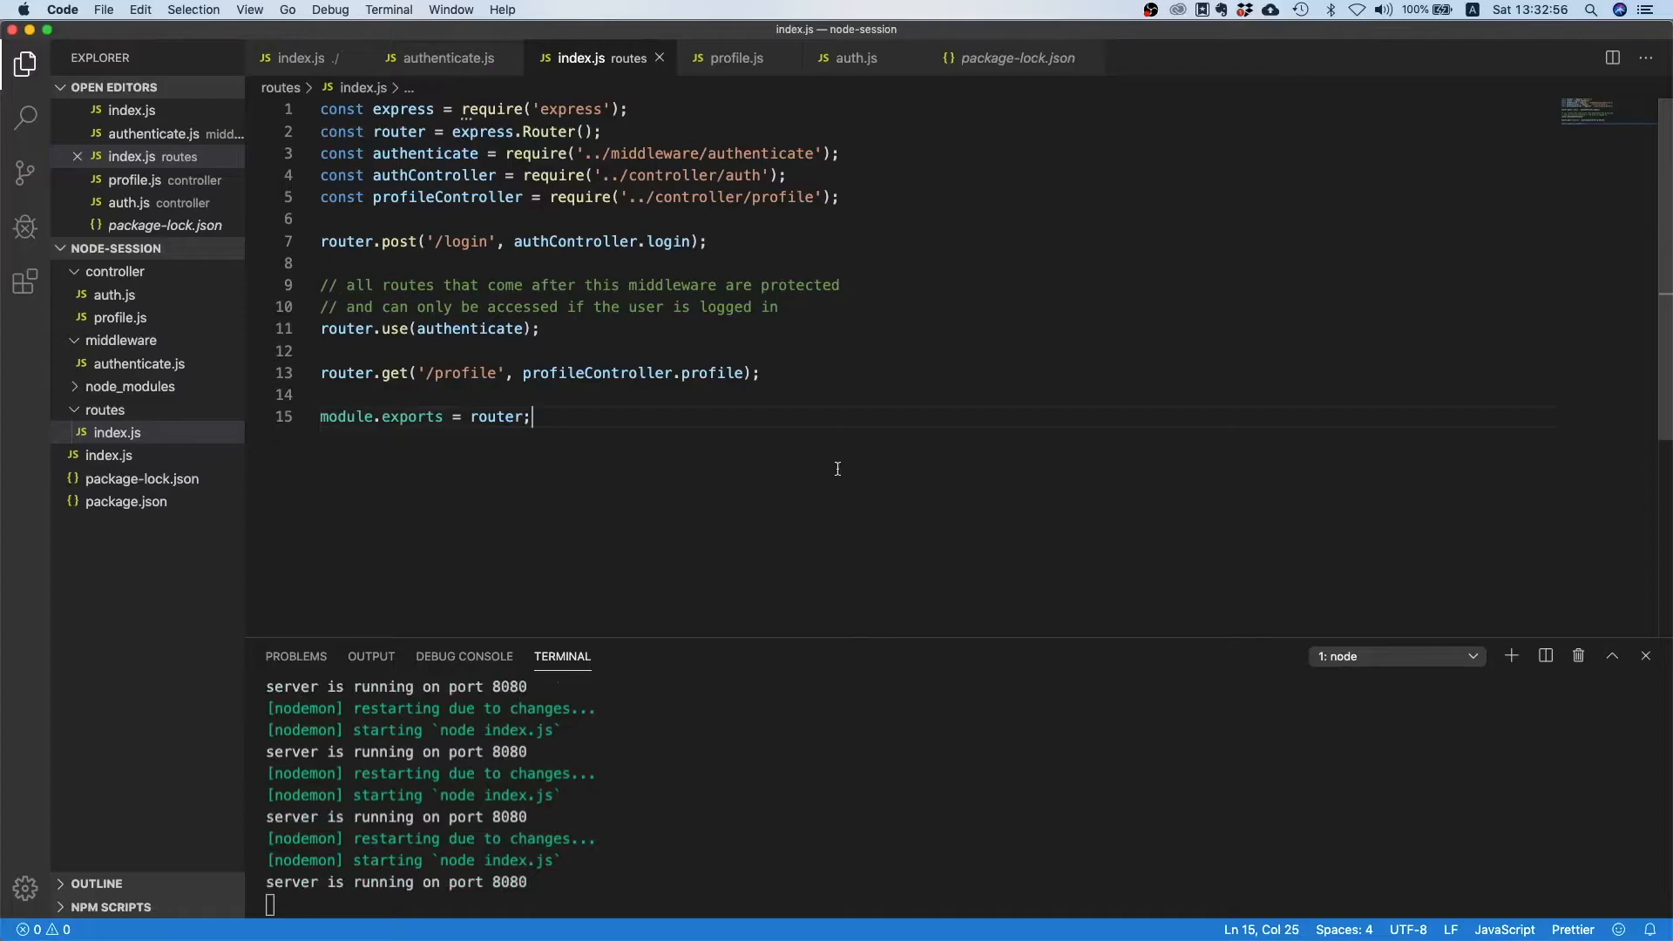
{"action": "mouse_move", "coordinate": [722, 453]}
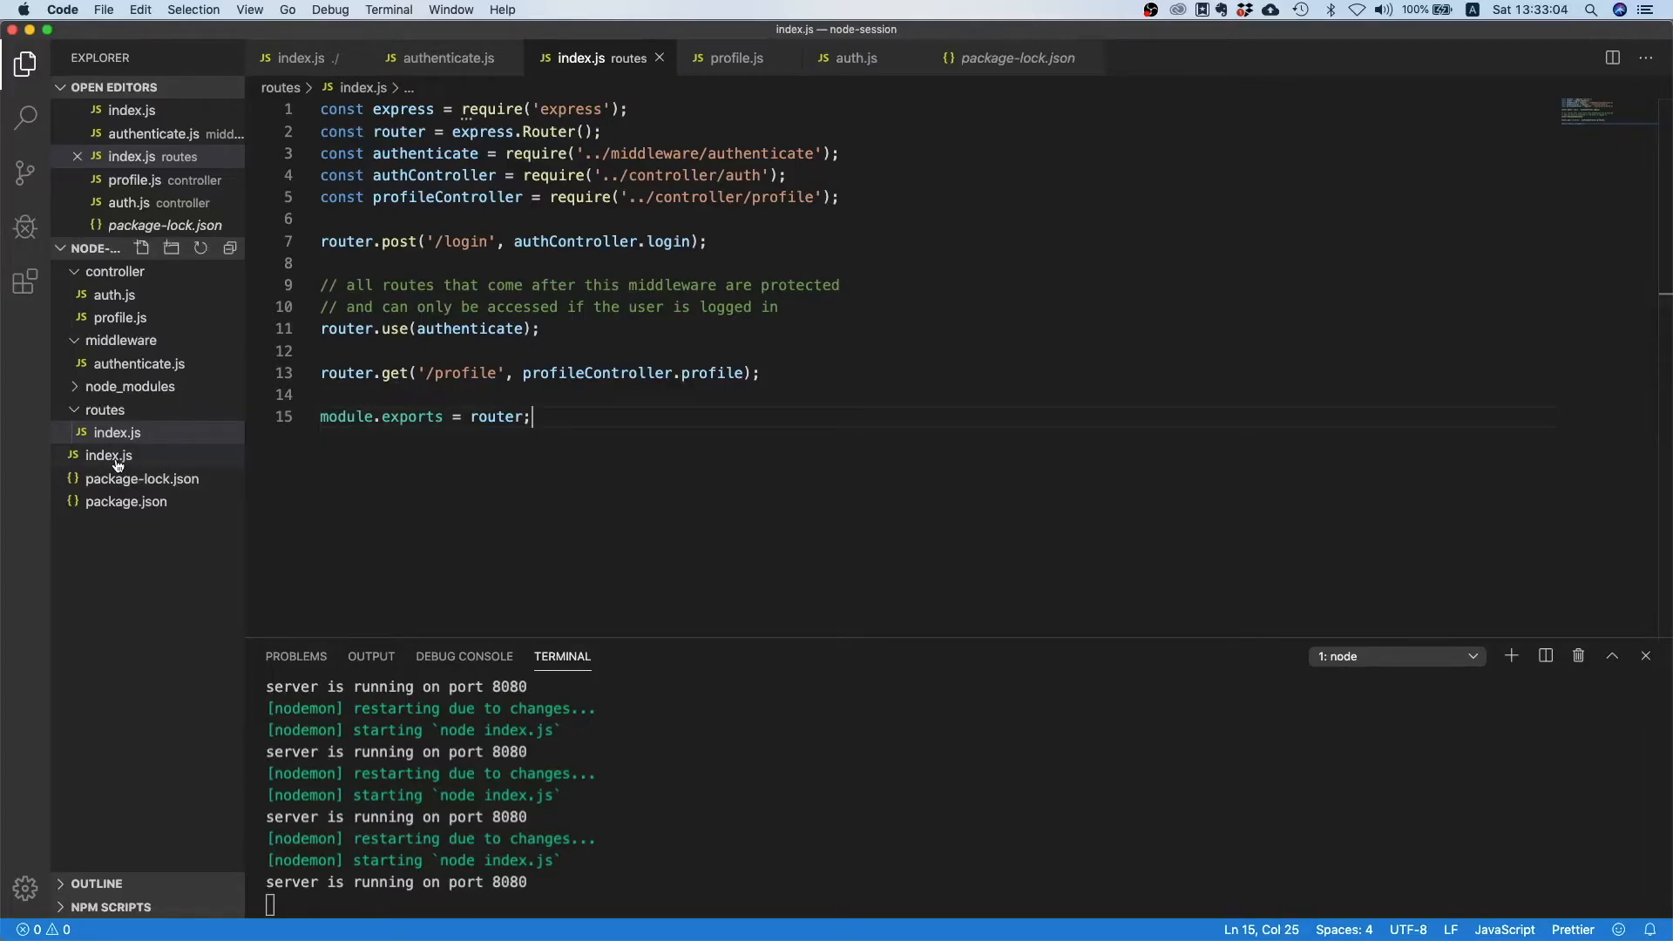
Scroll to the session config in the root index.js, then start a new middleware-folder file.
{"action": "left_click", "coordinate": [107, 455]}
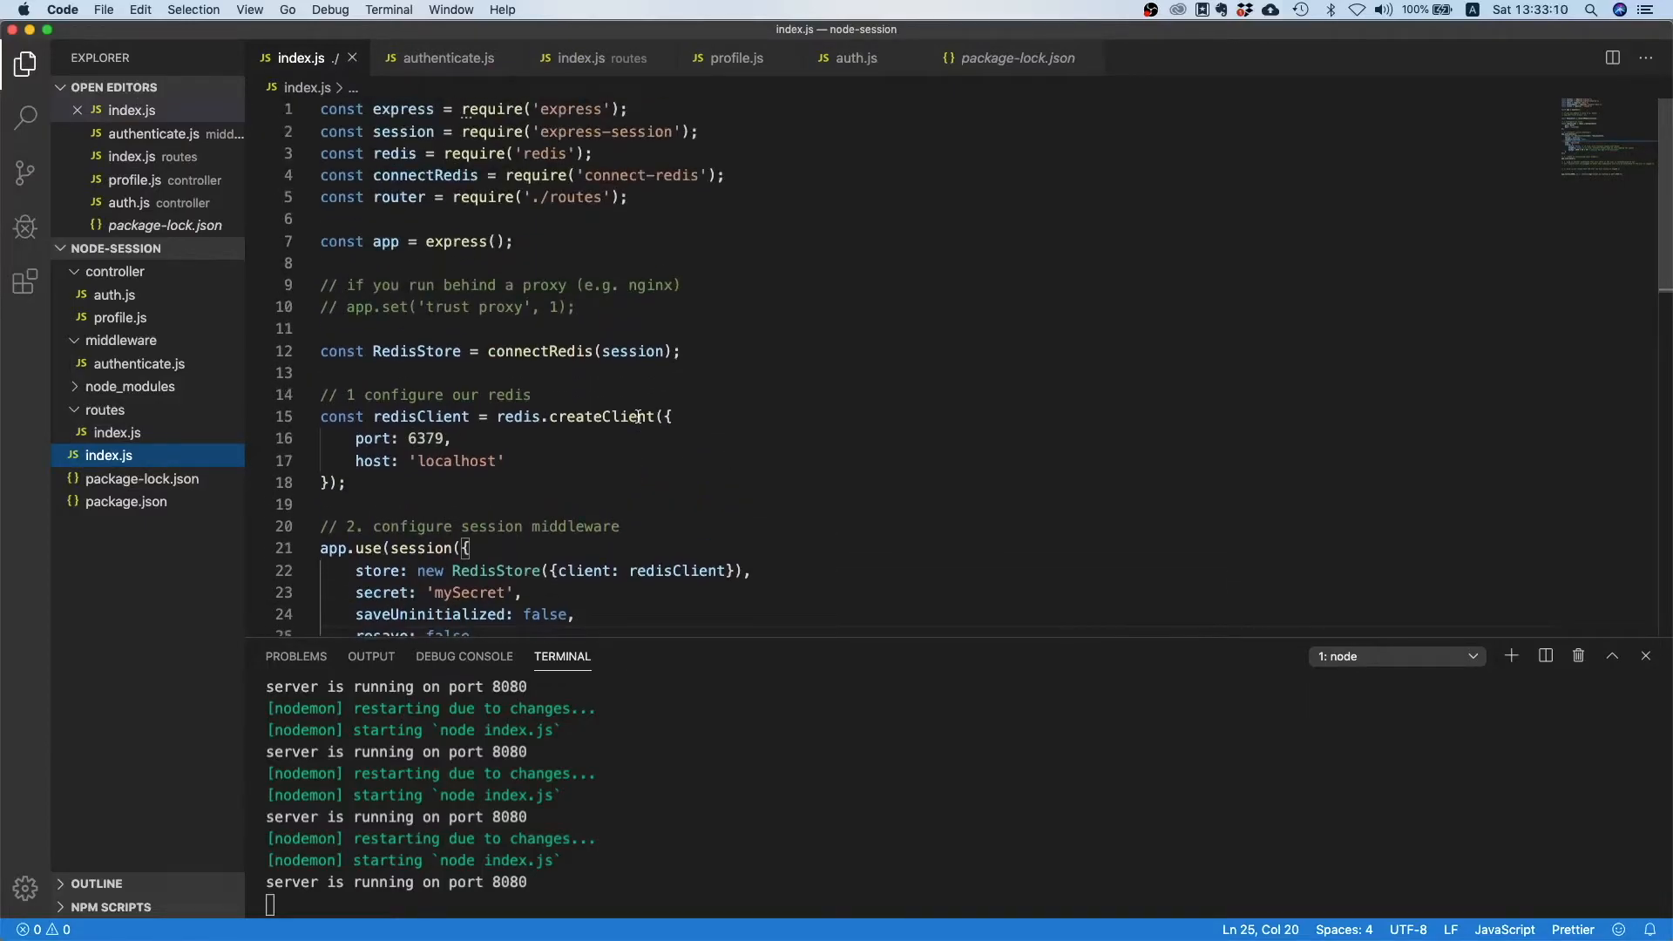
{"action": "scroll", "scroll_direction": "down", "scroll_amount": 3}
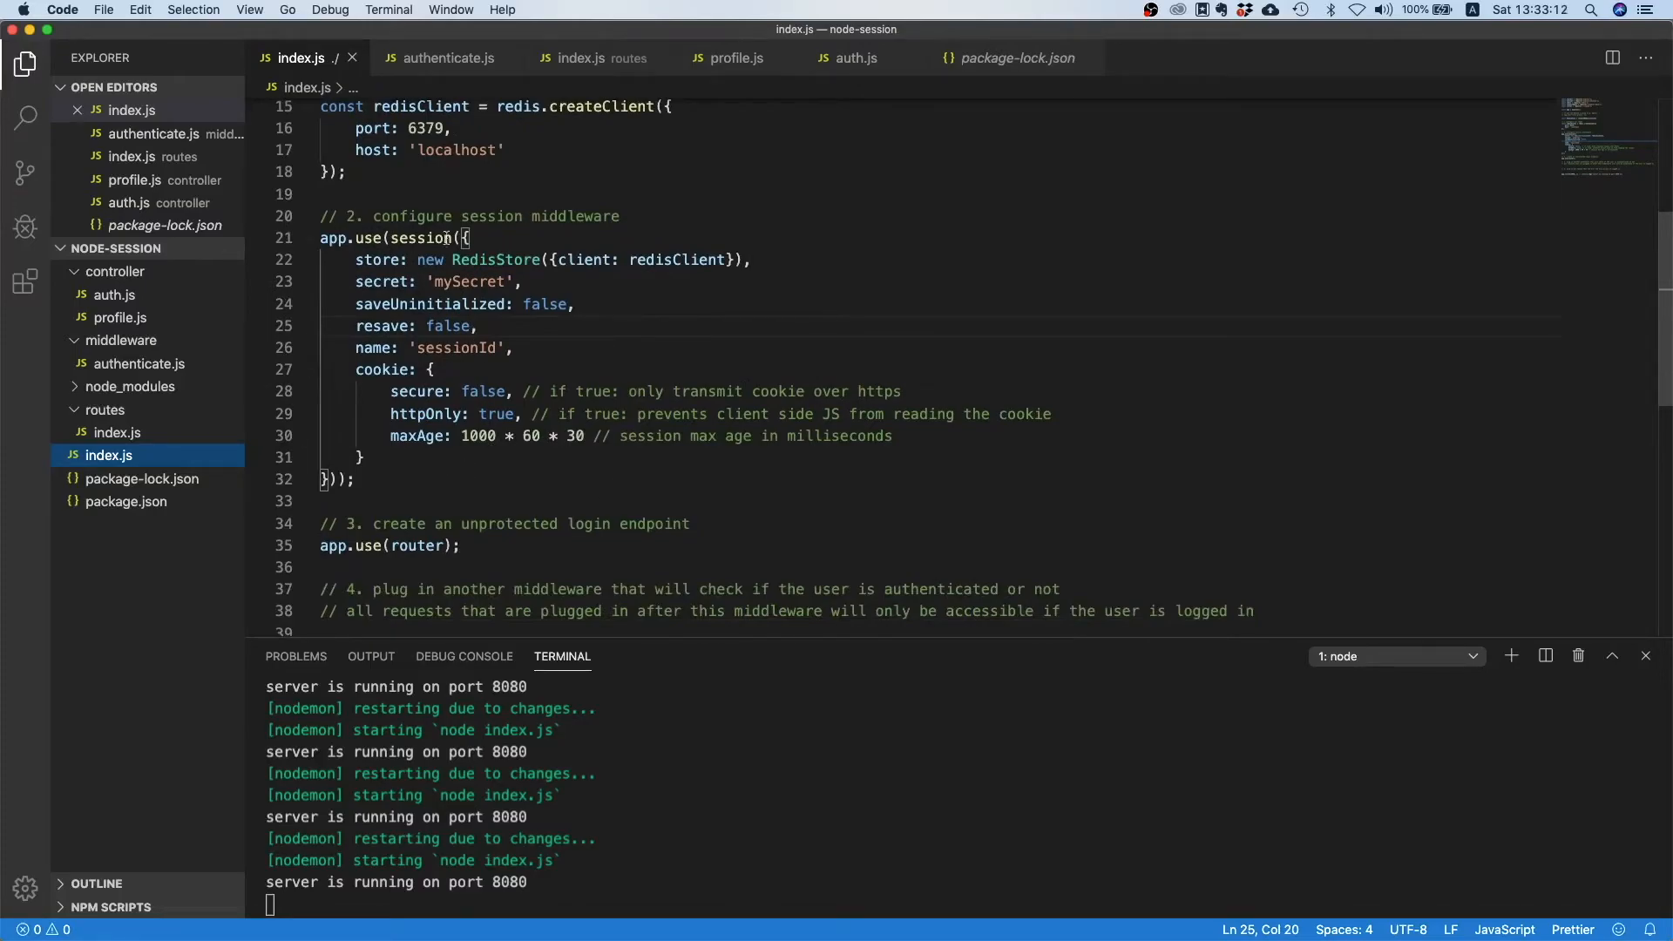
{"action": "mouse_move", "coordinate": [523, 533]}
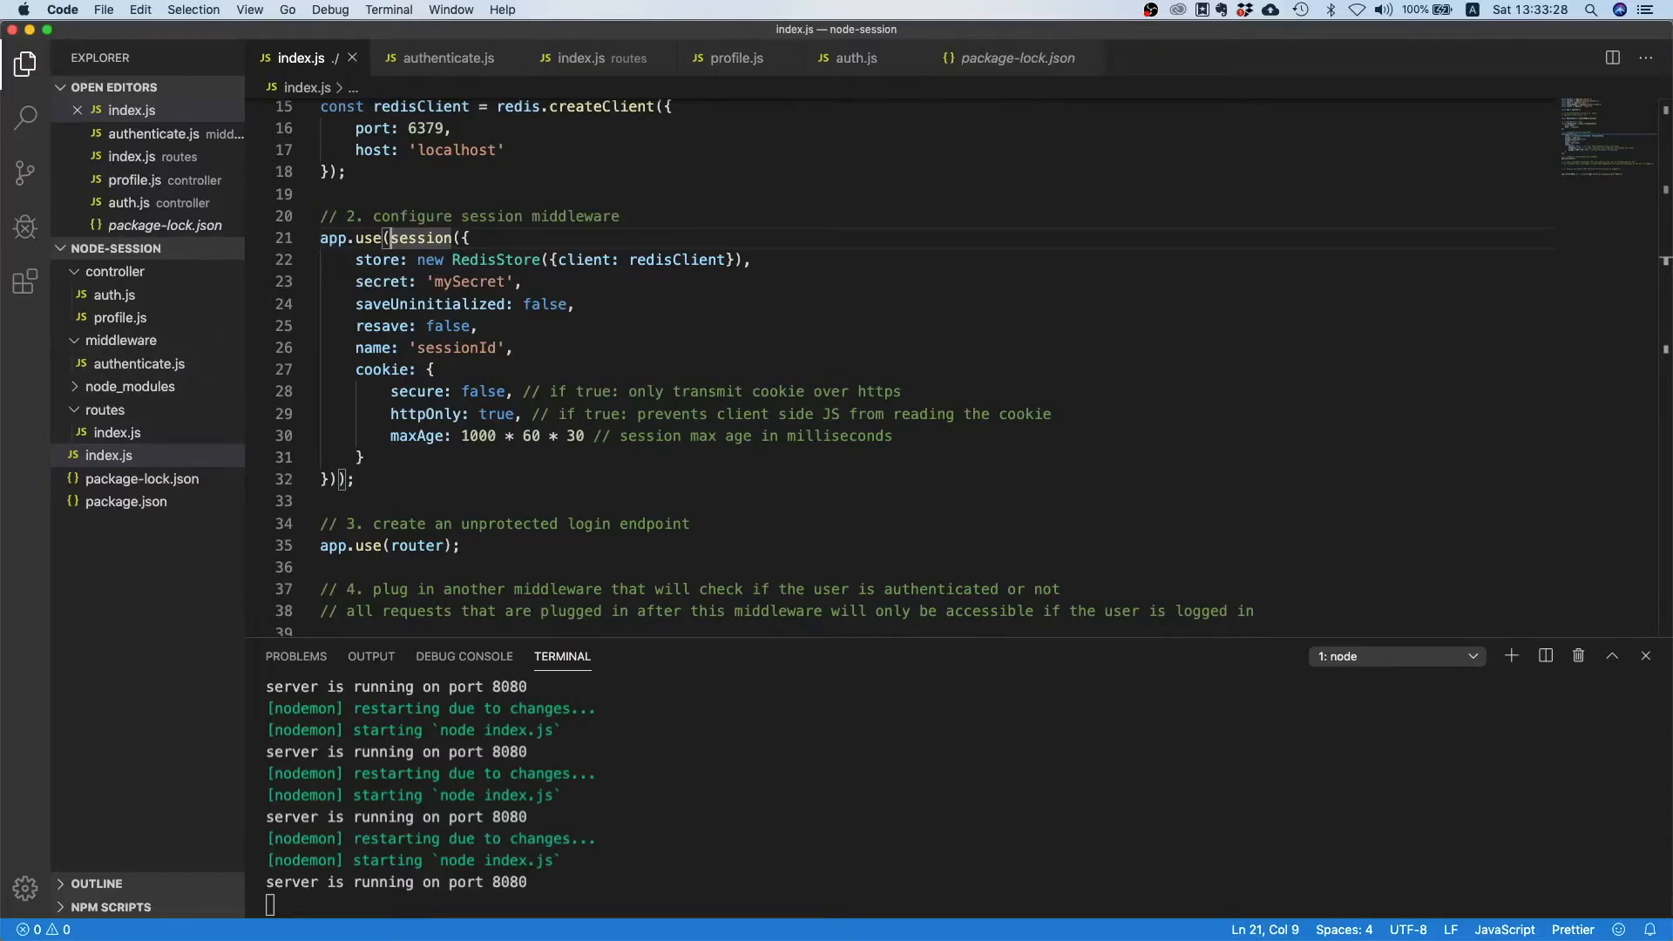
{"action": "left_click", "coordinate": [121, 339]}
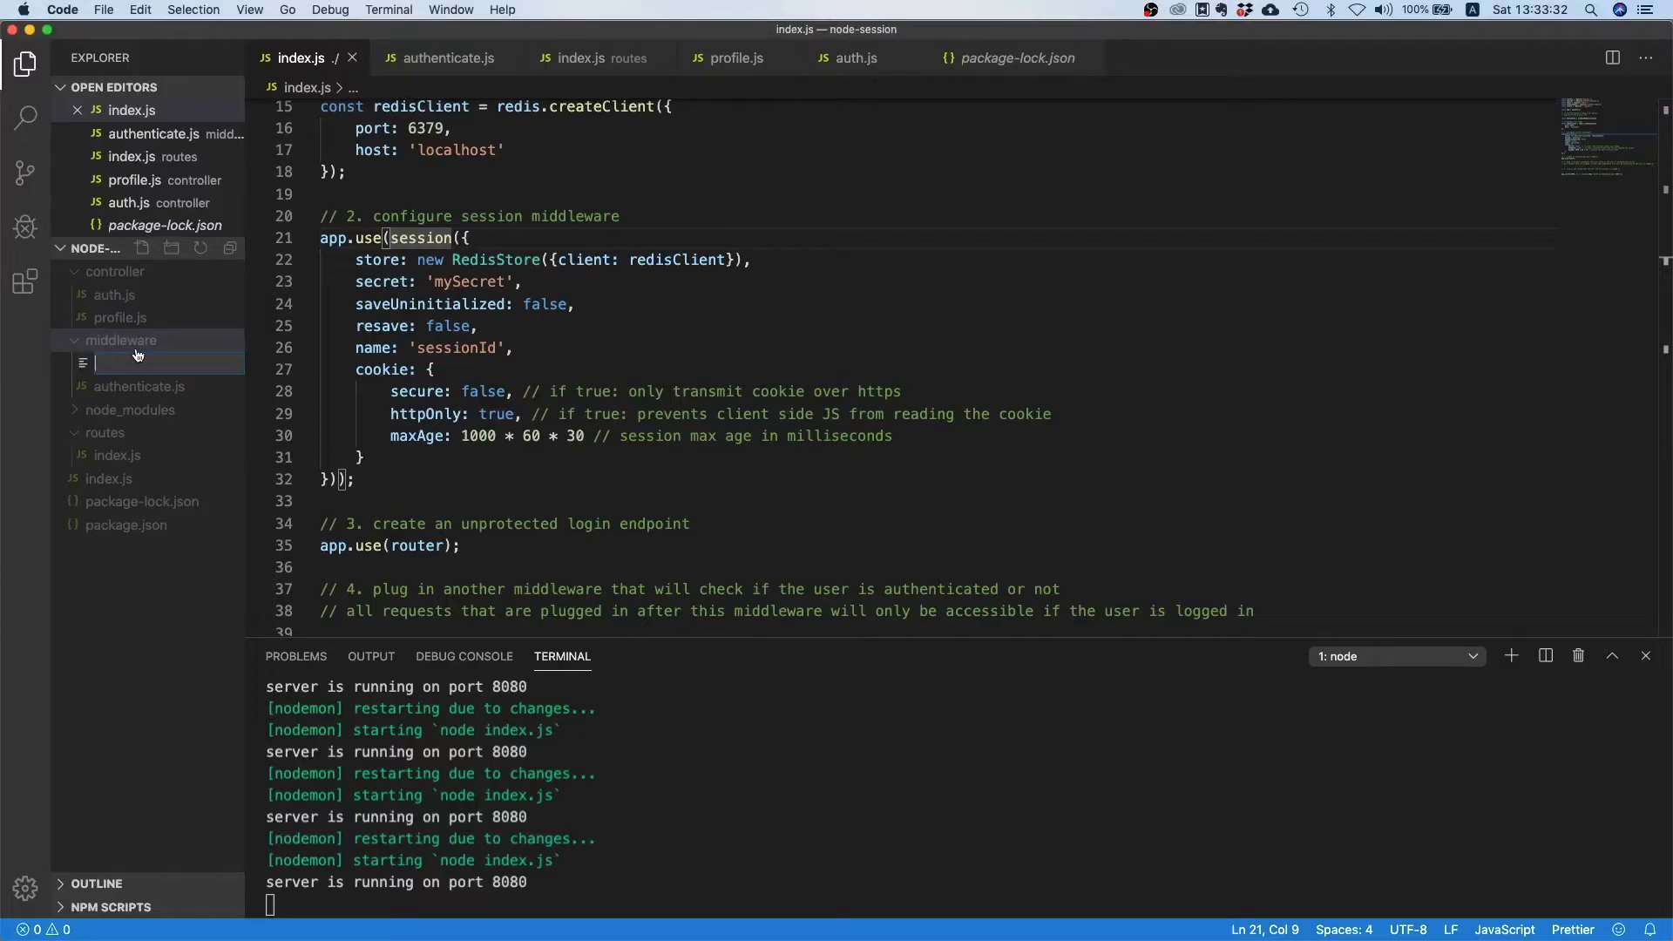
Name the new middleware file session.js and select the session options object in root index.js.
{"action": "type", "text": "session.js"}
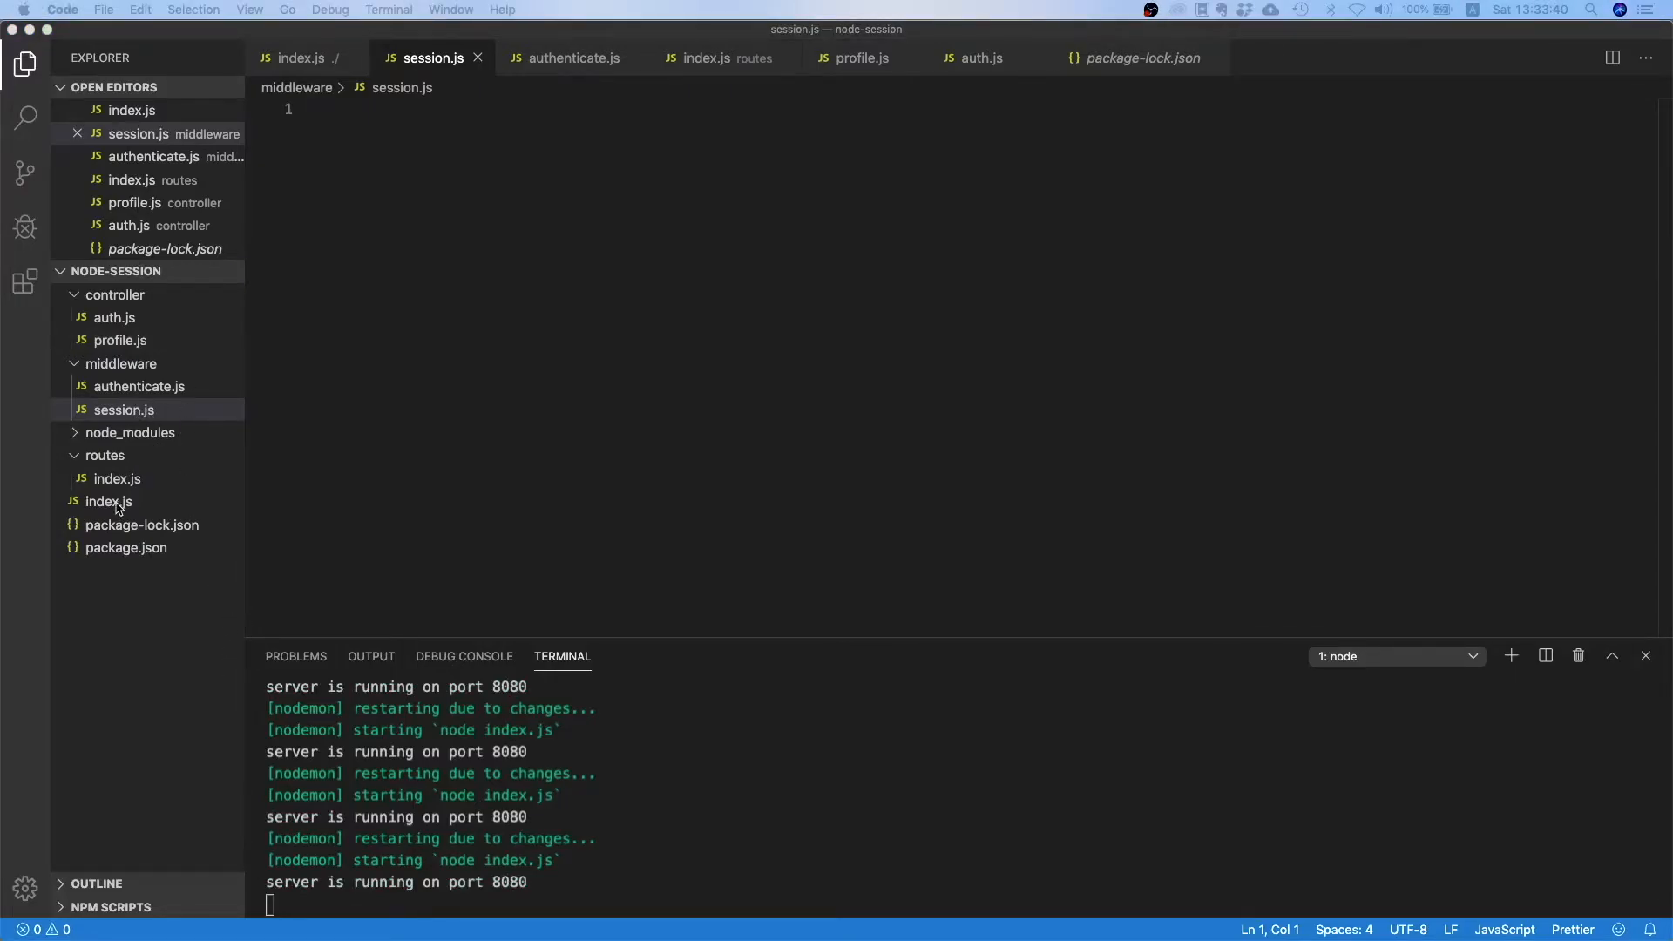
{"action": "left_click", "coordinate": [108, 502]}
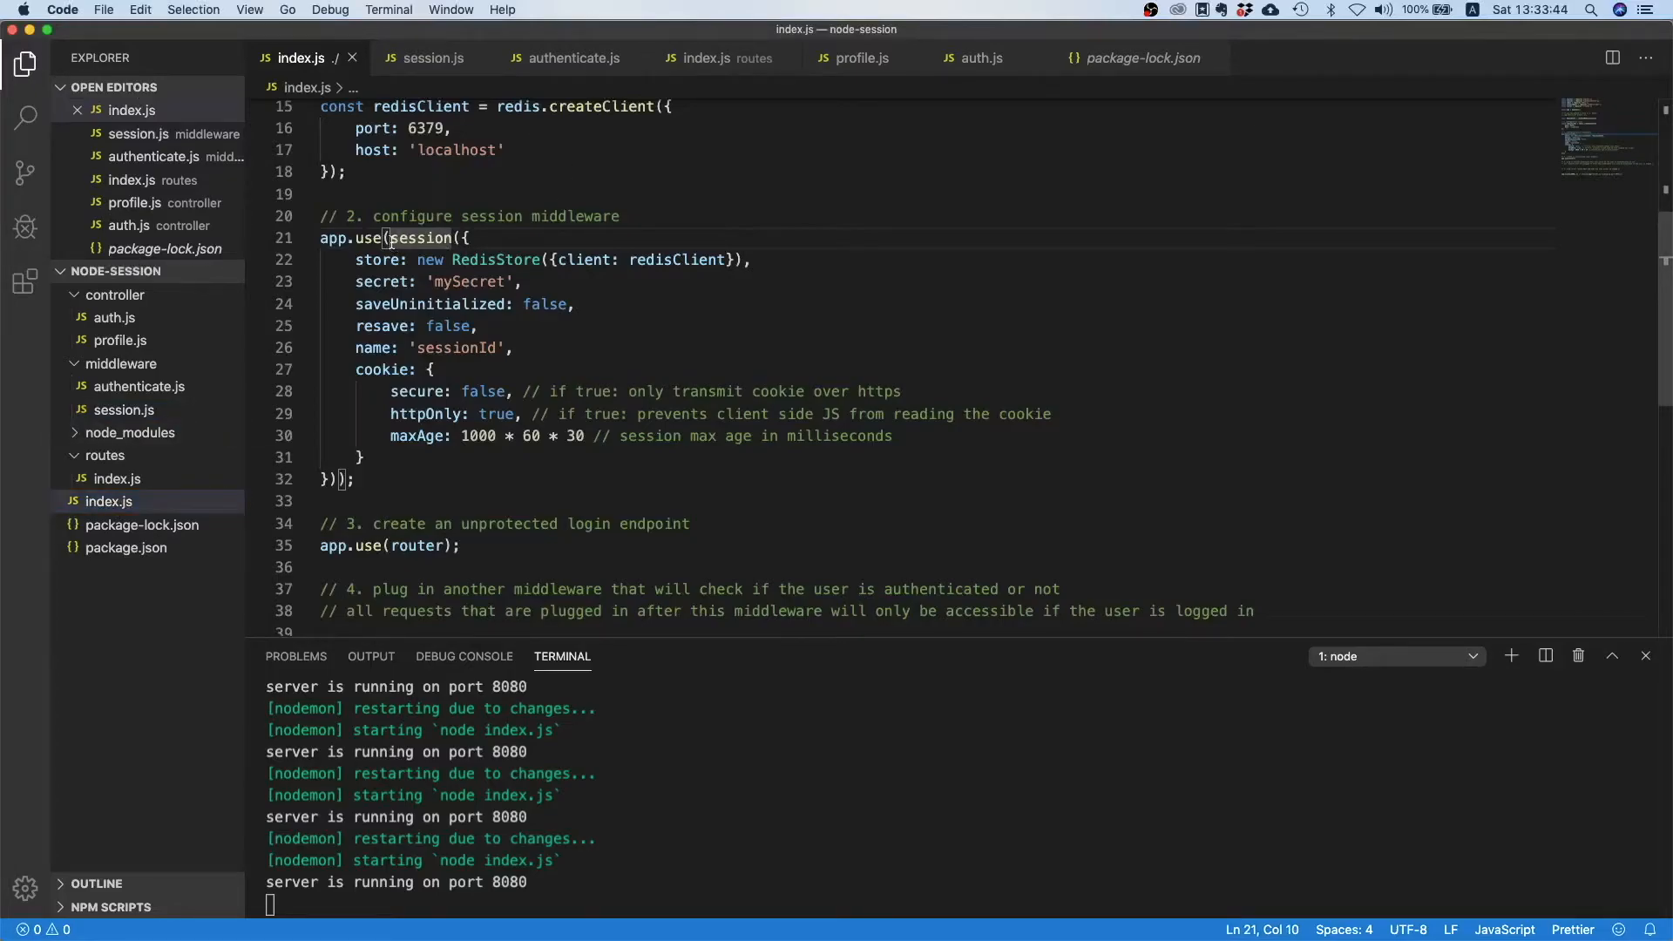
{"action": "left_click_drag", "start_coordinate": [387, 237], "coordinate": [343, 436]}
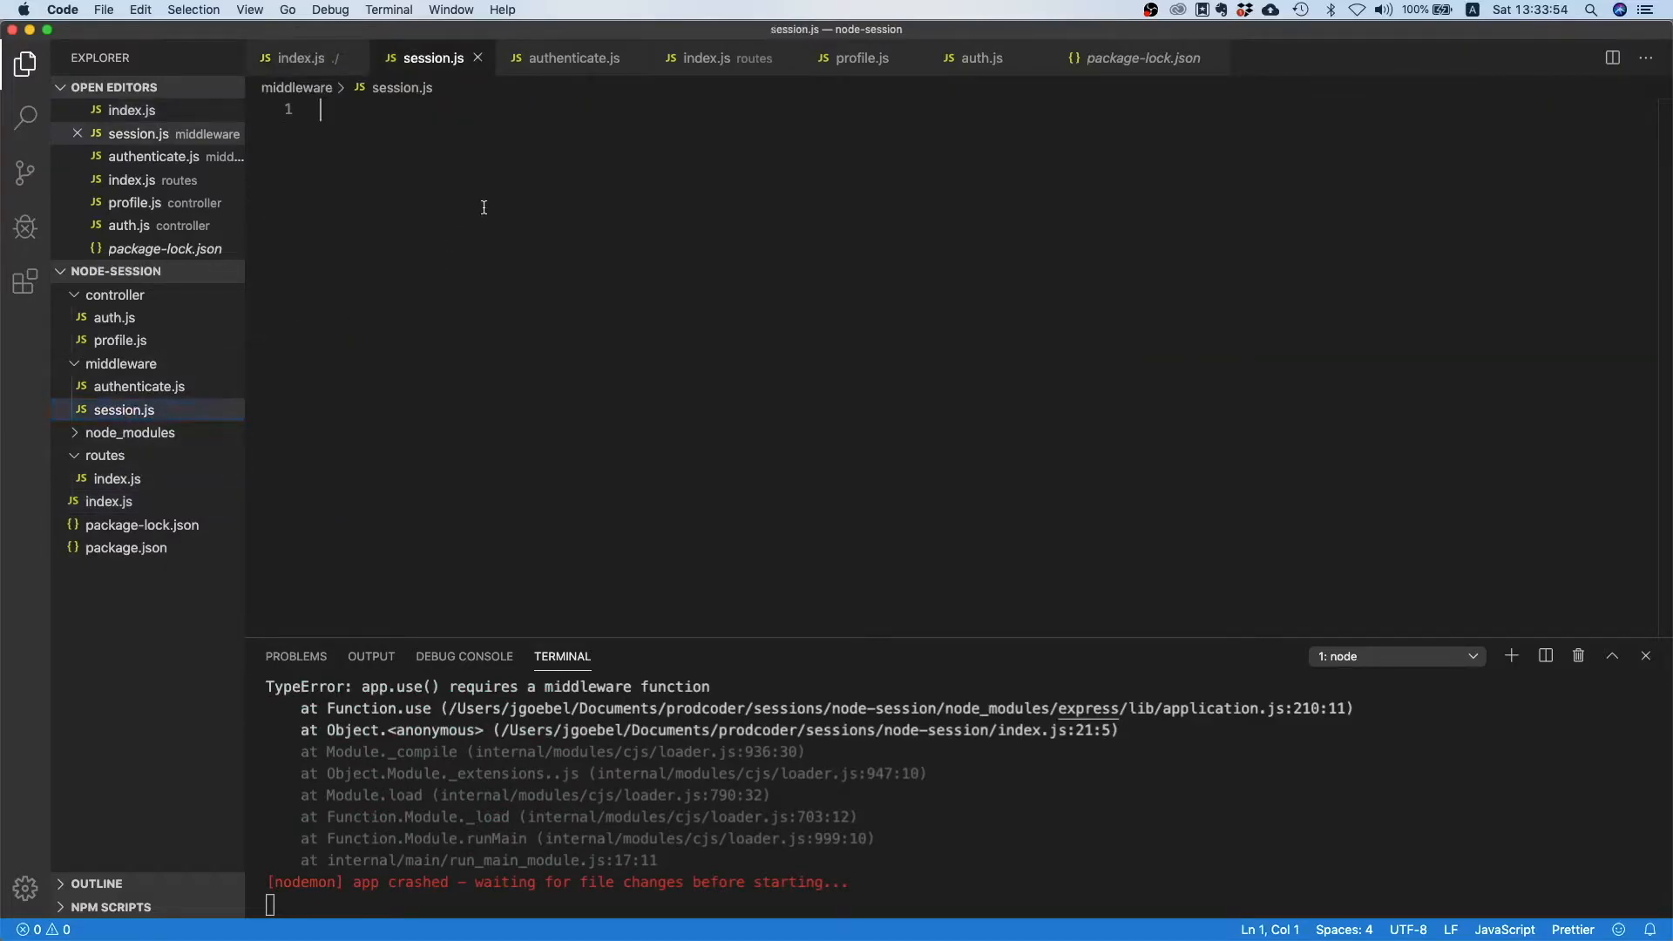
Make session.js export the pasted session config and require express-session at the top.
{"action": "type", "text": "module.exports = session({"}
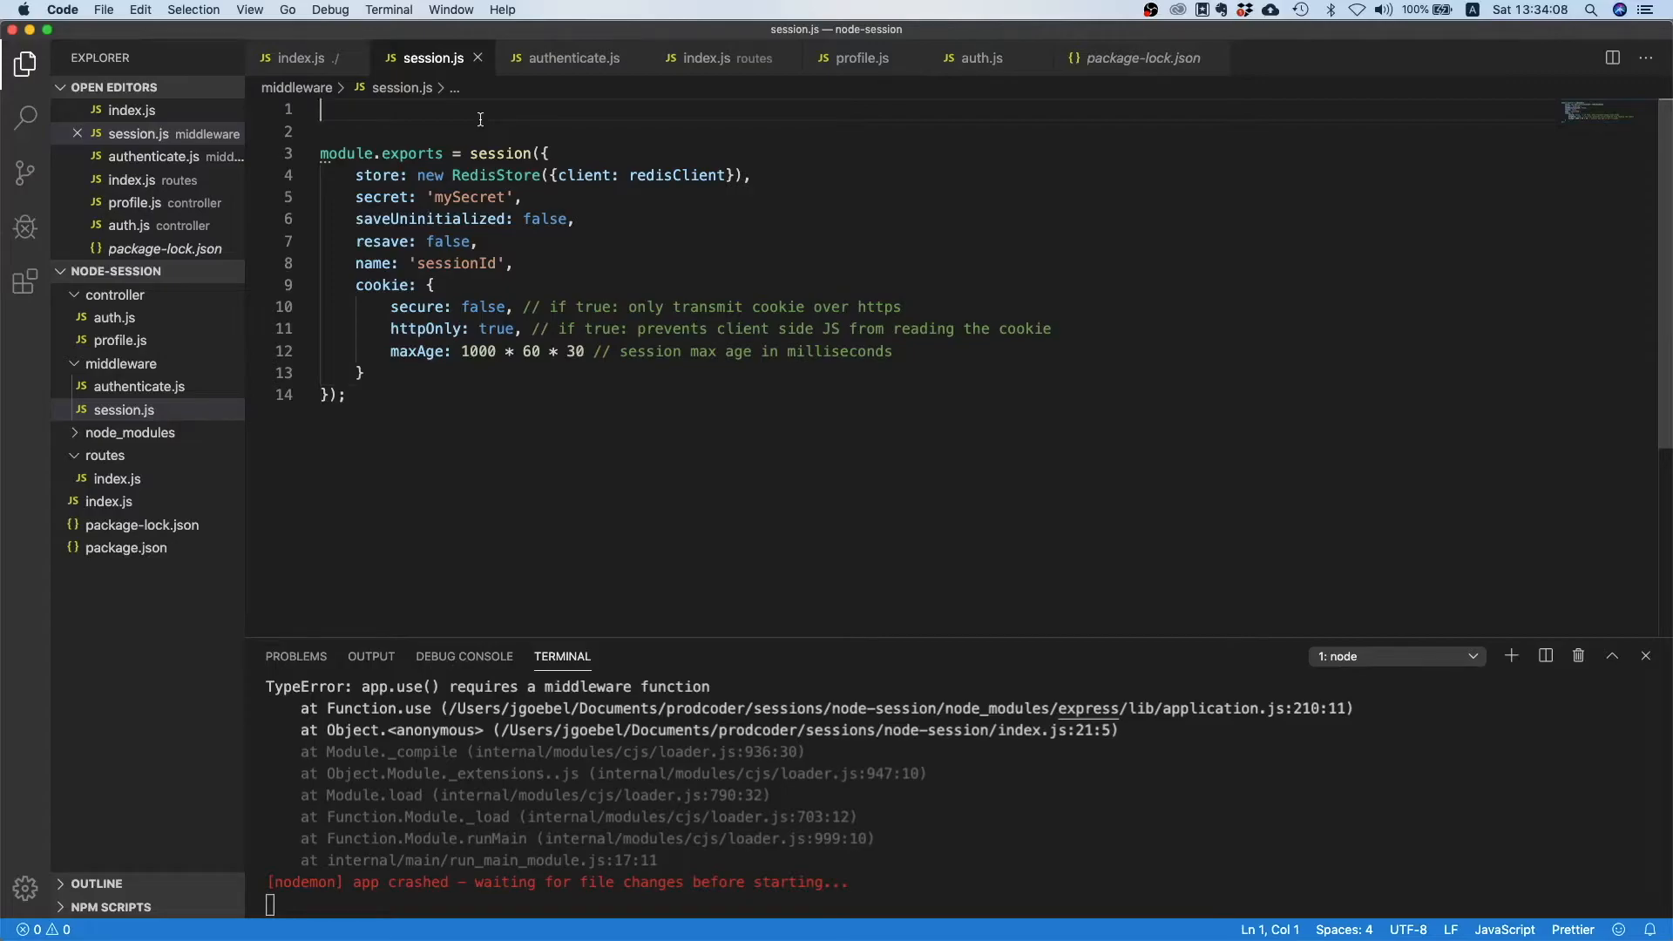
{"action": "type", "text": "const se"}
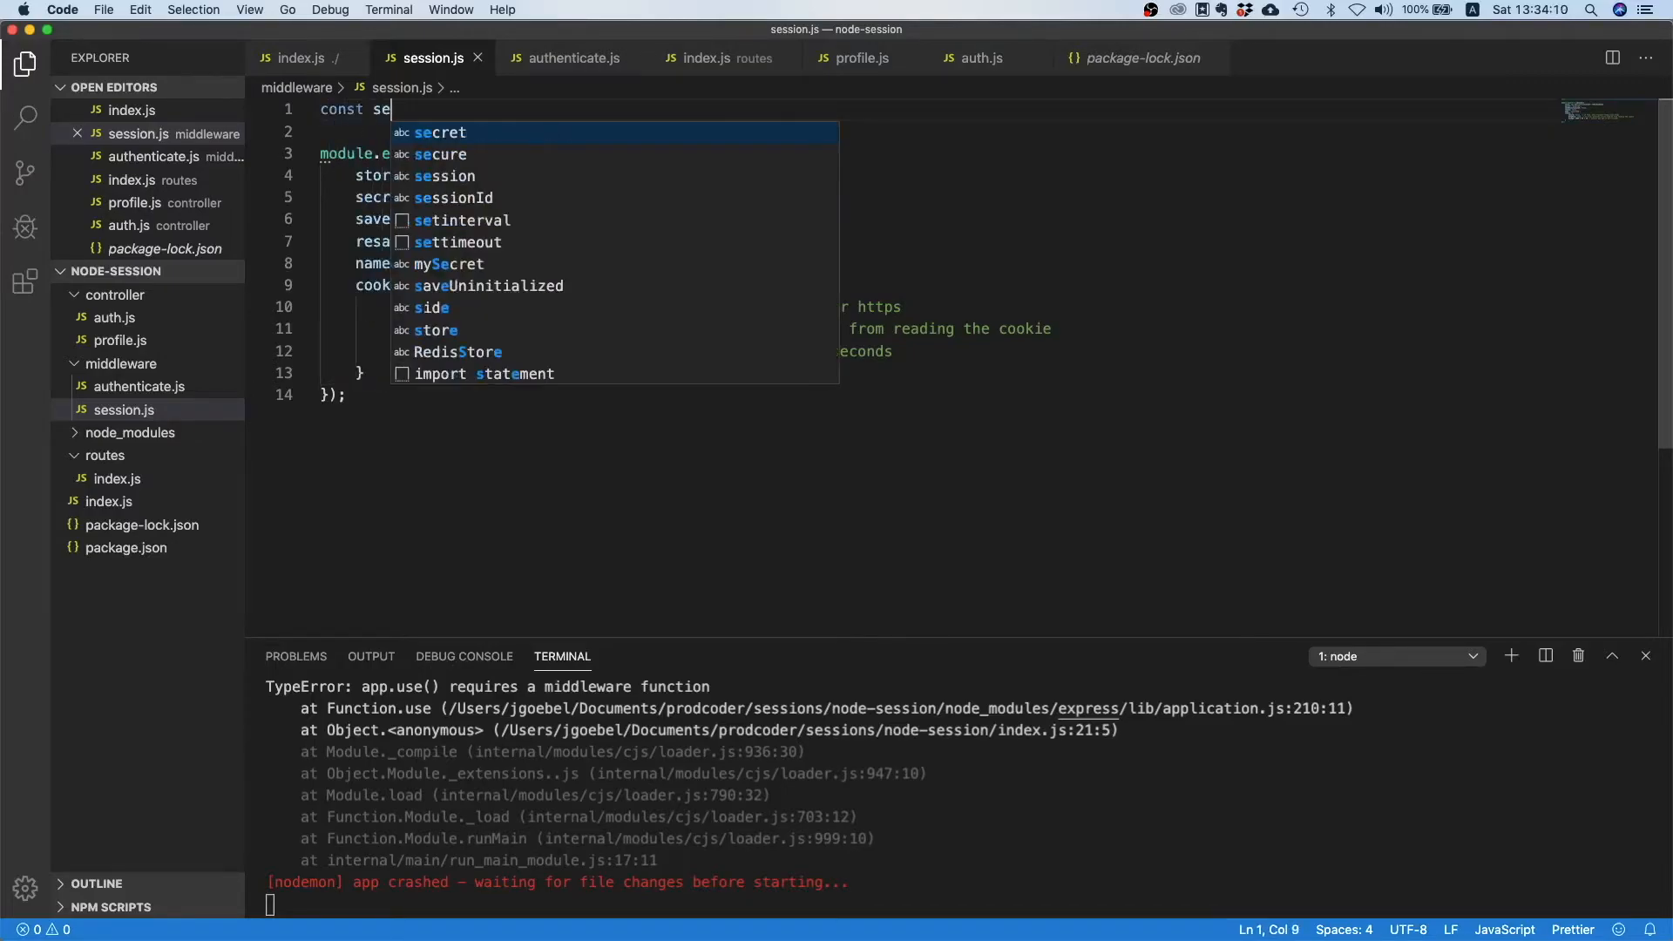
{"action": "type", "text": "ssion = require('express-session"}
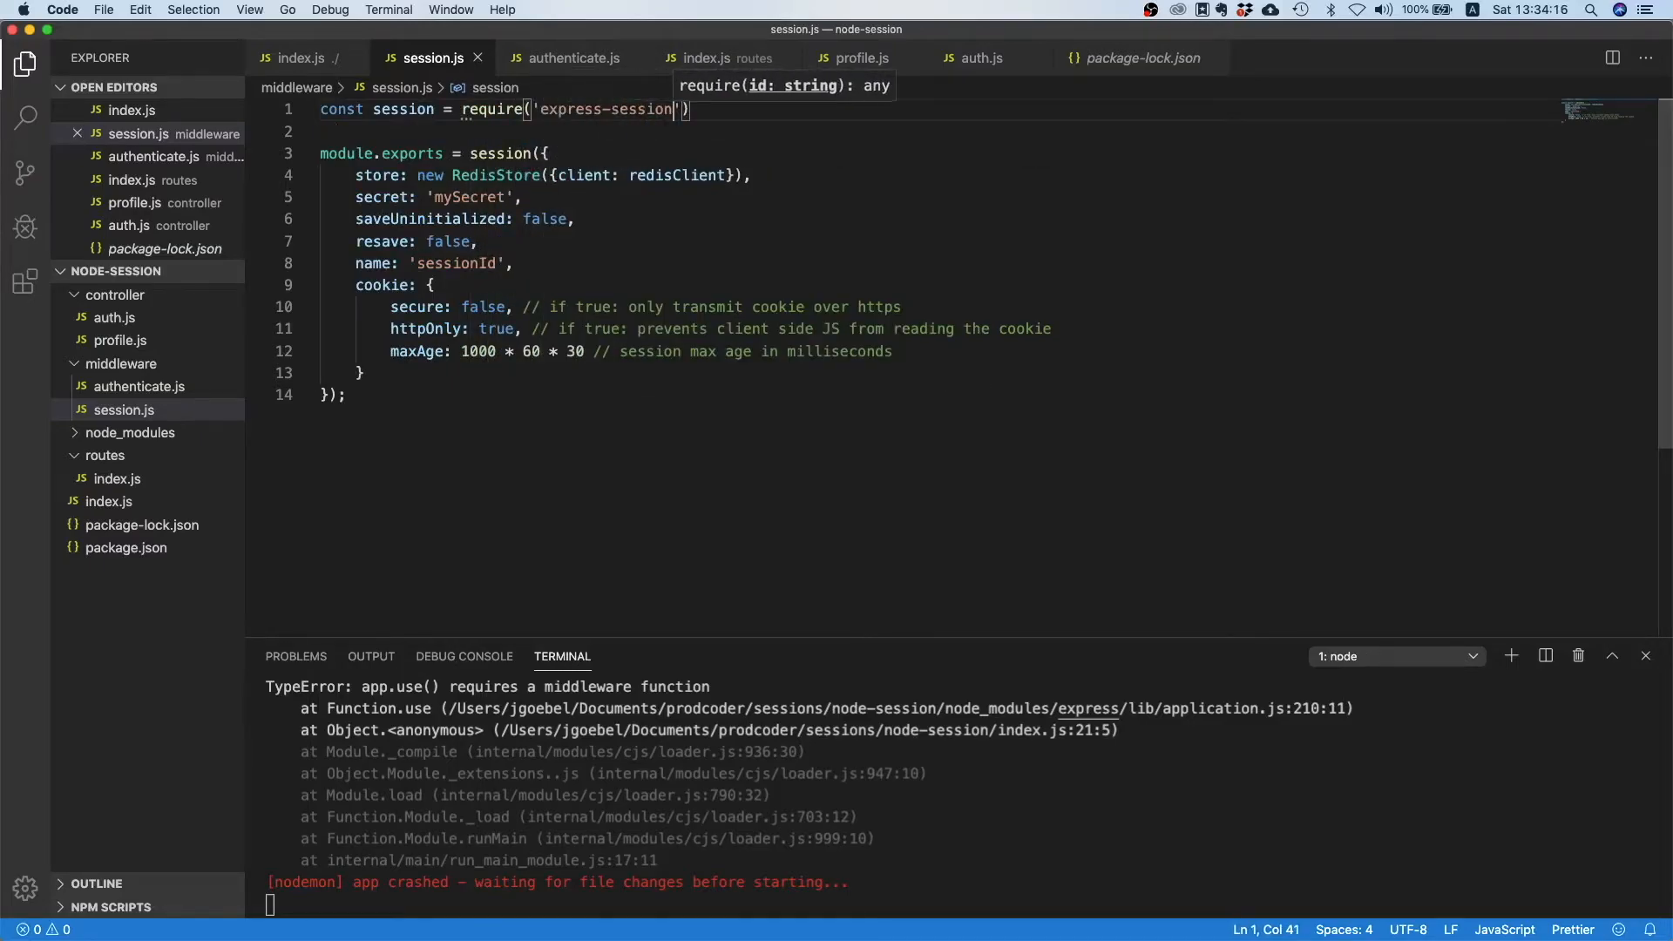
{"action": "type", "text": ";"}
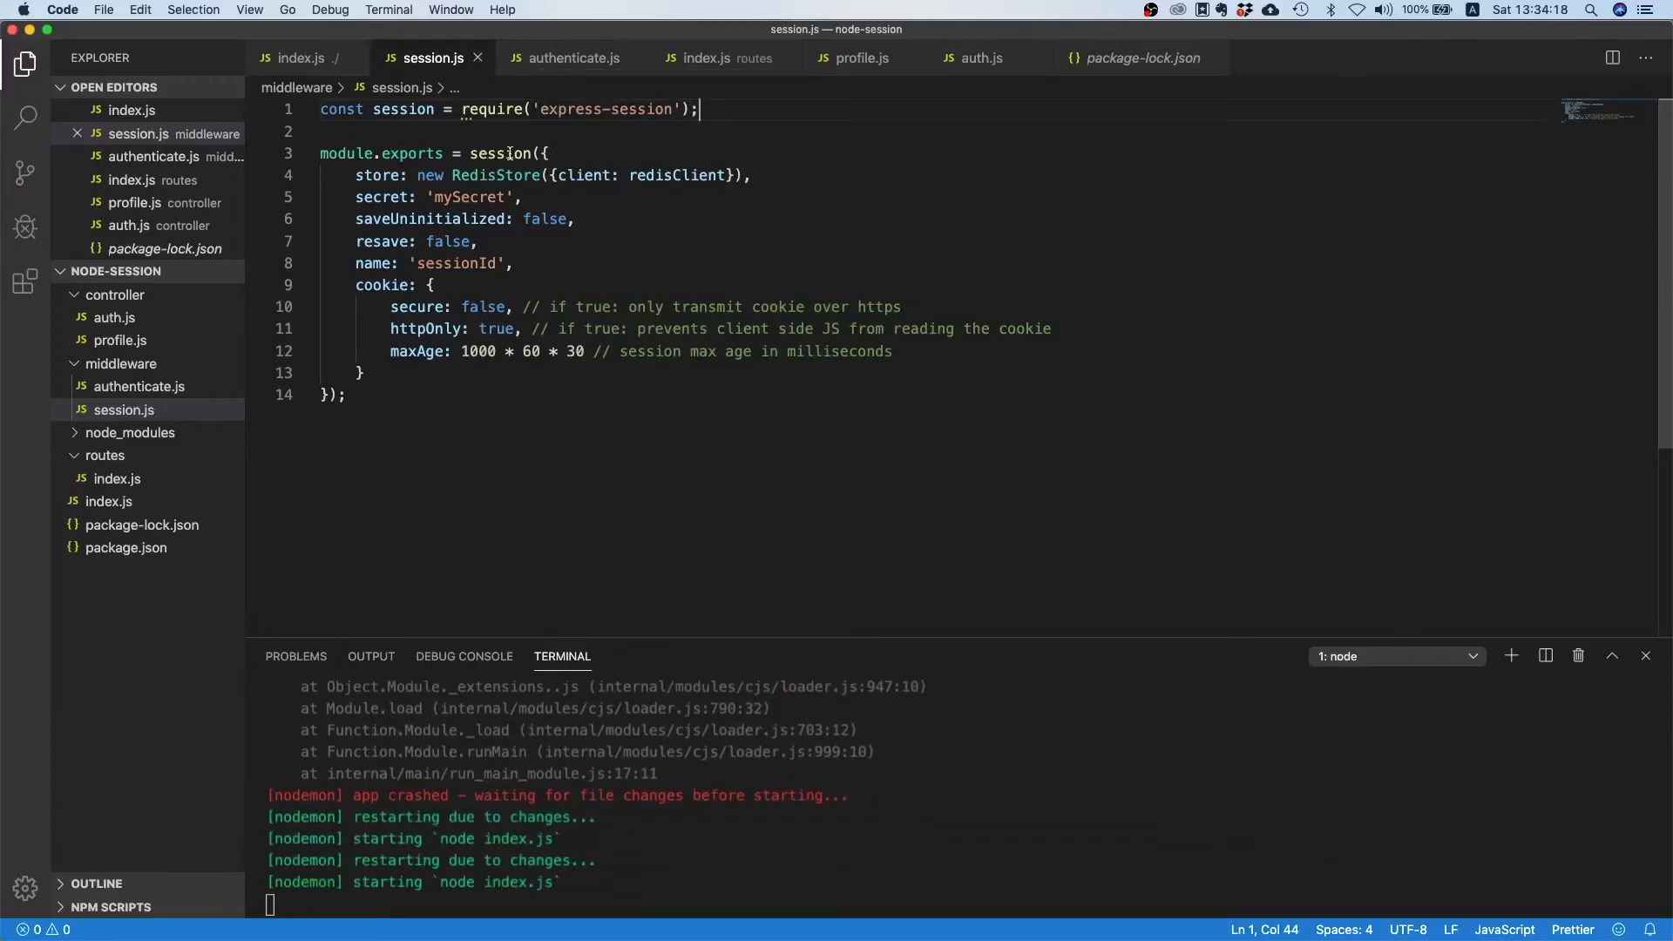
{"action": "double_click", "coordinate": [501, 153]}
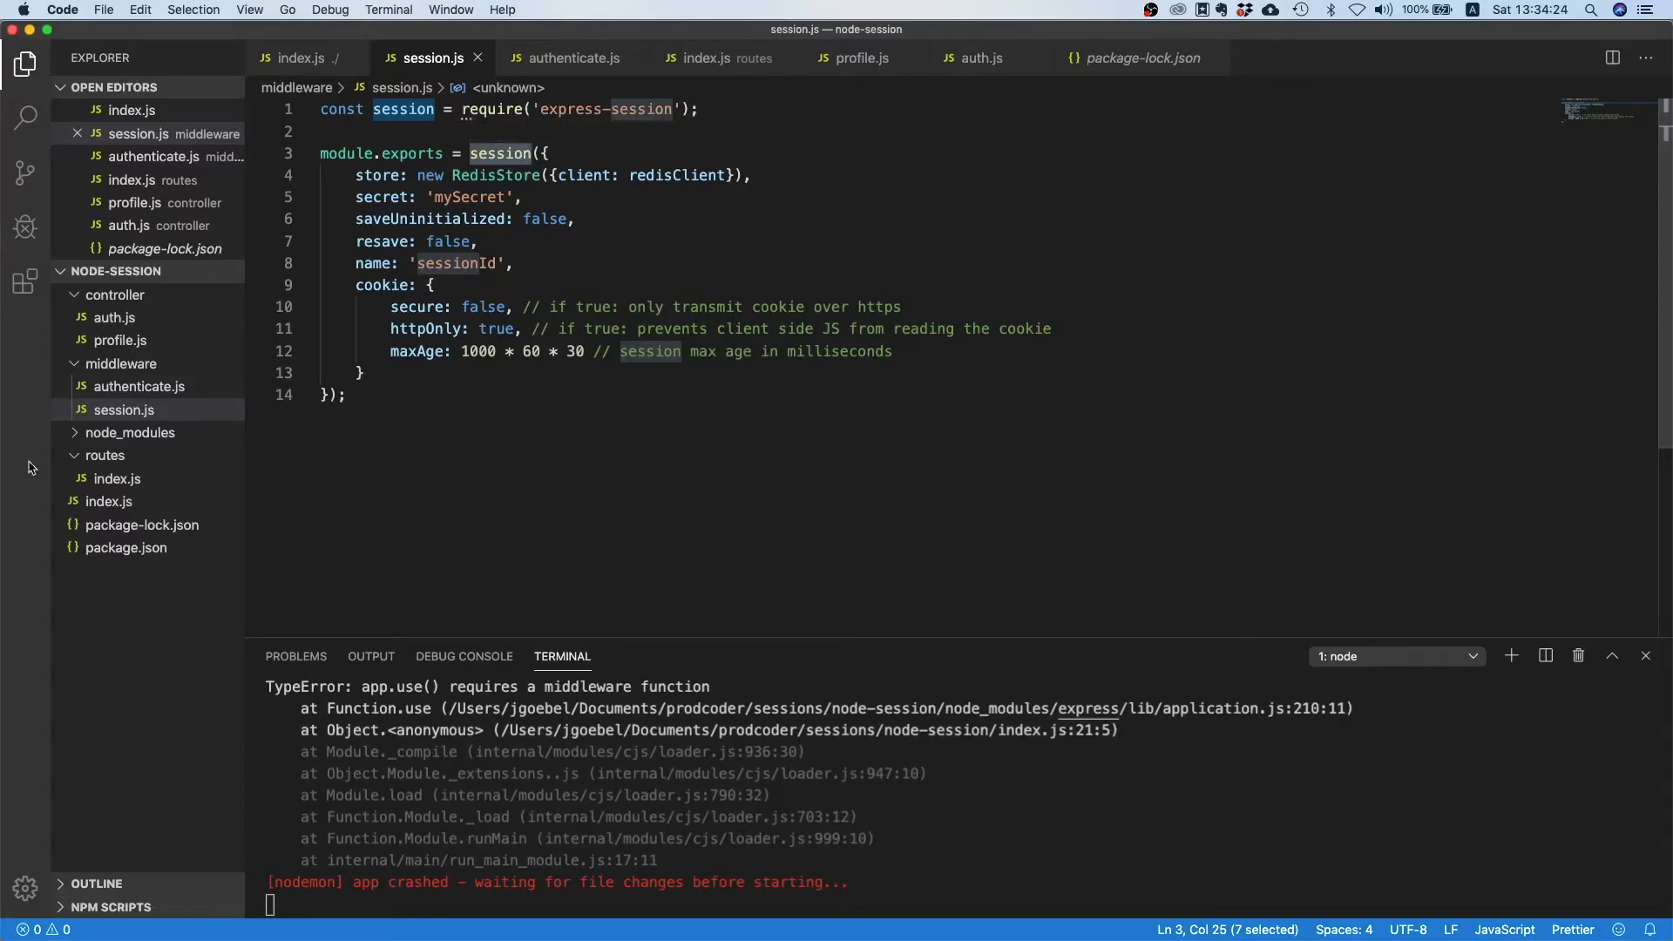
{"action": "double_click", "coordinate": [495, 175]}
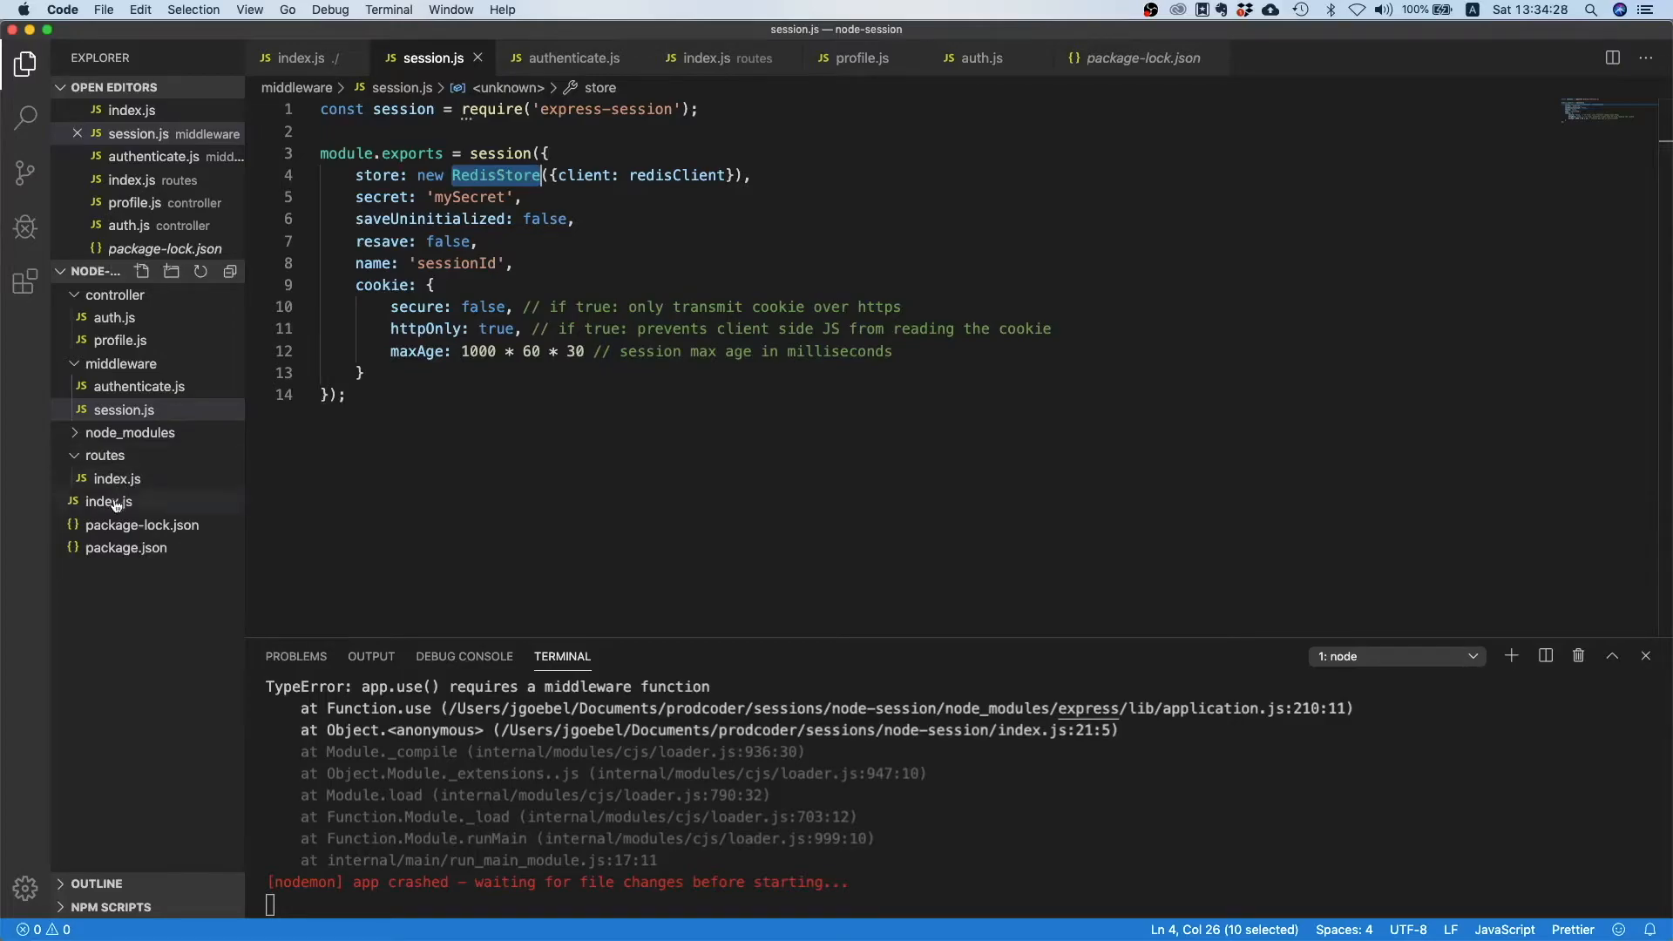
Cut the const RedisStore = connectRedis(session); line from root index.js.
{"action": "left_click", "coordinate": [108, 502]}
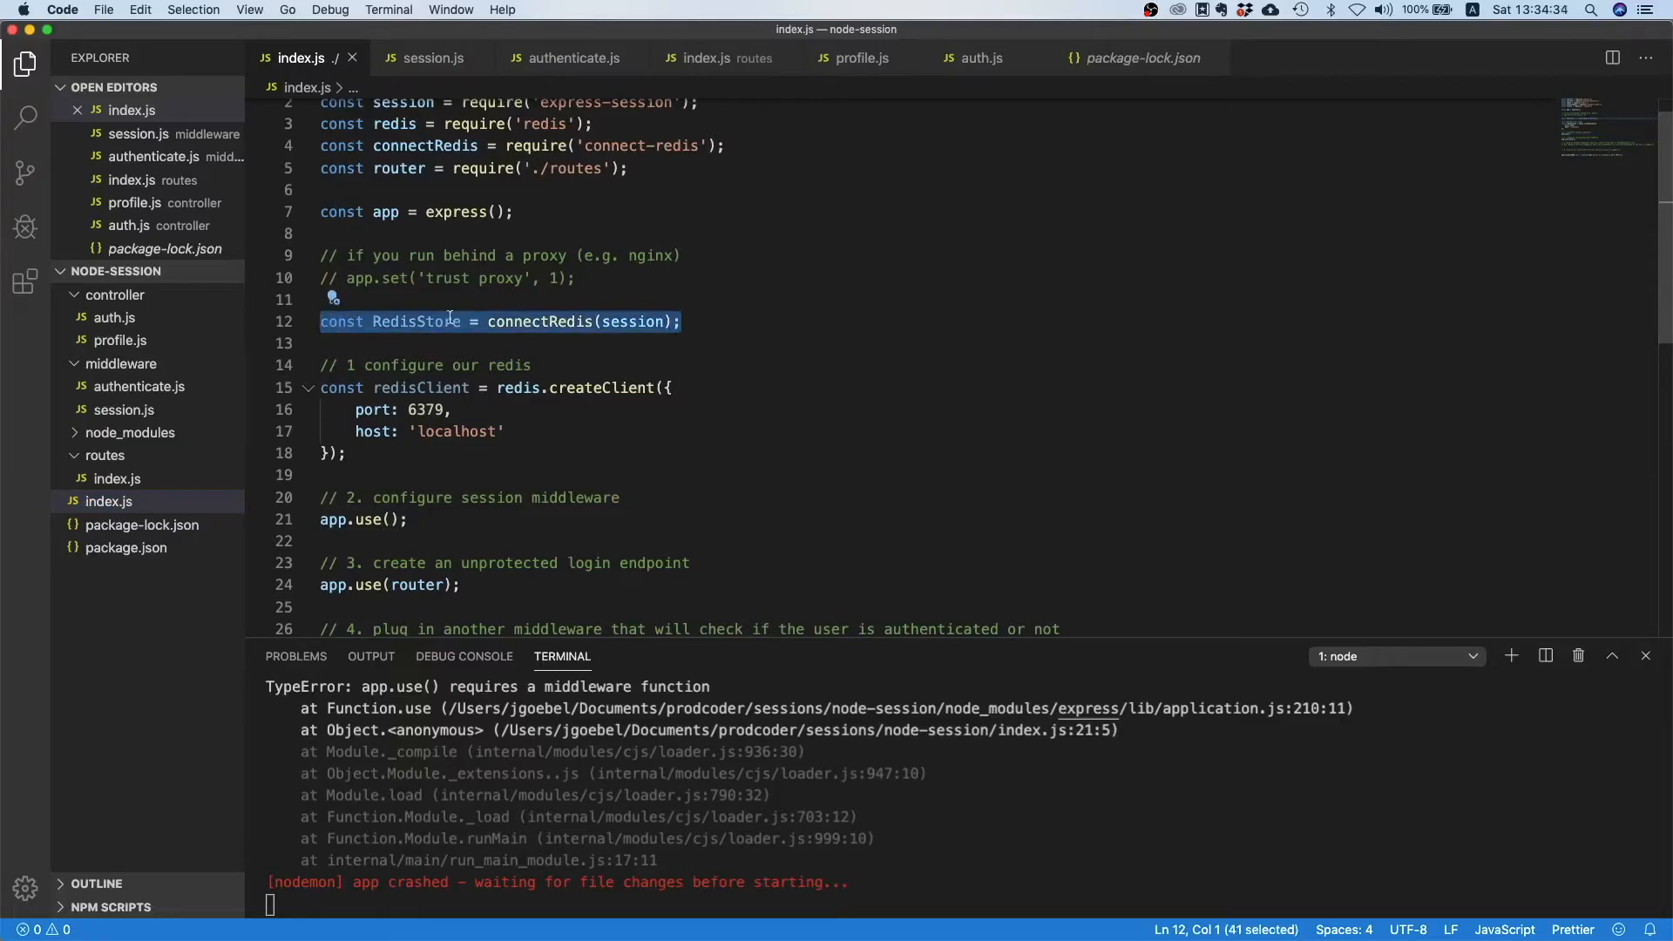
{"action": "mouse_move", "coordinate": [629, 322]}
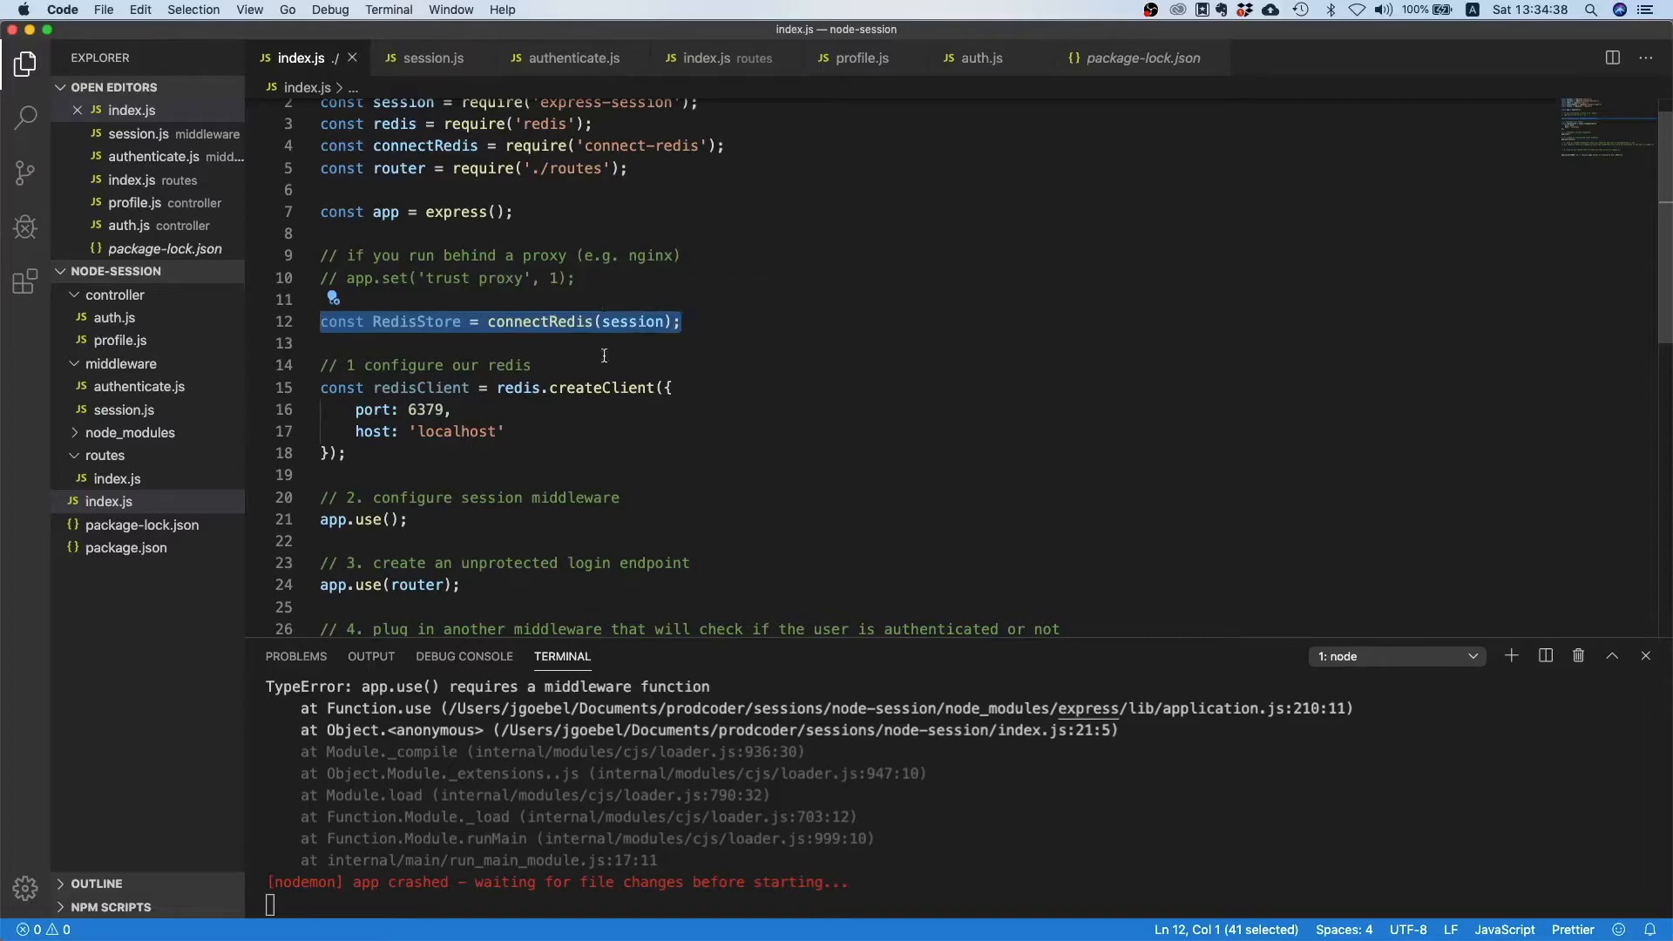
{"action": "mouse_move", "coordinate": [537, 353]}
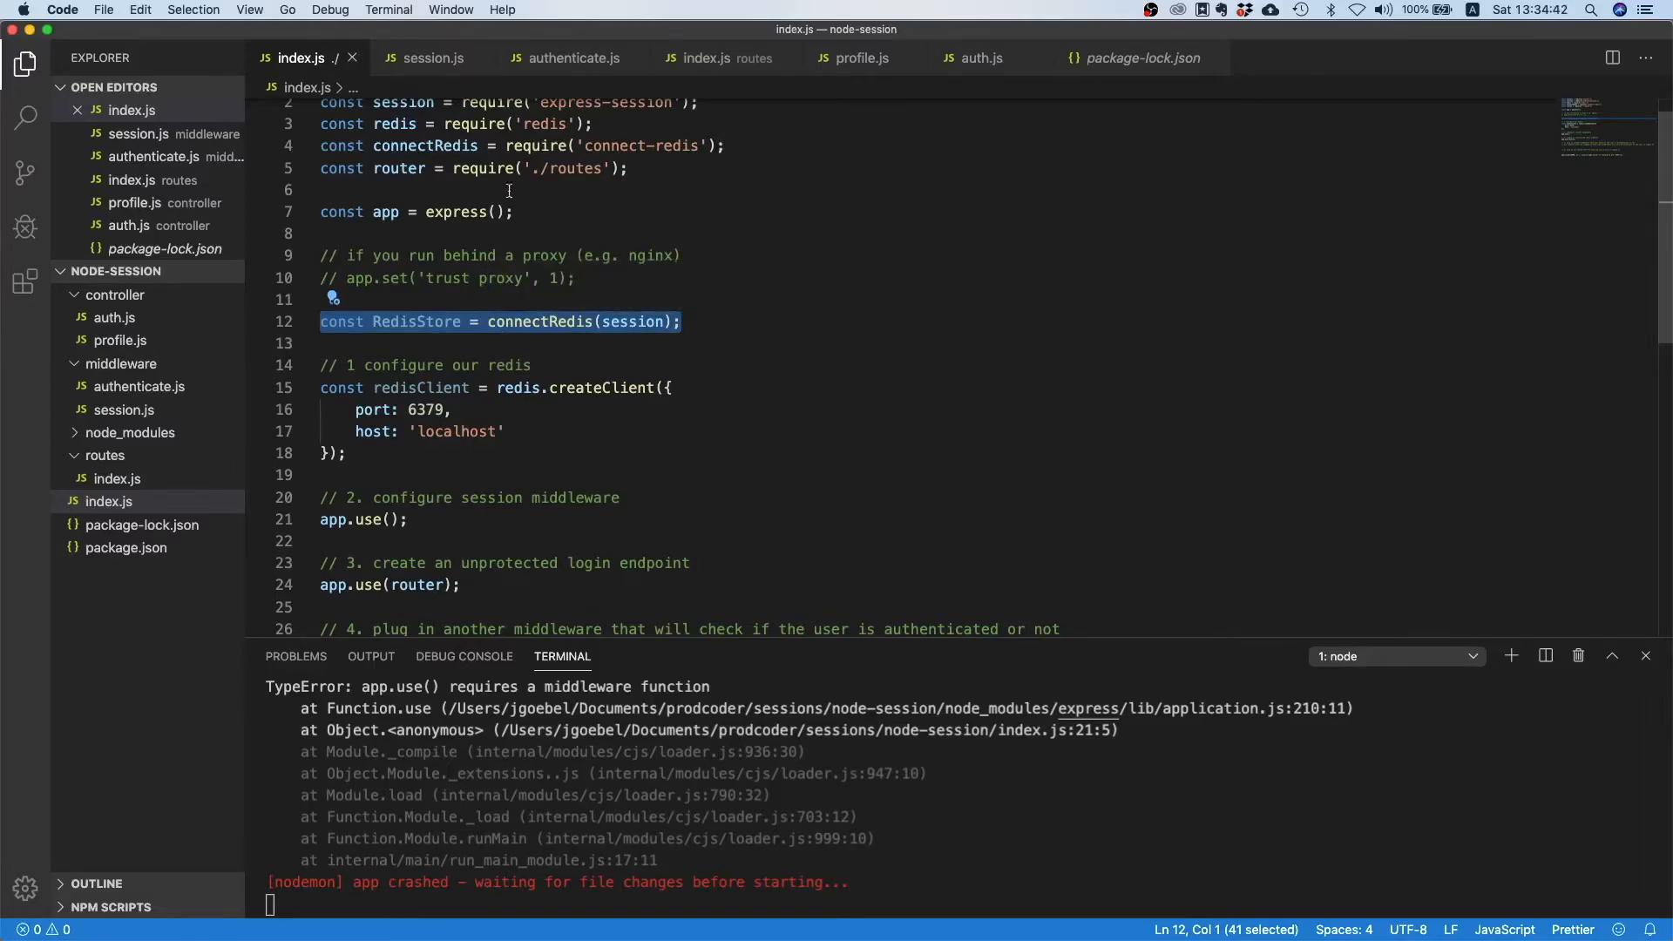
{"action": "mouse_move", "coordinate": [555, 321]}
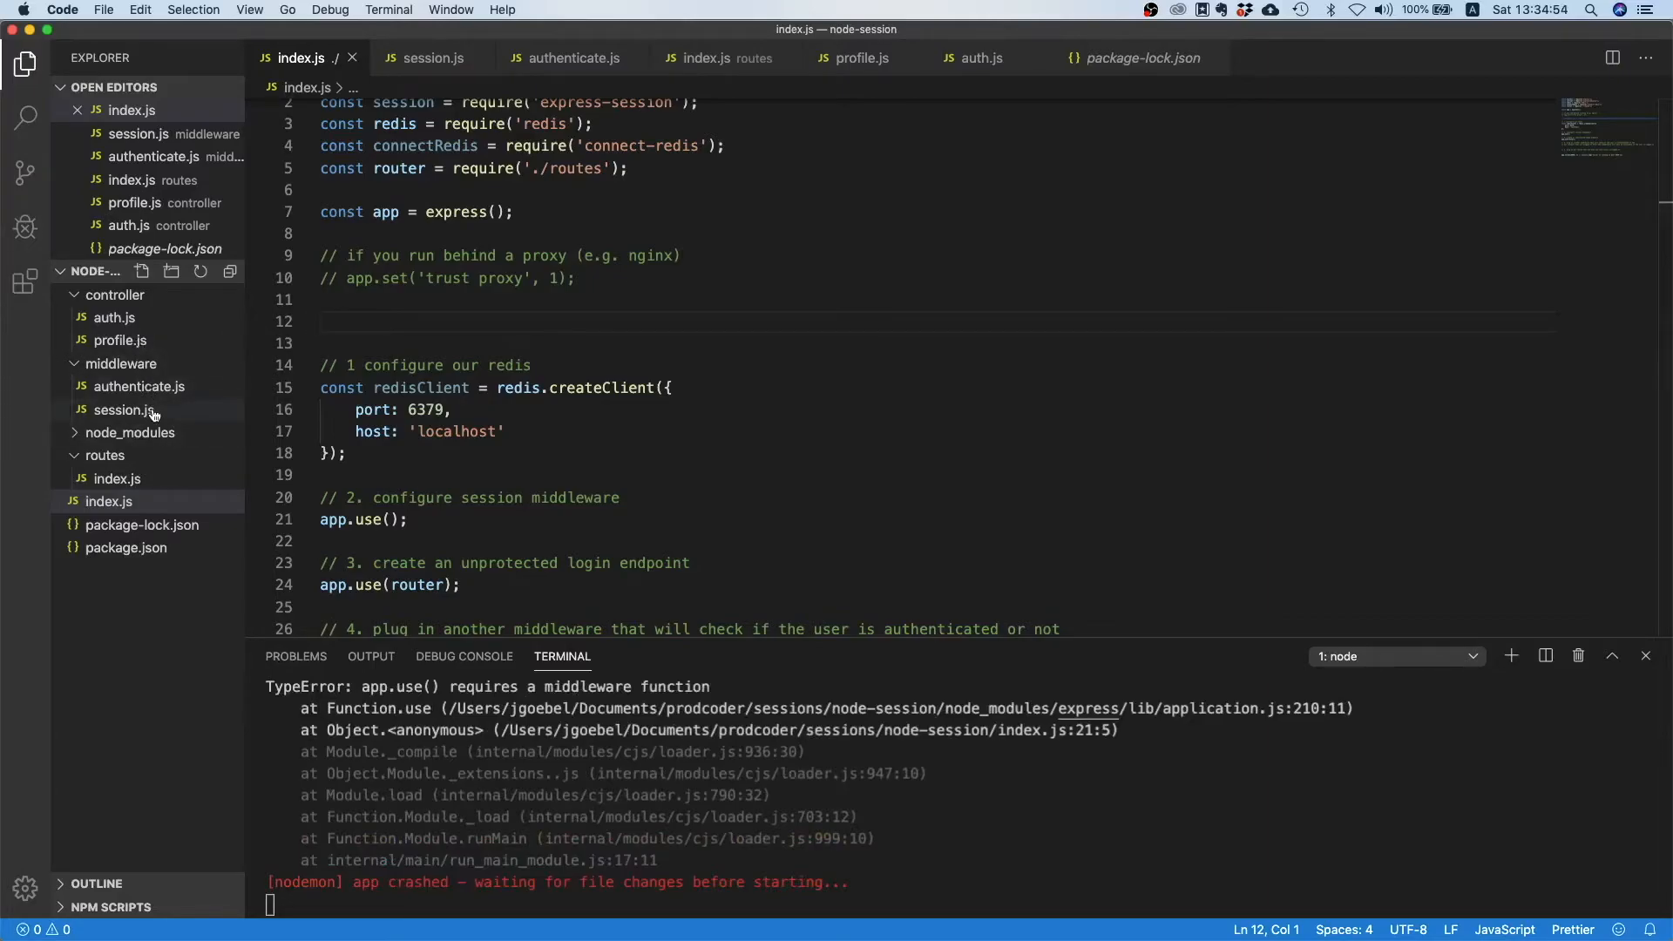
Add require('connect-redis') and const RedisStore = connectRedis(session); to session.js.
{"action": "left_click", "coordinate": [123, 409]}
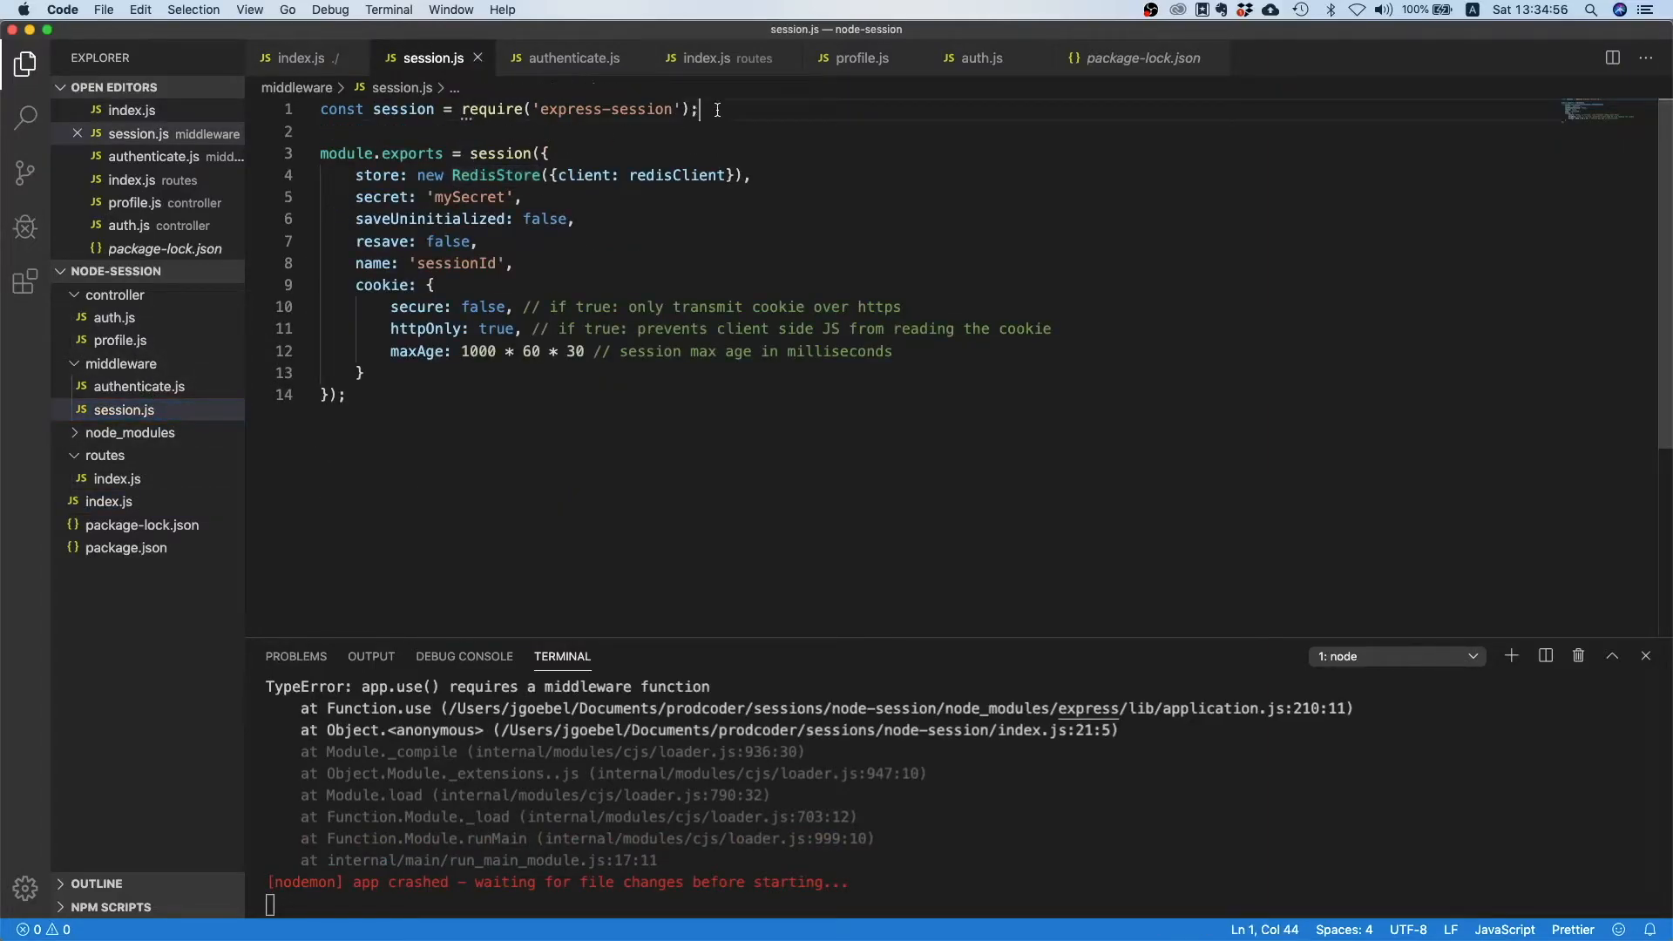
{"action": "type", "text": "const RedisStore = connectRedis(session);"}
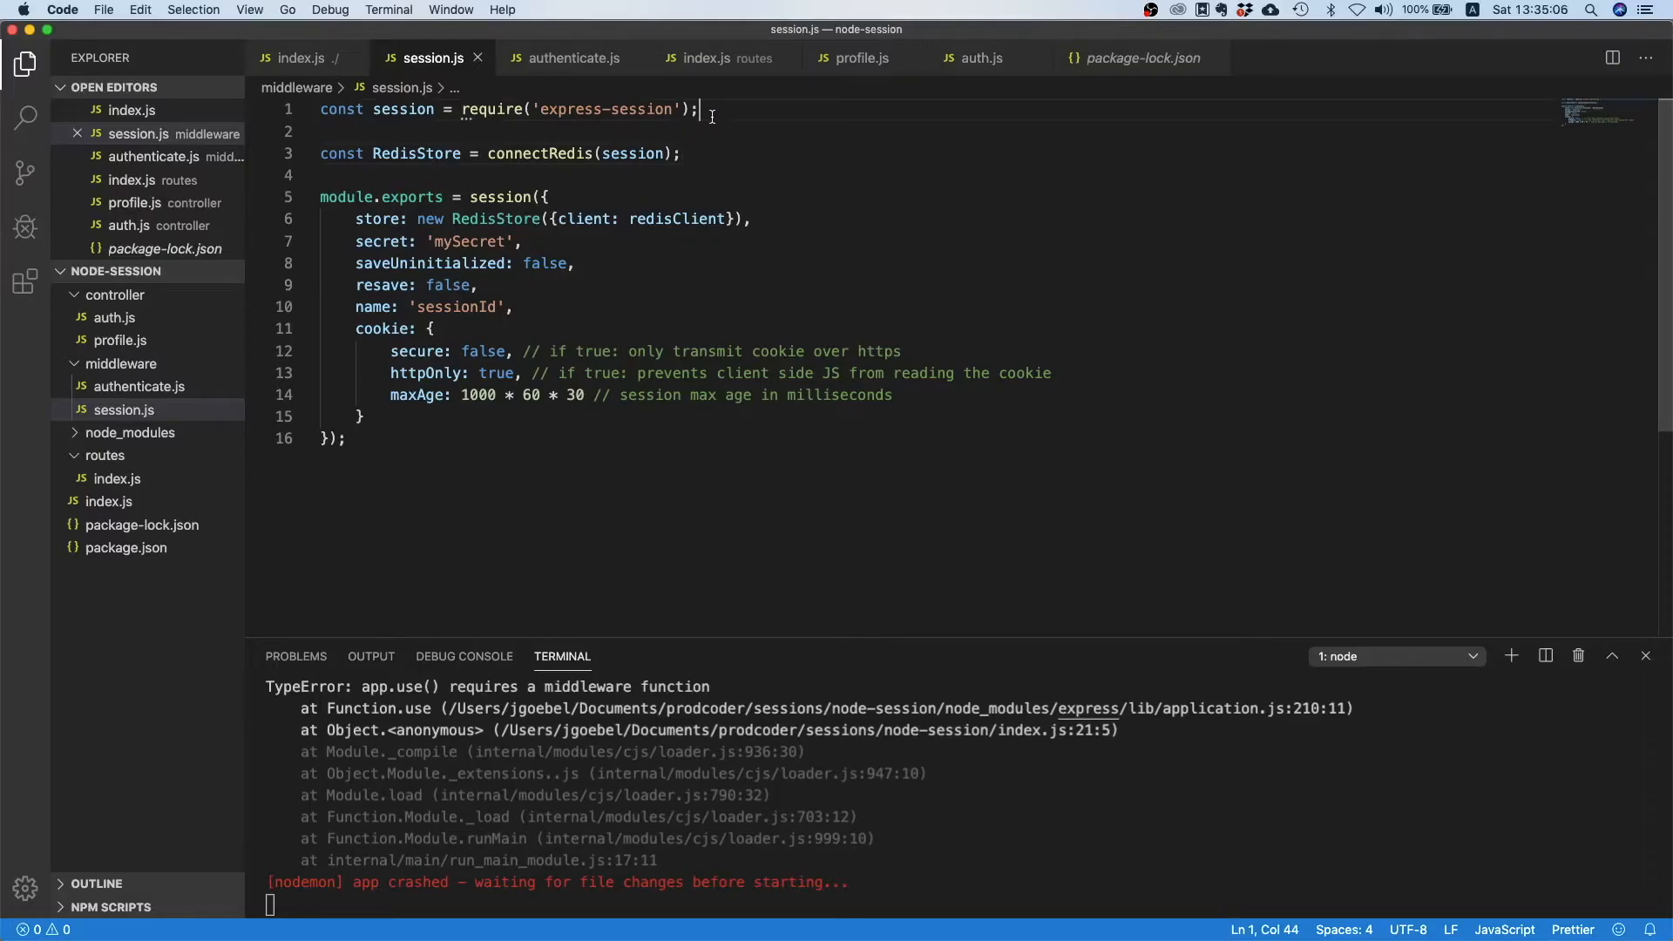
{"action": "type", "text": "const connect"}
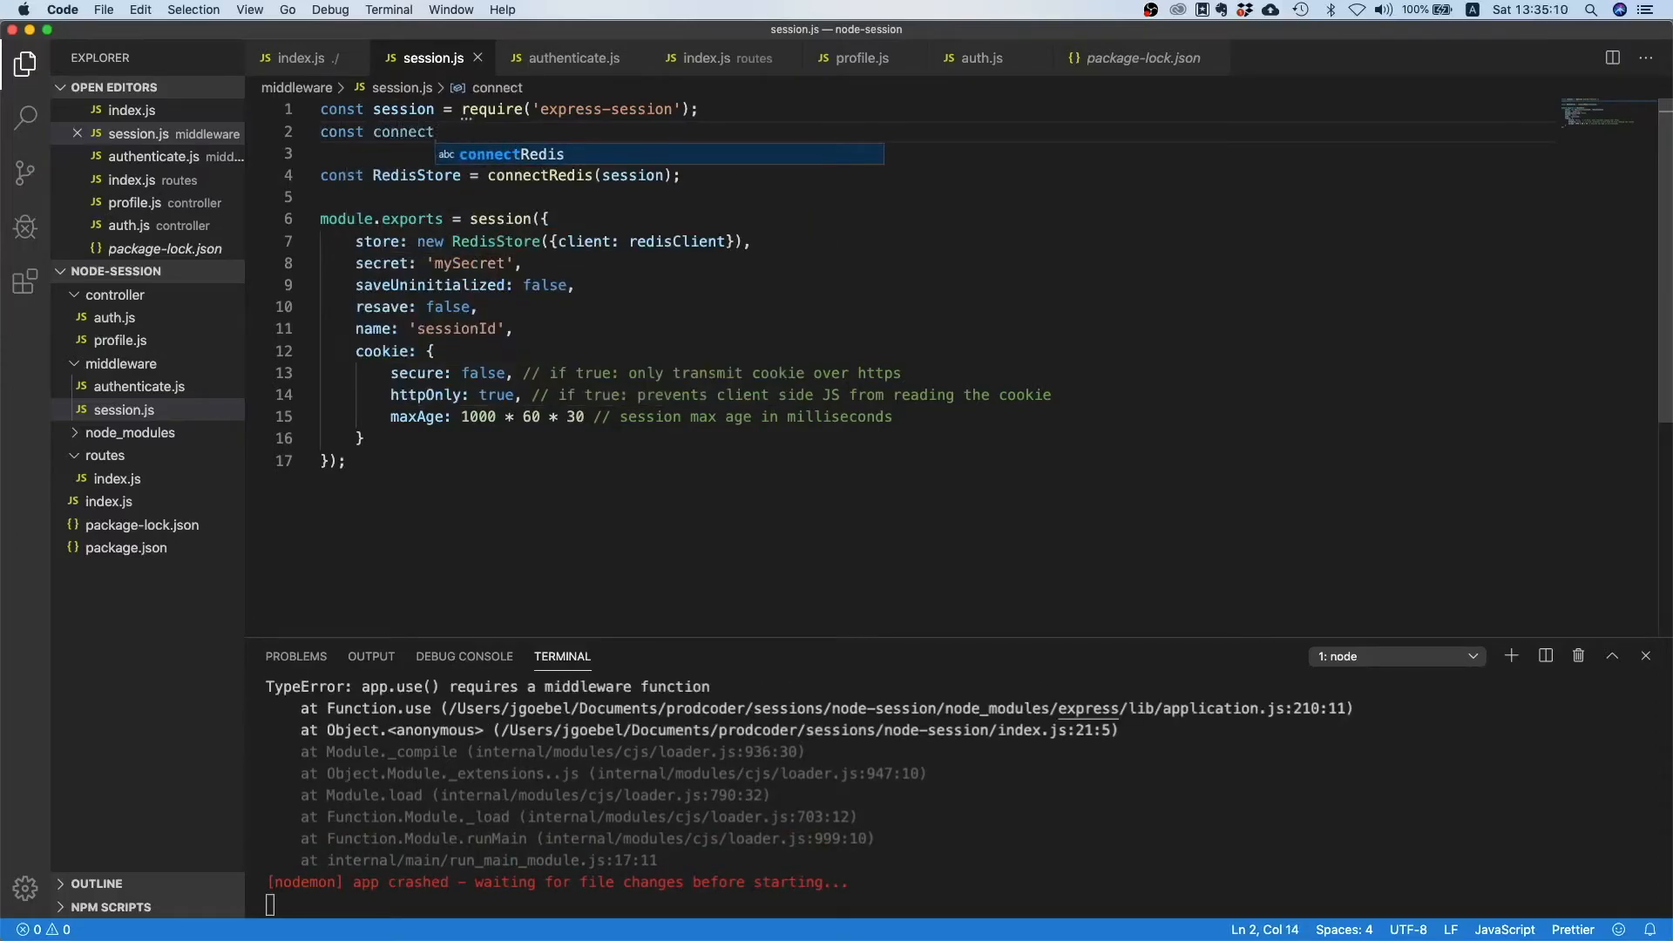
{"action": "type", "text": "Redis = requir"}
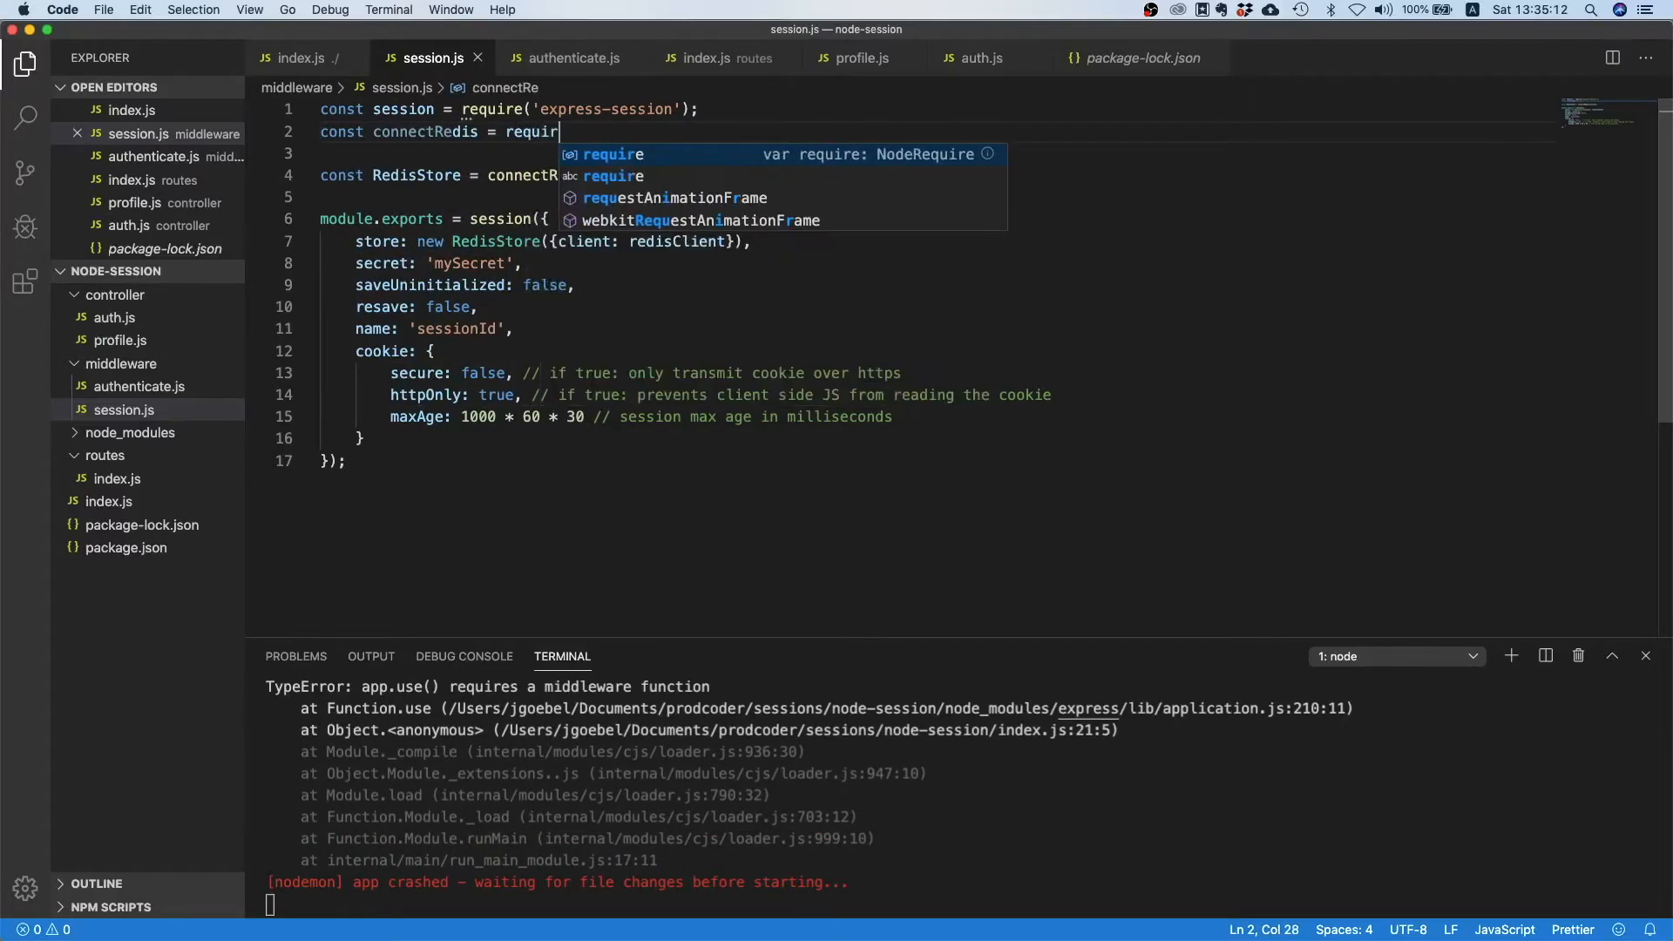
{"action": "type", "text": "e('connect-redis');"}
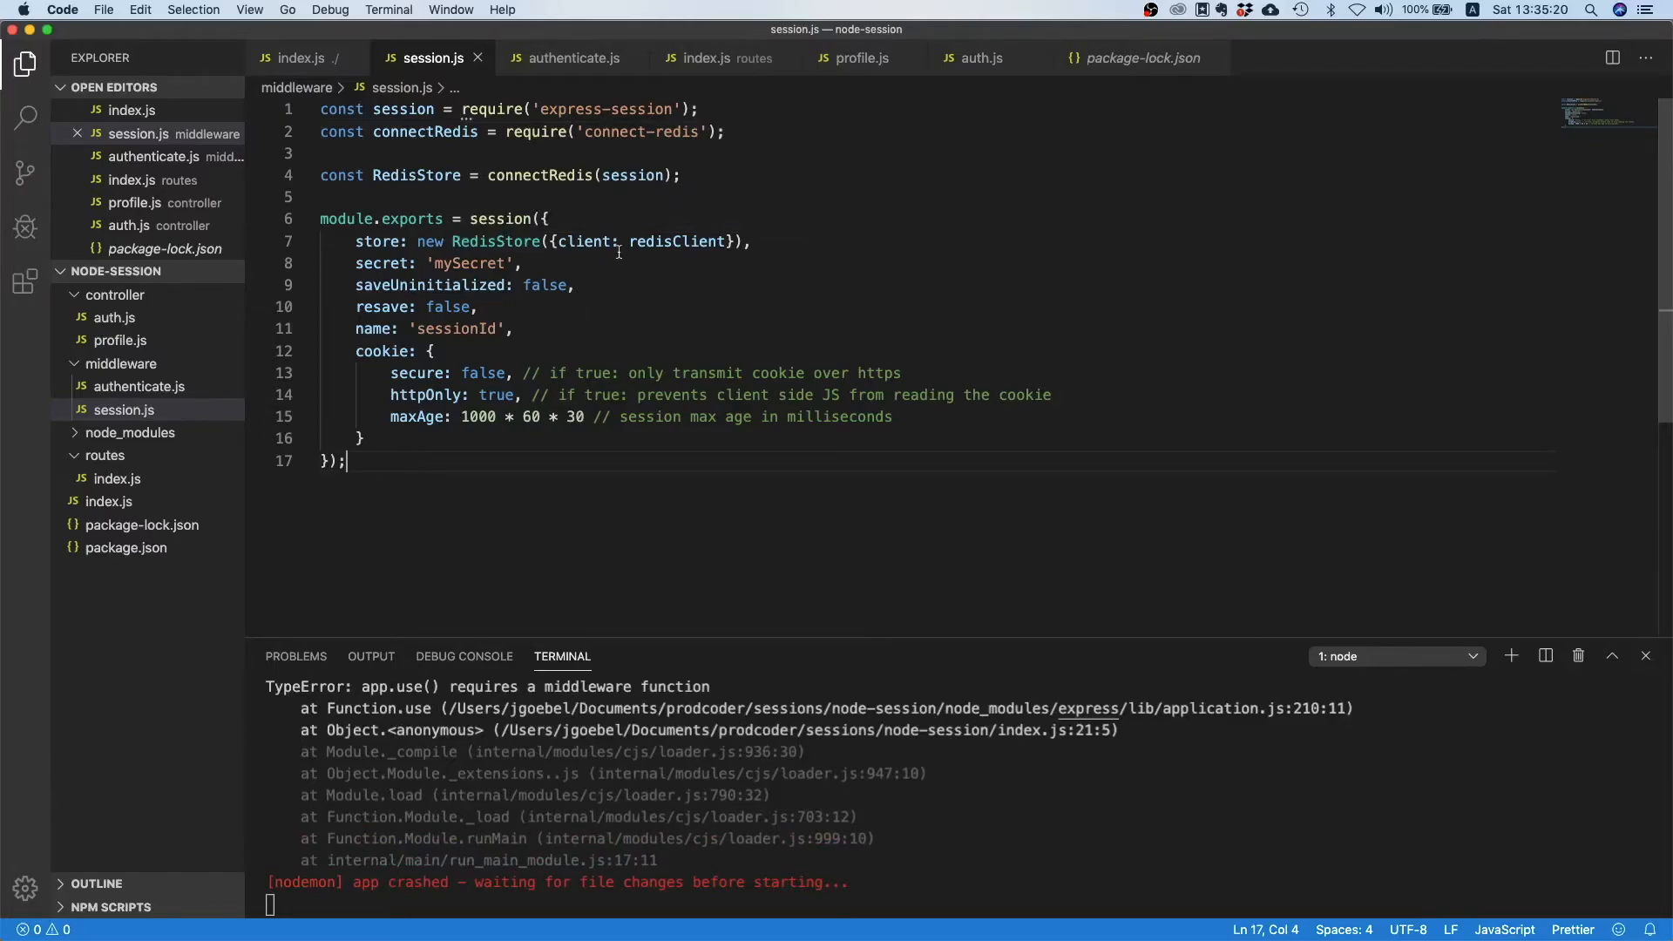
{"action": "double_click", "coordinate": [678, 241]}
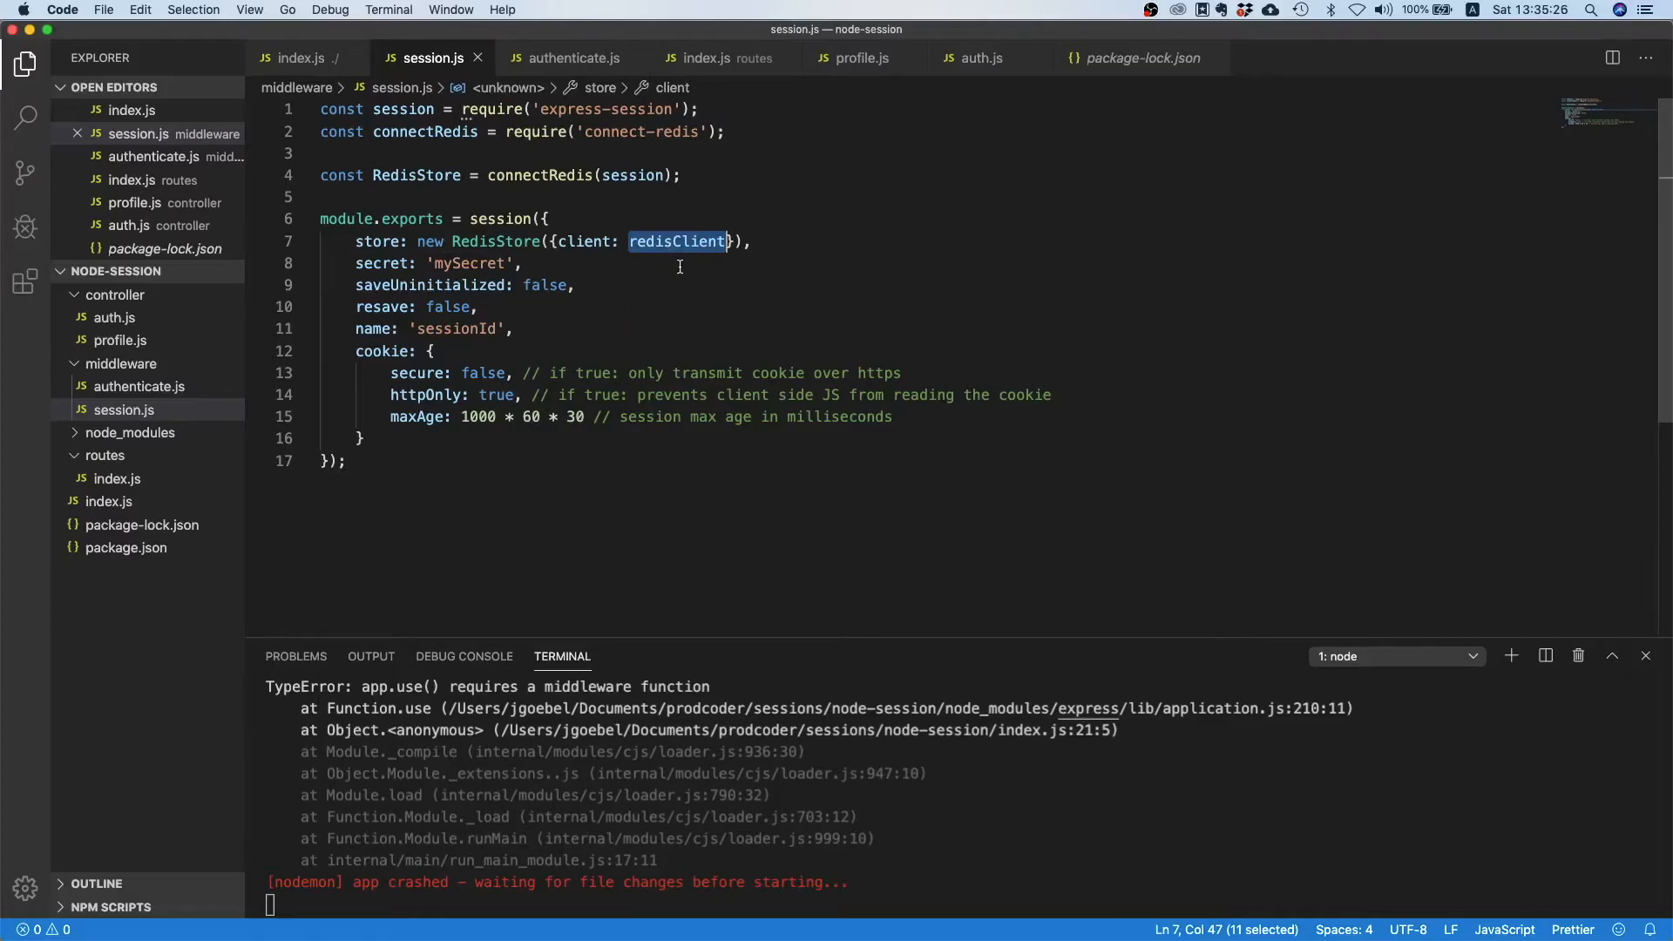
{"action": "mouse_move", "coordinate": [670, 281]}
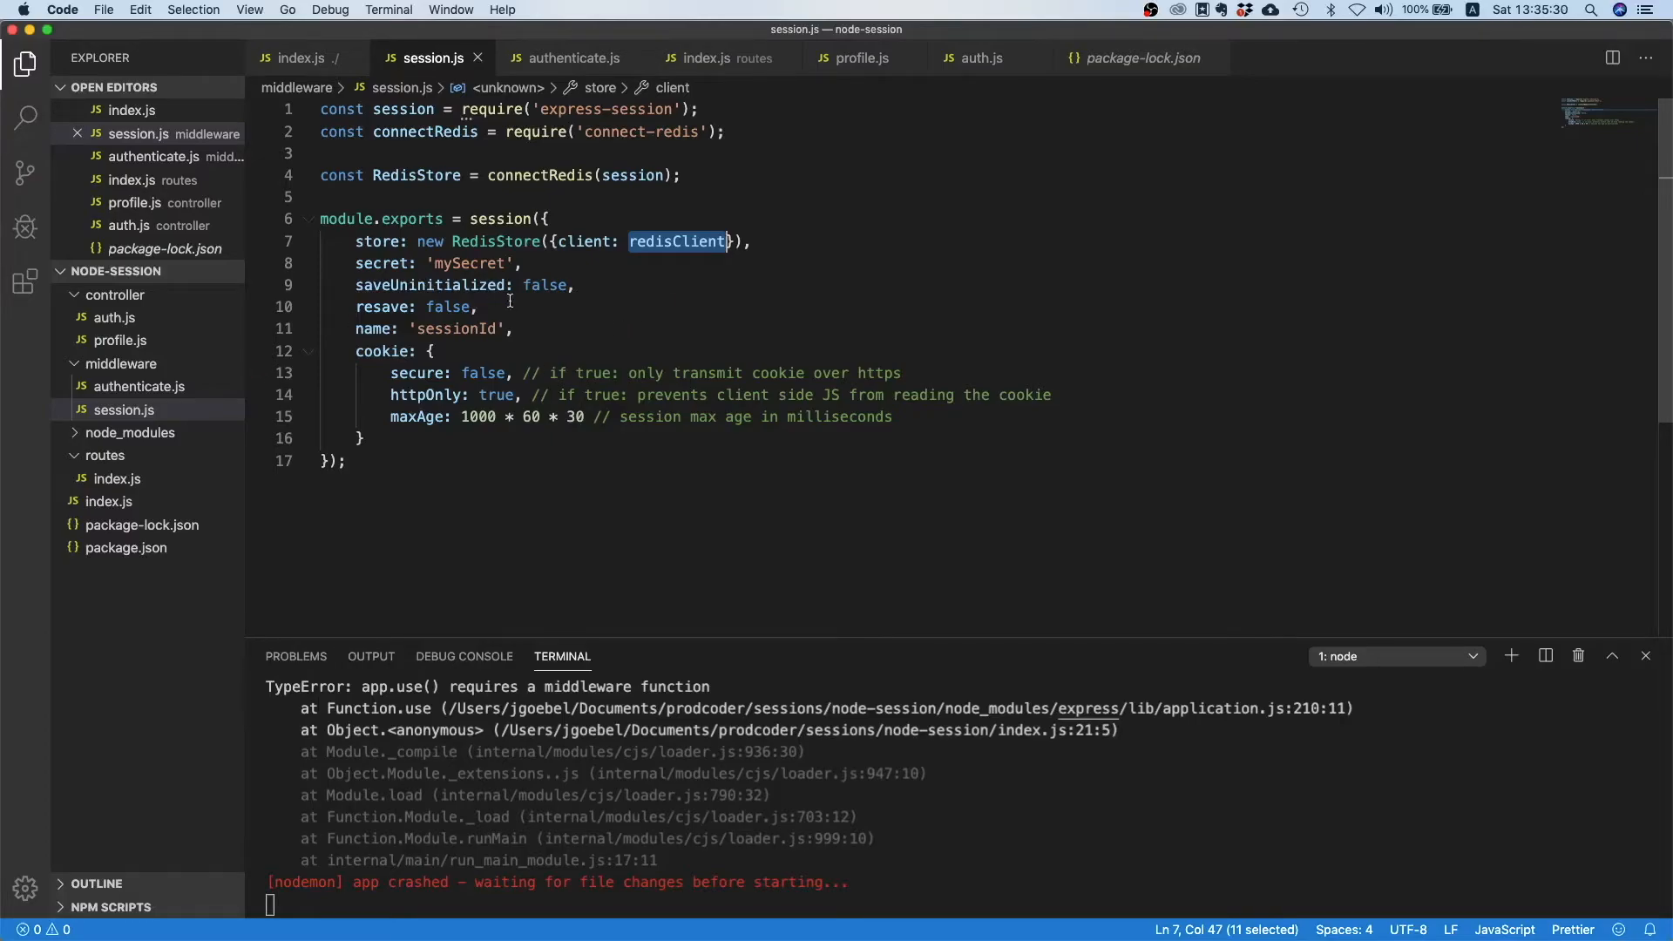
Select the redis config block in index.js, then create a db folder holding redis.js.
{"action": "left_click", "coordinate": [109, 502]}
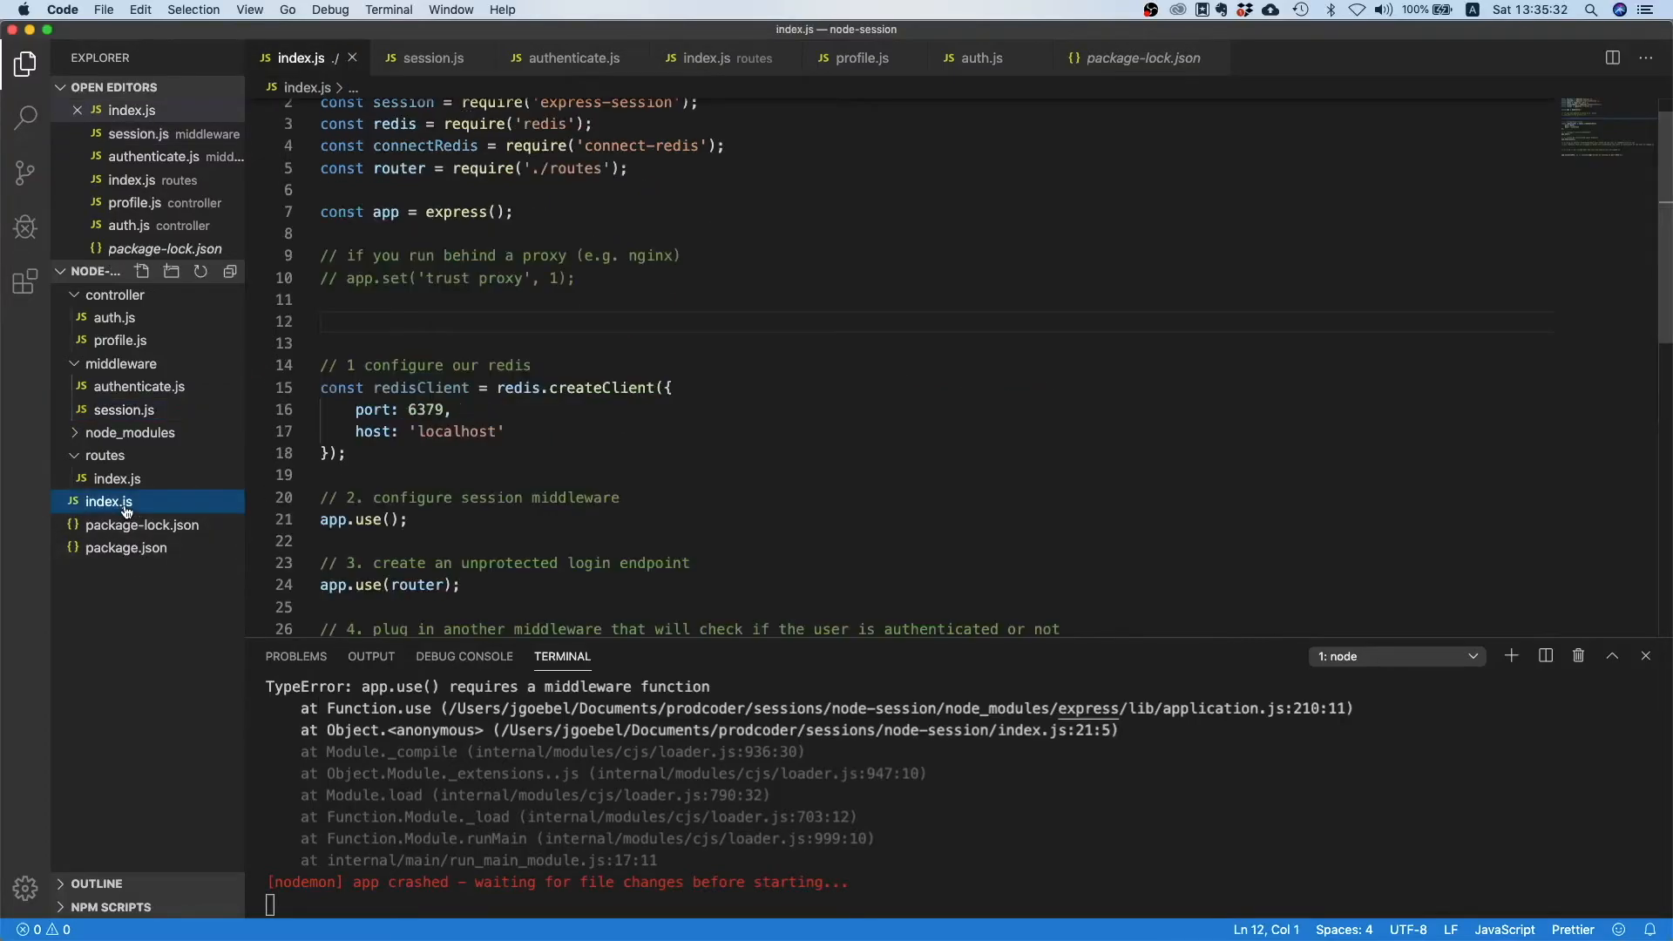
{"action": "left_click_drag", "start_coordinate": [320, 408], "coordinate": [347, 452]}
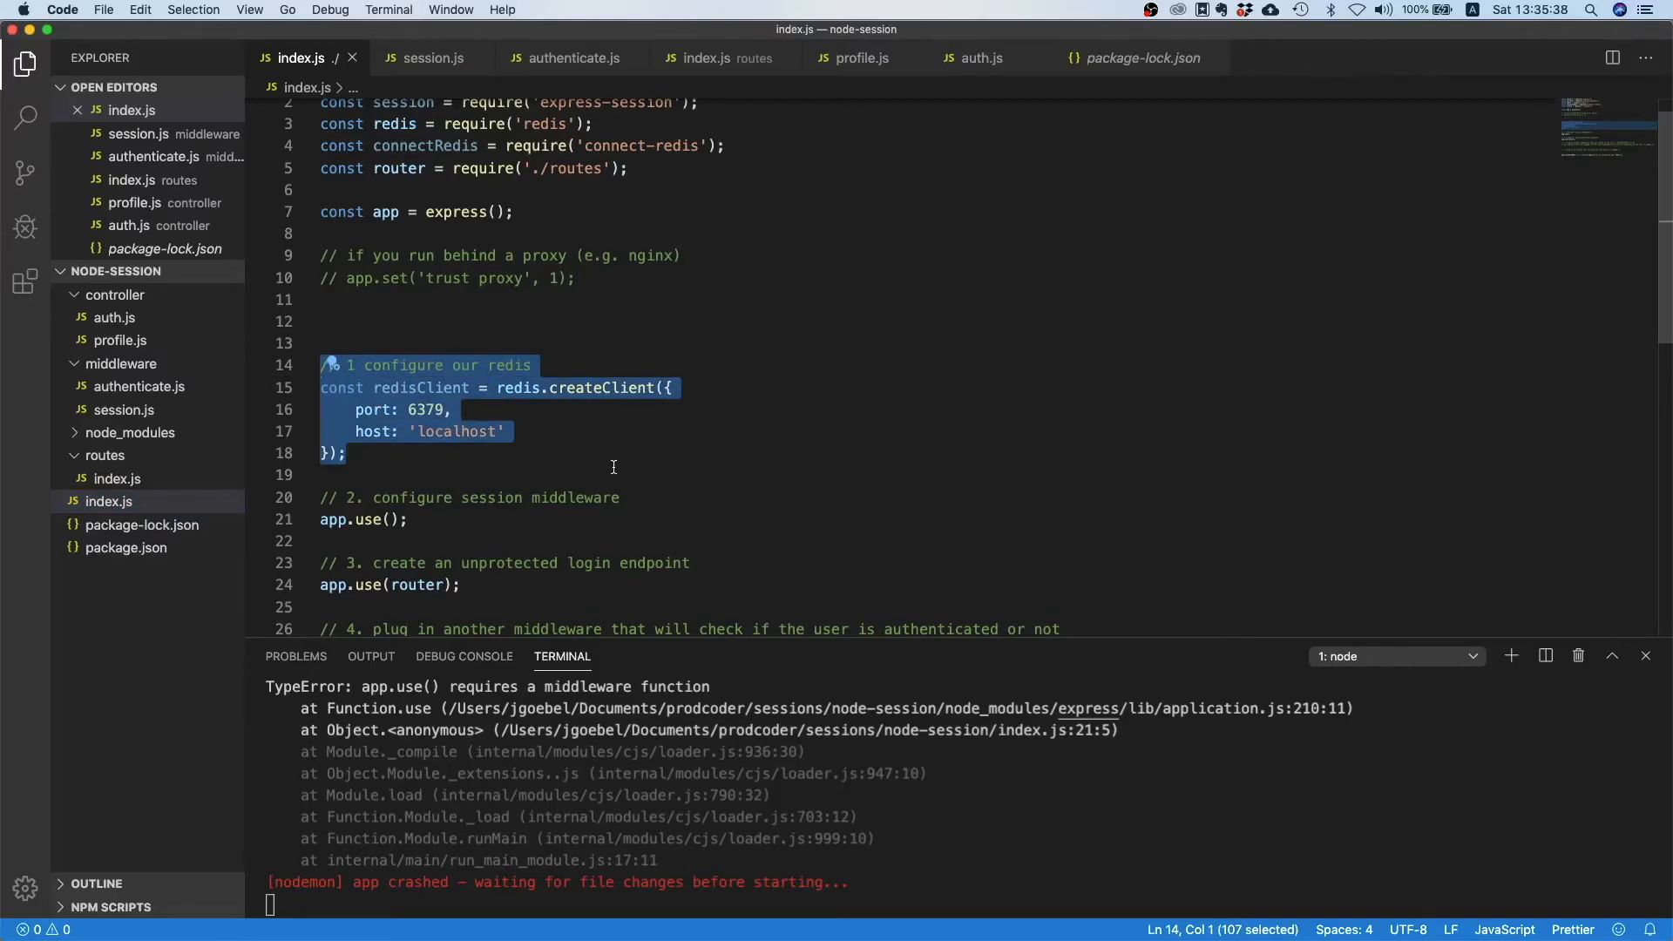
{"action": "mouse_move", "coordinate": [376, 501]}
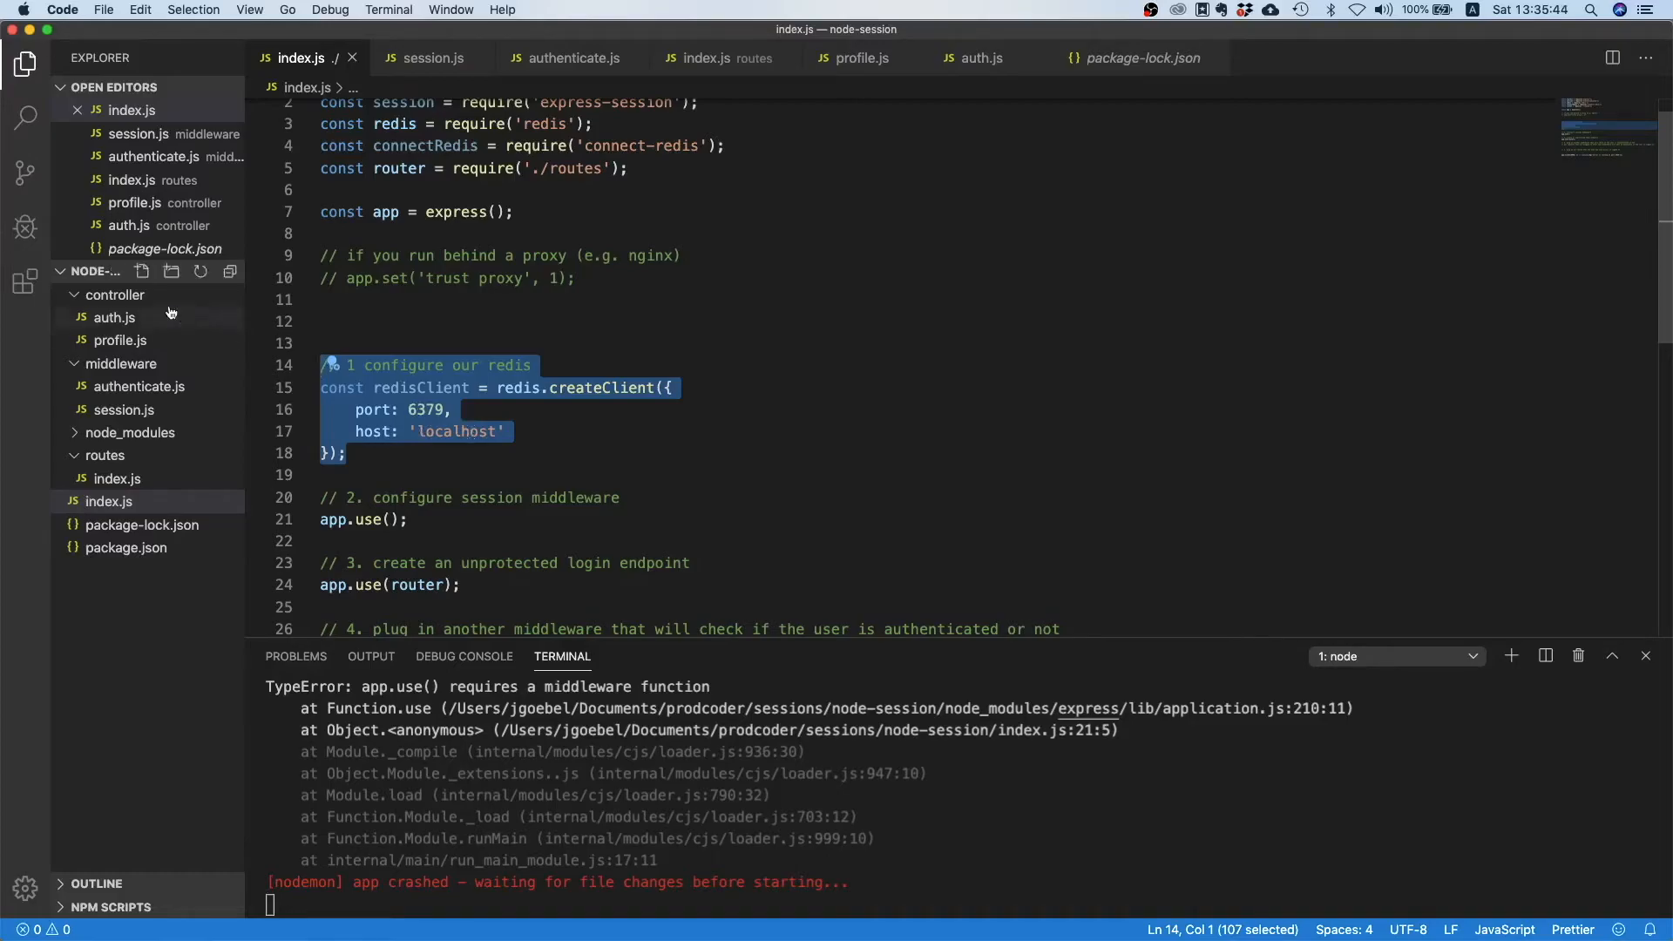
{"action": "mouse_move", "coordinate": [149, 286]}
{"action": "type", "text": "db"}
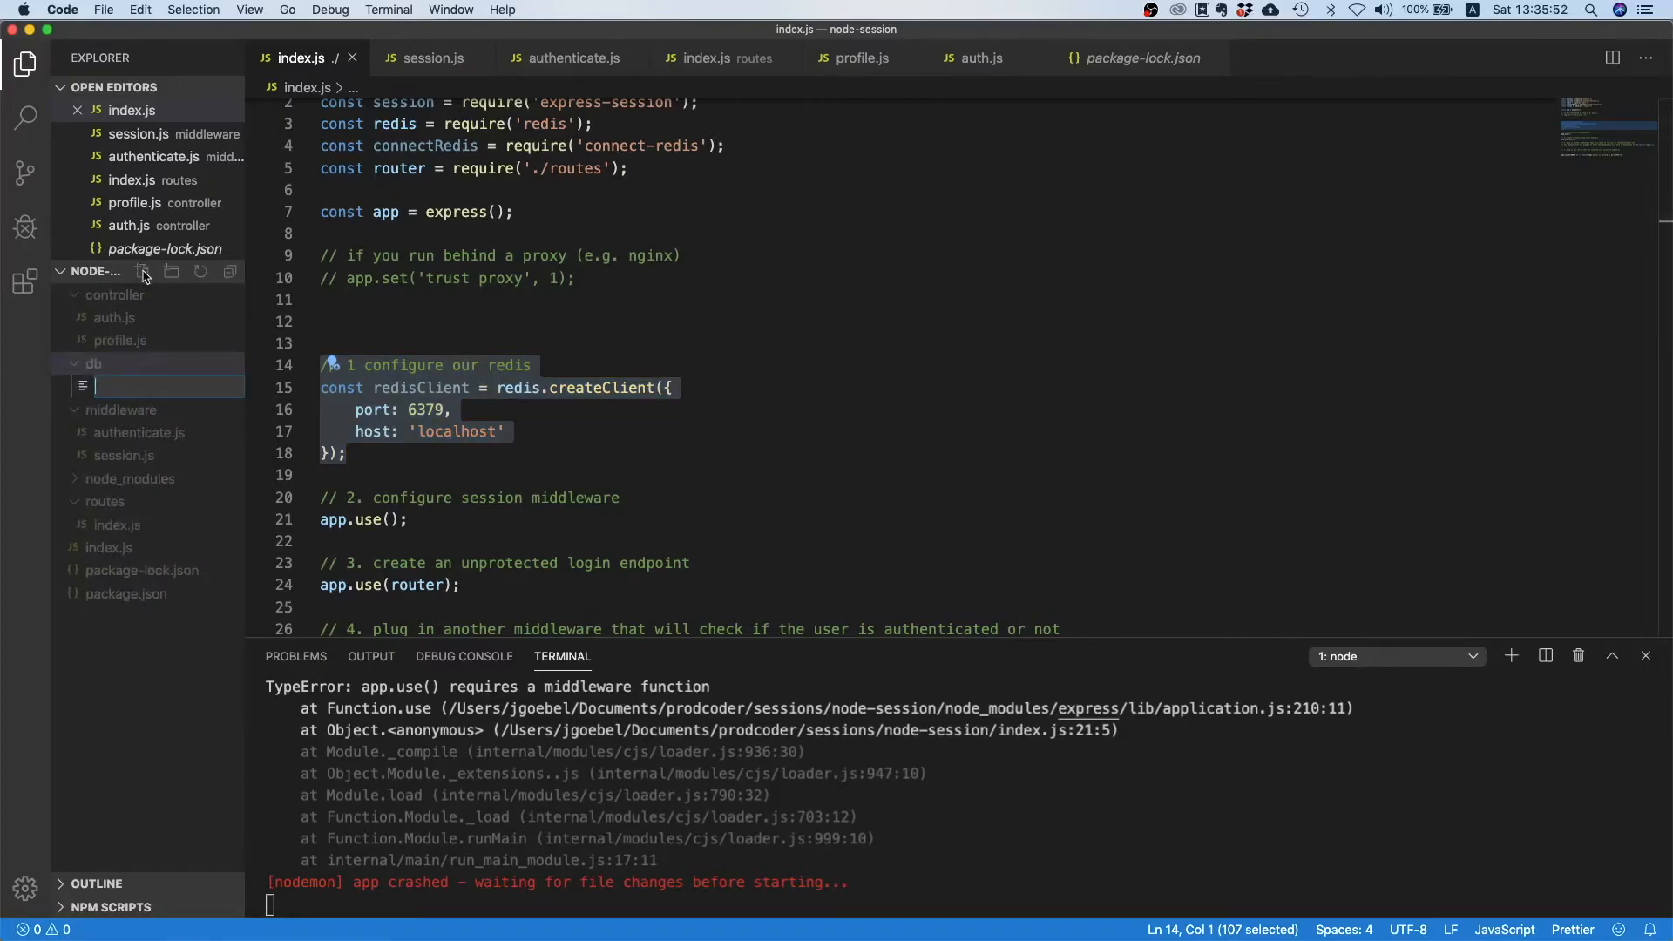
{"action": "mouse_move", "coordinate": [254, 353]}
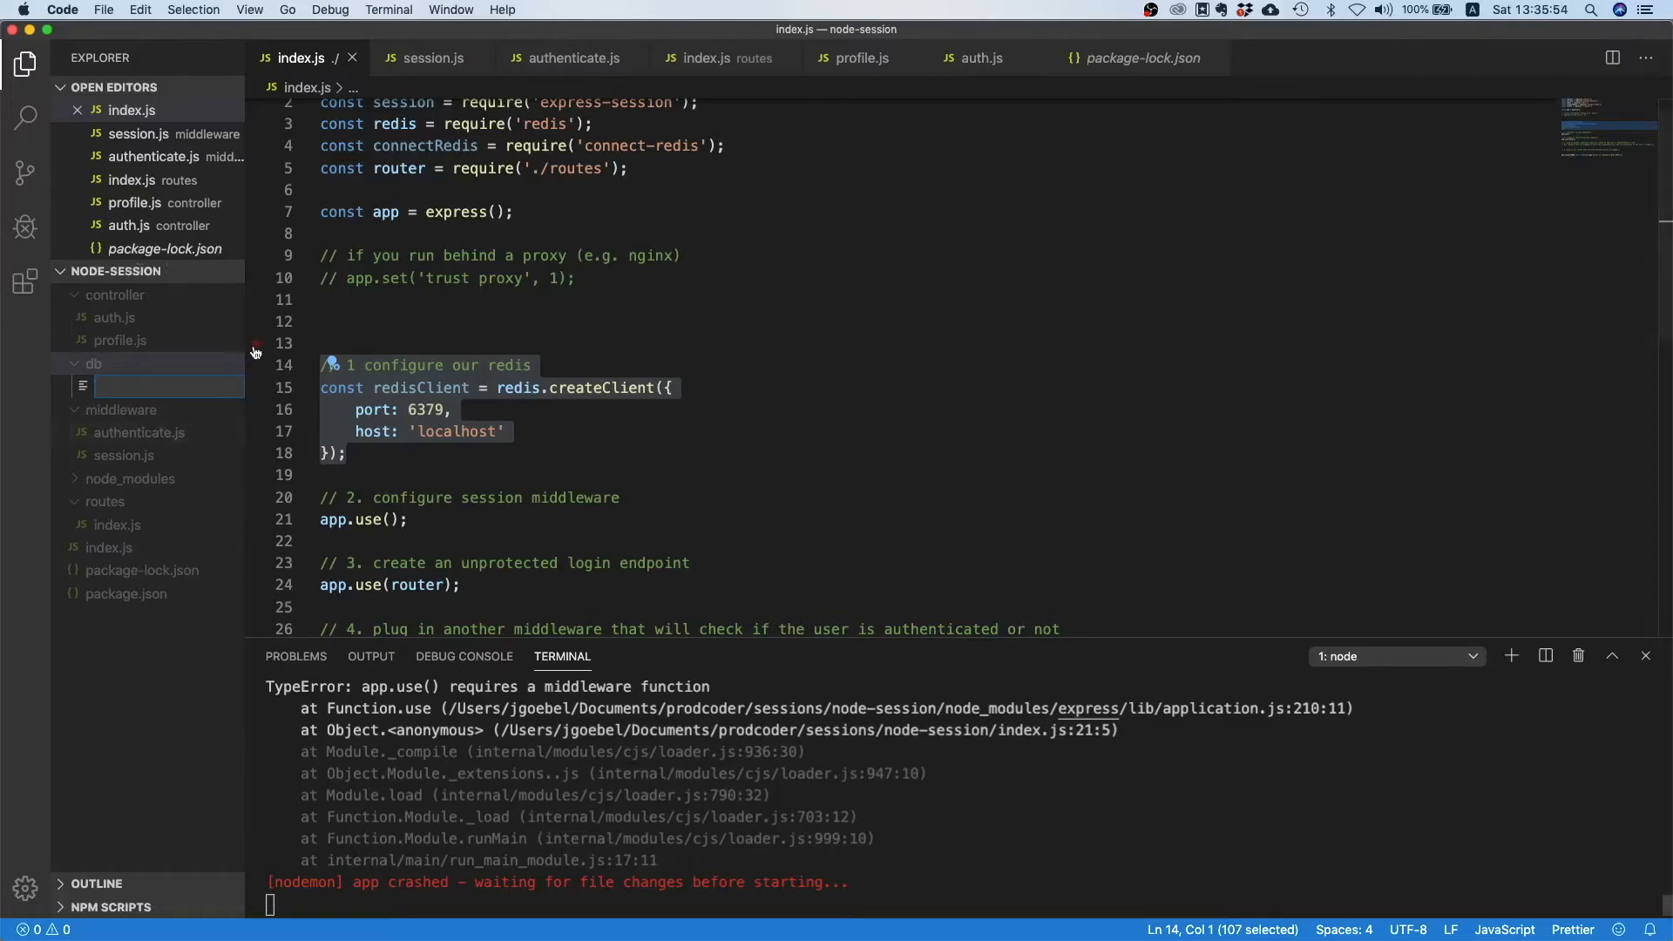
{"action": "type", "text": "reid"}
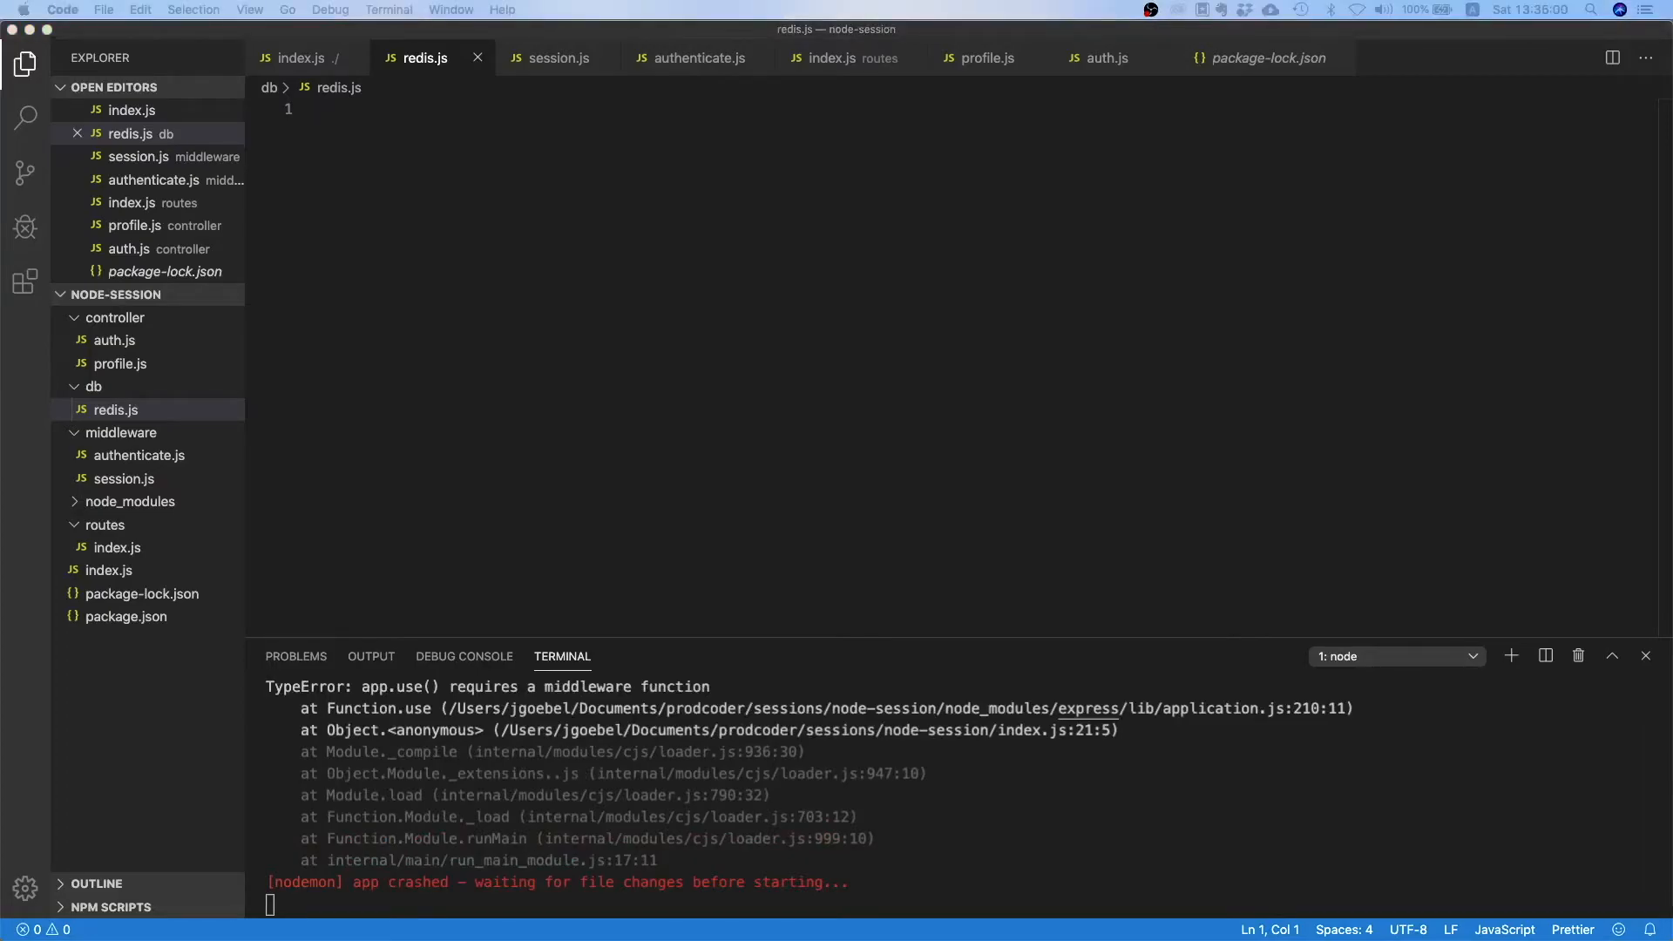
Move the redis createClient block into db/redis.js and add const redis = require('redis');.
{"action": "left_click", "coordinate": [115, 410]}
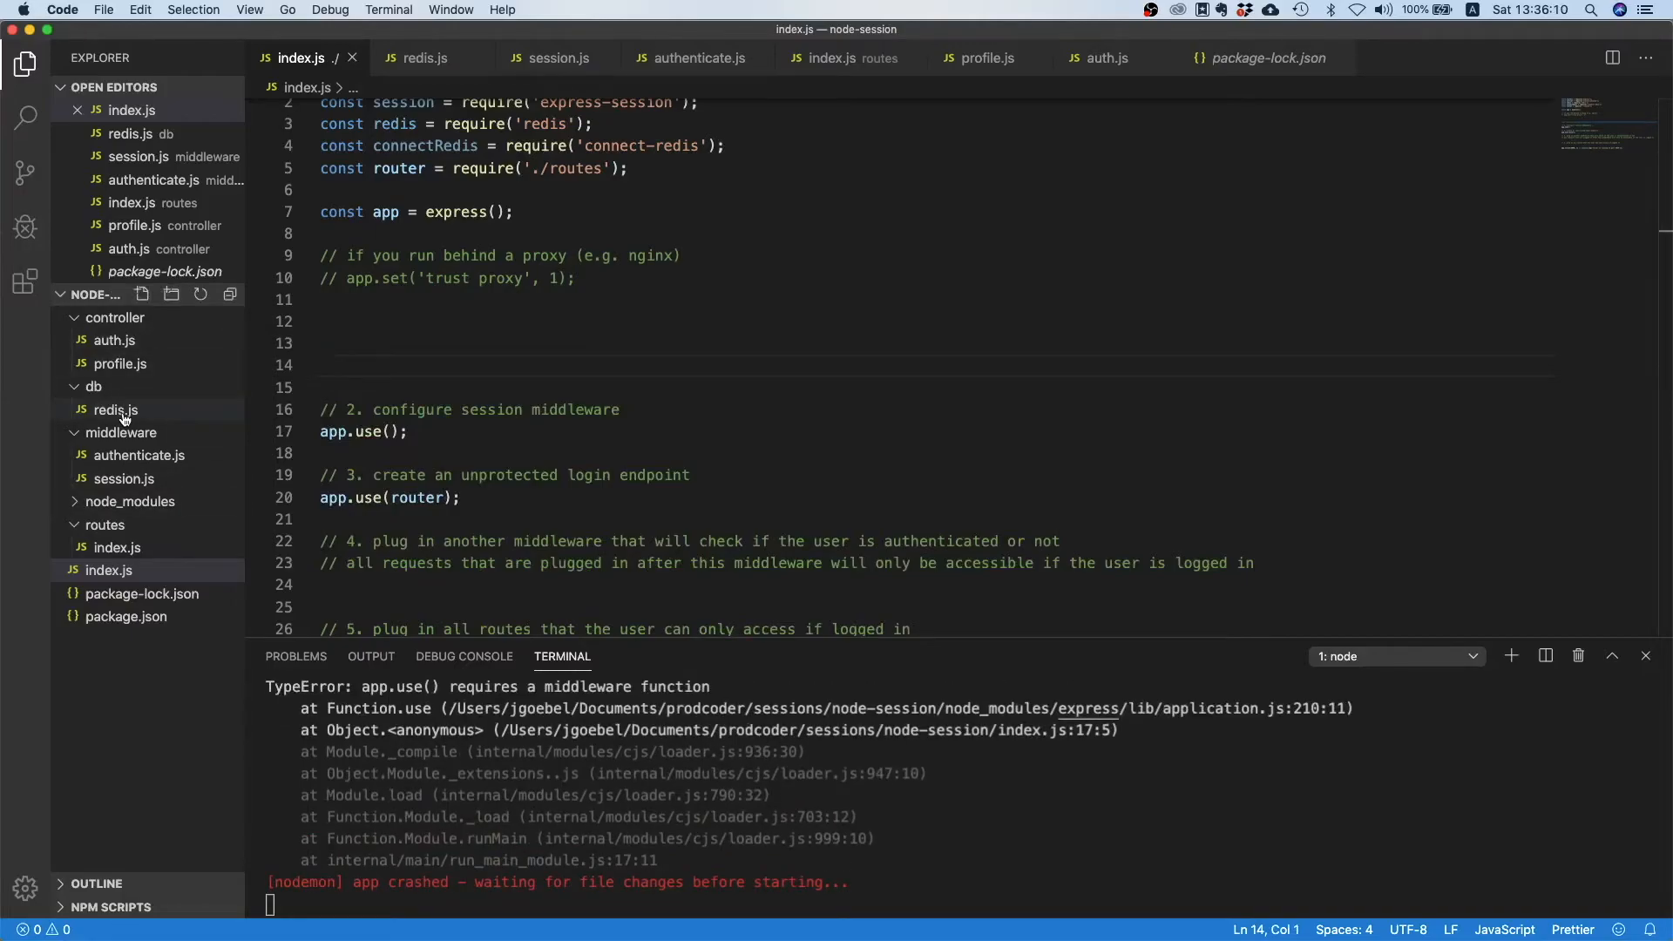
{"action": "left_click", "coordinate": [114, 410]}
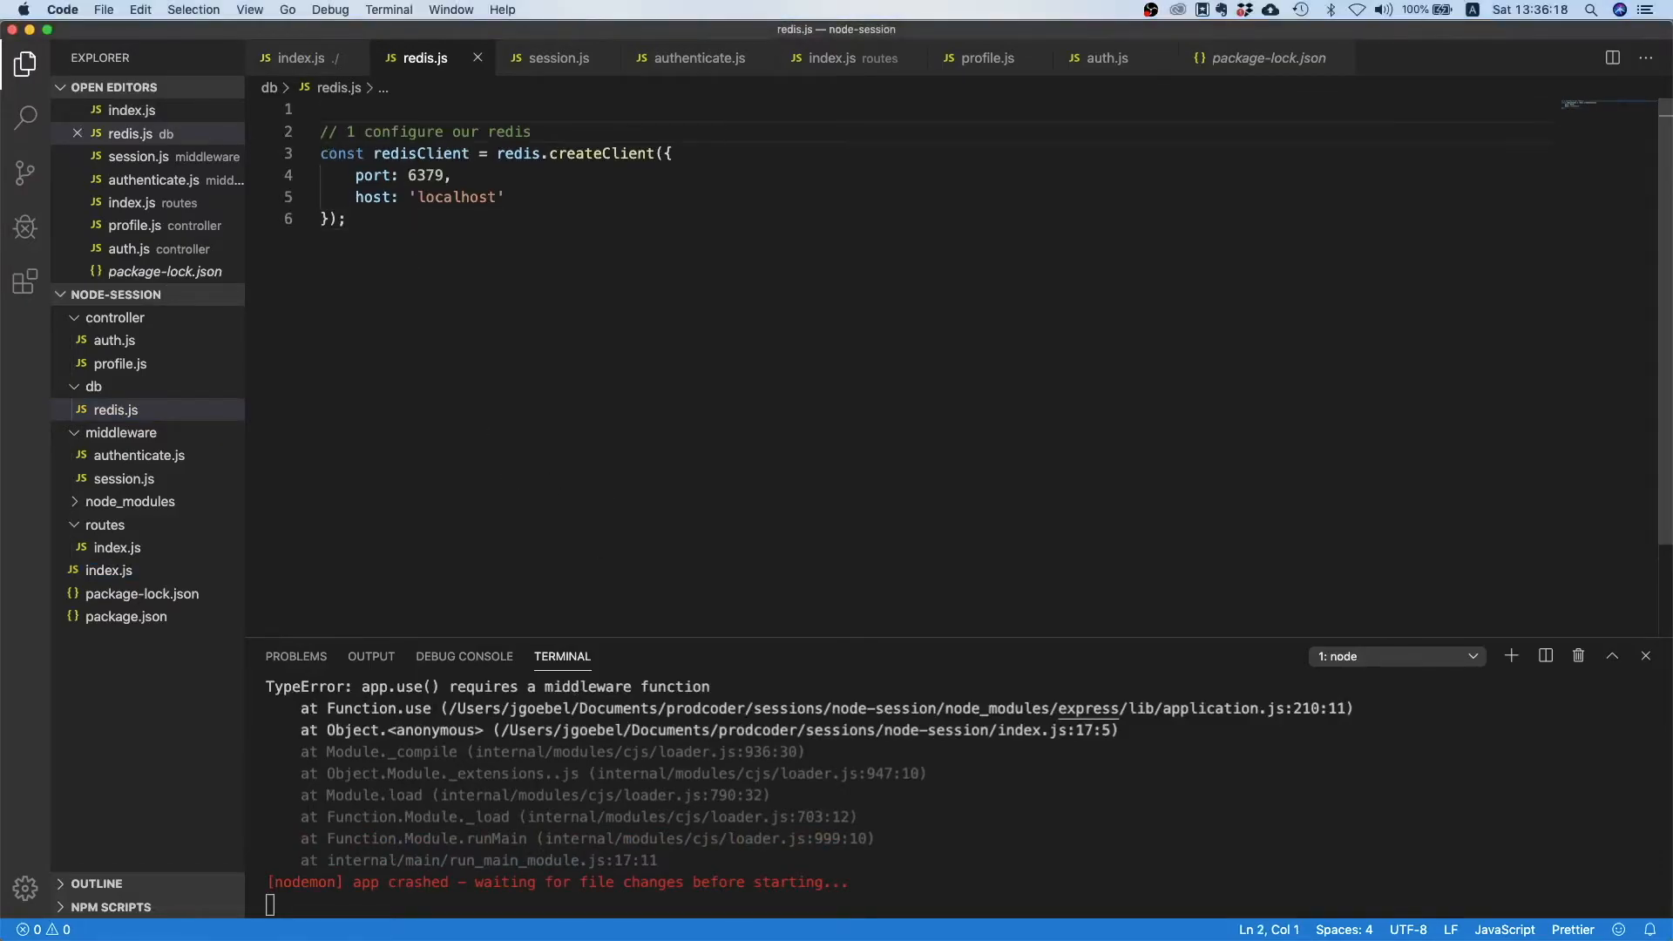
{"action": "type", "text": "const redis = require("}
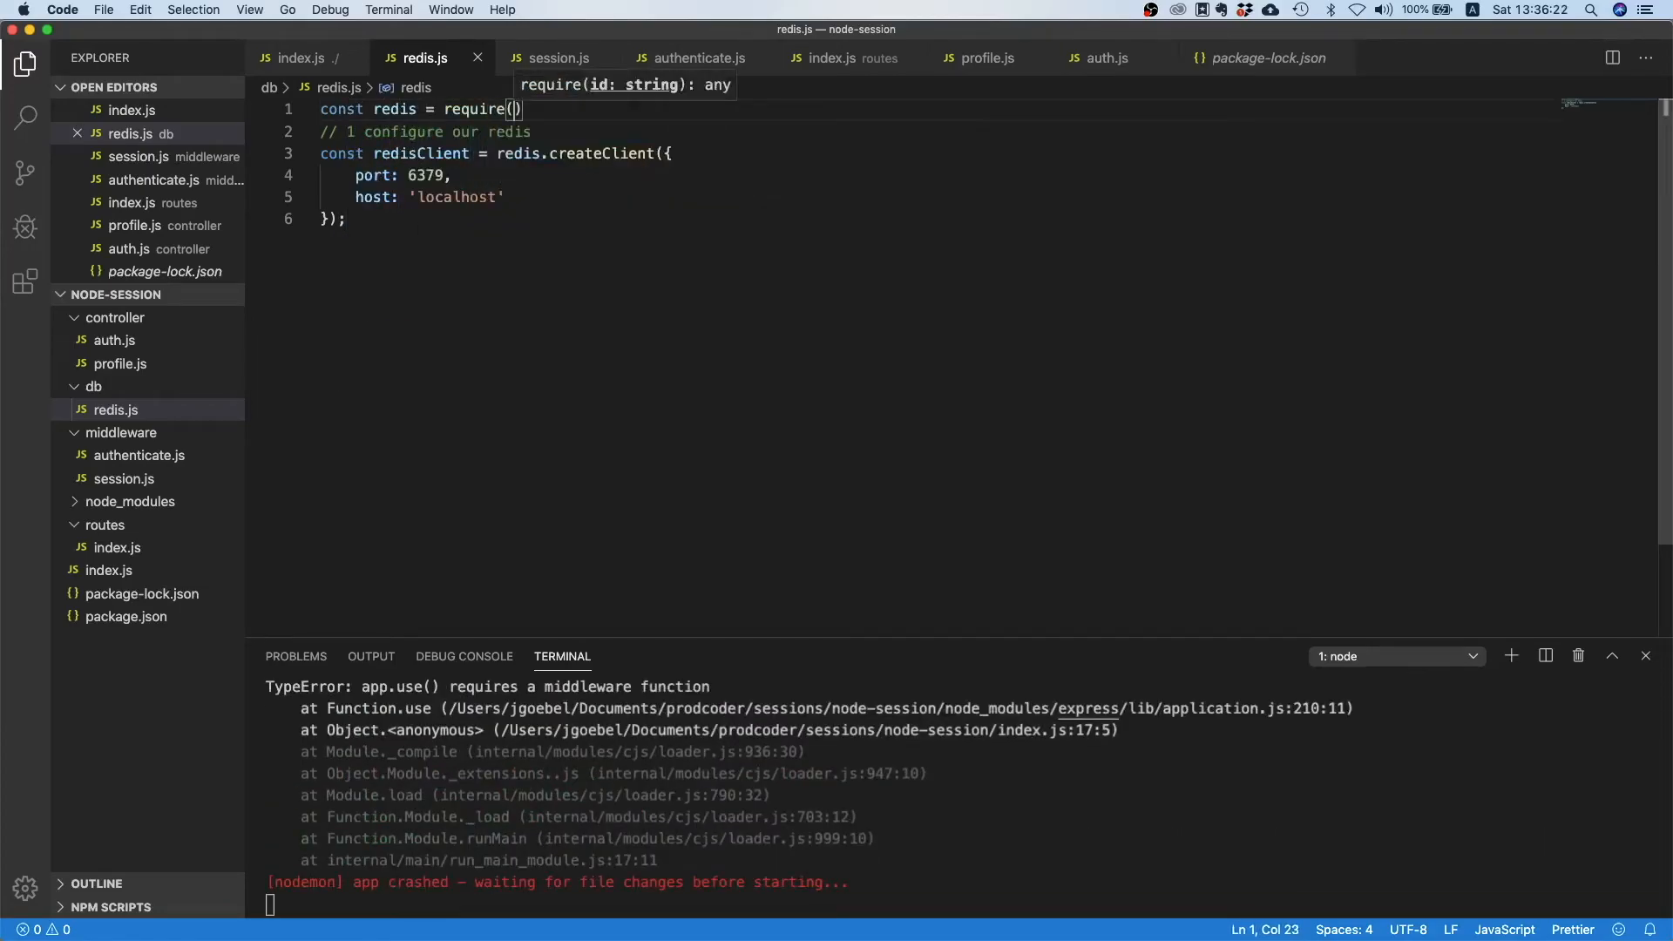
{"action": "type", "text": "'redis'"}
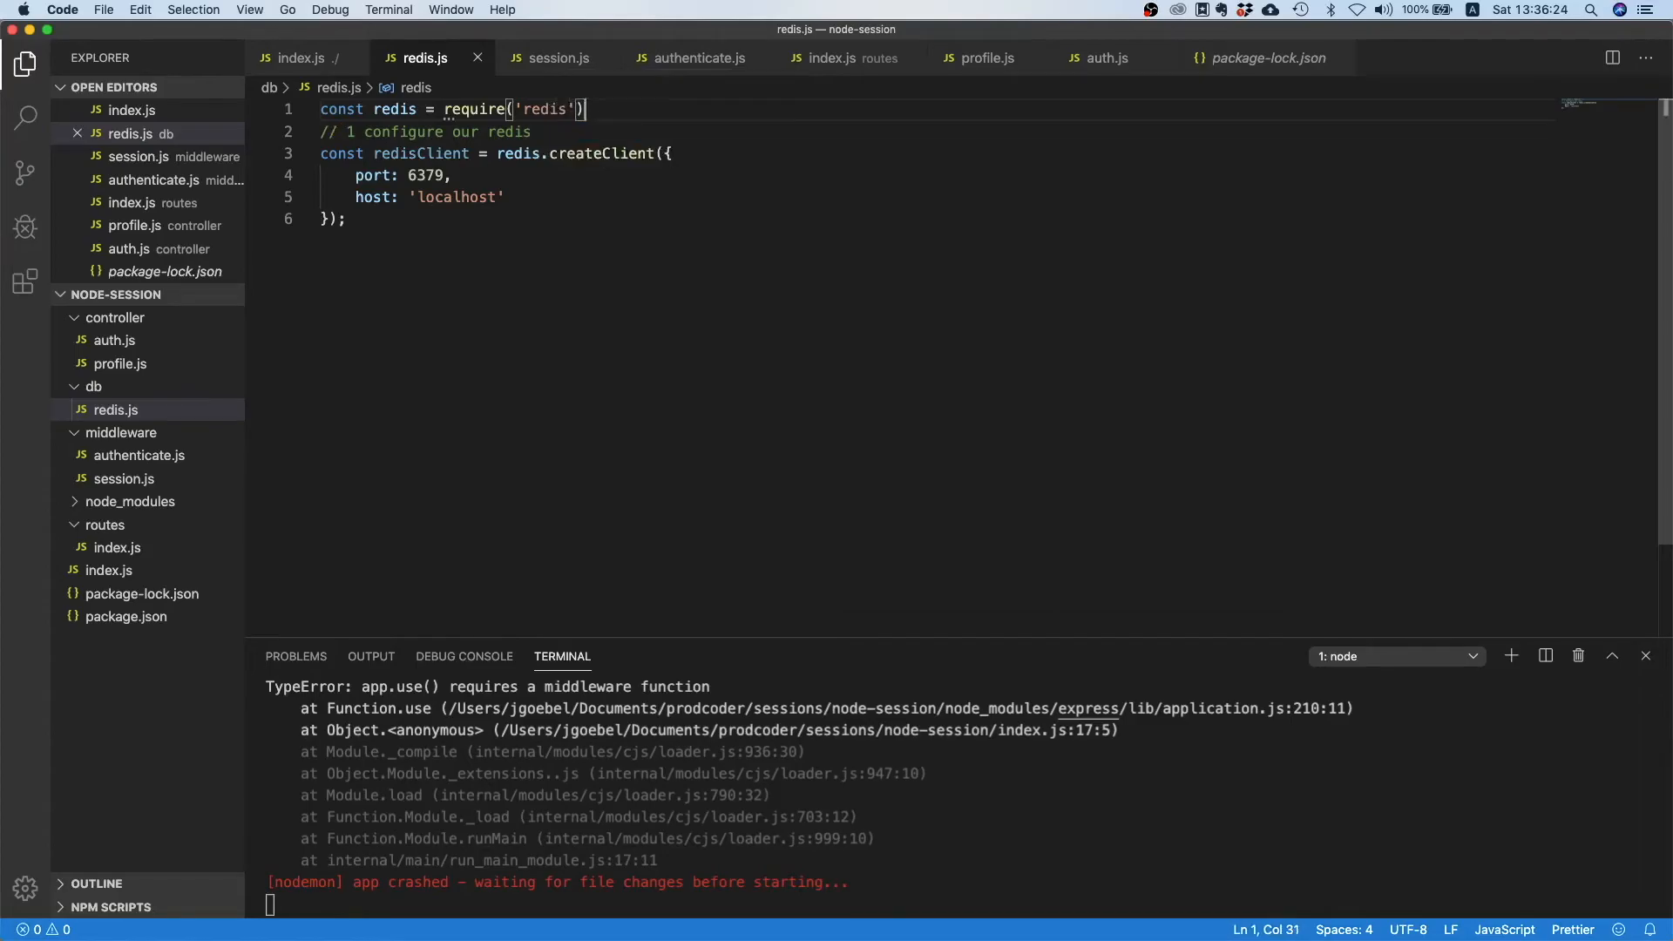
{"action": "type", "text": ";"}
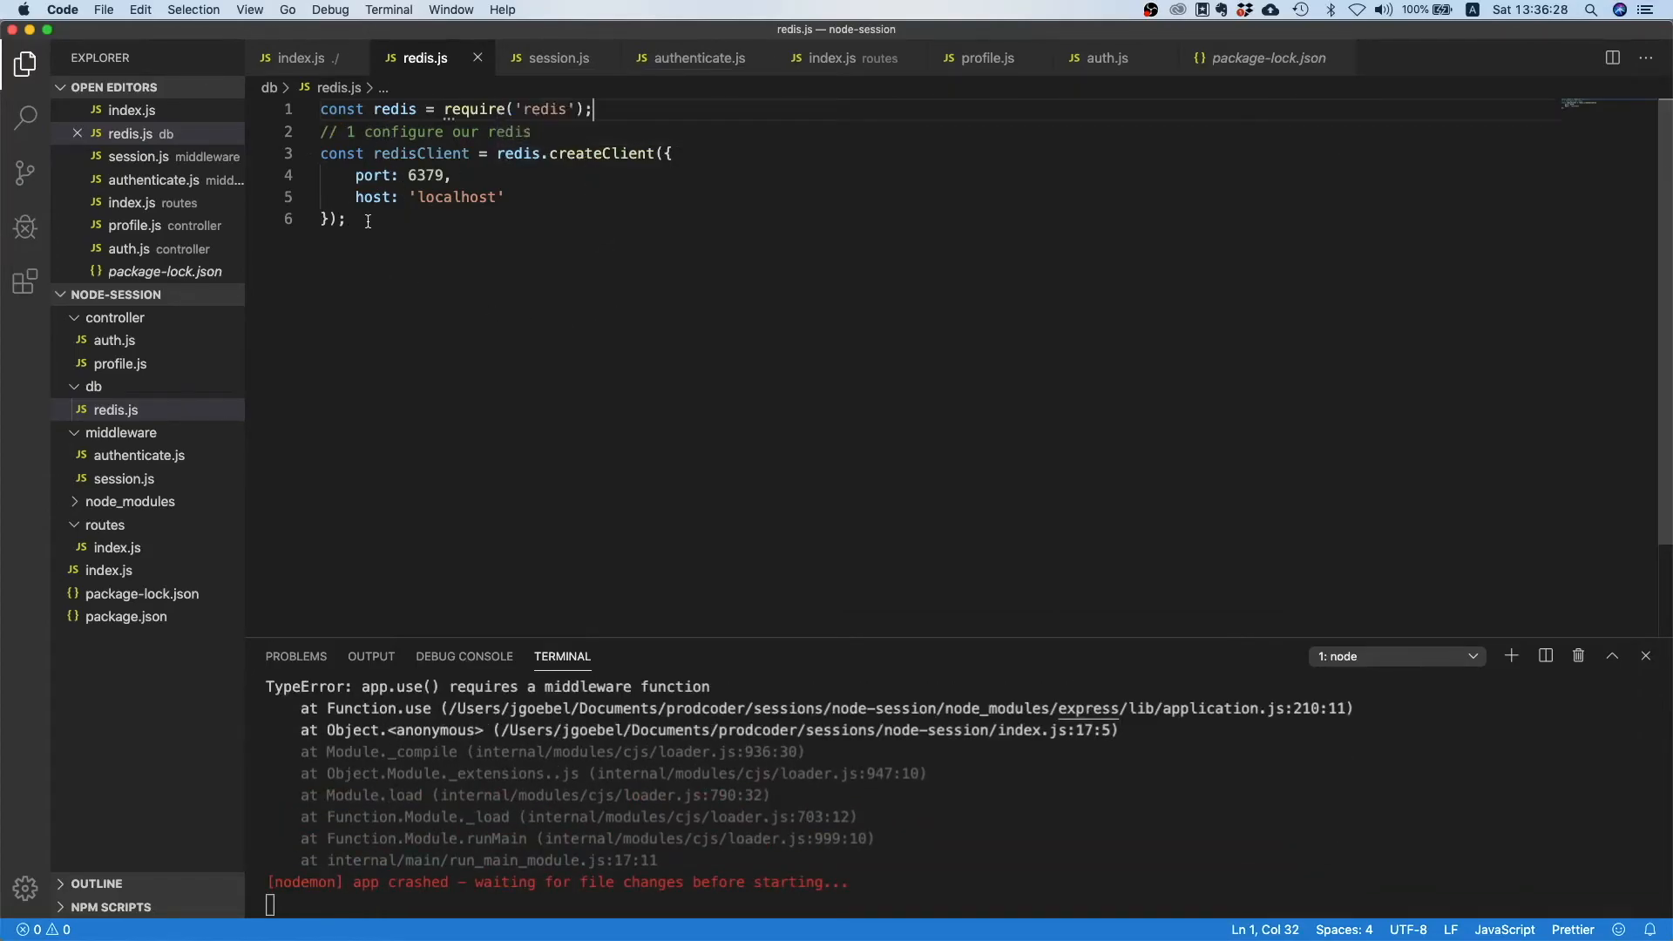
{"action": "left_click_drag", "start_coordinate": [320, 152], "coordinate": [347, 219]}
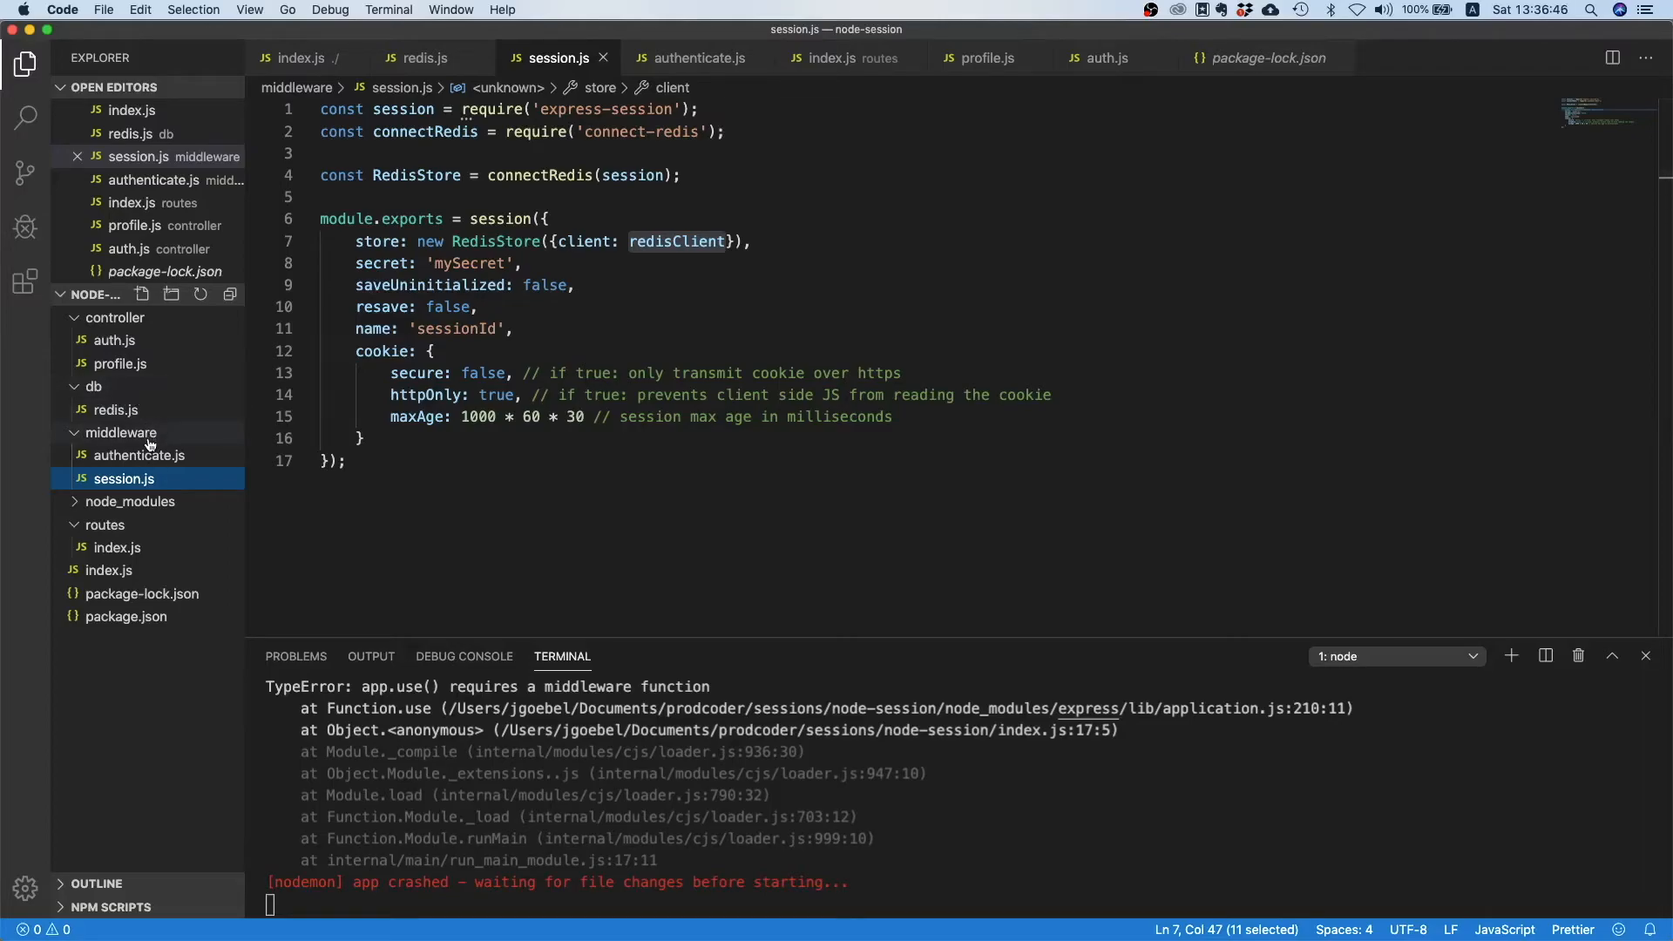
{"action": "mouse_move", "coordinate": [95, 409]}
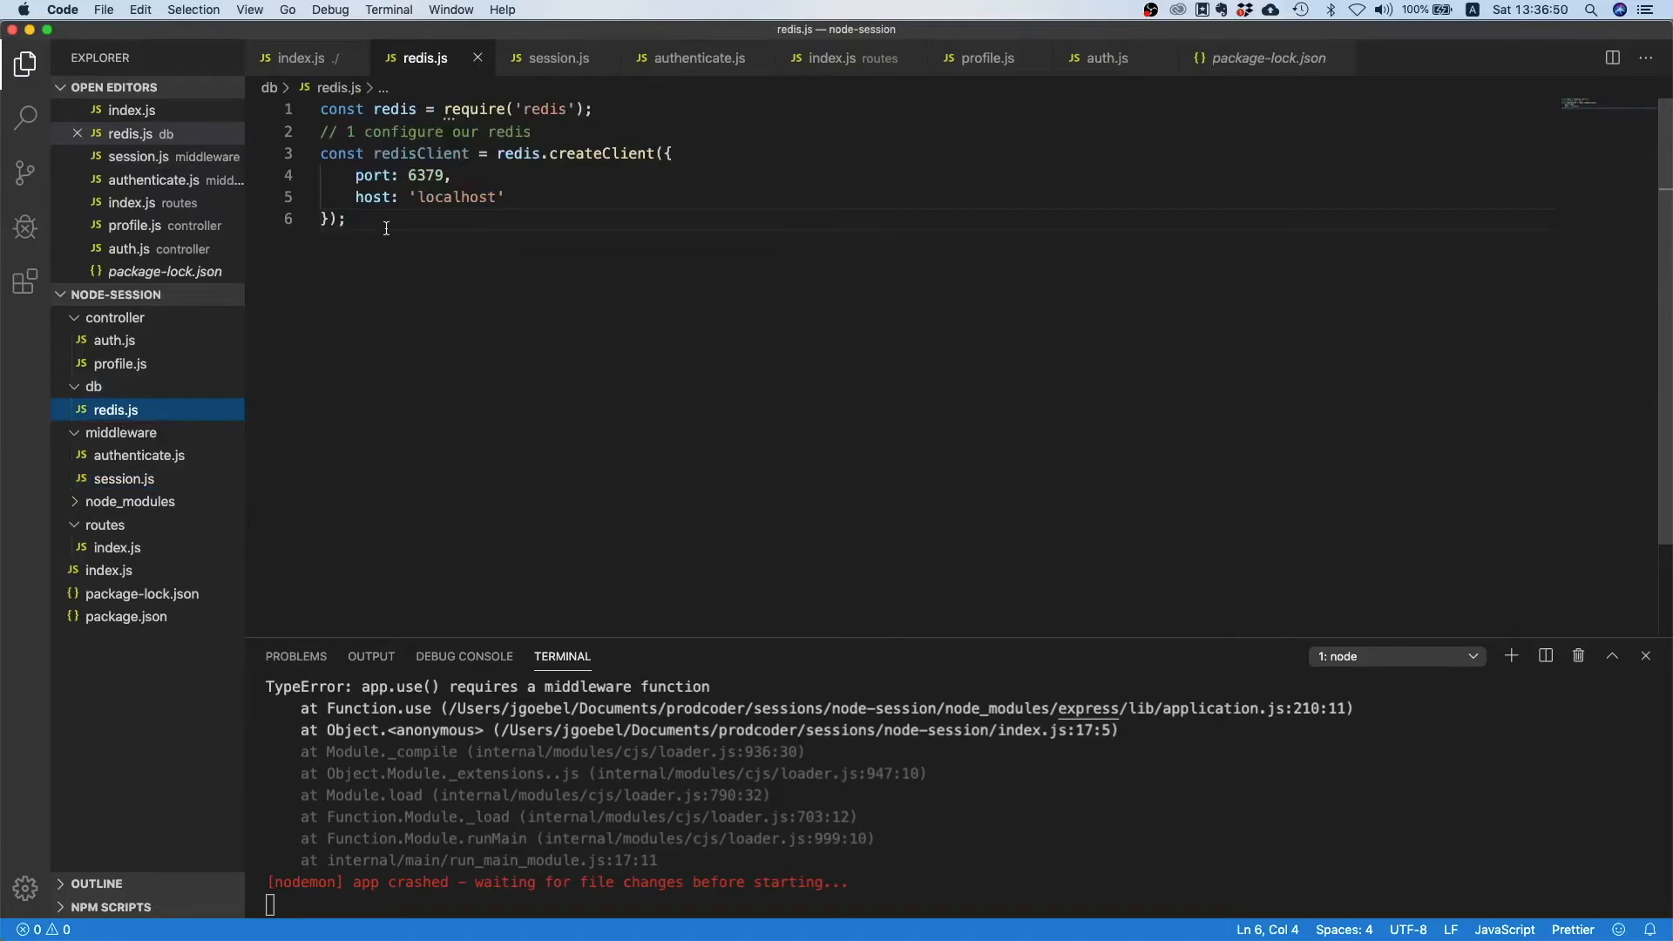
Add module.exports = redisClient; to redis.js and require('../db/redis') as redisClient in session.js.
{"action": "type", "text": "module.e"}
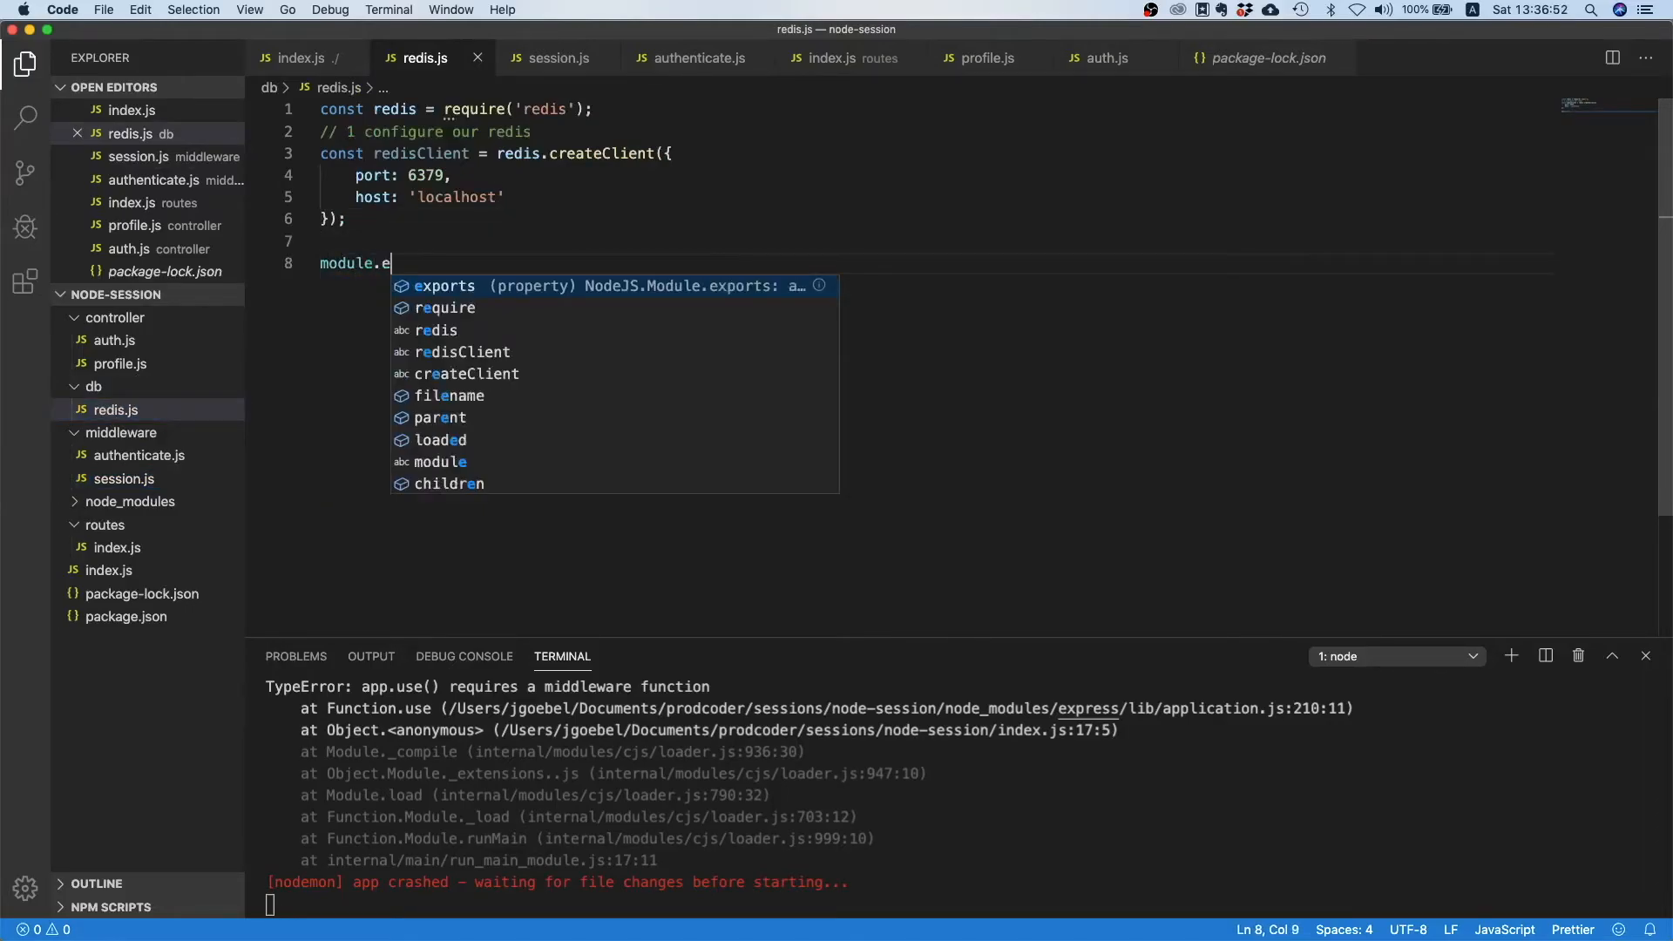
{"action": "type", "text": "xports = redisClient;"}
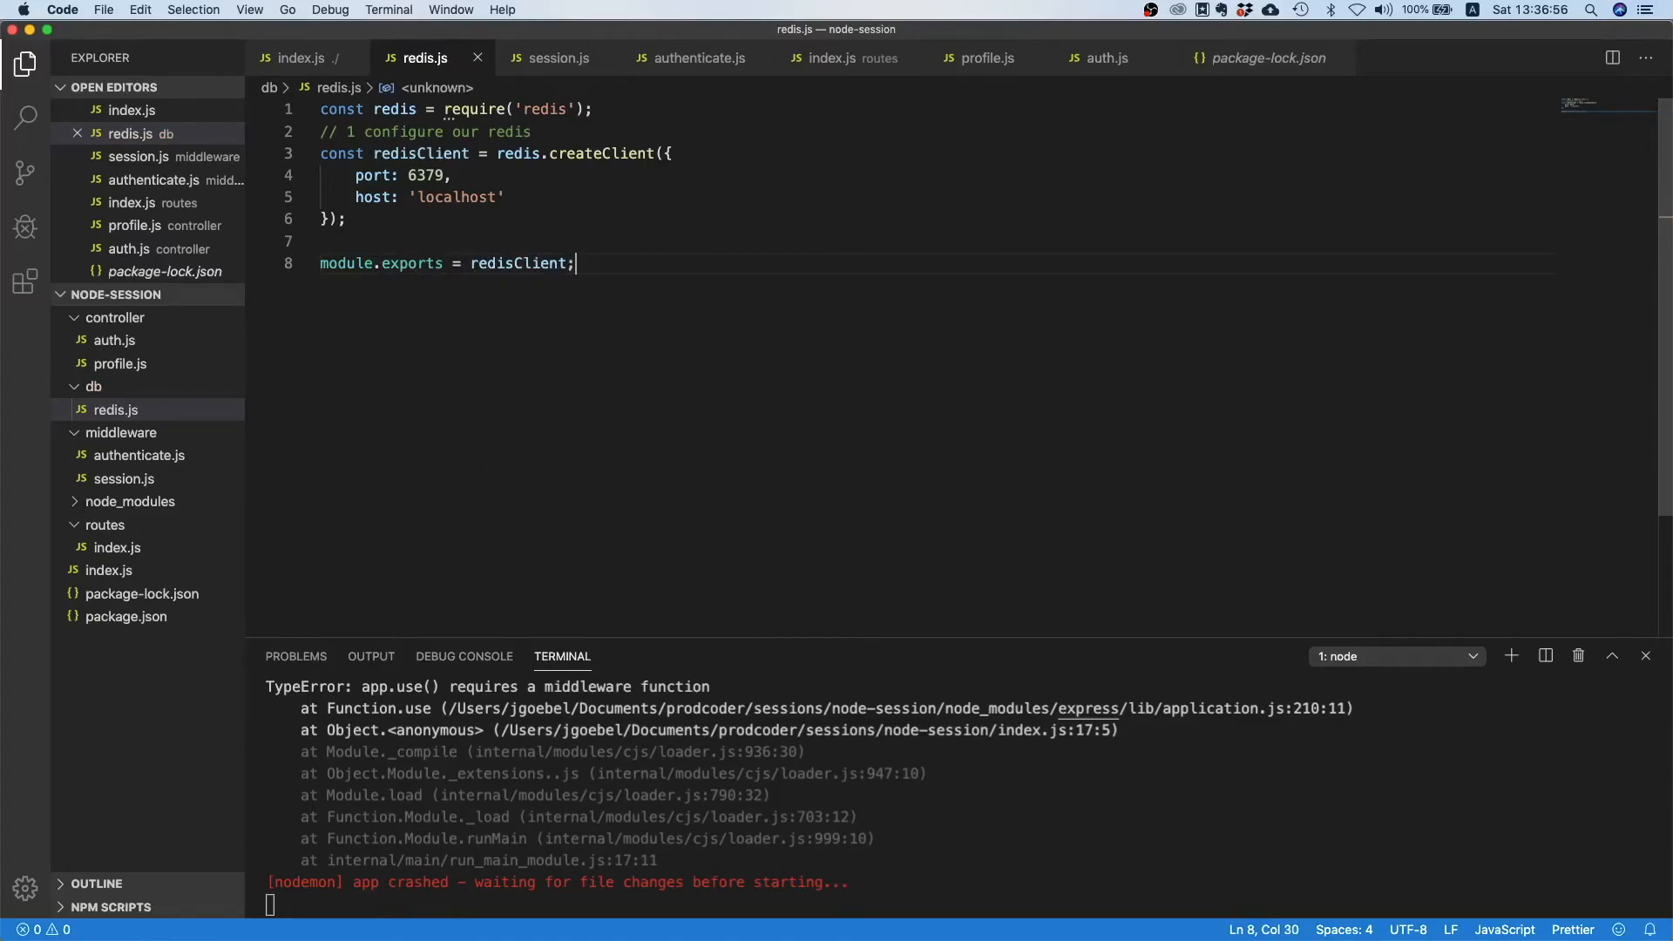
{"action": "left_click", "coordinate": [557, 57]}
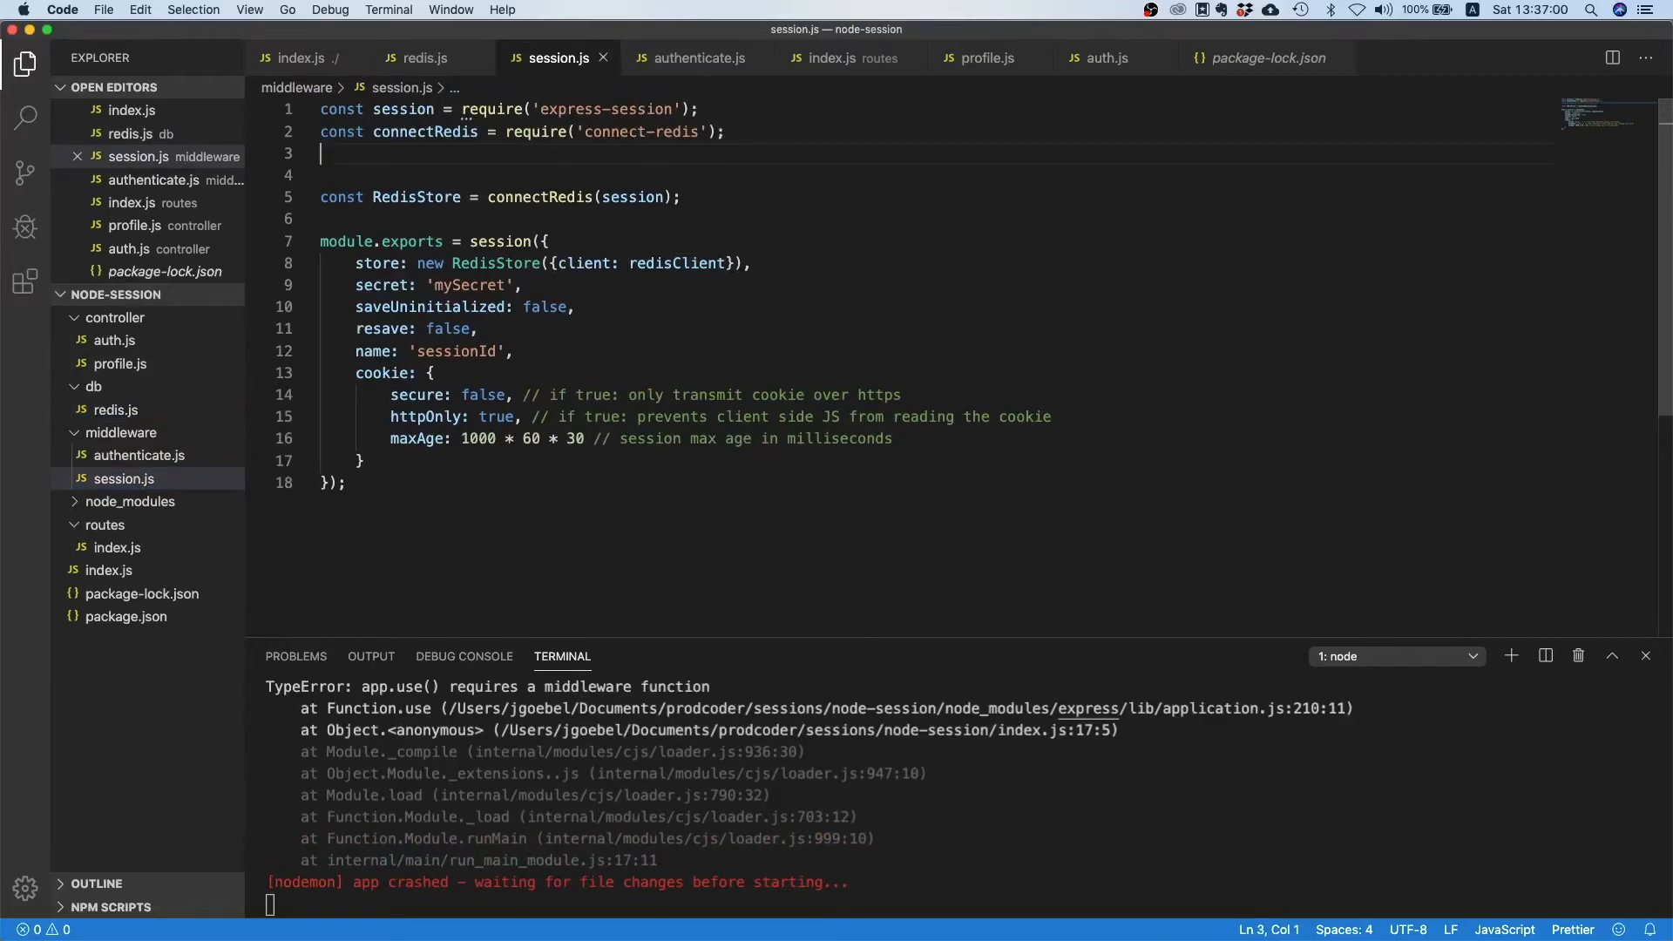
{"action": "type", "text": "const redis"}
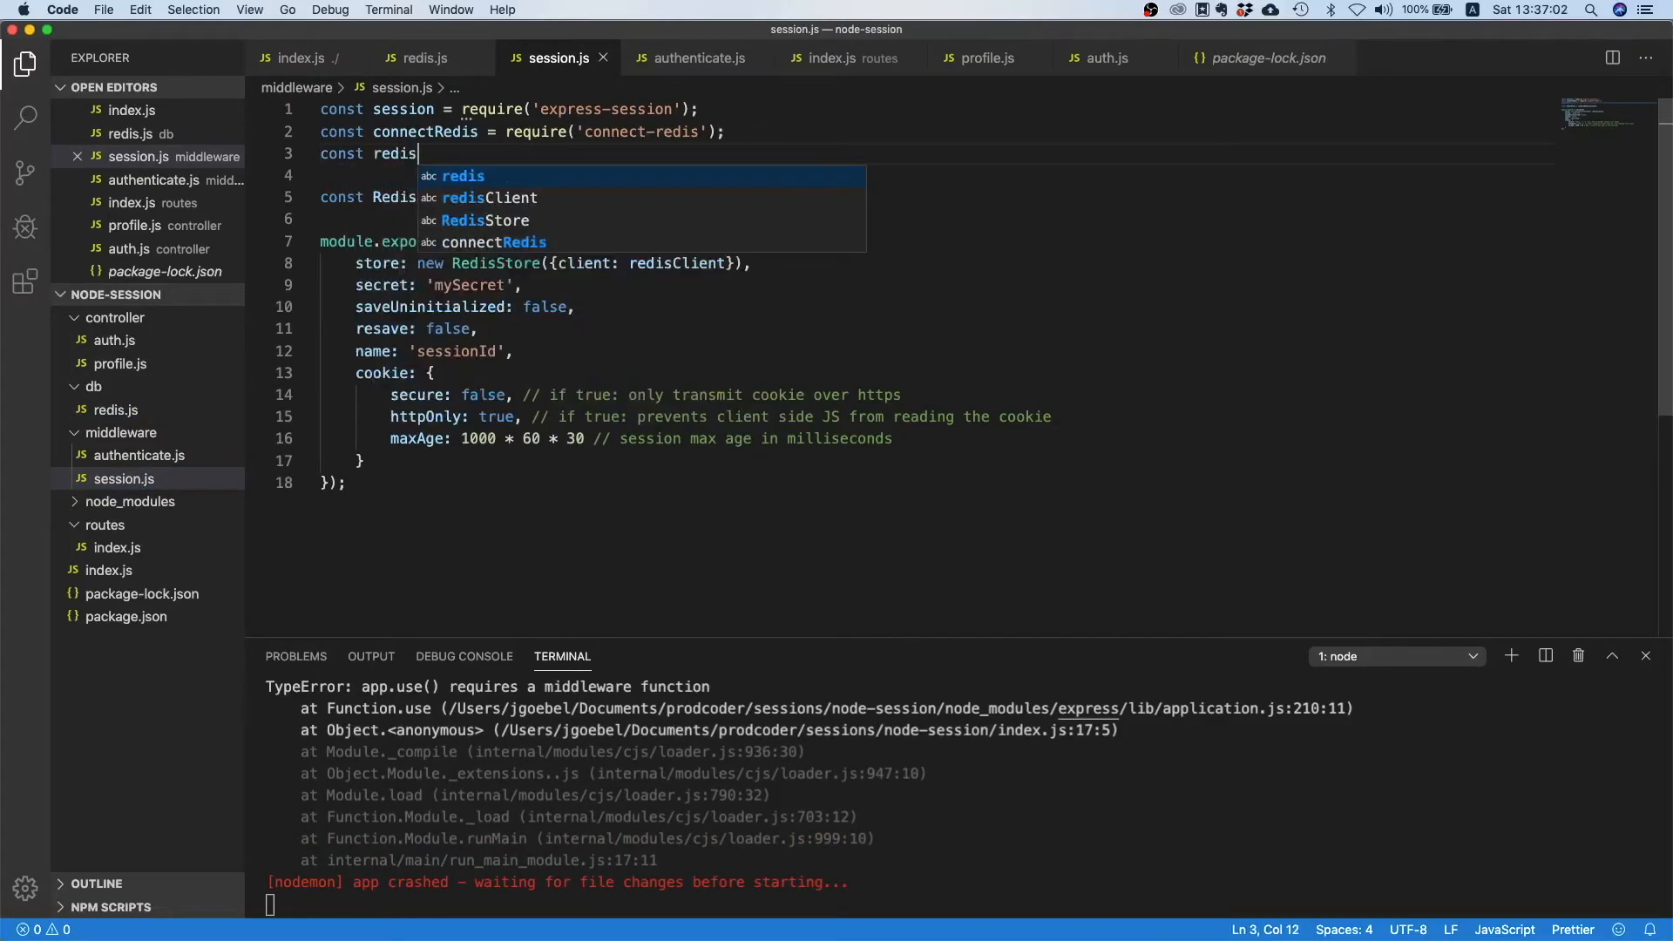
{"action": "type", "text": "Client = require('../"}
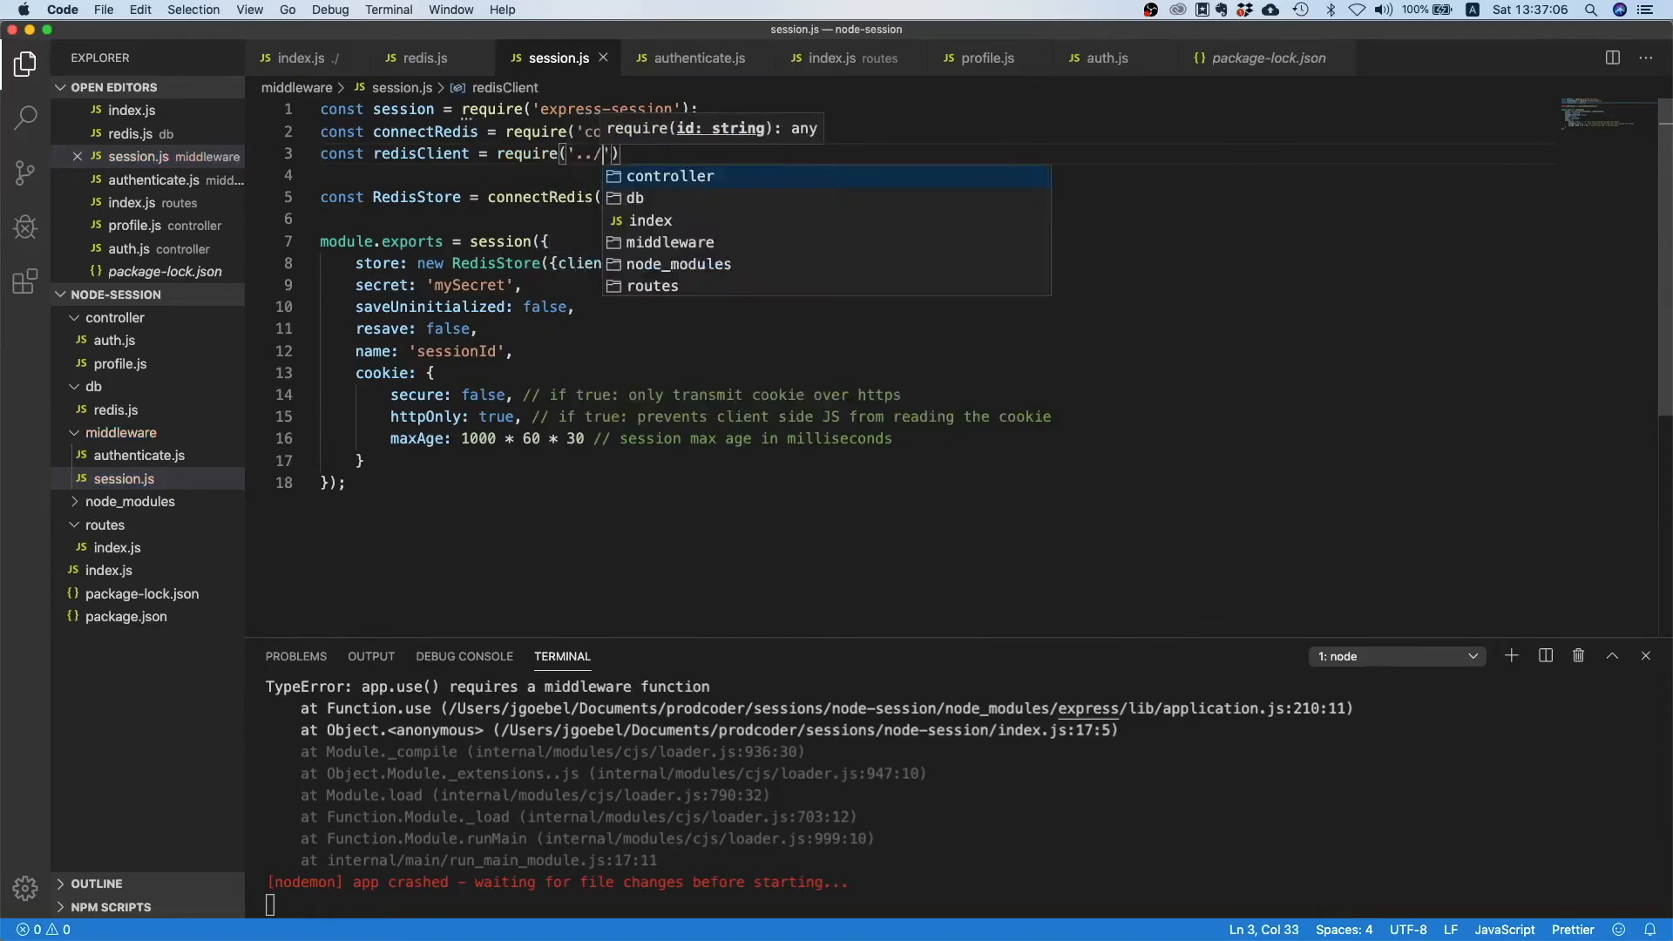
{"action": "type", "text": "db/redis"}
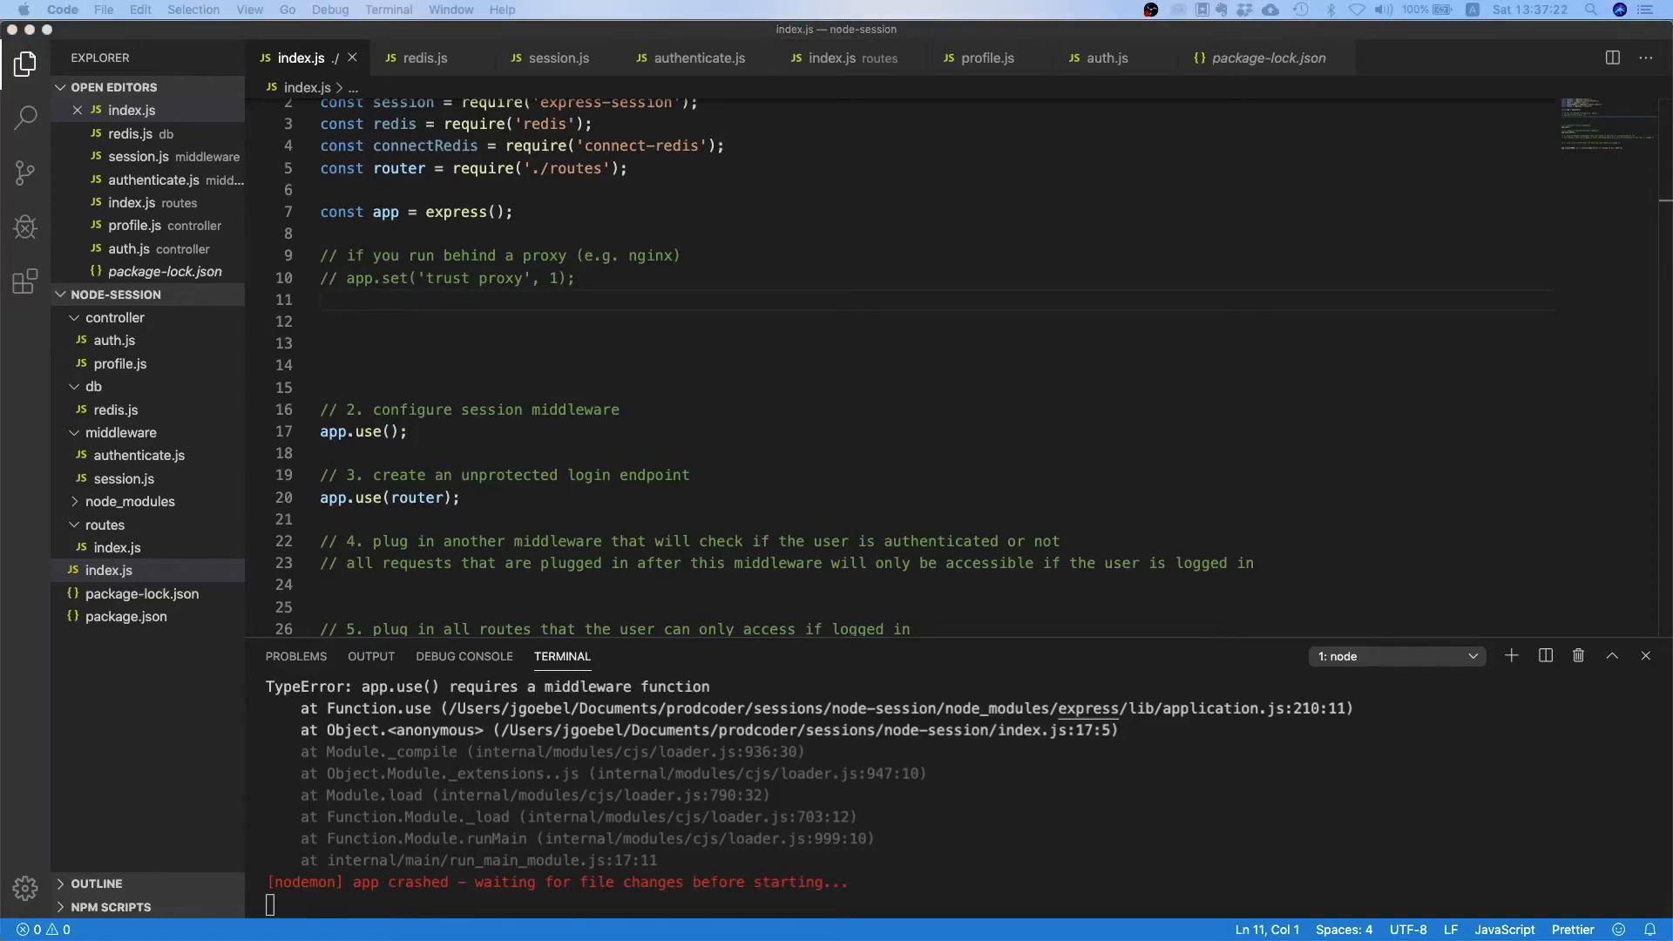
{"action": "mouse_move", "coordinate": [373, 319]}
{"action": "type", "text": "const"}
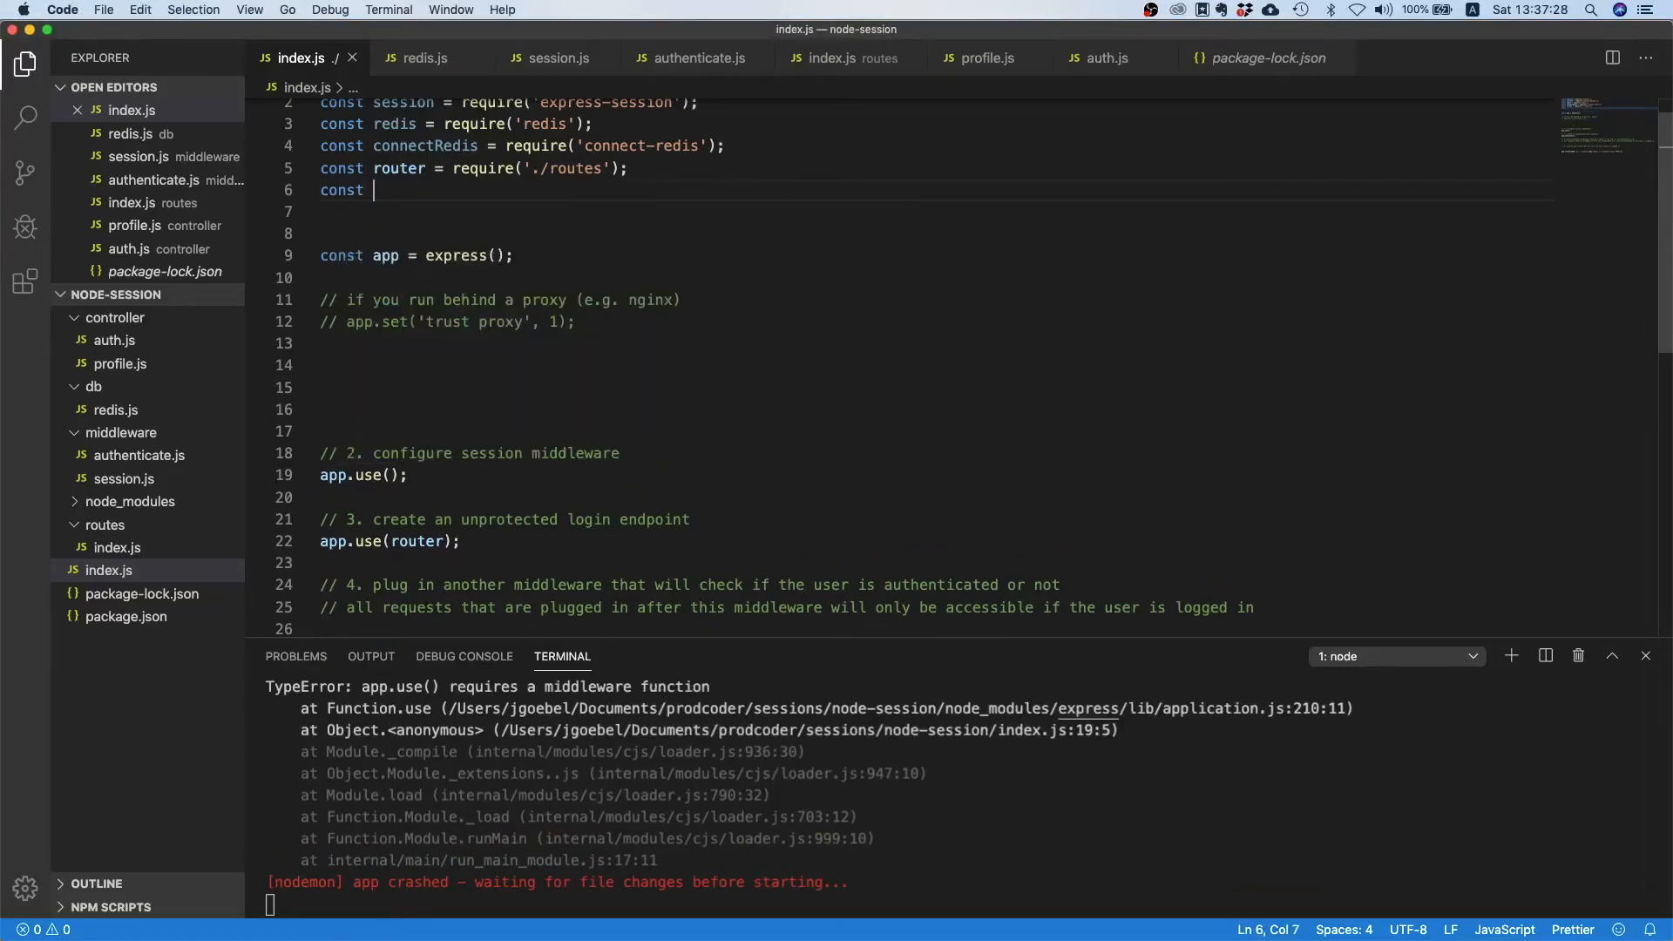
Require './middleware/session', call app.use(session), and delete the express-session, redis and connect-redis requires.
{"action": "type", "text": "session = require('"}
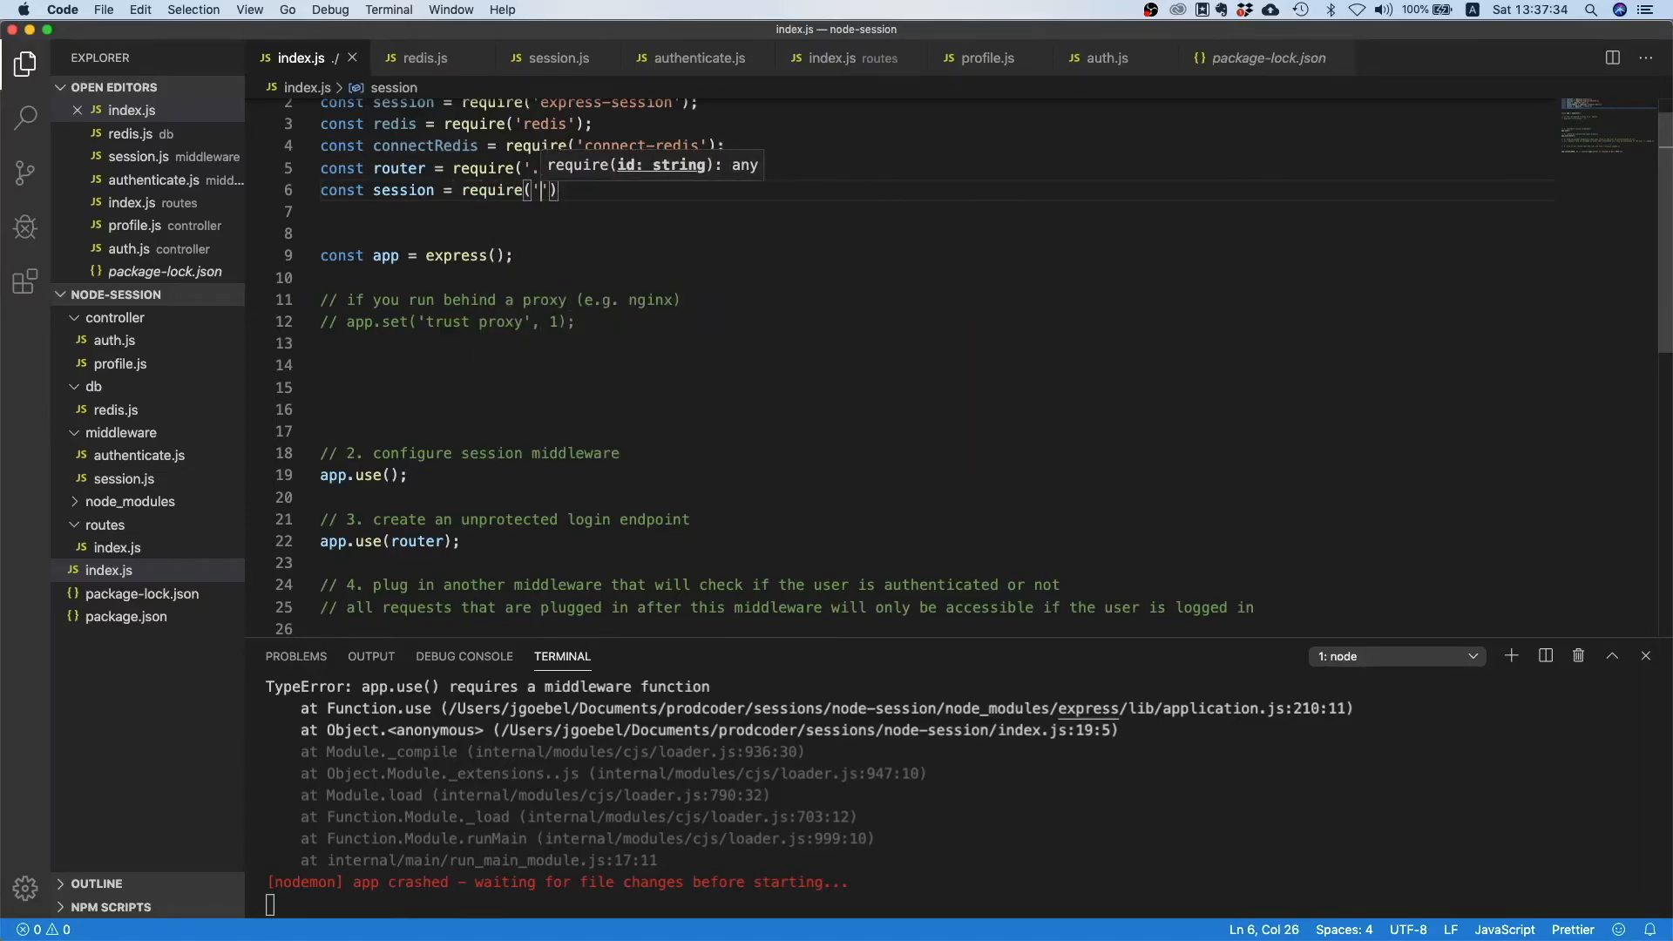
{"action": "type", "text": "./middleware/session"}
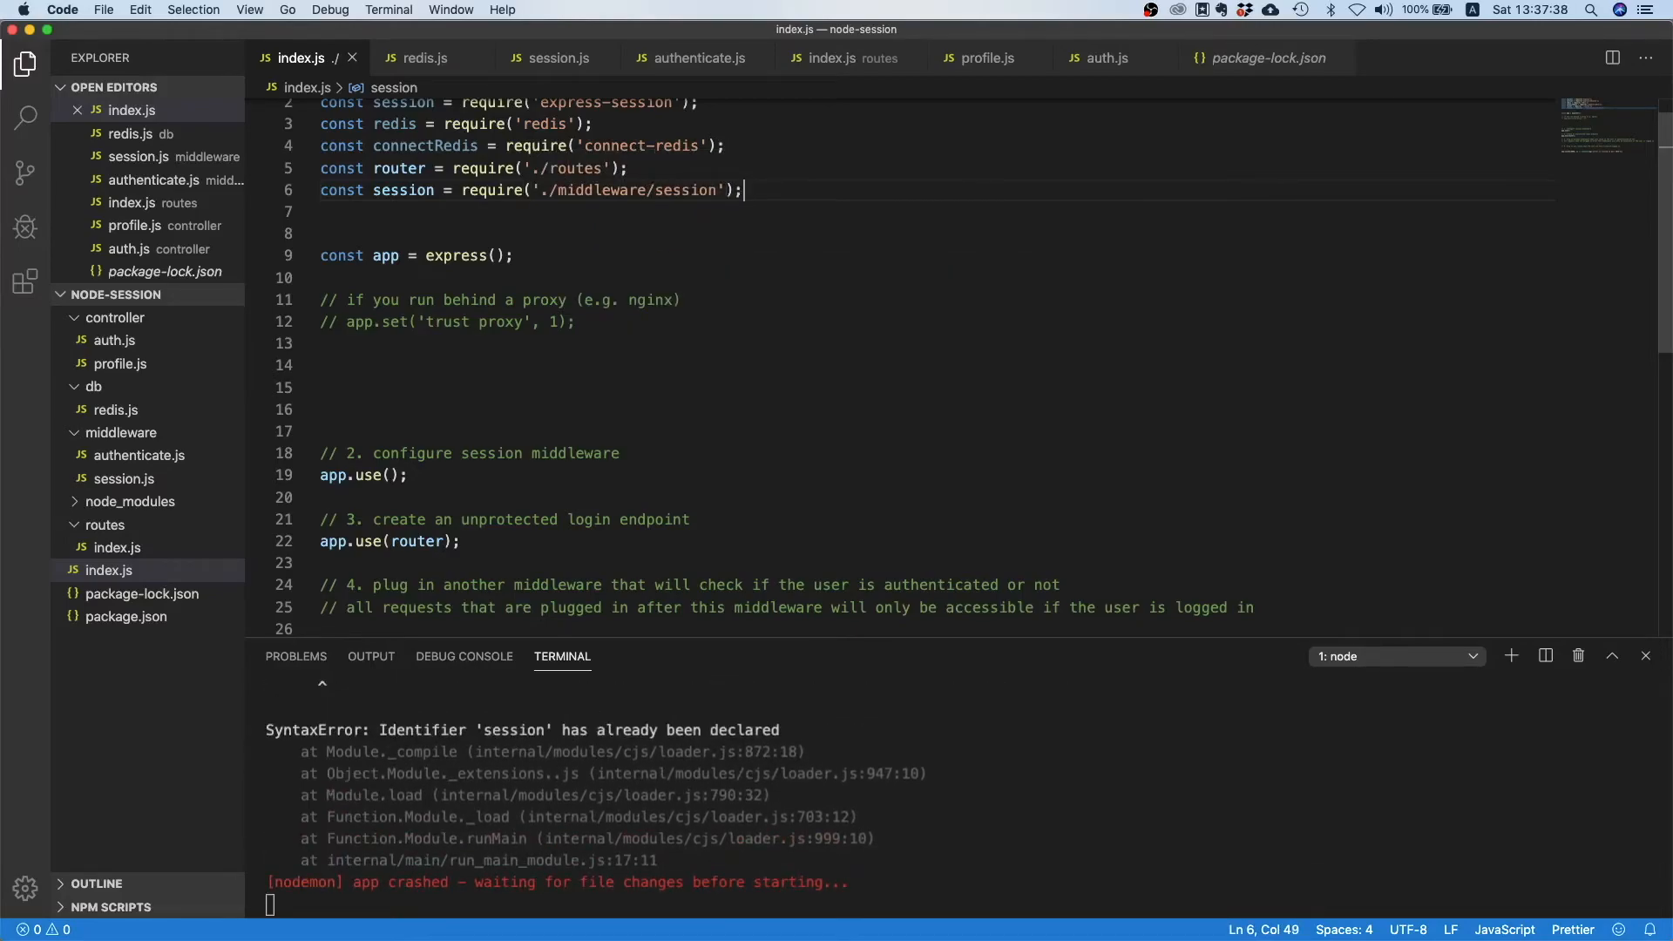
{"action": "type", "text": "a"}
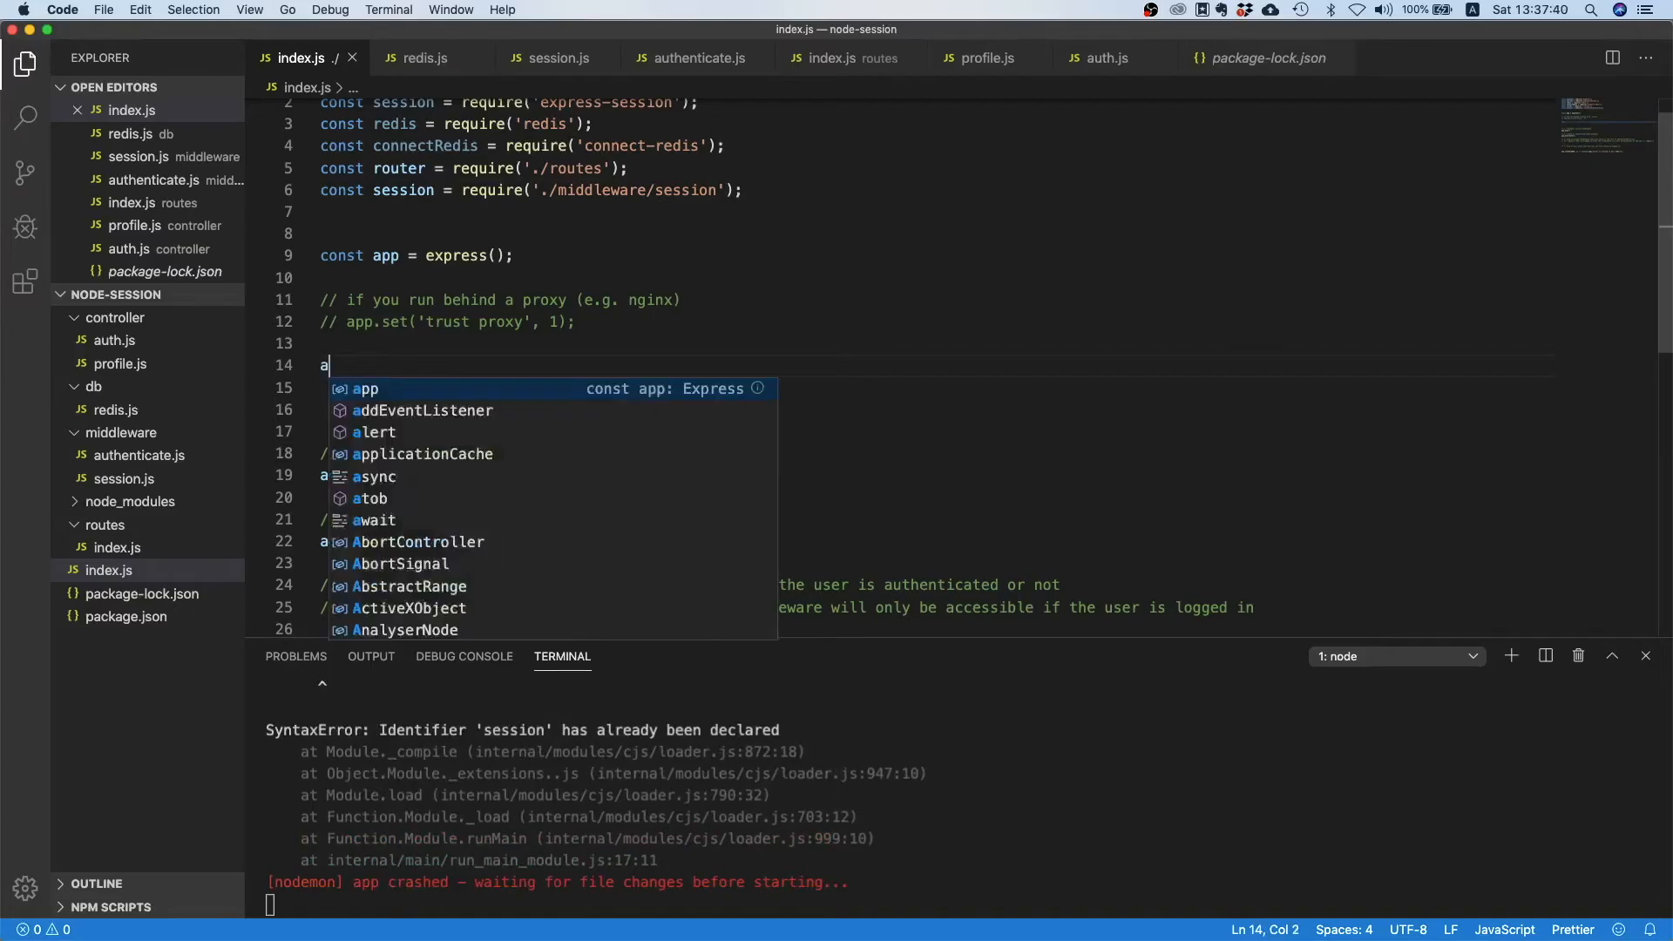
{"action": "type", "text": "pp.use(es"}
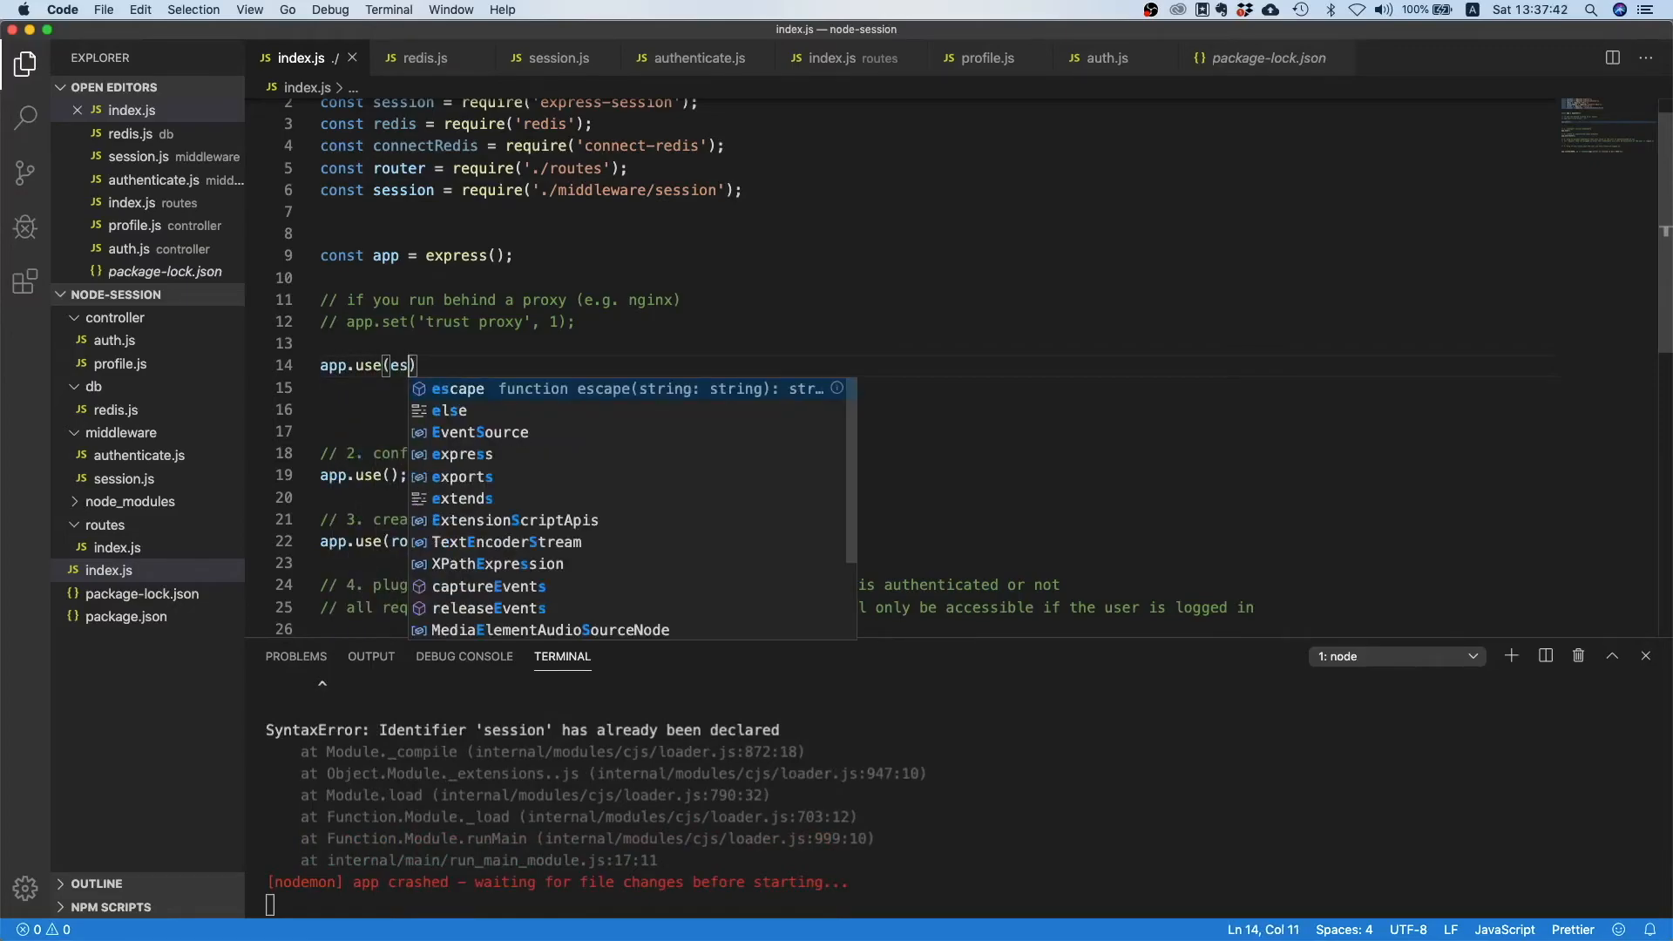
{"action": "type", "text": "s"}
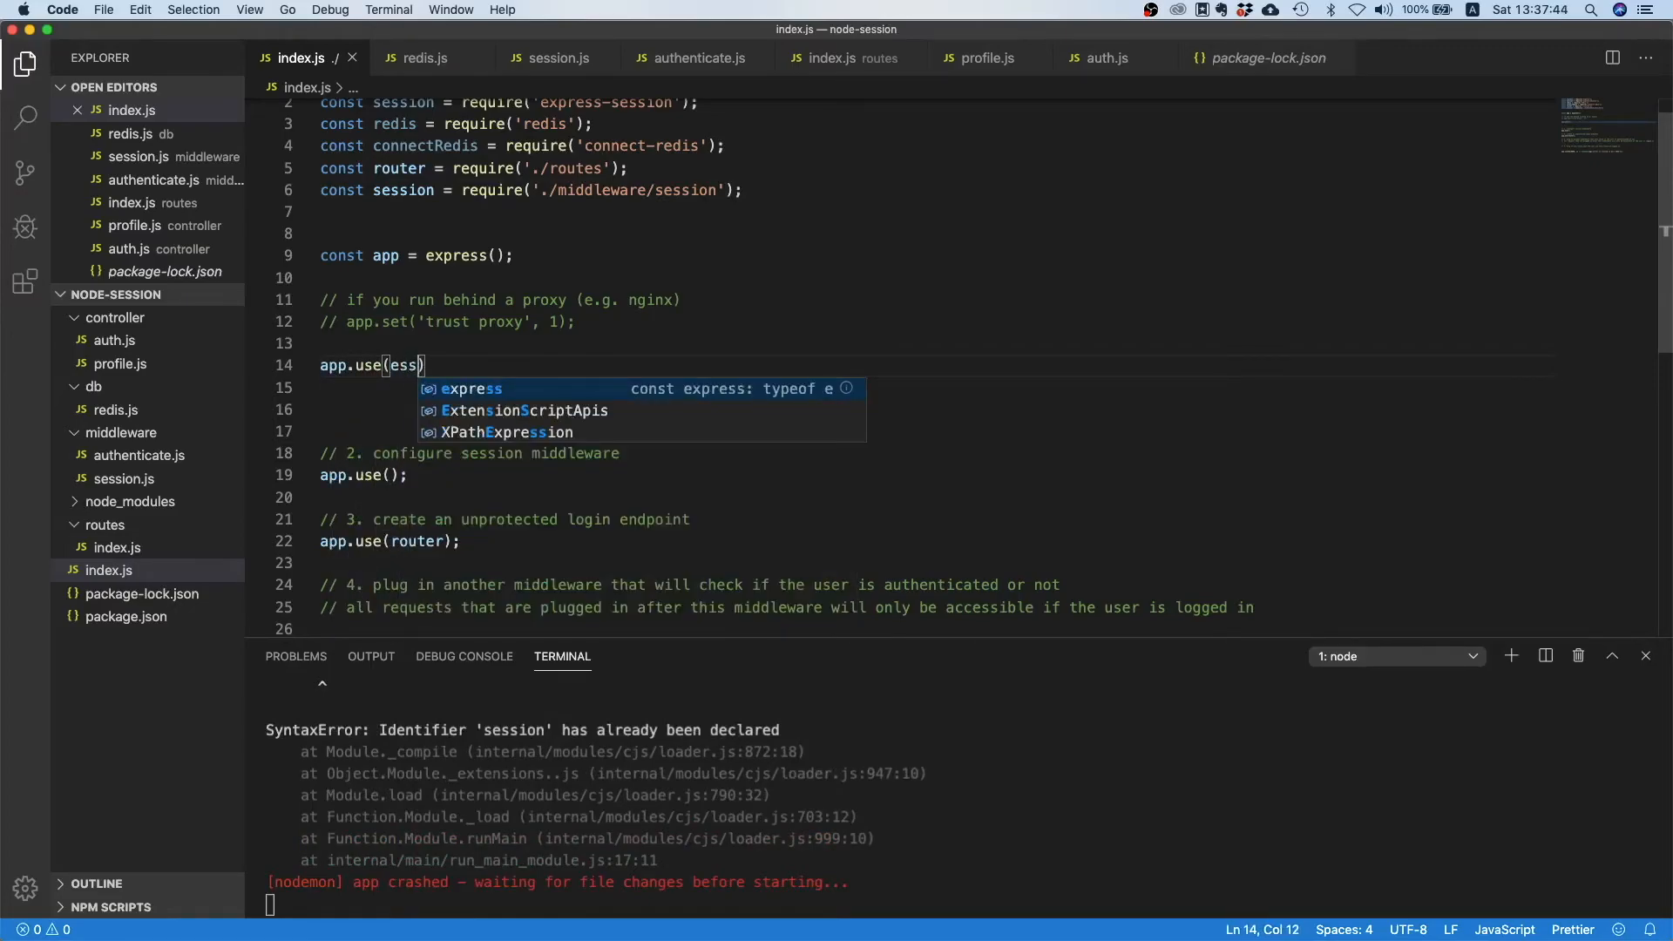
{"action": "key", "text": "Backspace"}
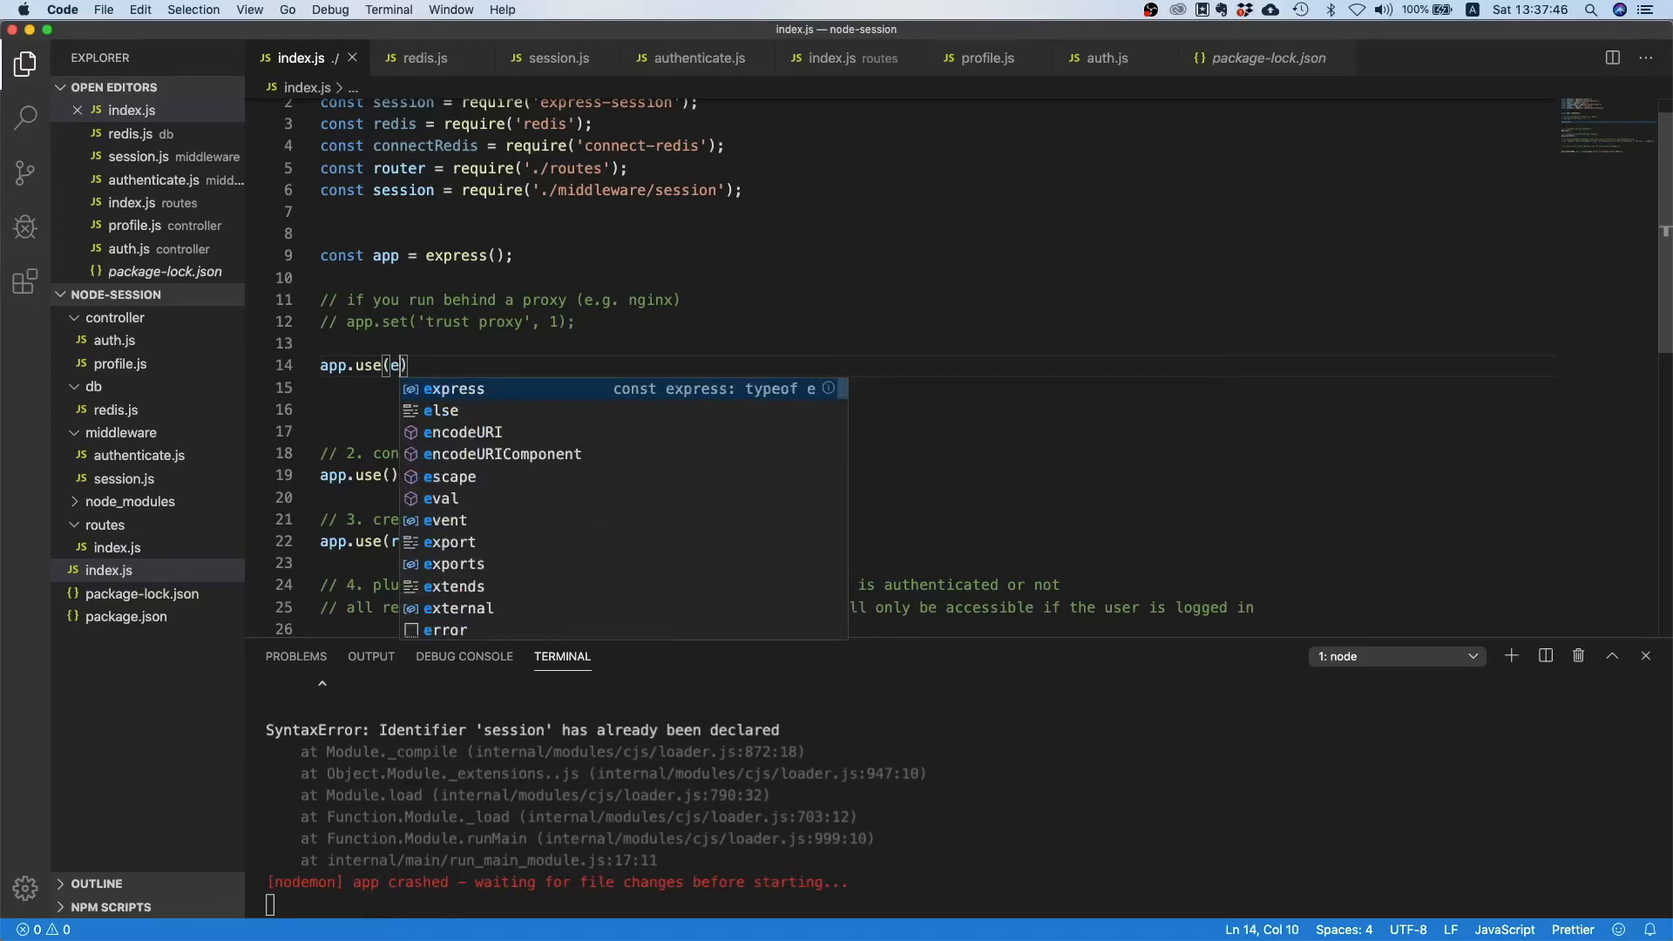
{"action": "type", "text": "session"}
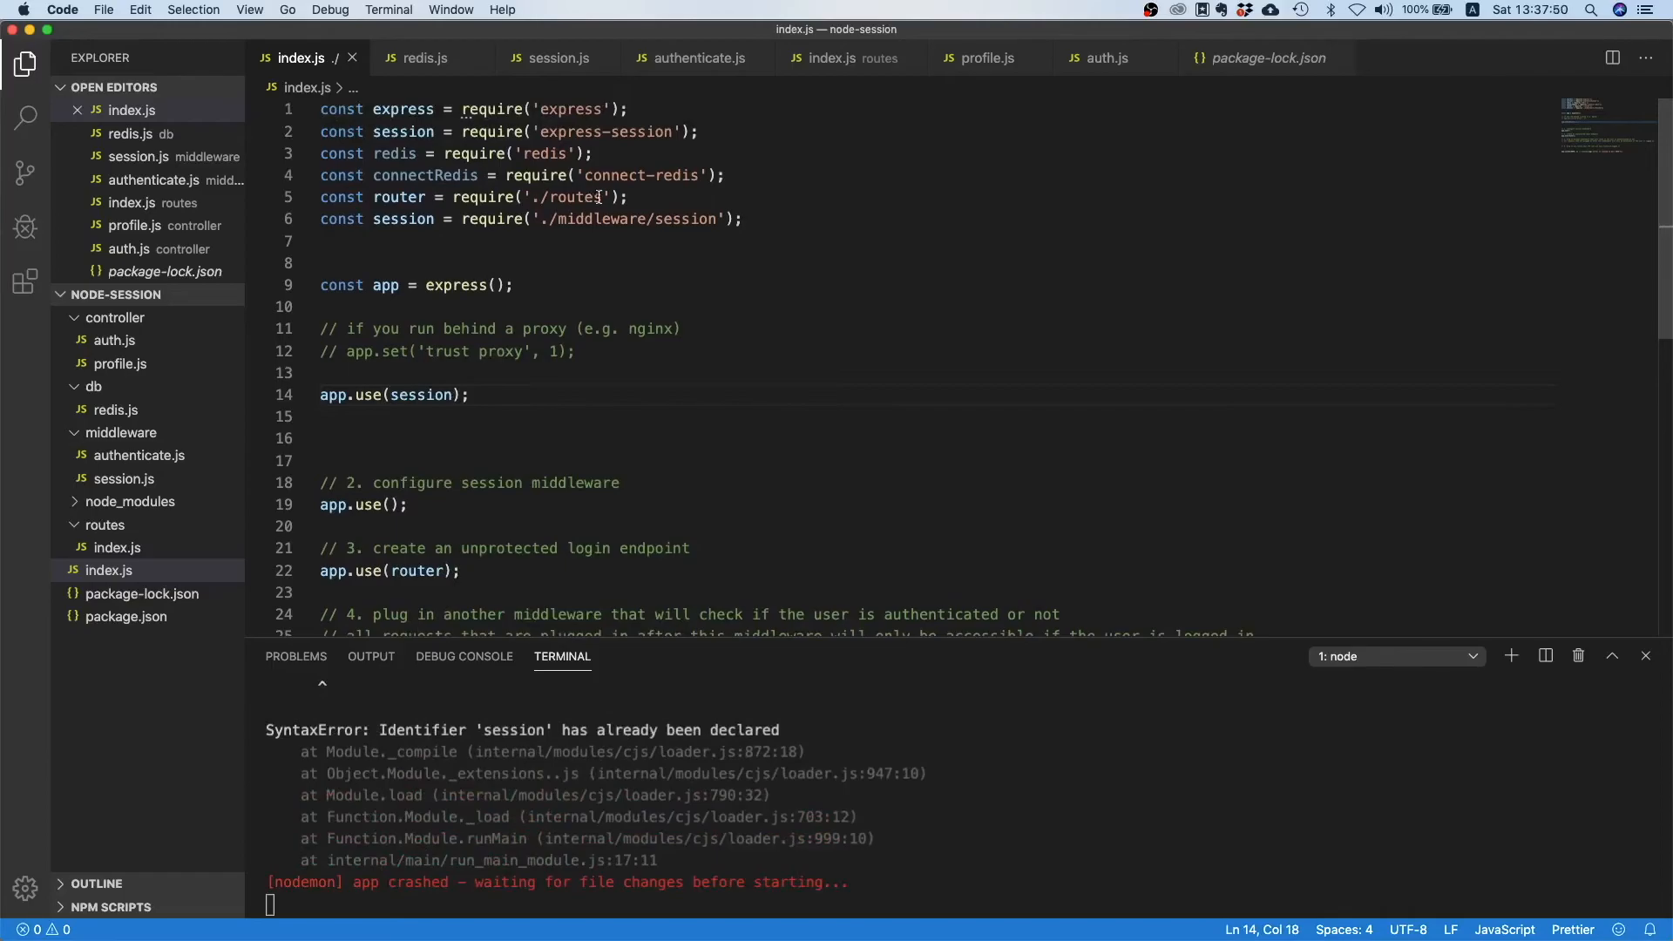
{"action": "left_click_drag", "start_coordinate": [320, 153], "coordinate": [726, 175]}
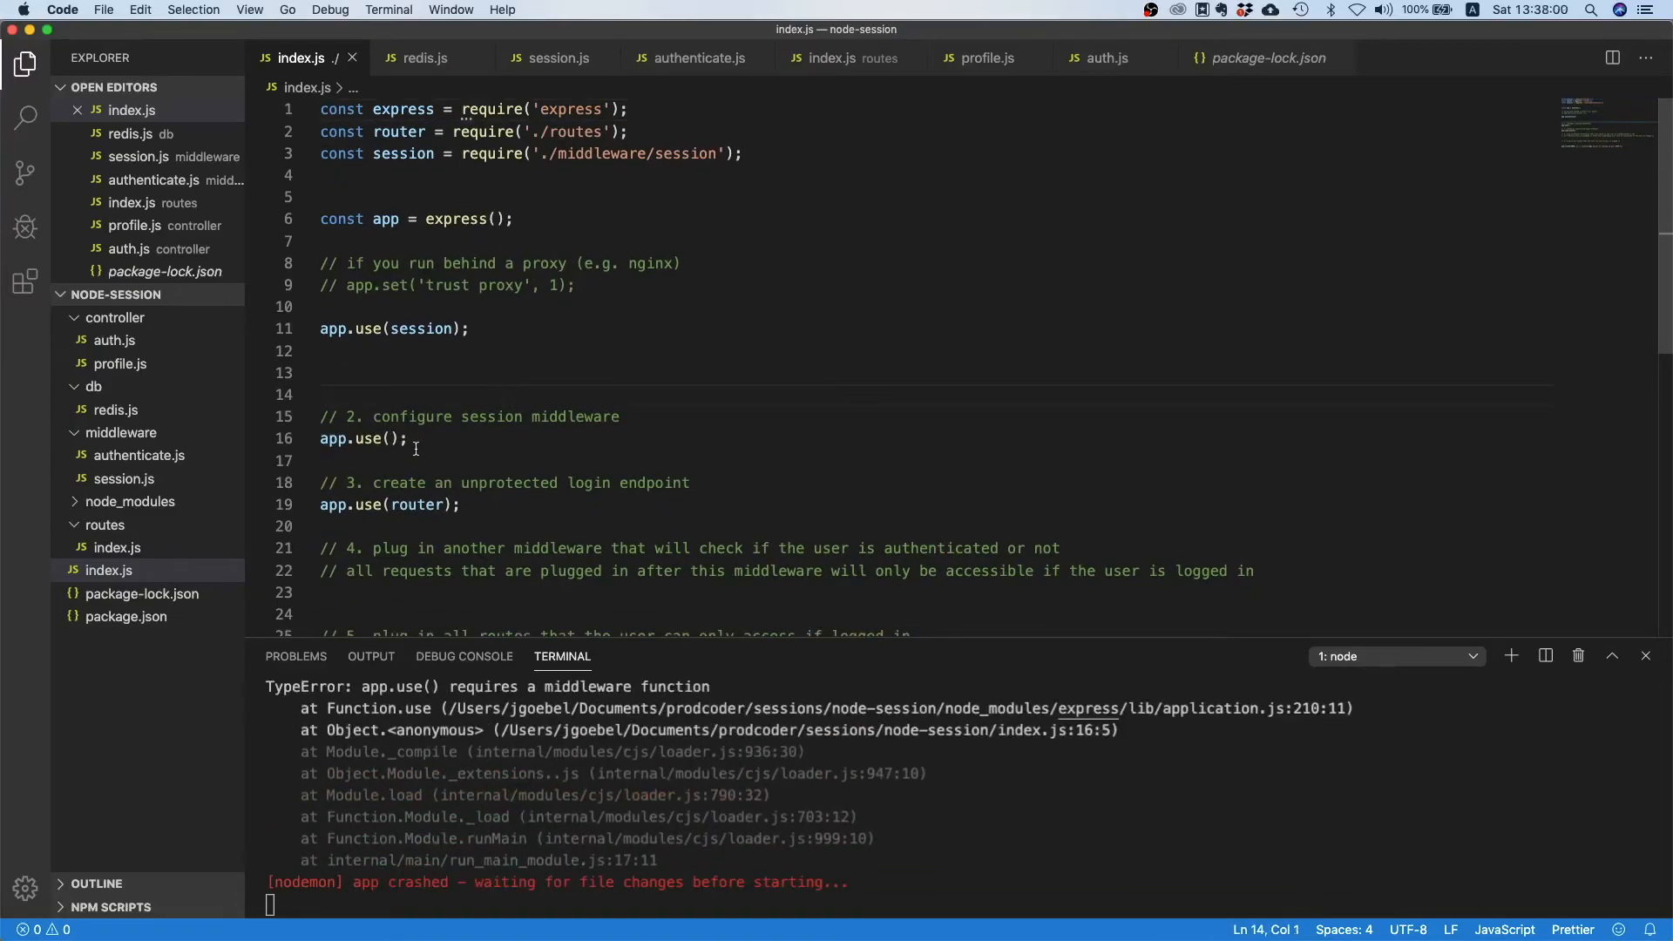
Remove the empty app.use() and the step 2 and 3 comments from index.js.
{"action": "left_click", "coordinate": [408, 439]}
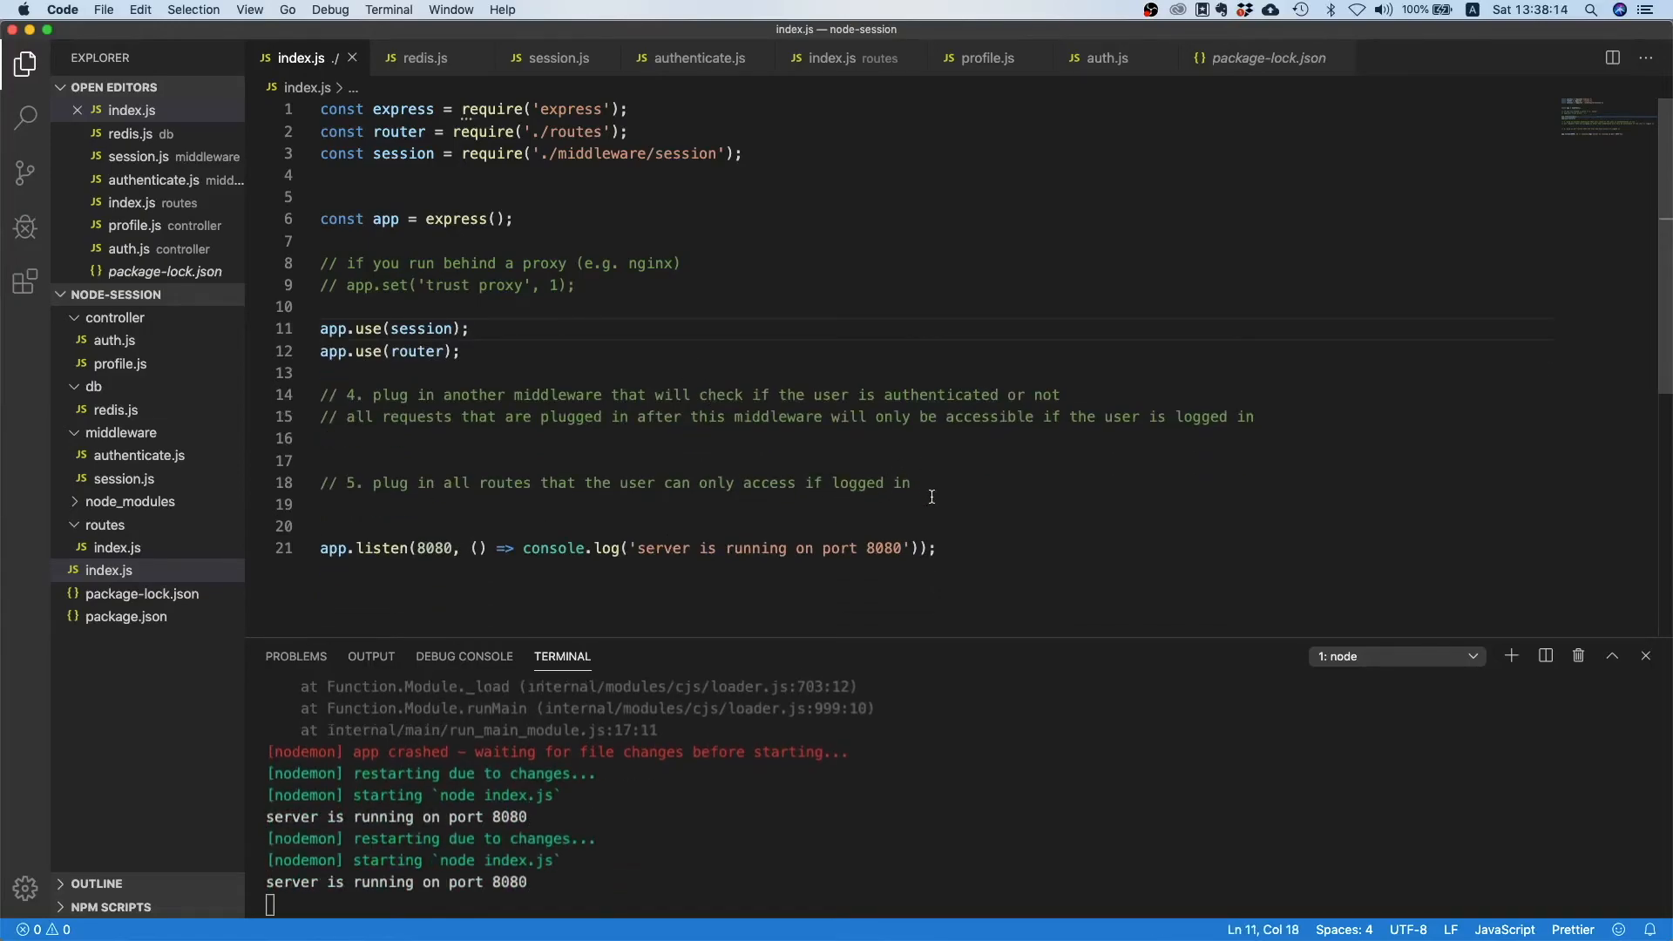
{"action": "left_click_drag", "start_coordinate": [320, 395], "coordinate": [910, 482]}
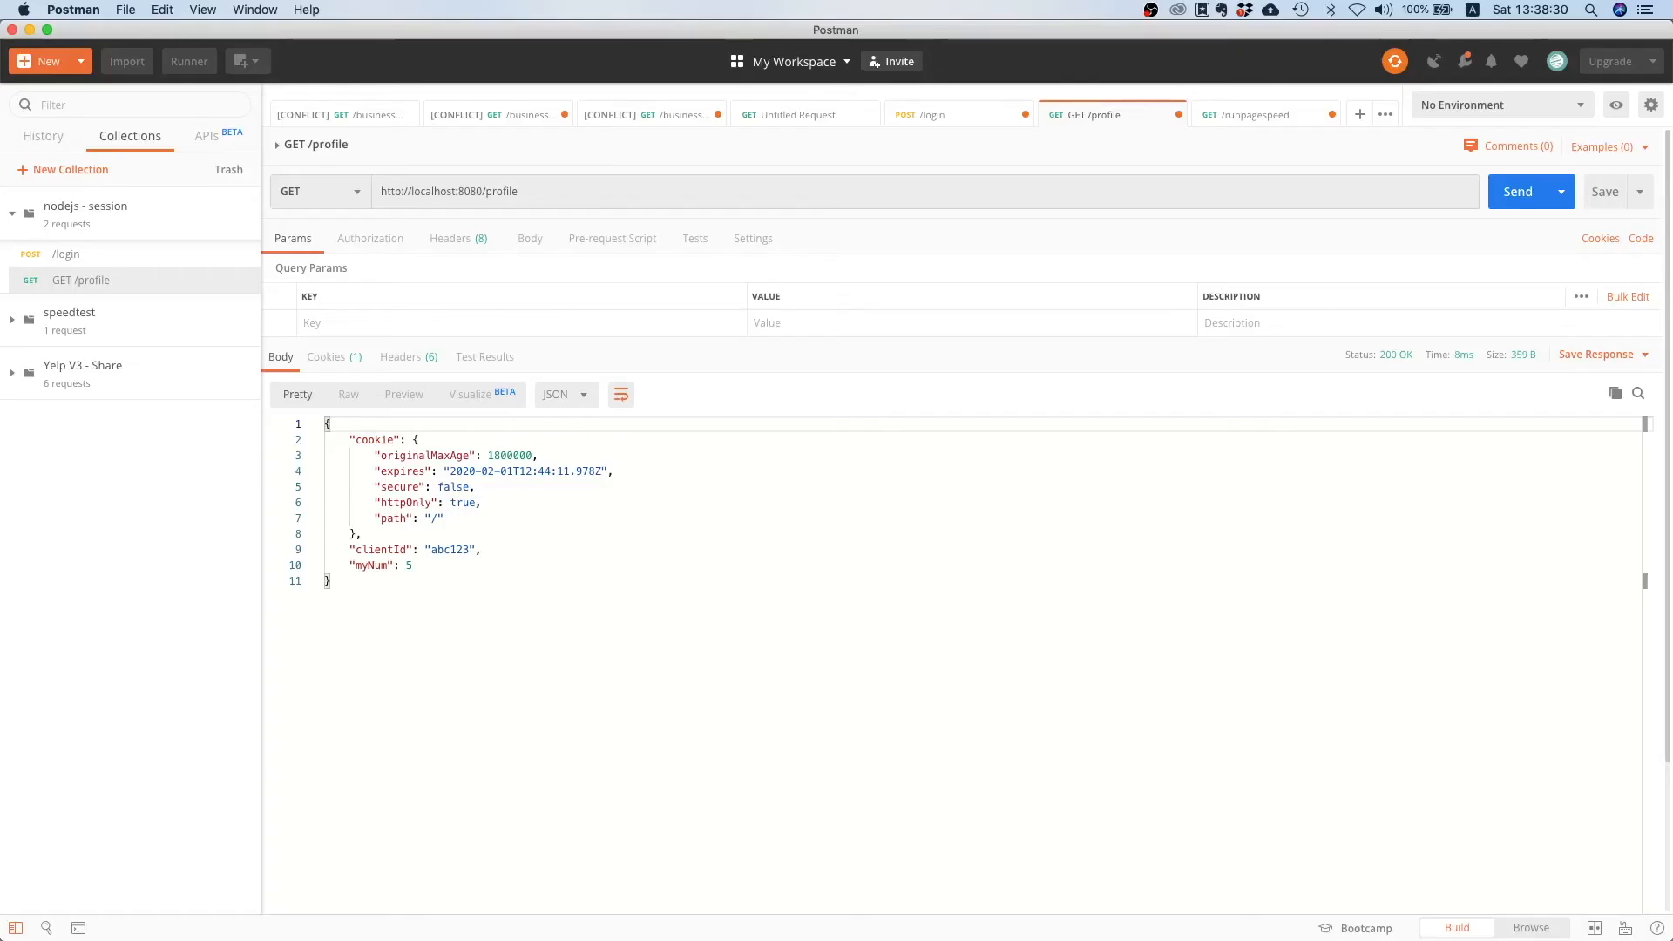
Delete the sessionId cookie, resend POST /login, and confirm a new sessionId cookie is set.
{"action": "left_click", "coordinate": [955, 114]}
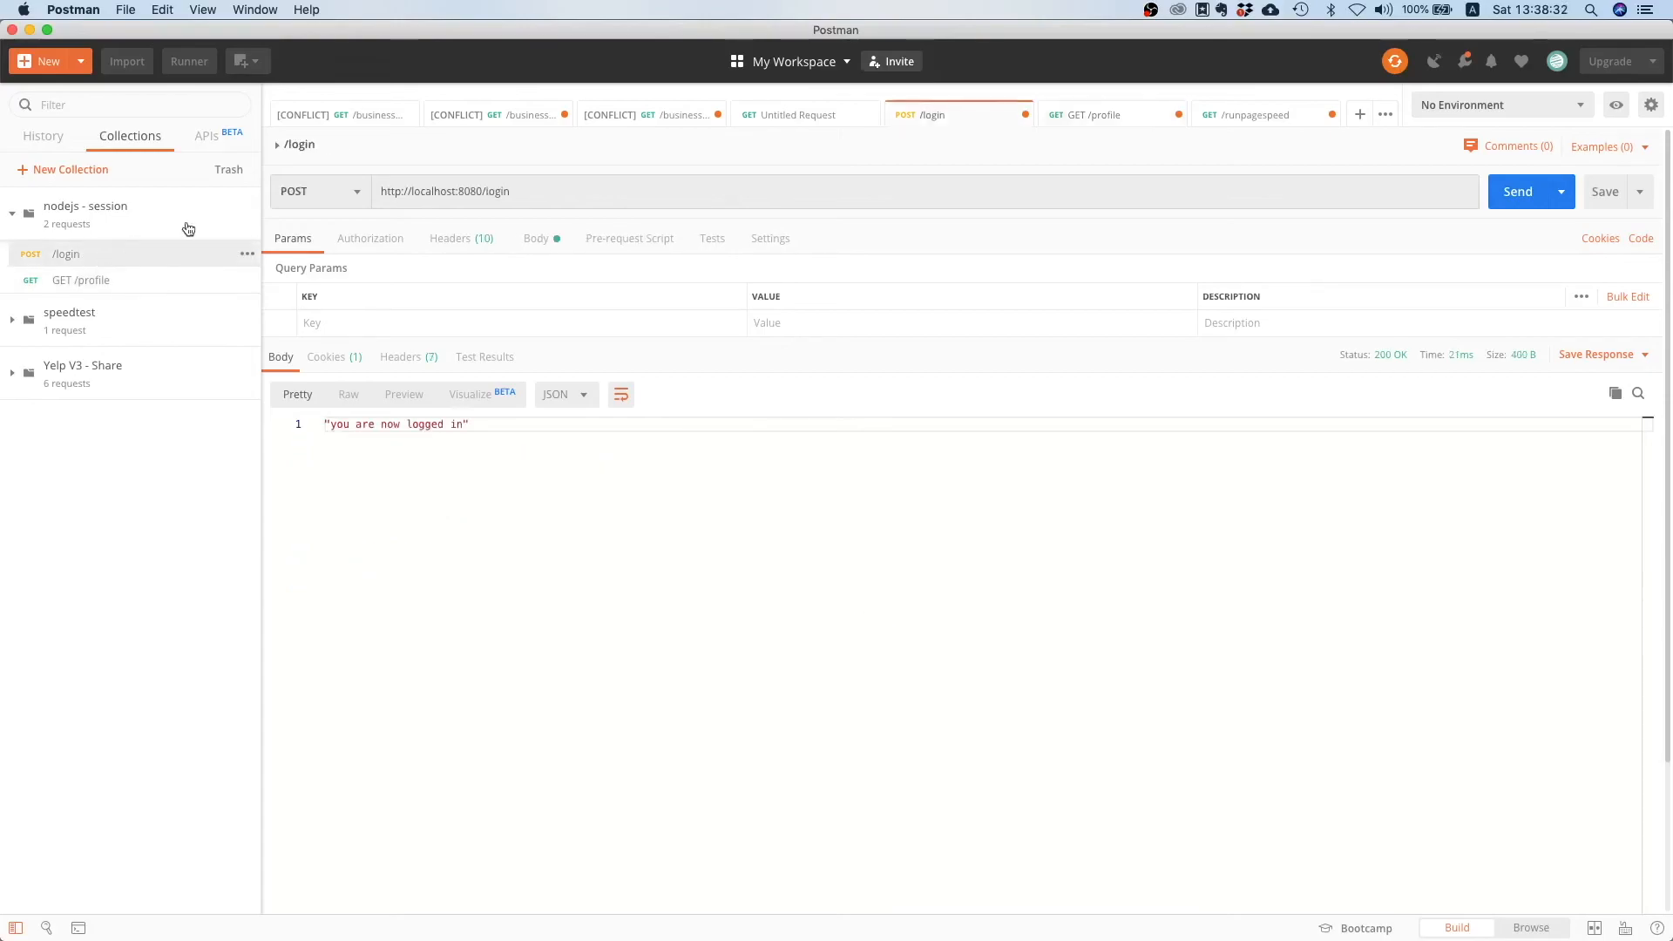
{"action": "left_click", "coordinate": [1600, 238]}
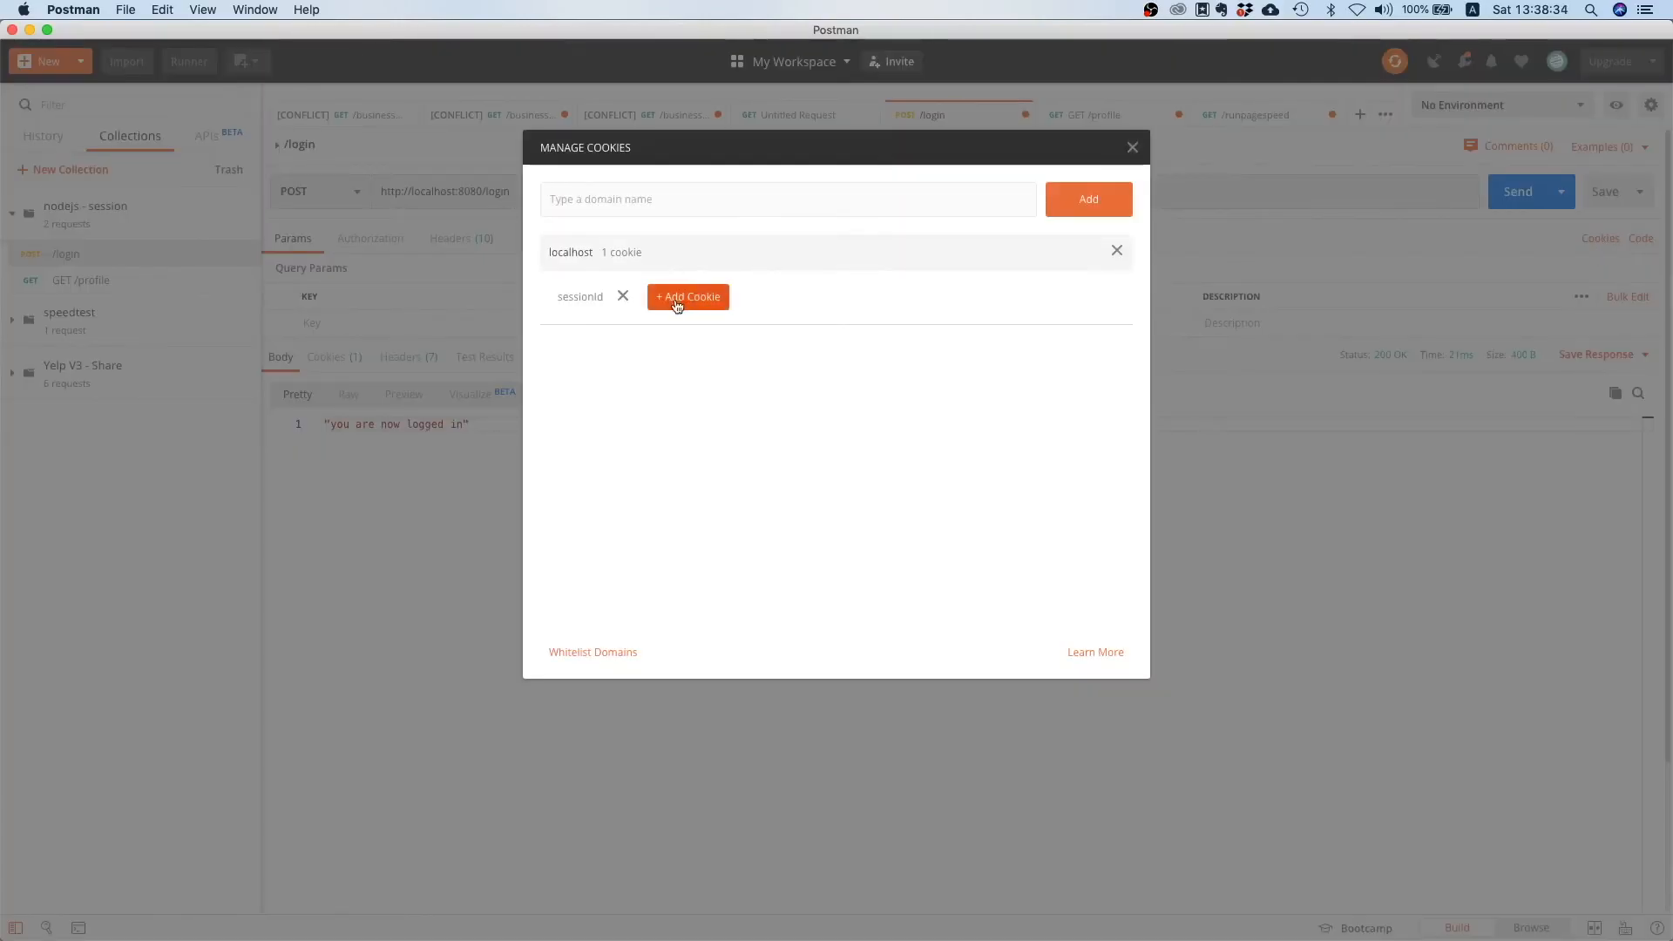
{"action": "left_click", "coordinate": [624, 296]}
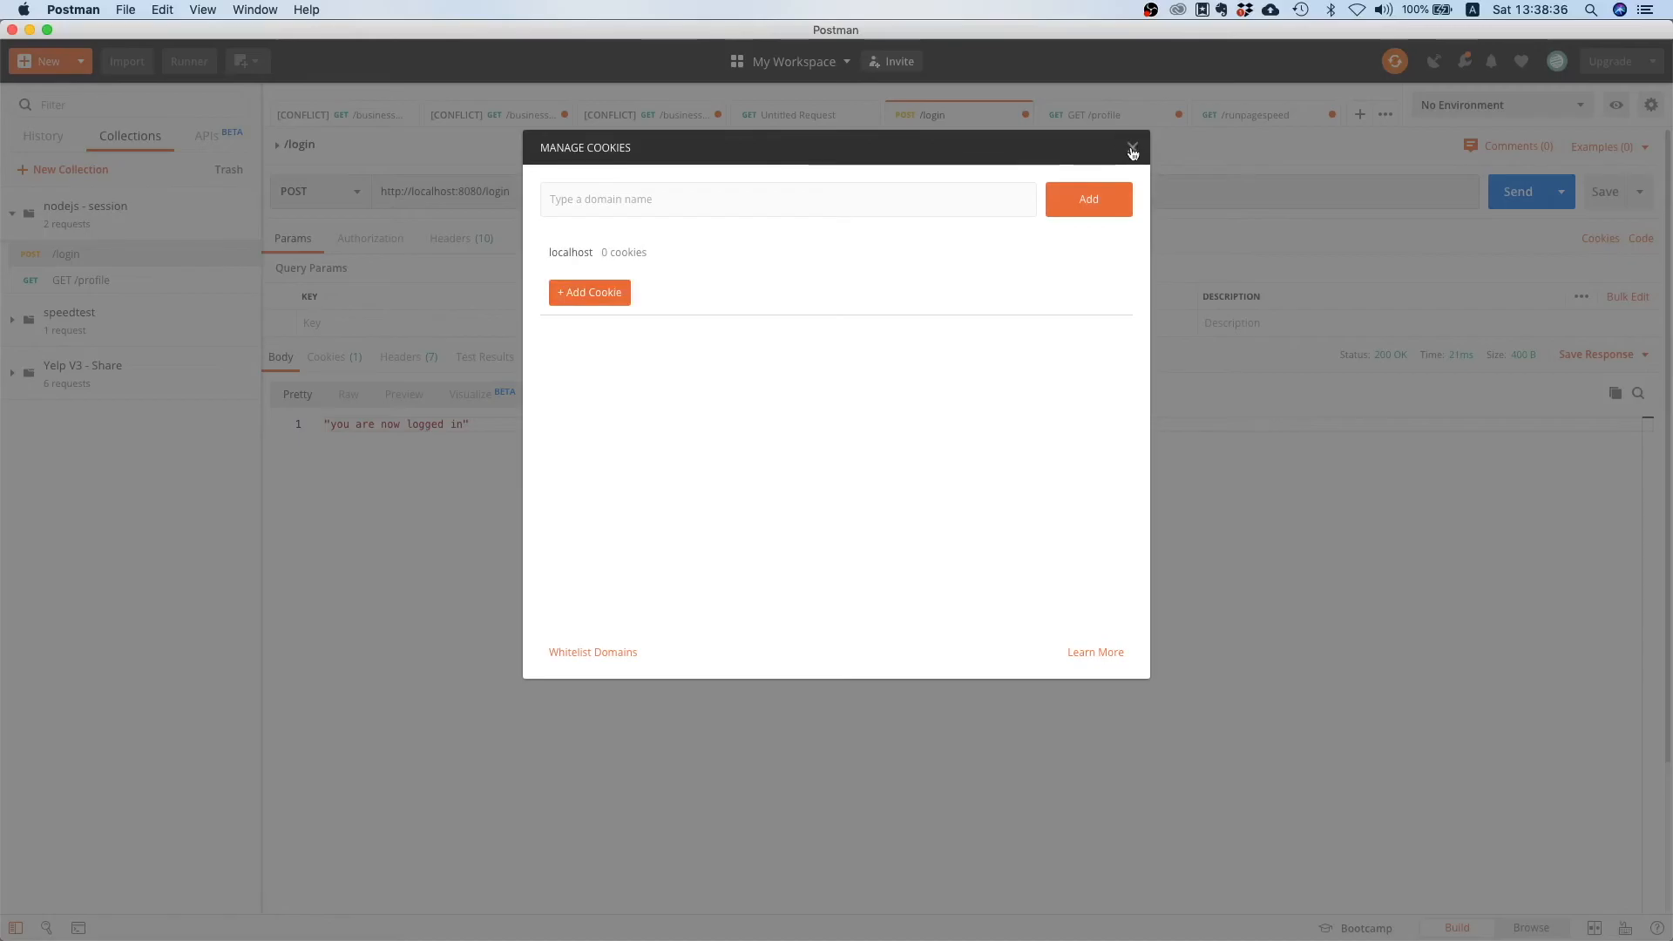
{"action": "left_click", "coordinate": [1132, 147]}
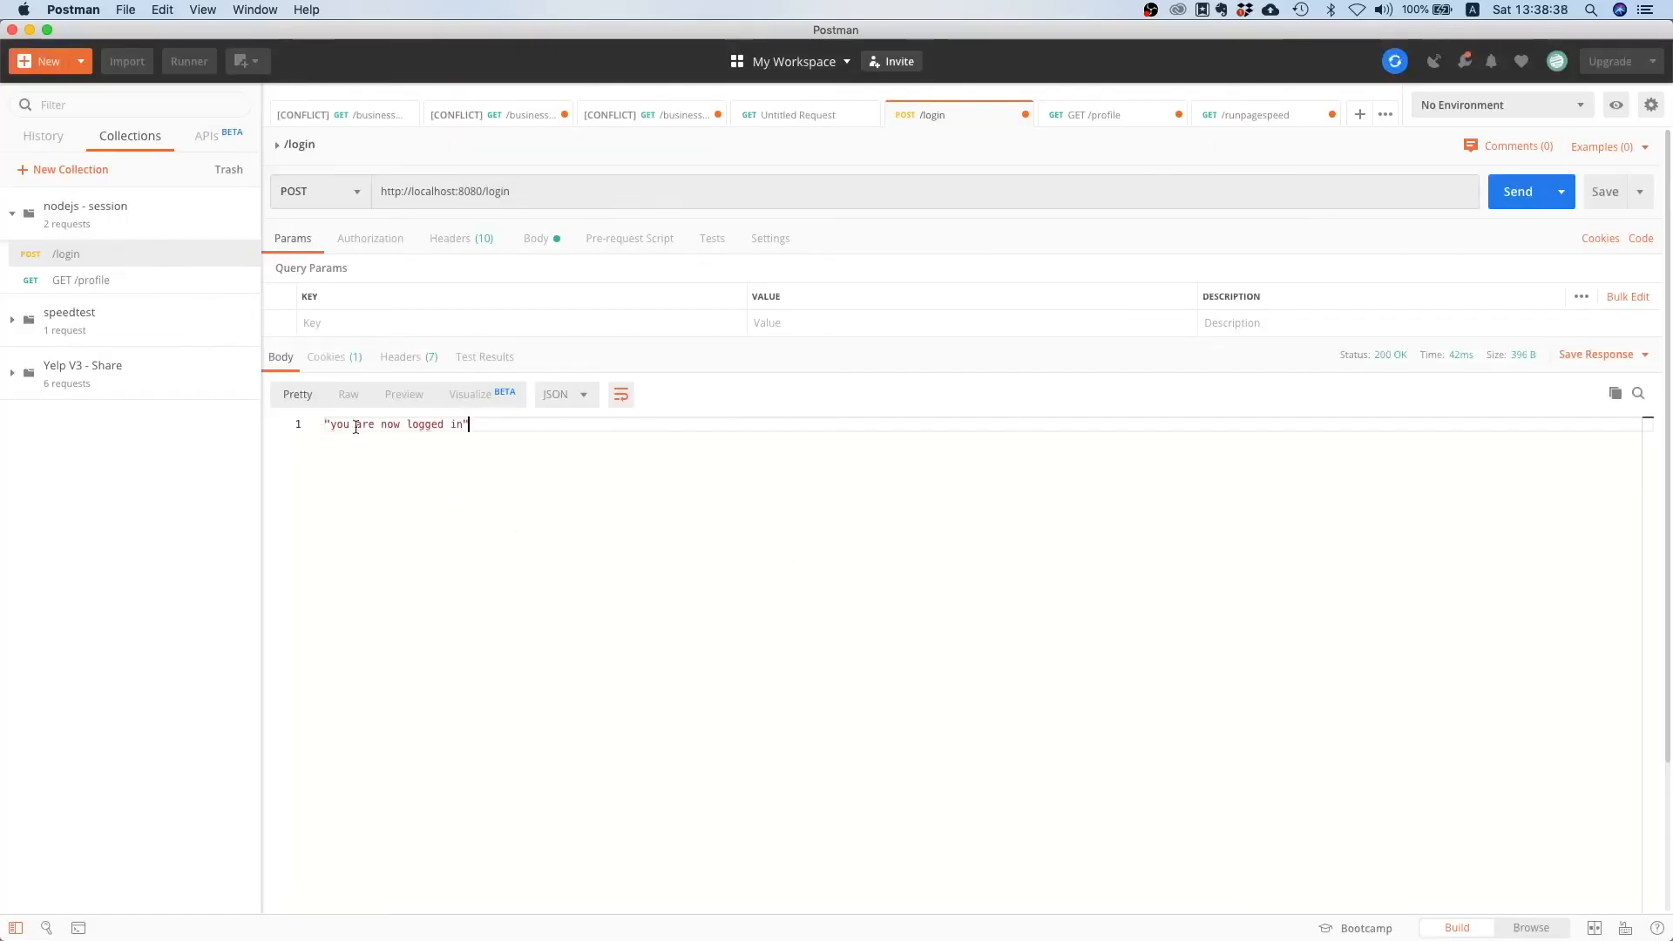
{"action": "left_click", "coordinate": [1600, 238]}
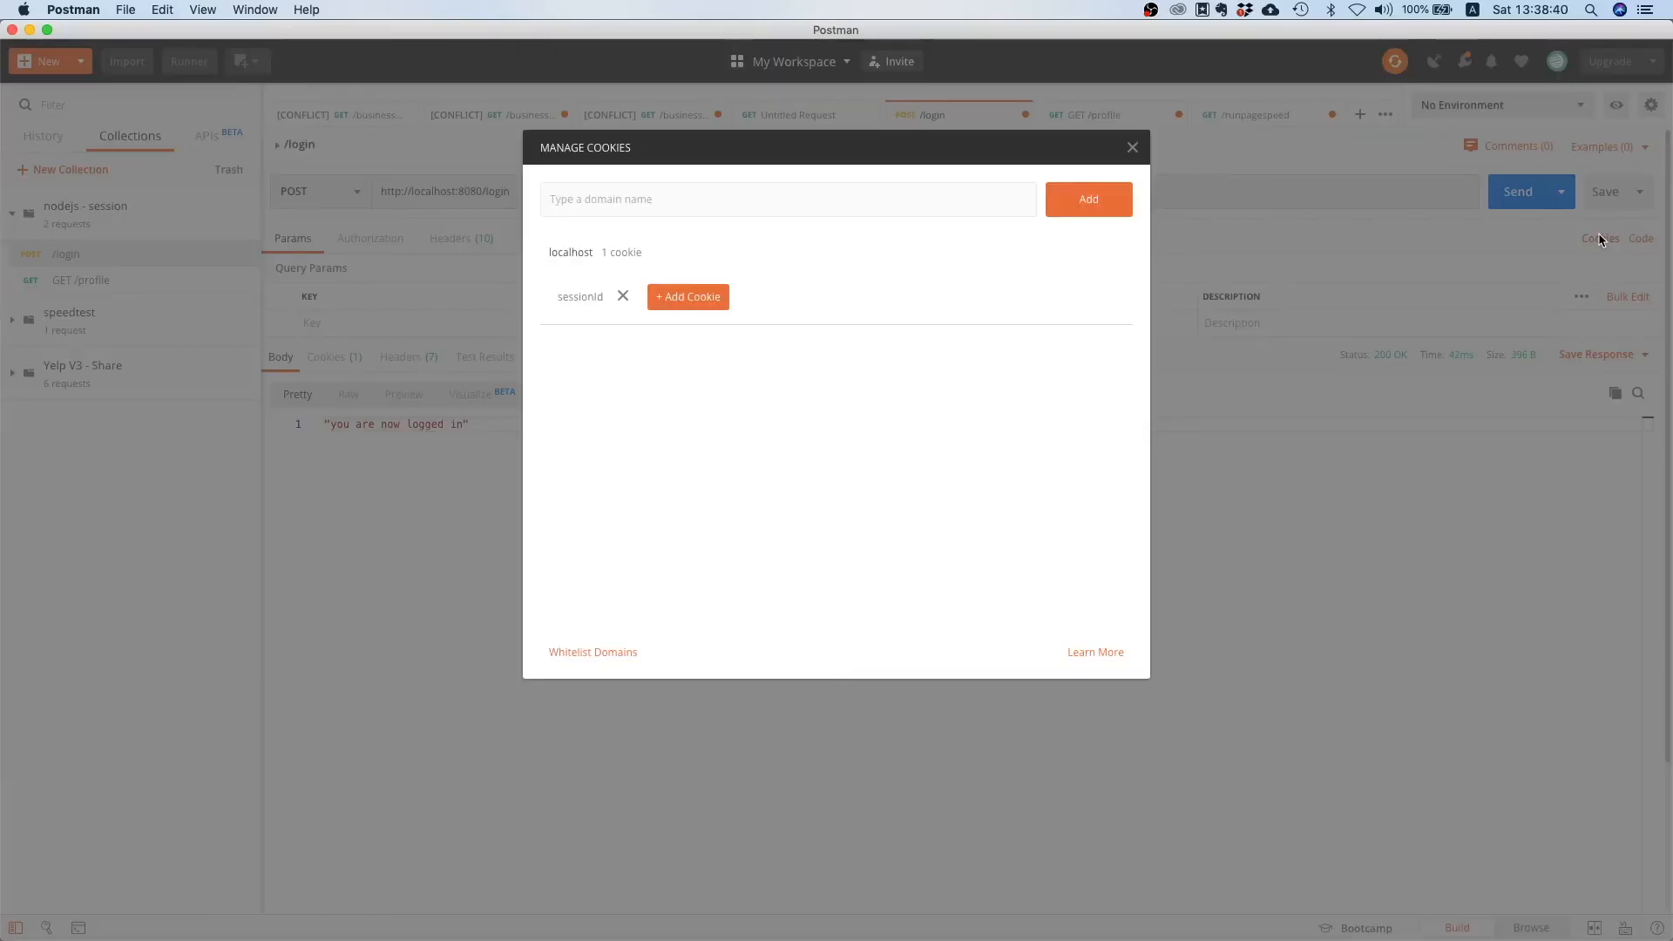
{"action": "left_click", "coordinate": [1132, 146]}
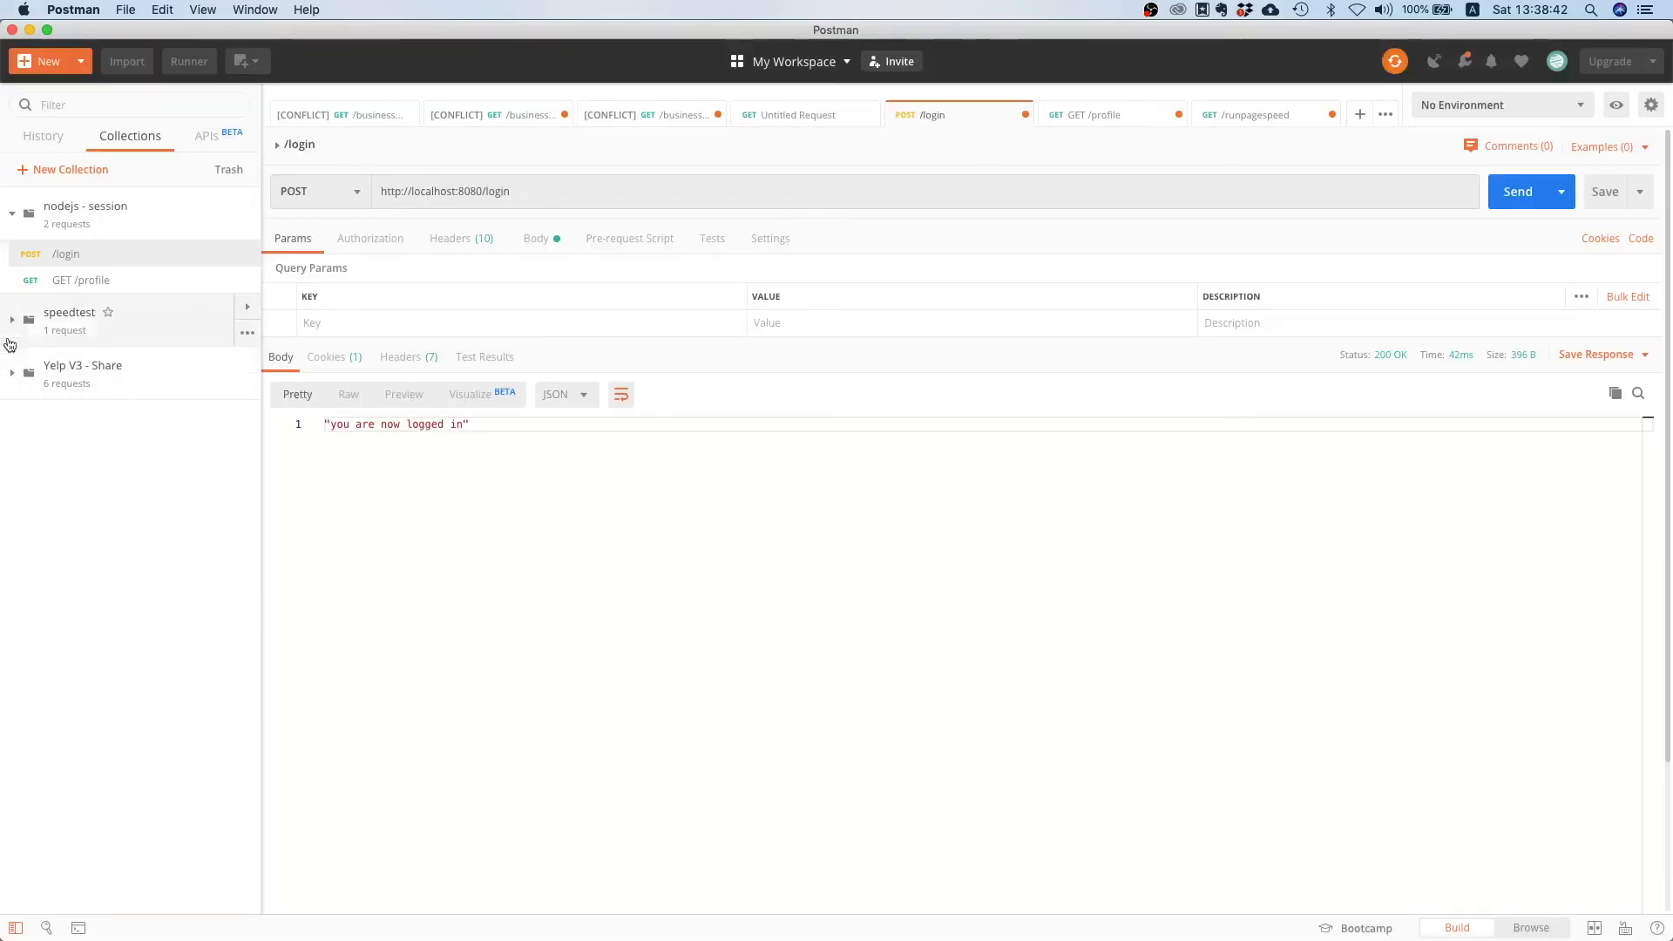
Send GET /profile and check its cookies; it returns clientId abc123 and myNum 5.
{"action": "left_click", "coordinate": [1113, 114]}
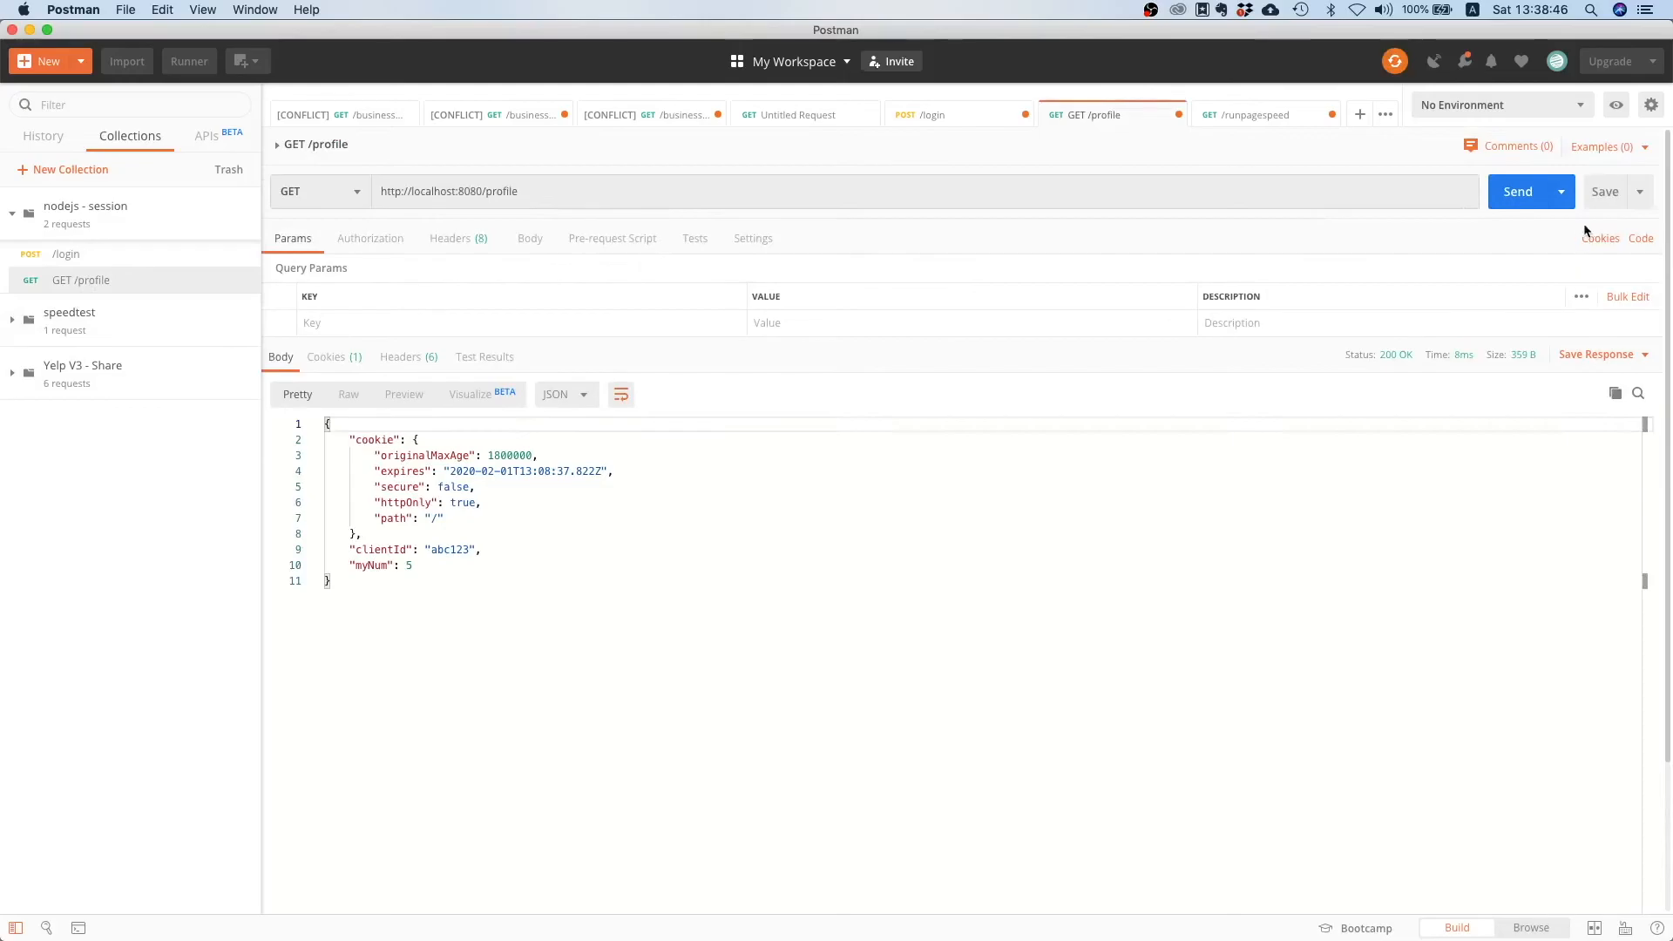
{"action": "left_click", "coordinate": [1599, 238]}
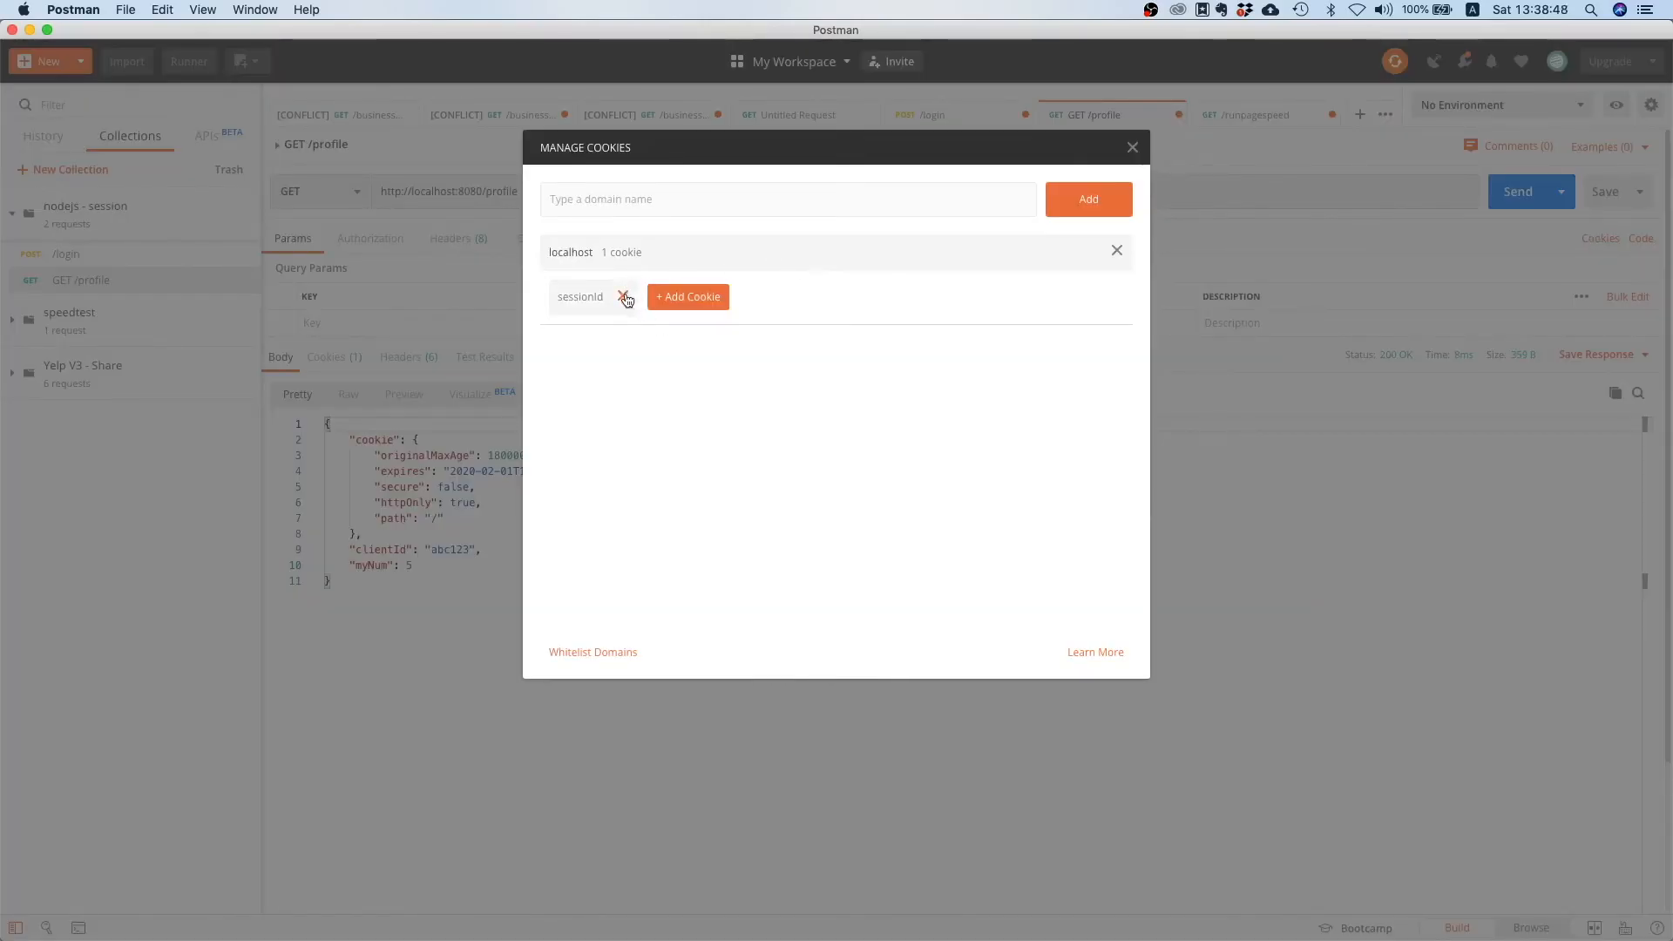
{"action": "left_click", "coordinate": [1132, 147]}
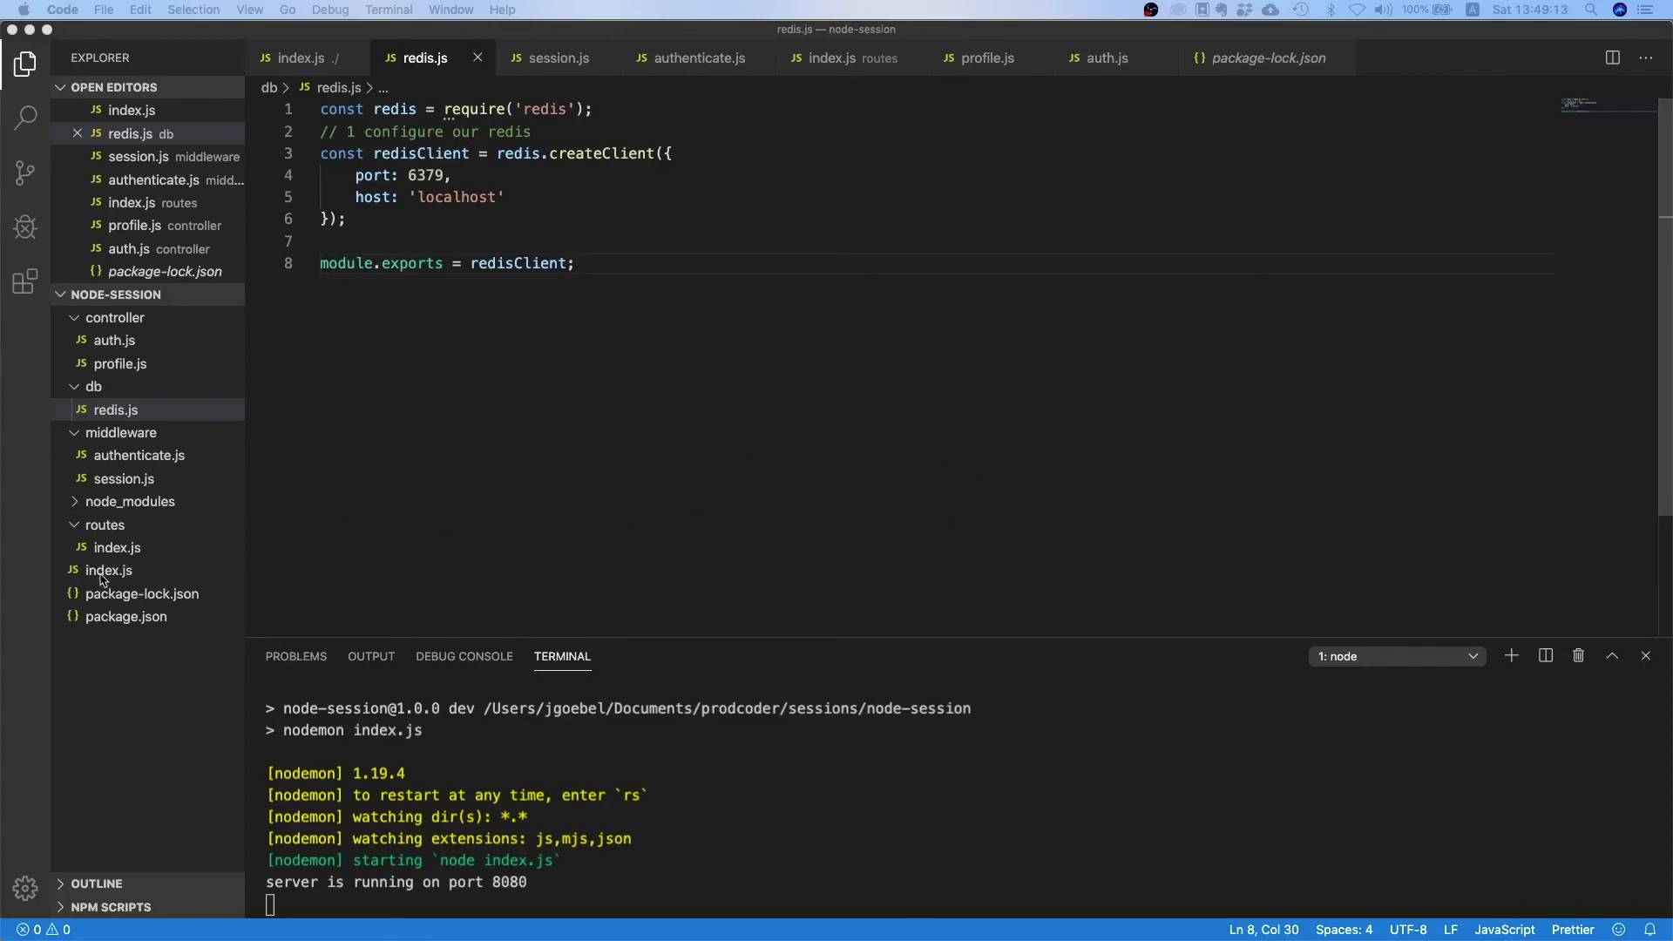
Reopen the root index.js showing app.use(session), app.use(router) and the port 8080 listener.
{"action": "left_click", "coordinate": [109, 570]}
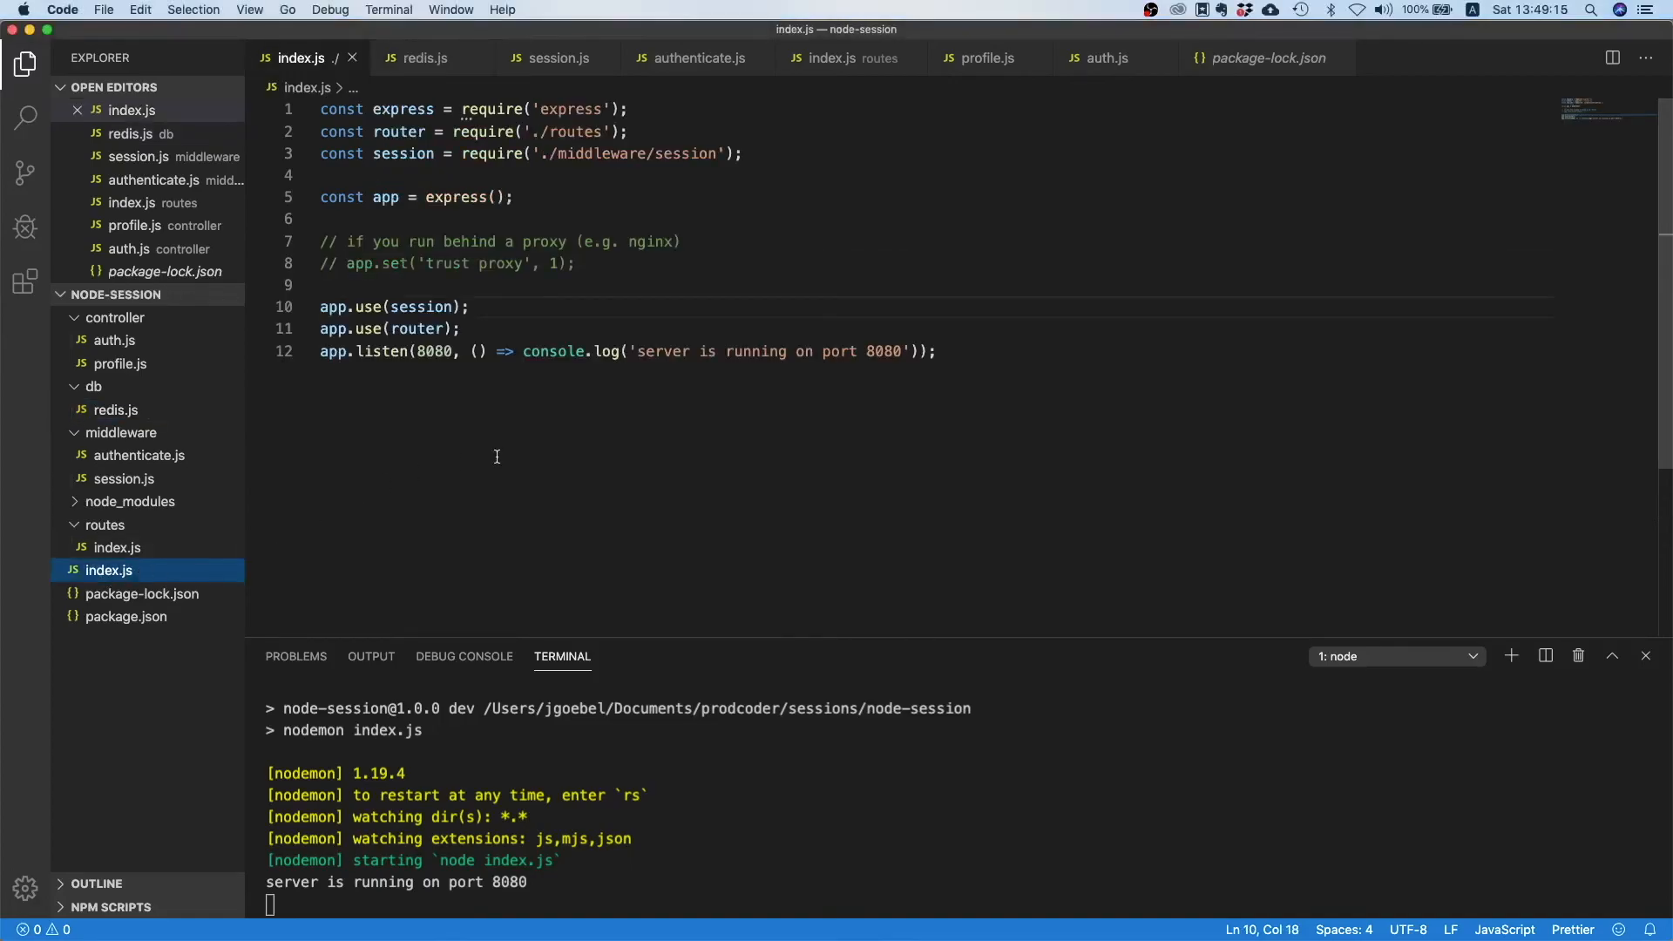
{"action": "mouse_move", "coordinate": [748, 523]}
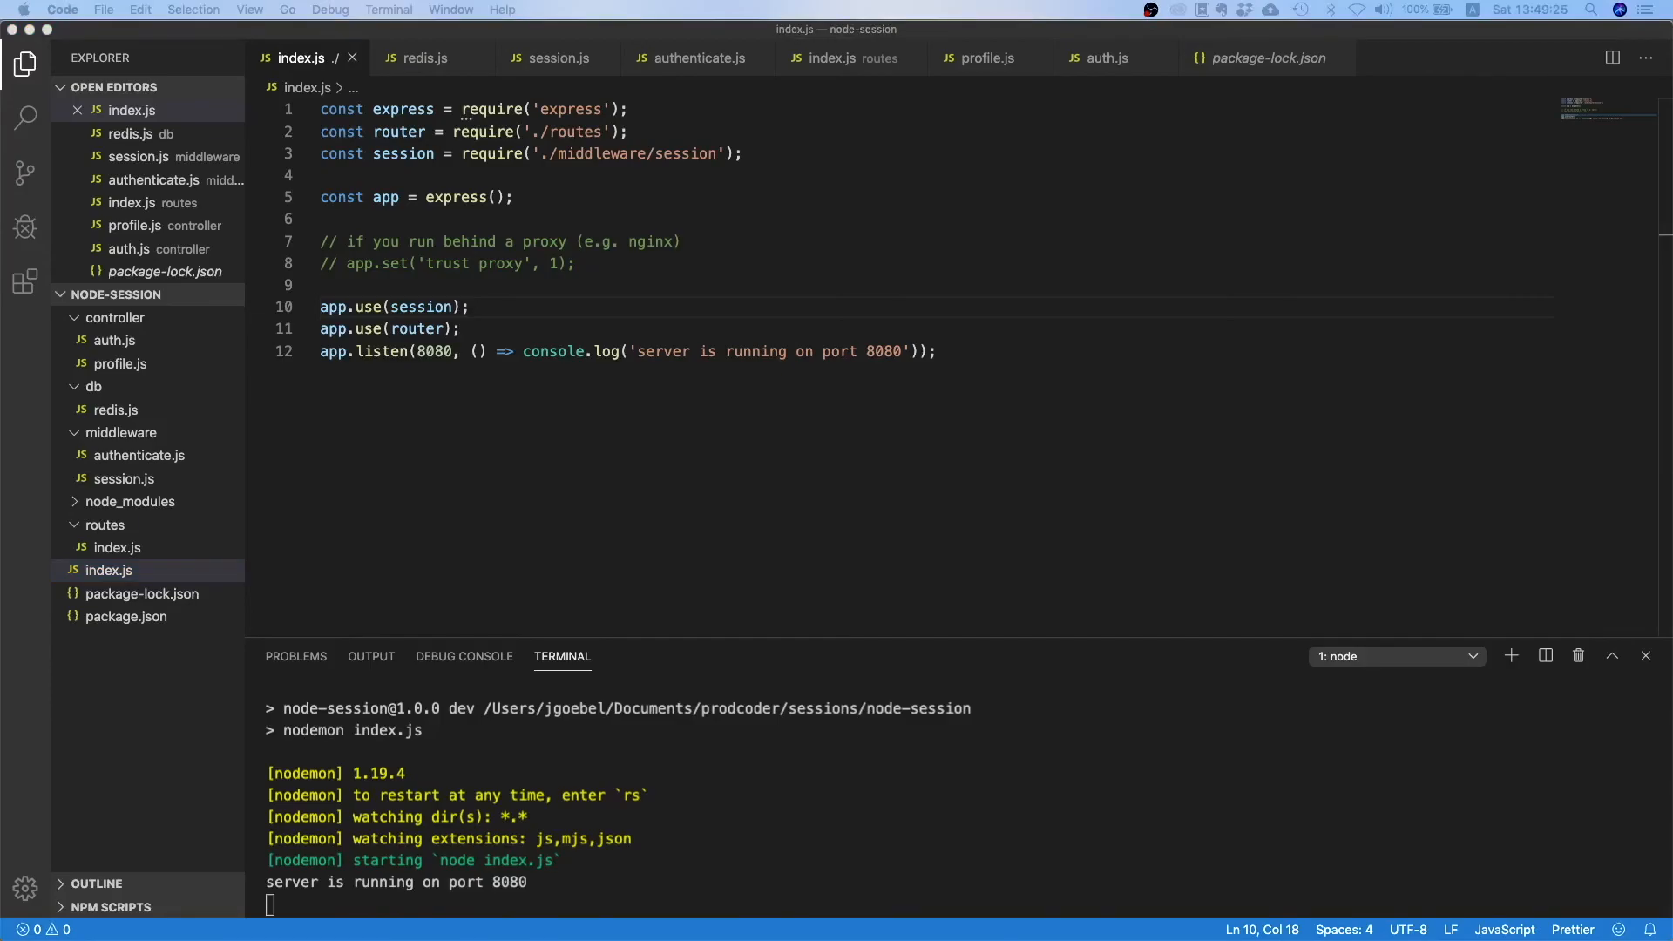
{"action": "mouse_move", "coordinate": [584, 484]}
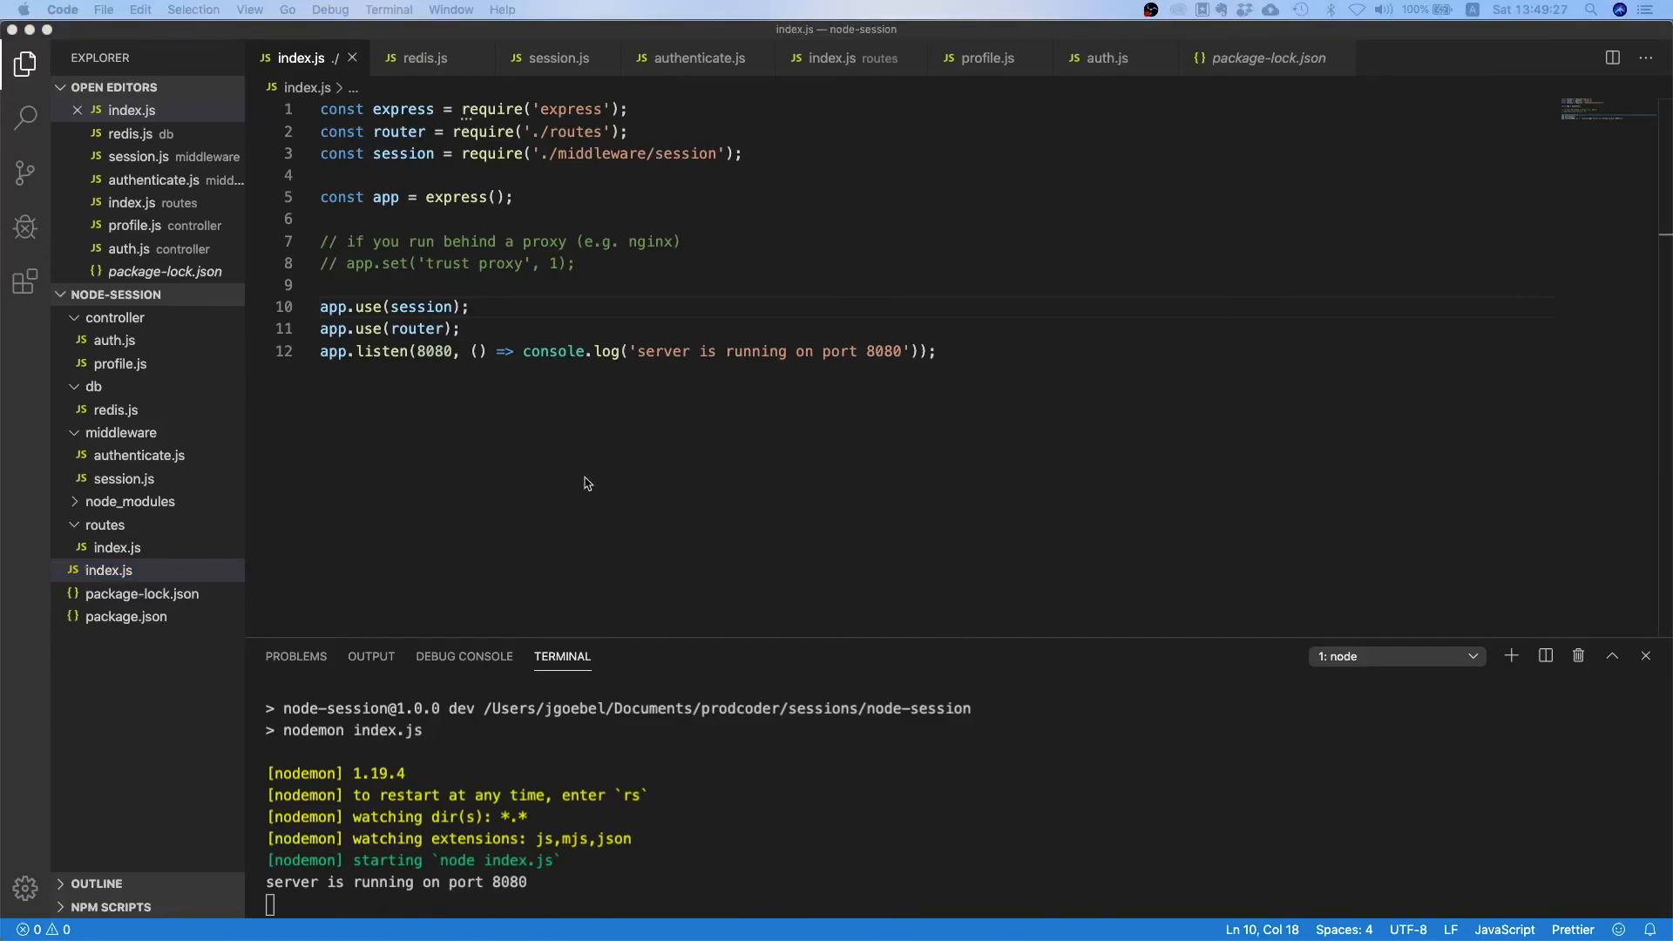
{"action": "mouse_move", "coordinate": [704, 583]}
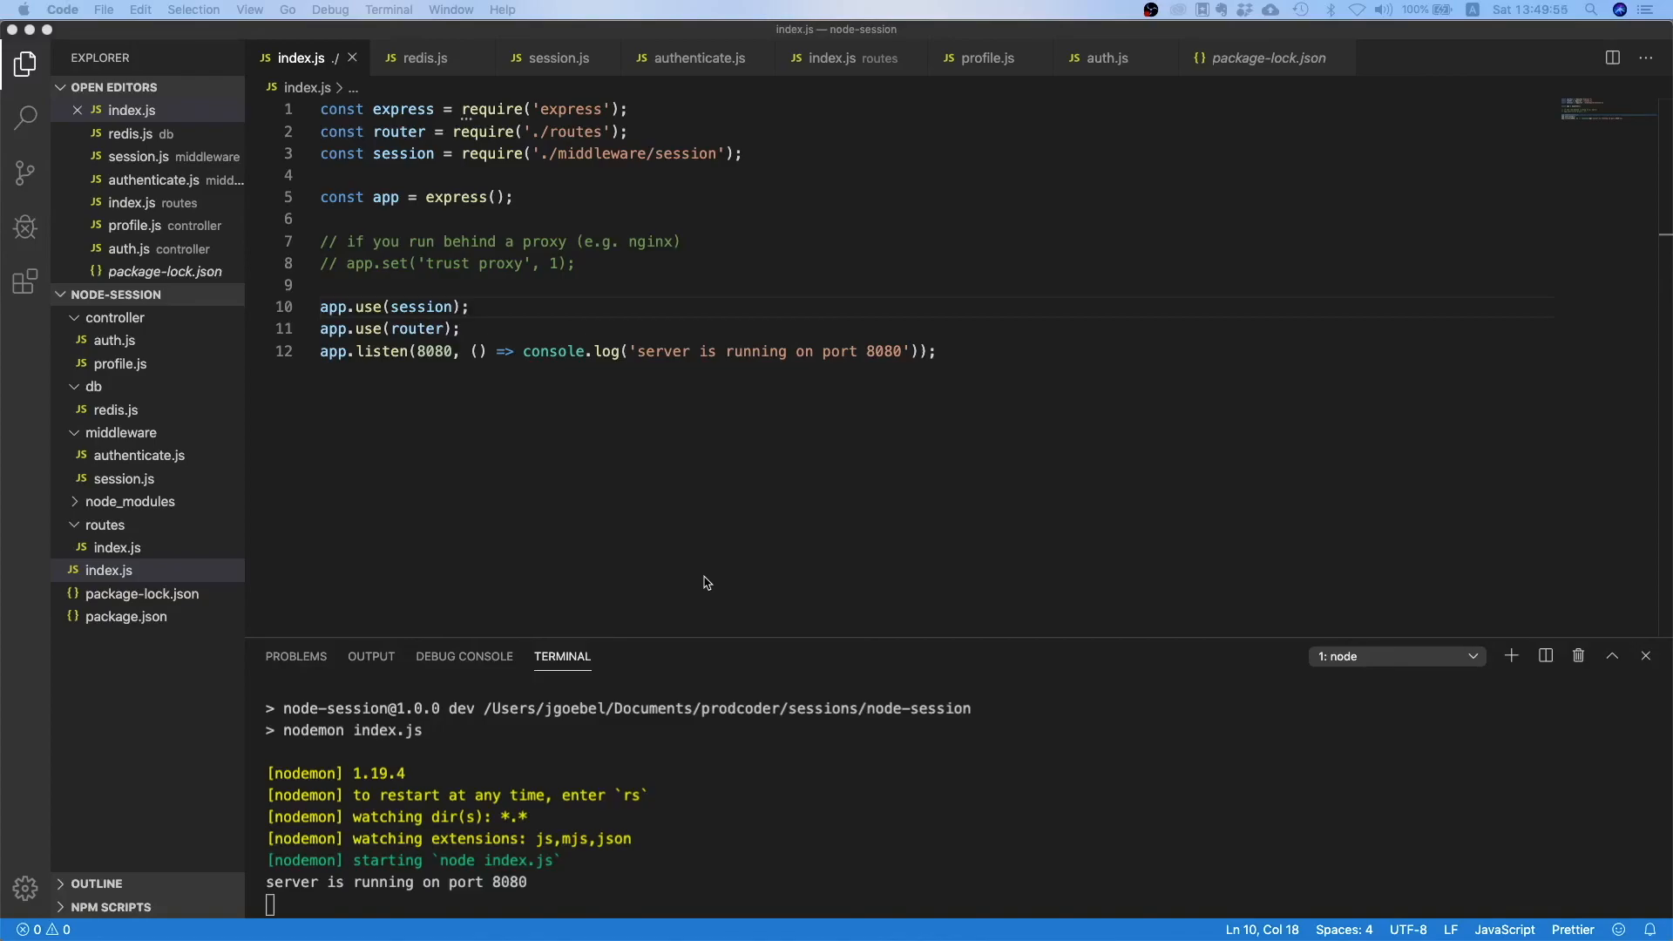
{"action": "mouse_move", "coordinate": [790, 515]}
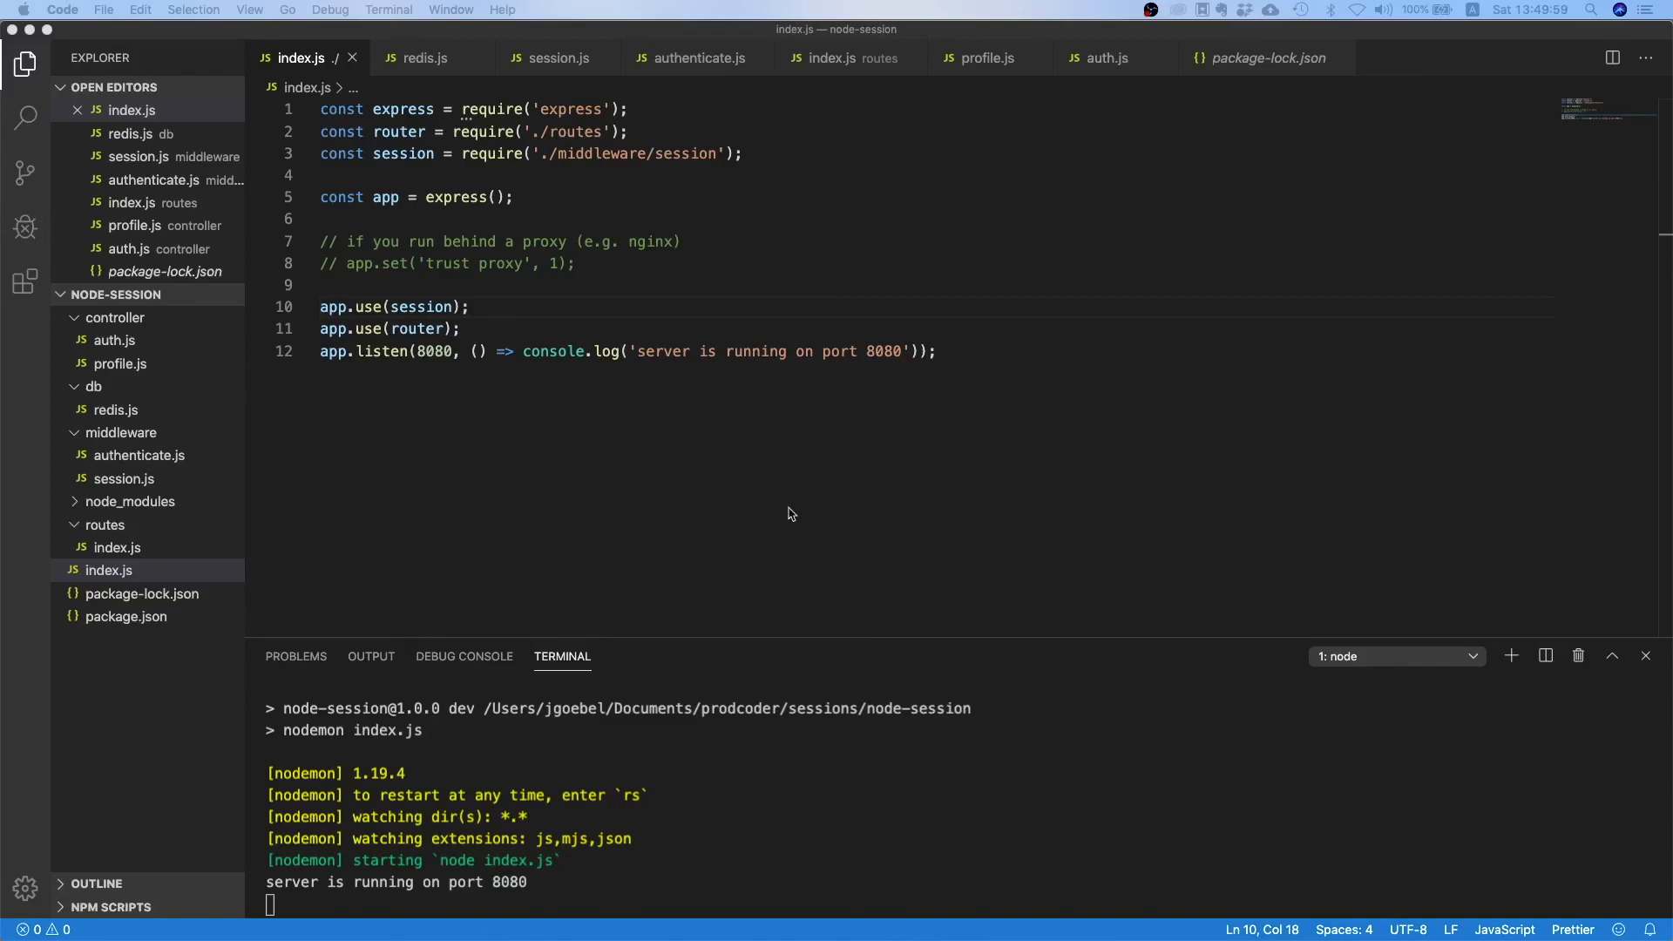
{"action": "mouse_move", "coordinate": [874, 881]}
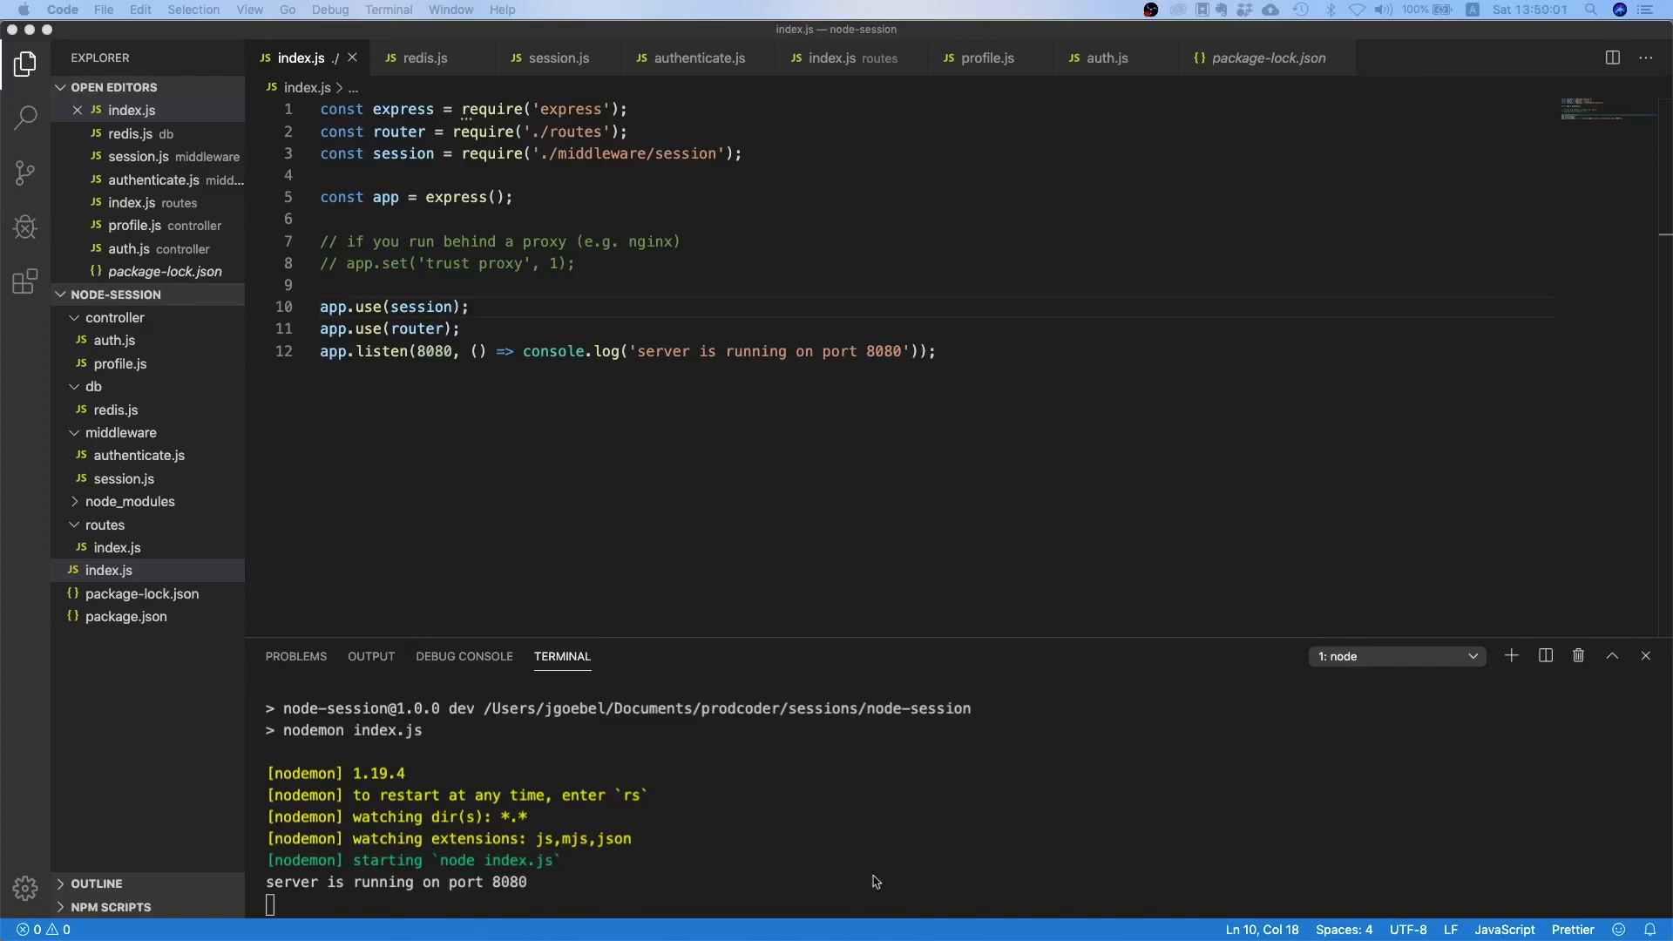